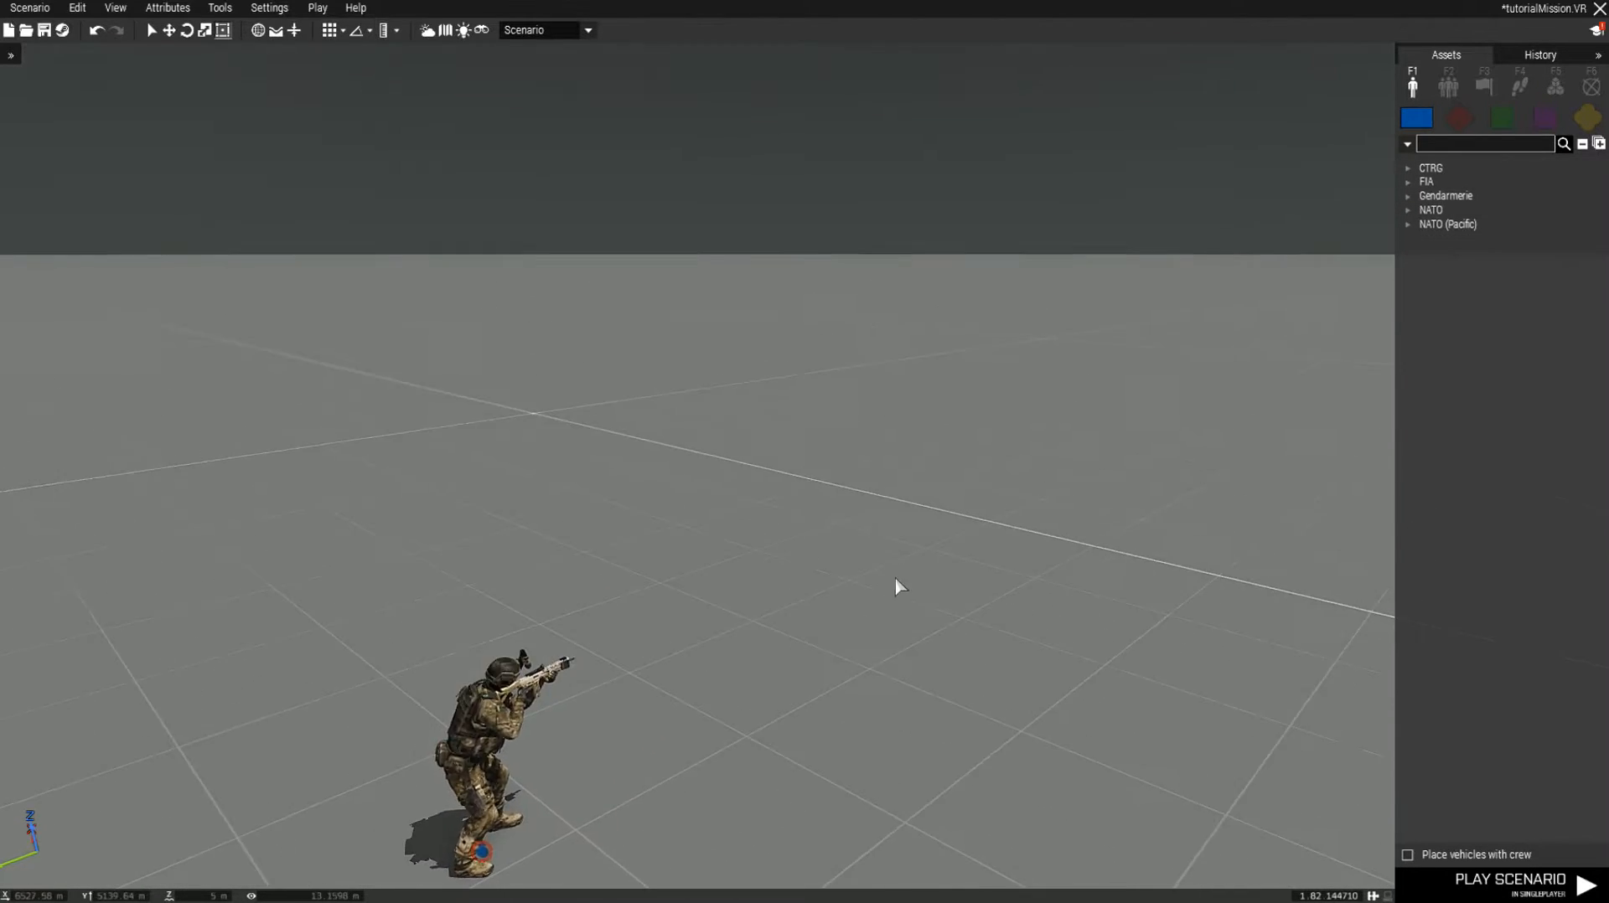
# Show the saved MPMissions scenario list, with tutorialMission, via the Scenario menu
pyautogui.click(31, 6)
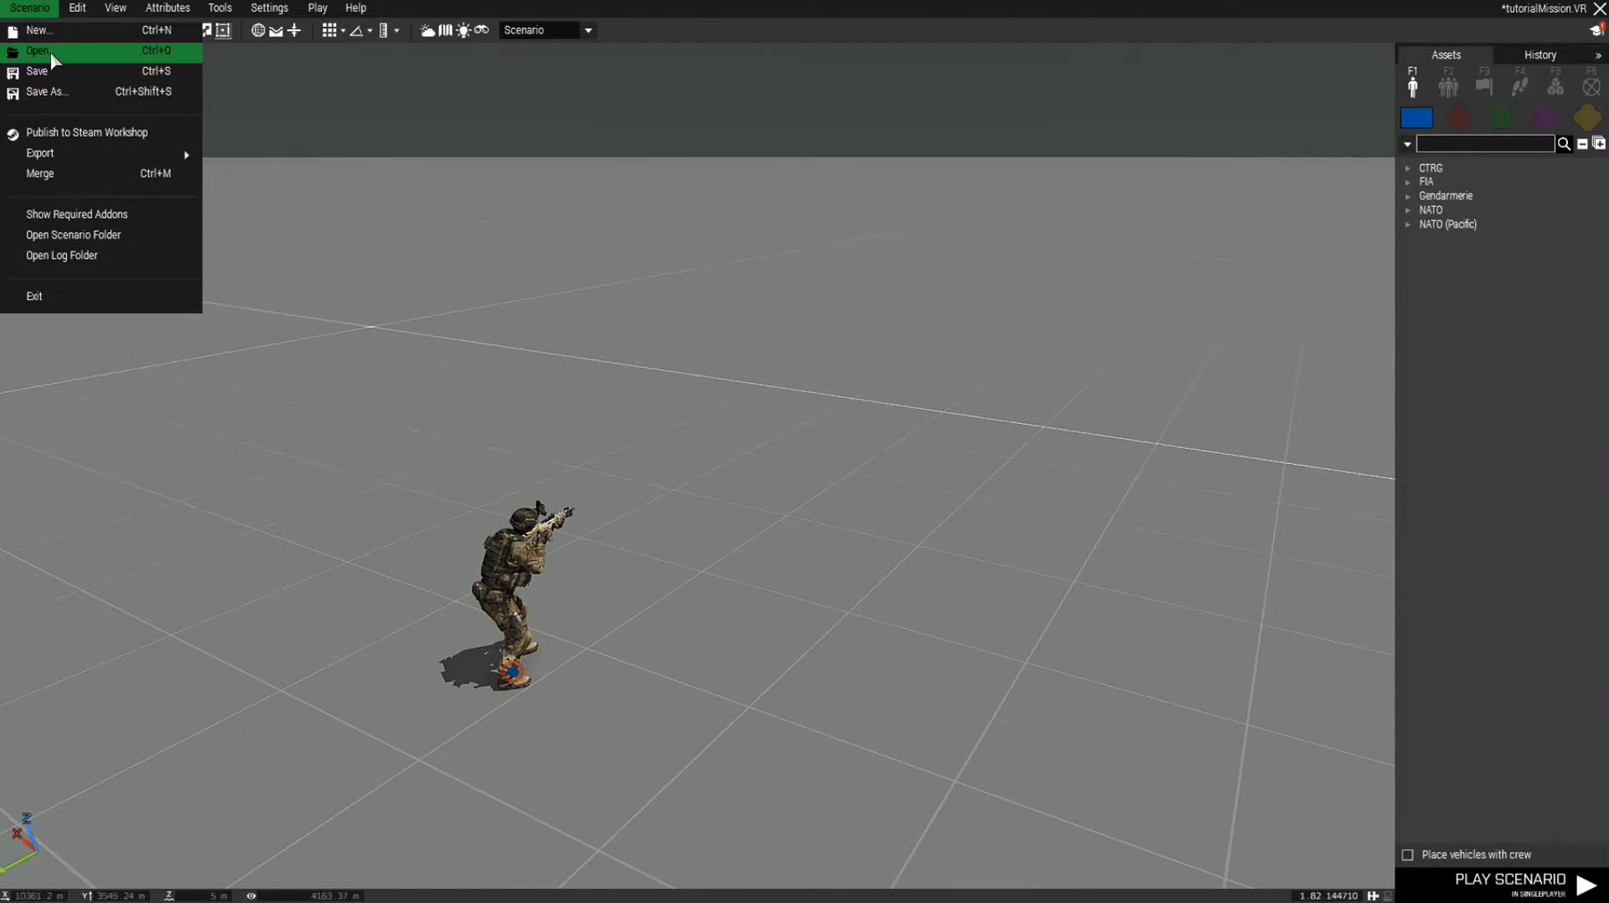
pyautogui.click(47, 93)
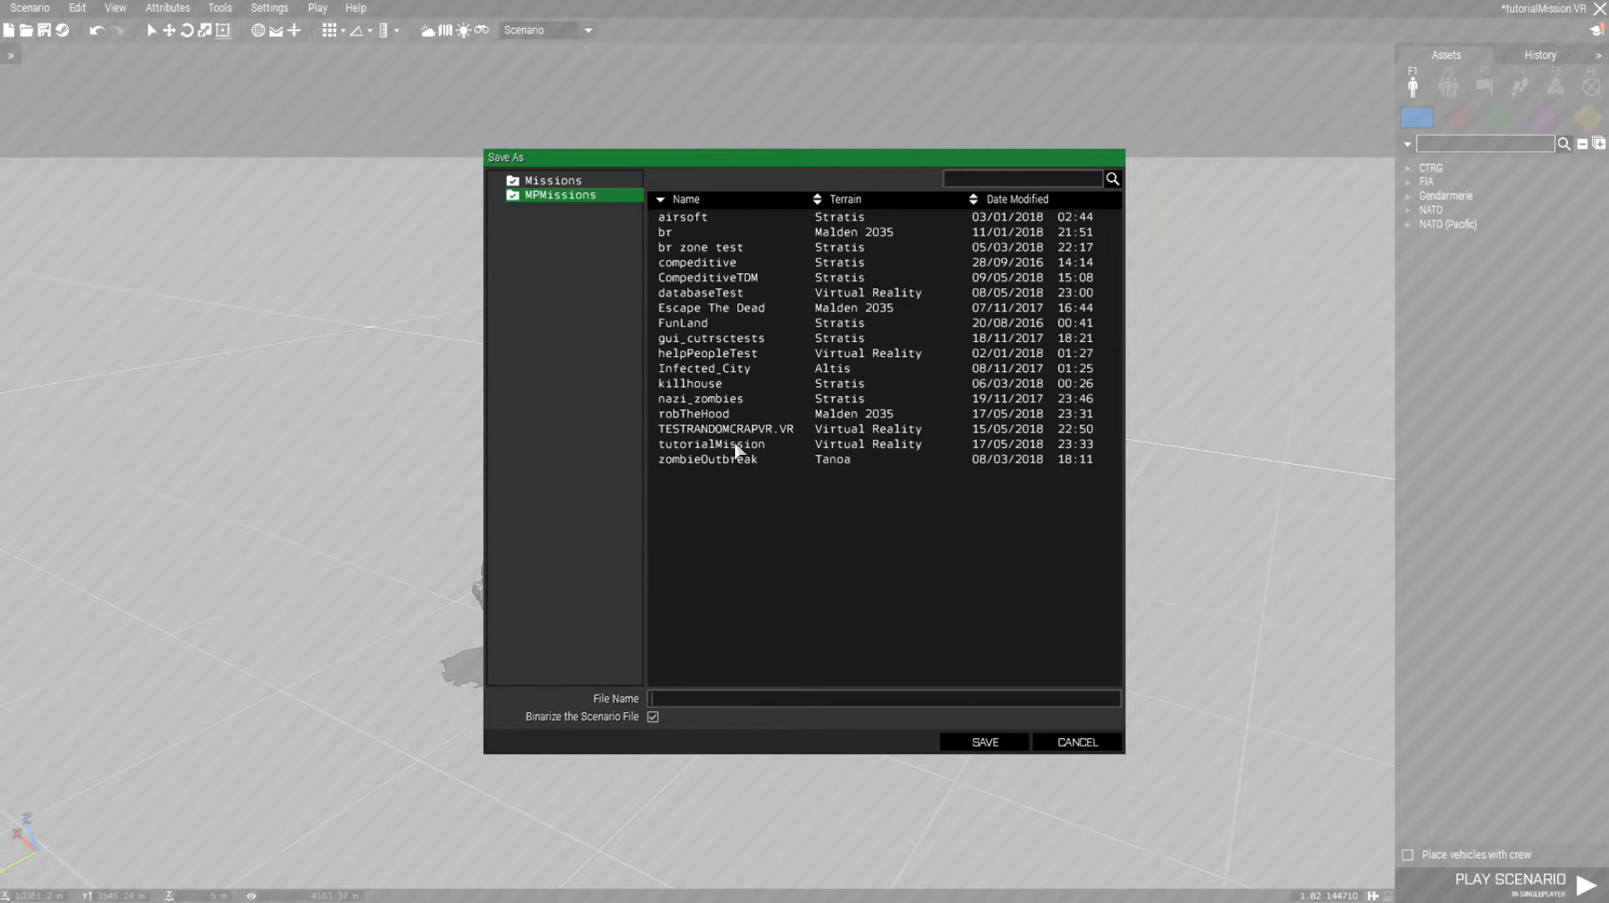
pyautogui.click(1076, 740)
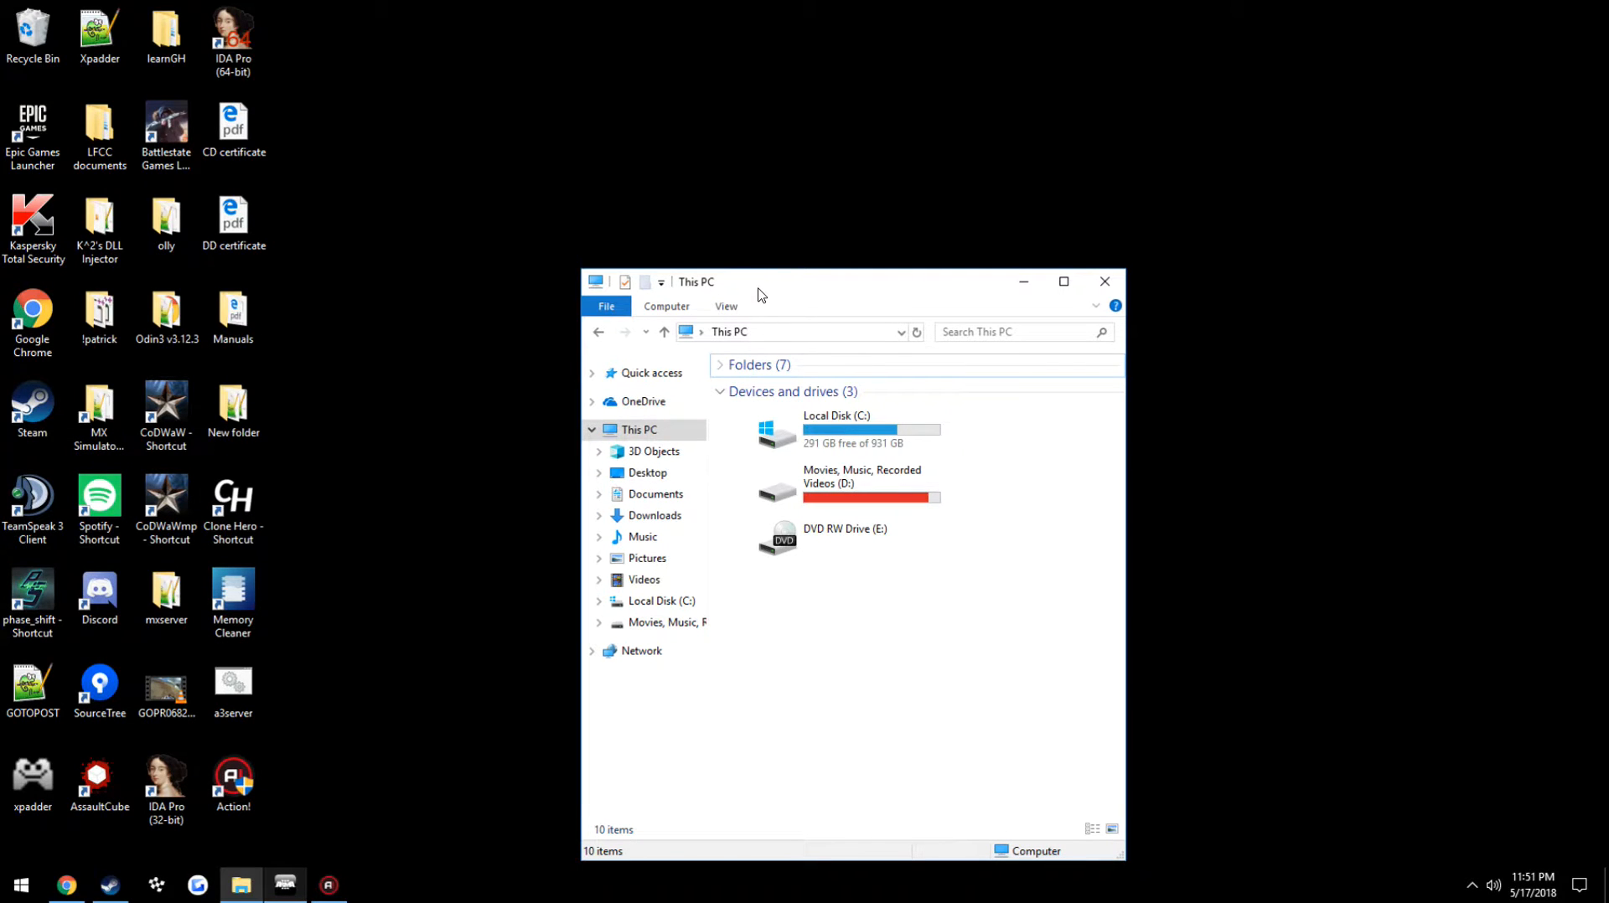
# Navigate Documents > Arma 3 > mpmissions and enter the tutorialMission.VR folder
pyautogui.click(654, 495)
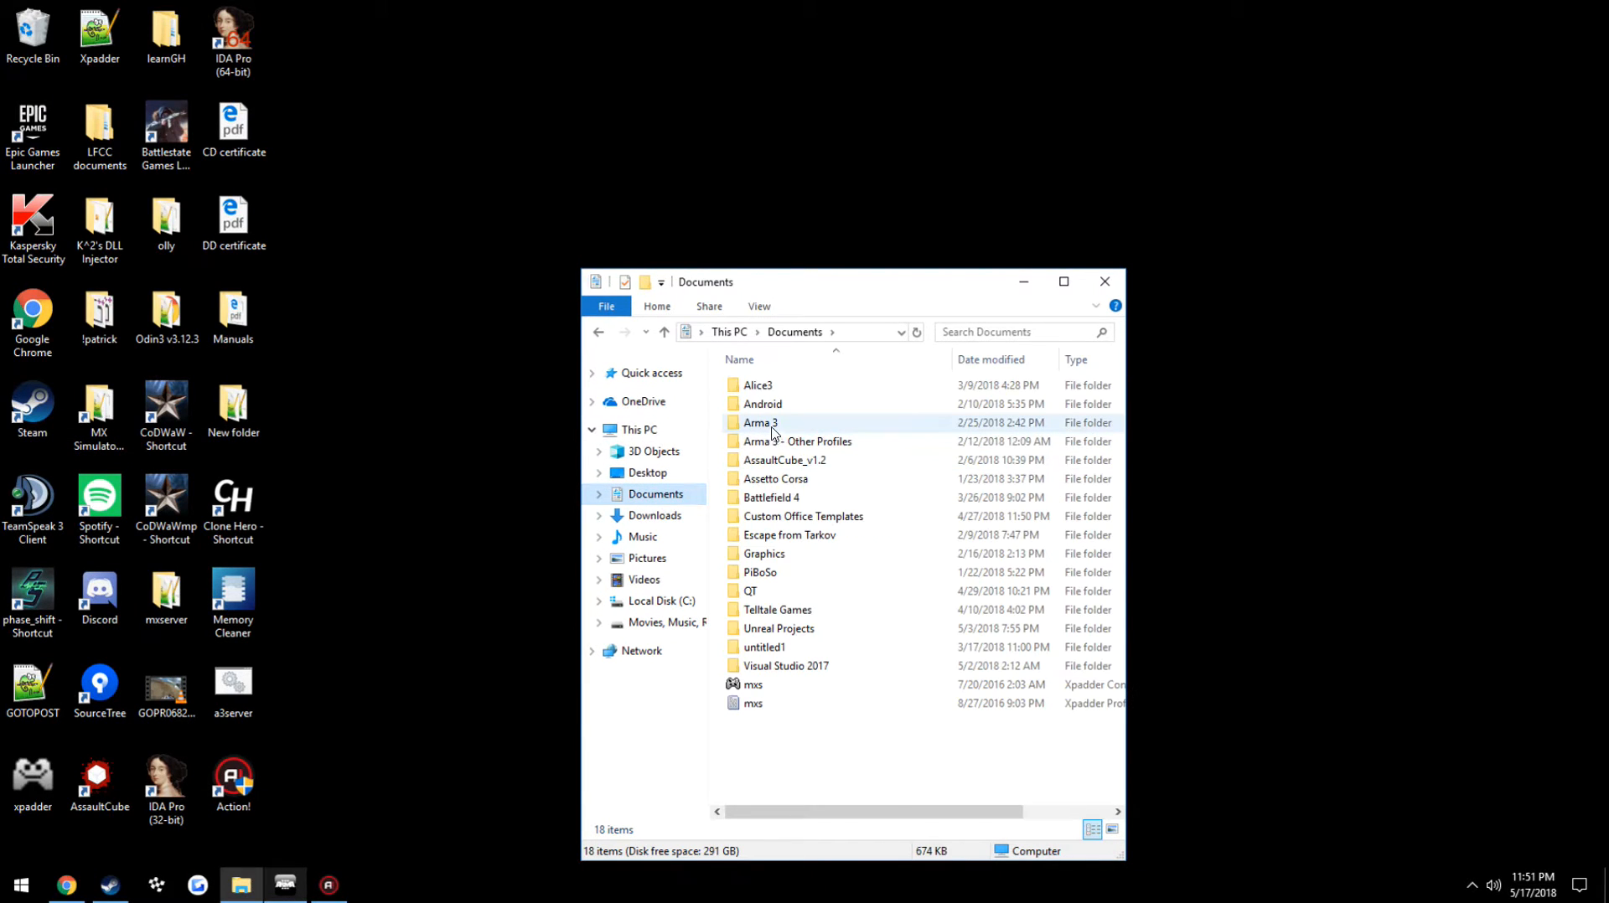
pyautogui.doubleClick(761, 422)
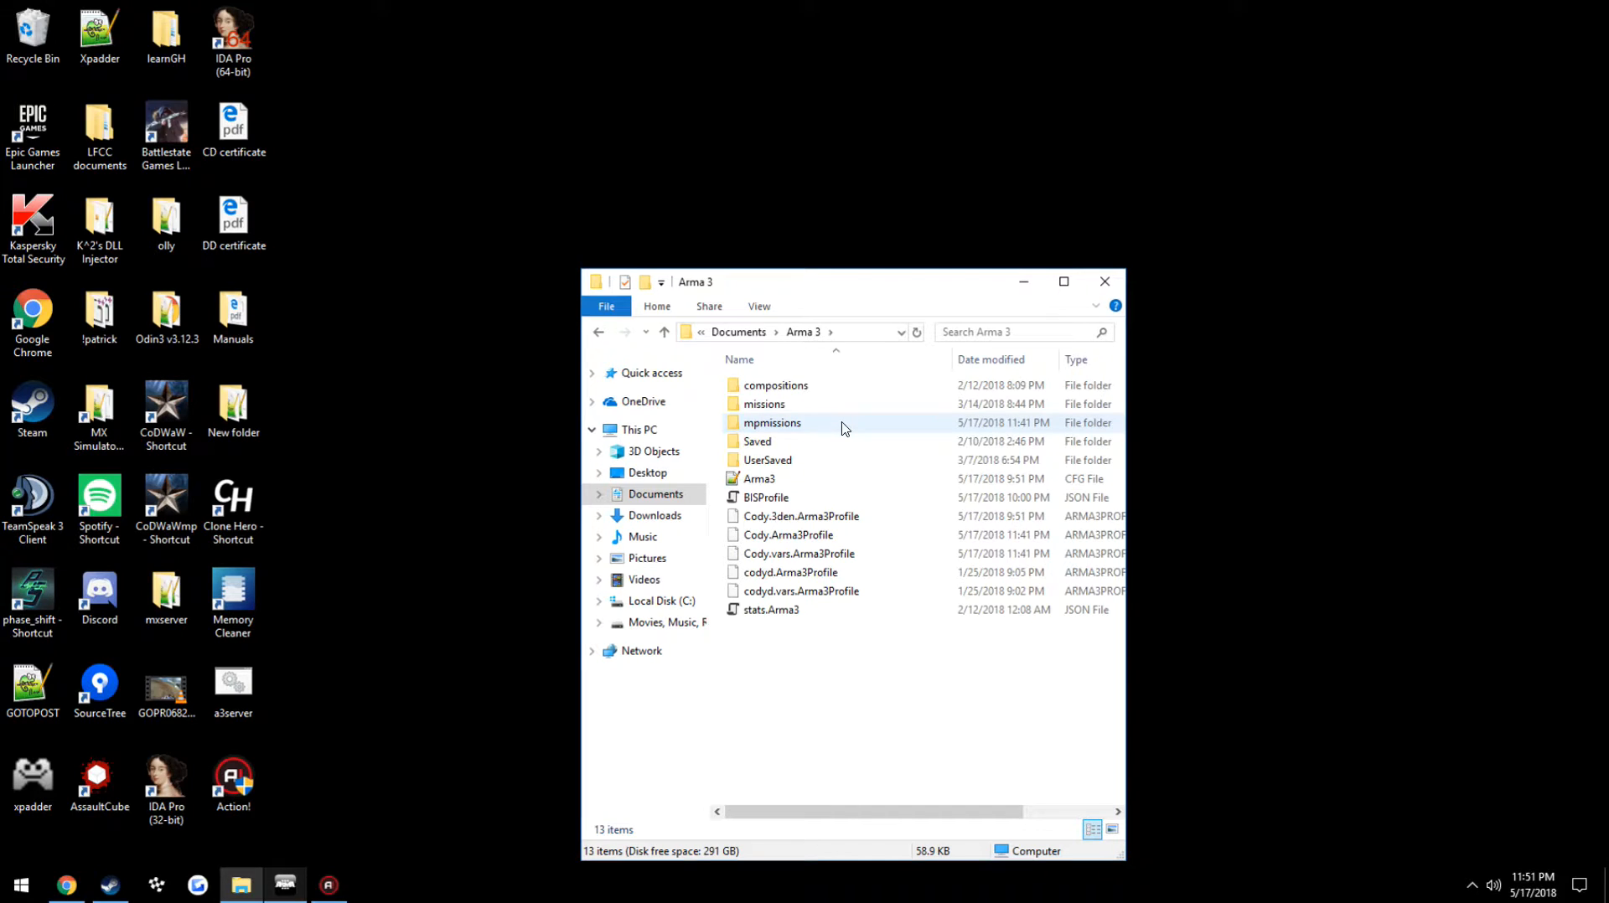
pyautogui.doubleClick(771, 422)
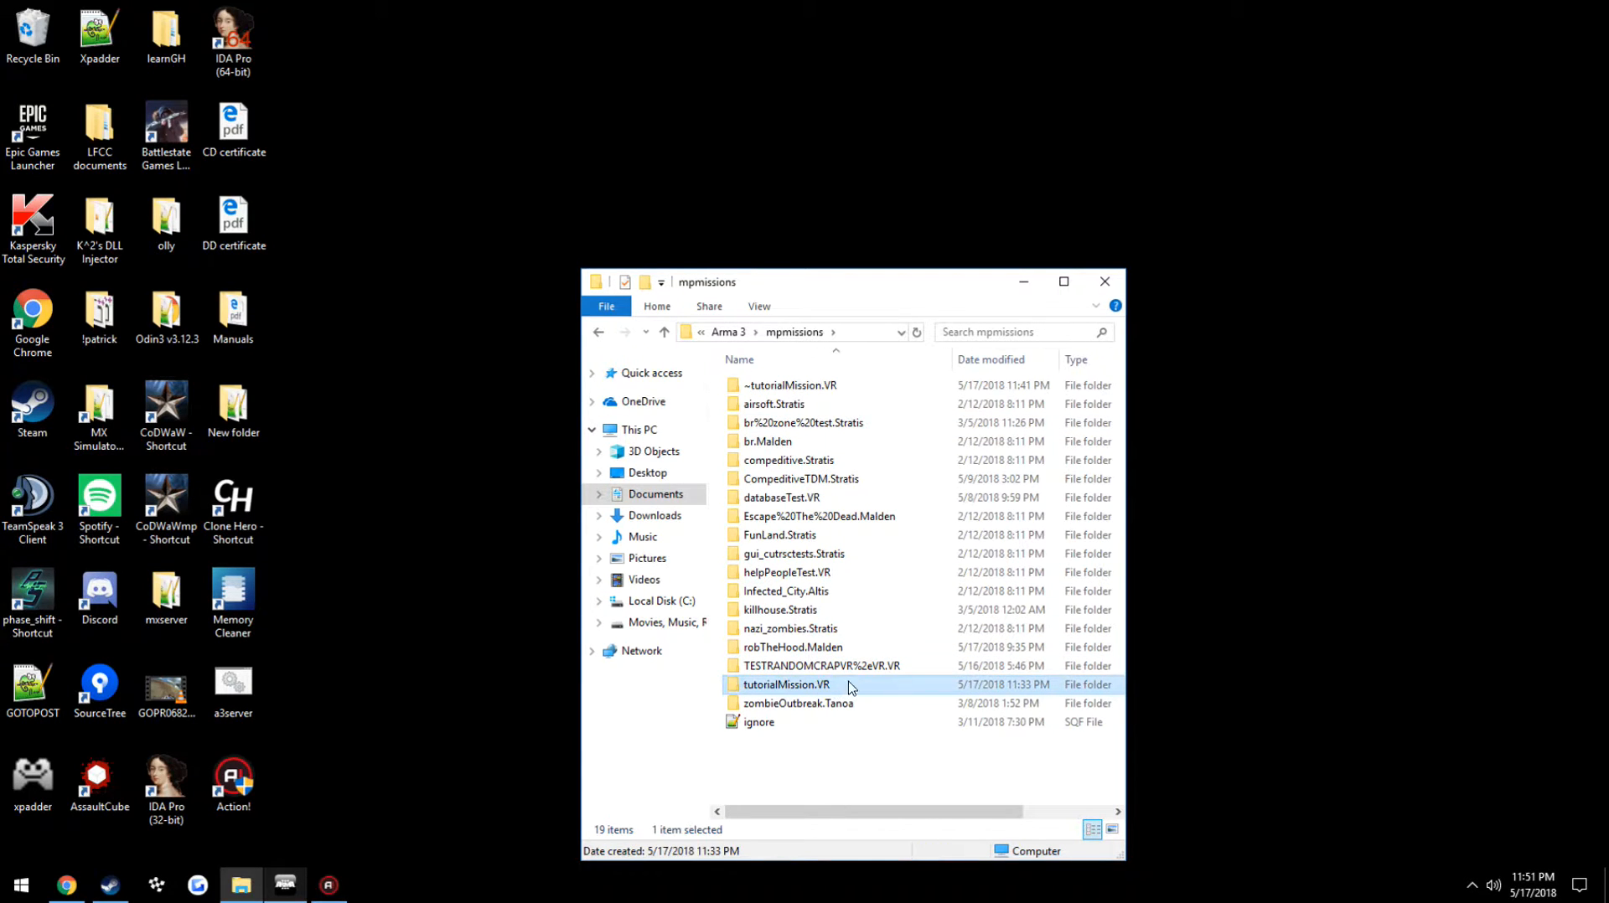
pyautogui.click(664, 332)
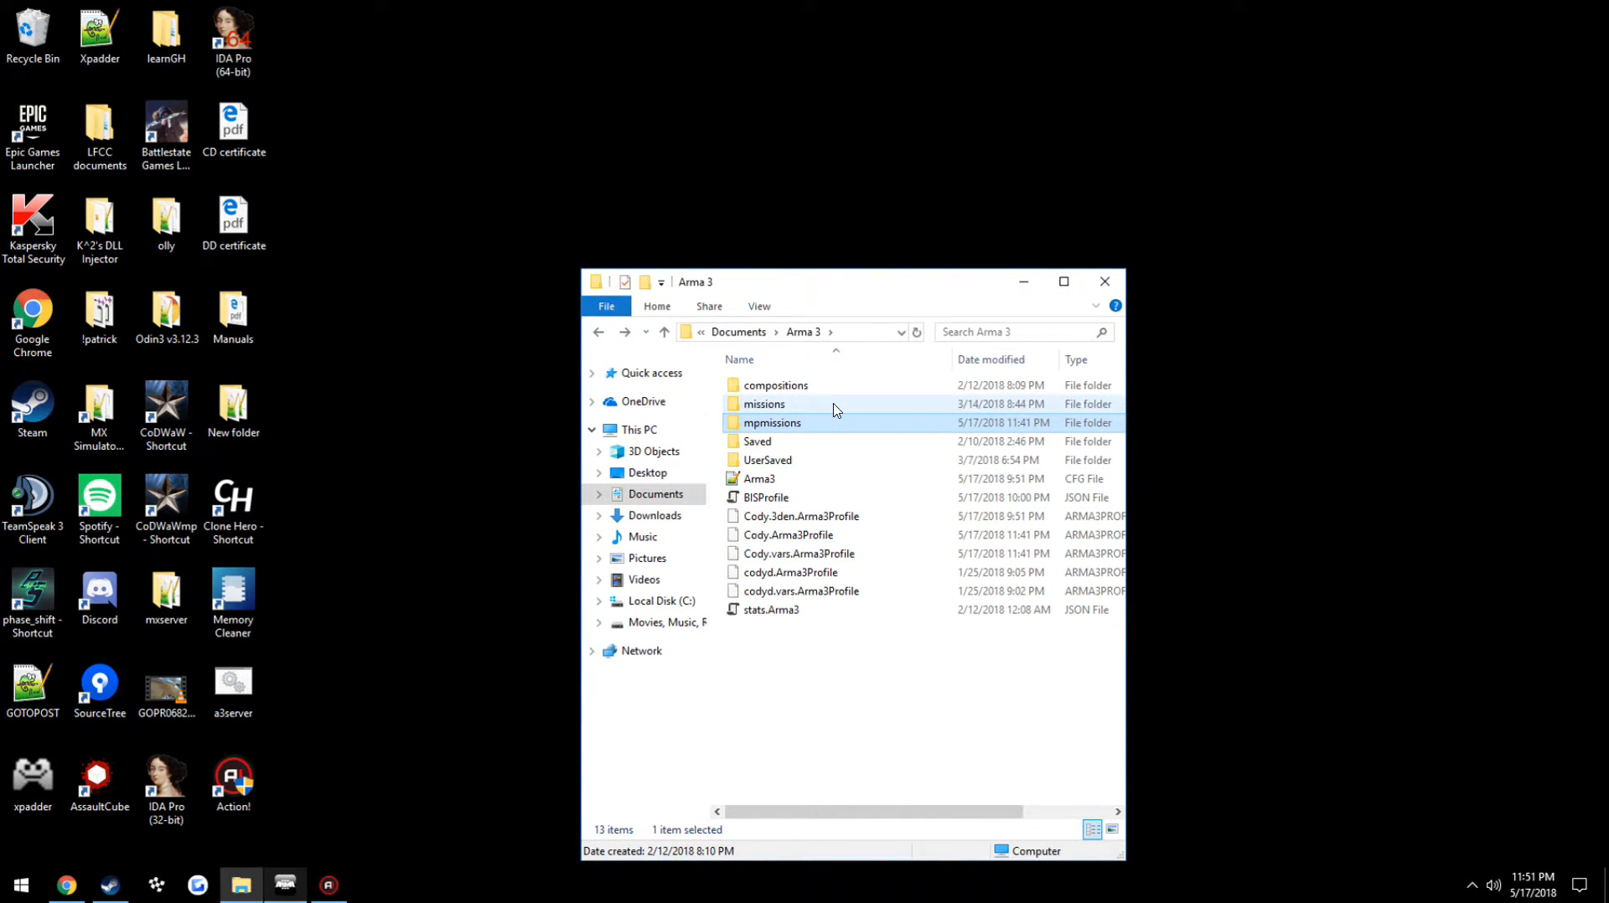
pyautogui.doubleClick(764, 404)
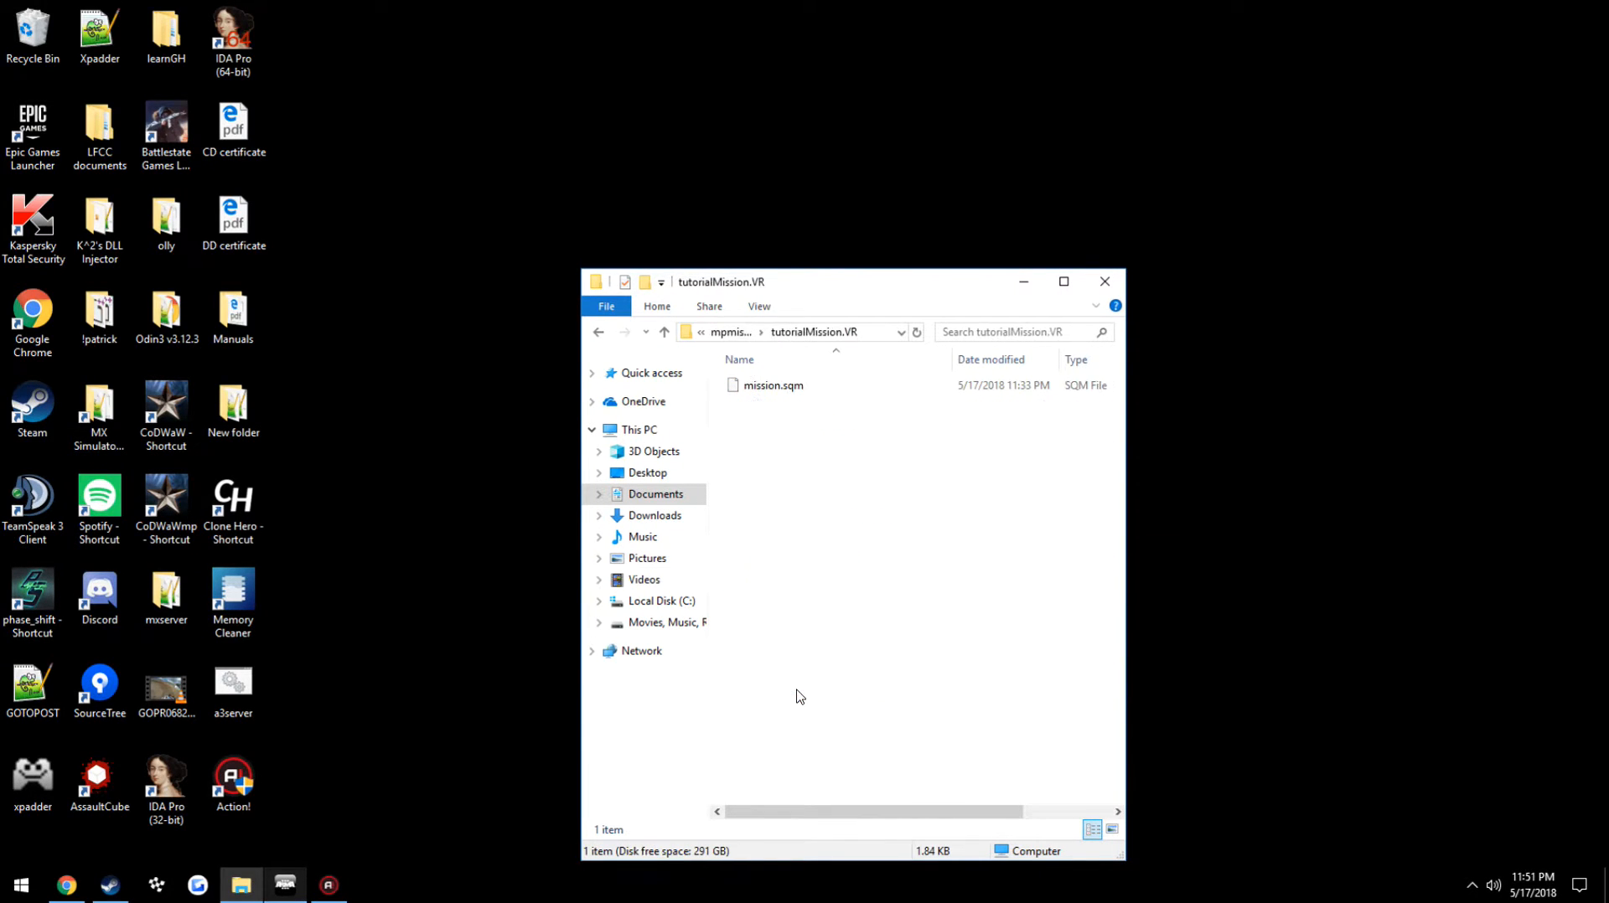
pyautogui.click(773, 386)
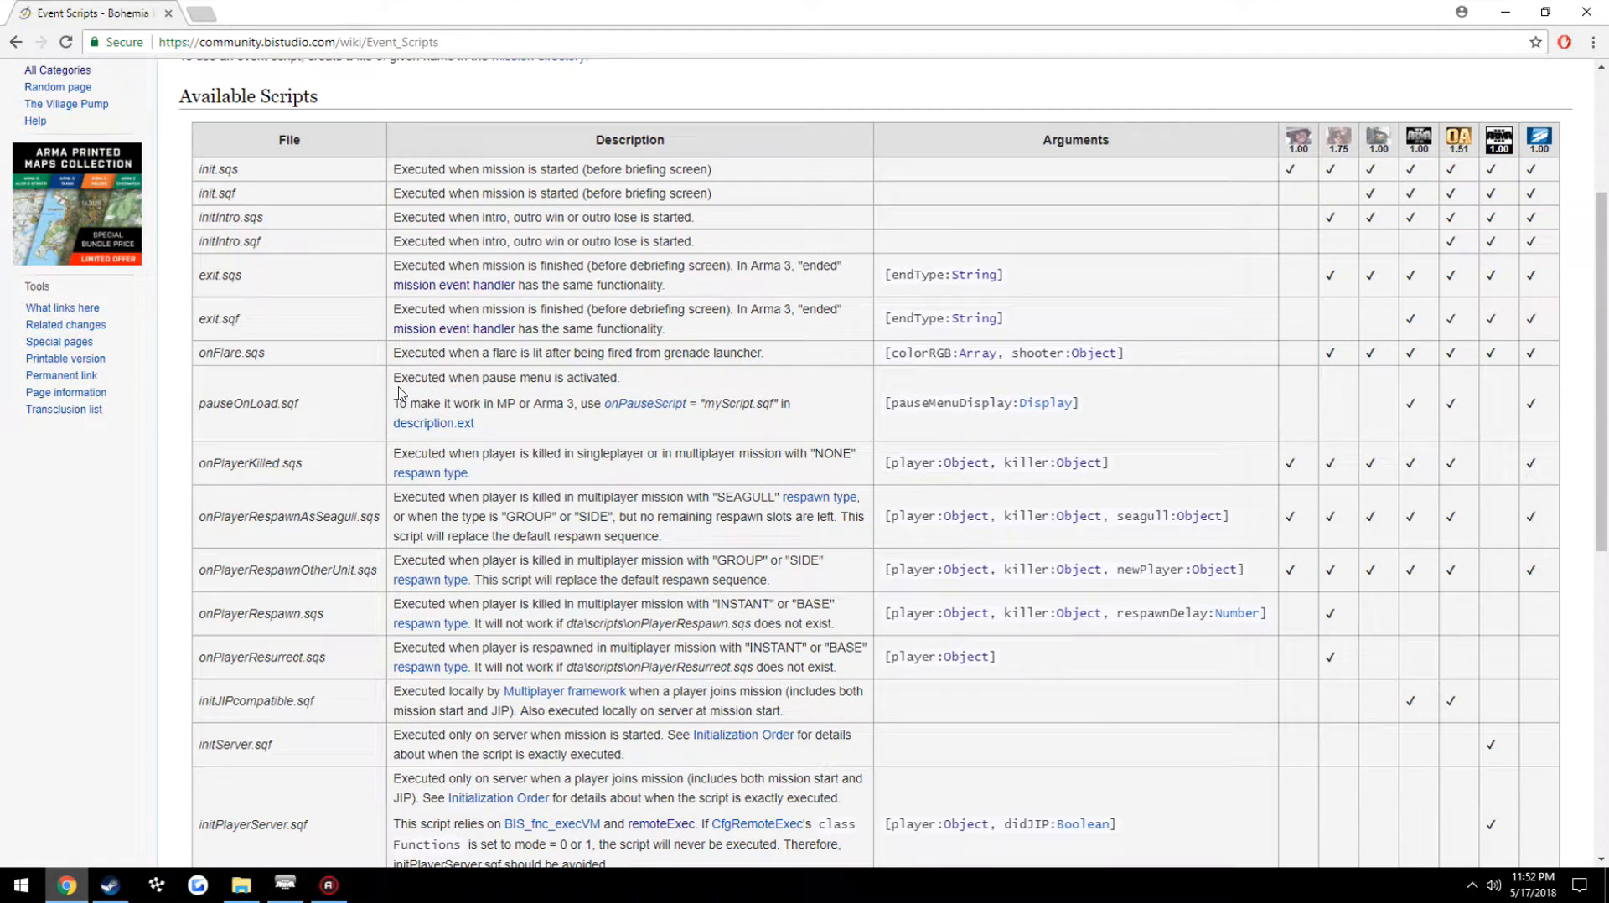
pyautogui.moveTo(295, 401)
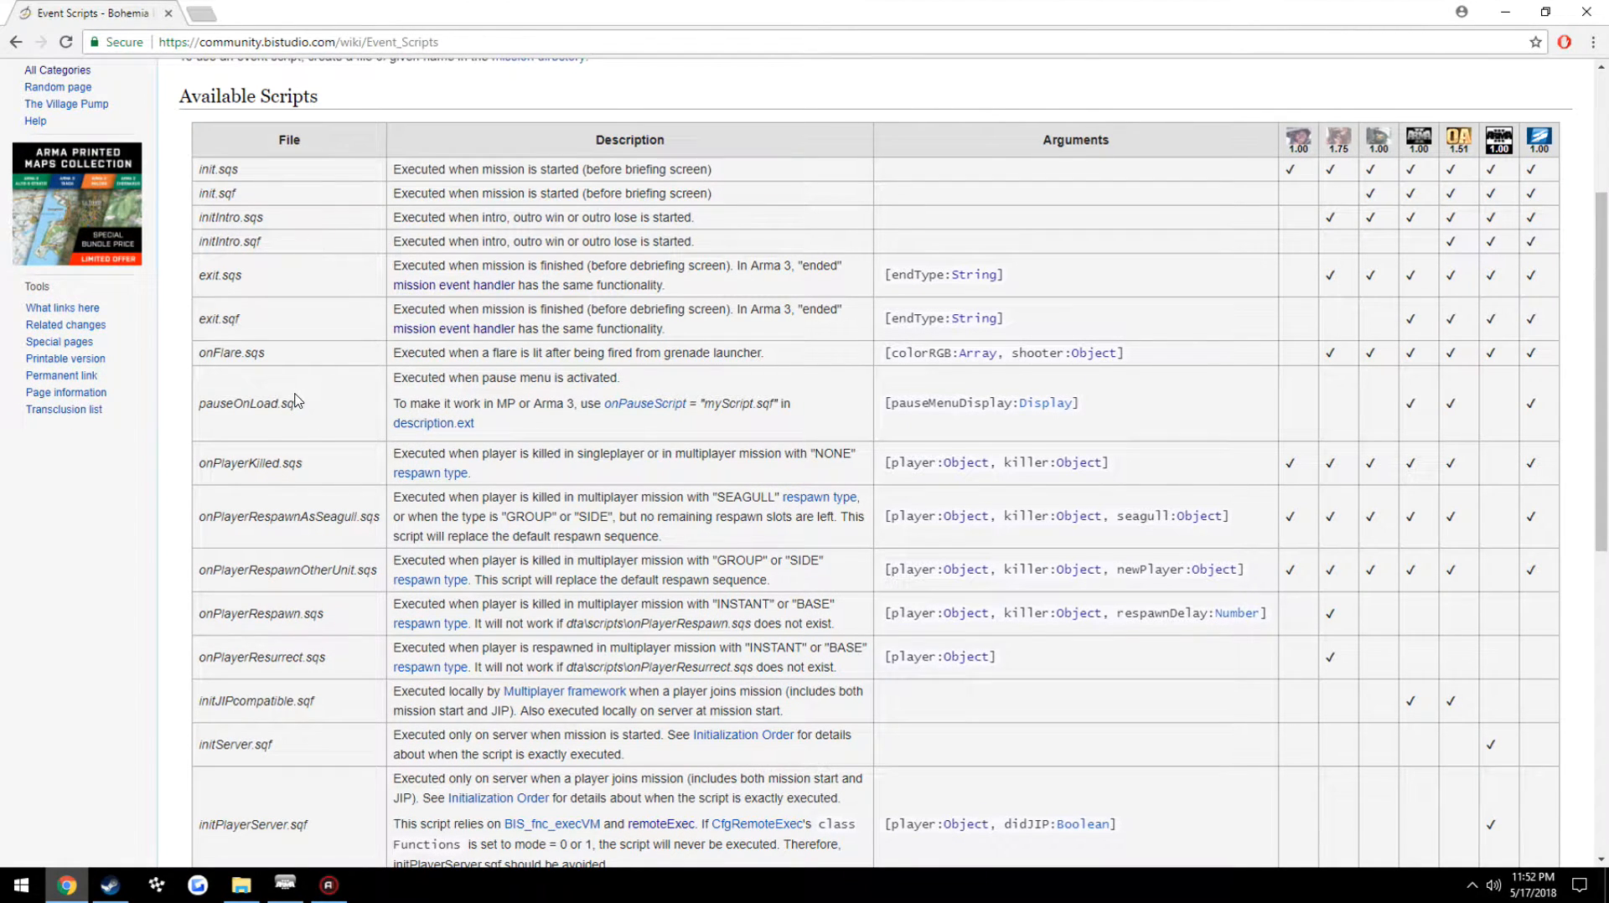
pyautogui.moveTo(275, 367)
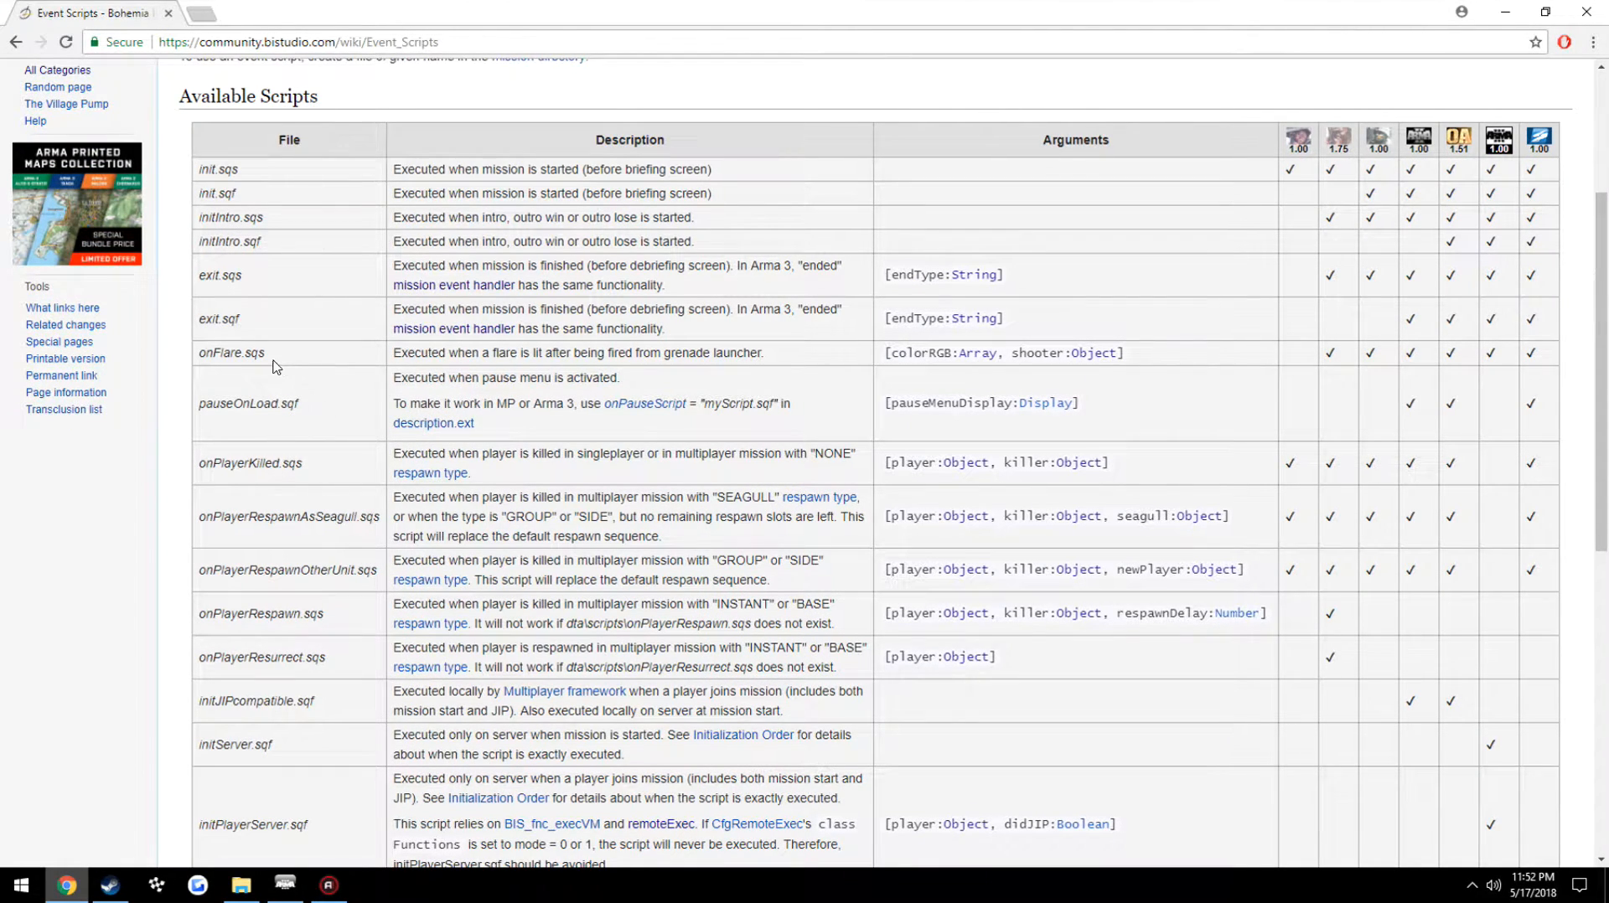
pyautogui.moveTo(323, 357)
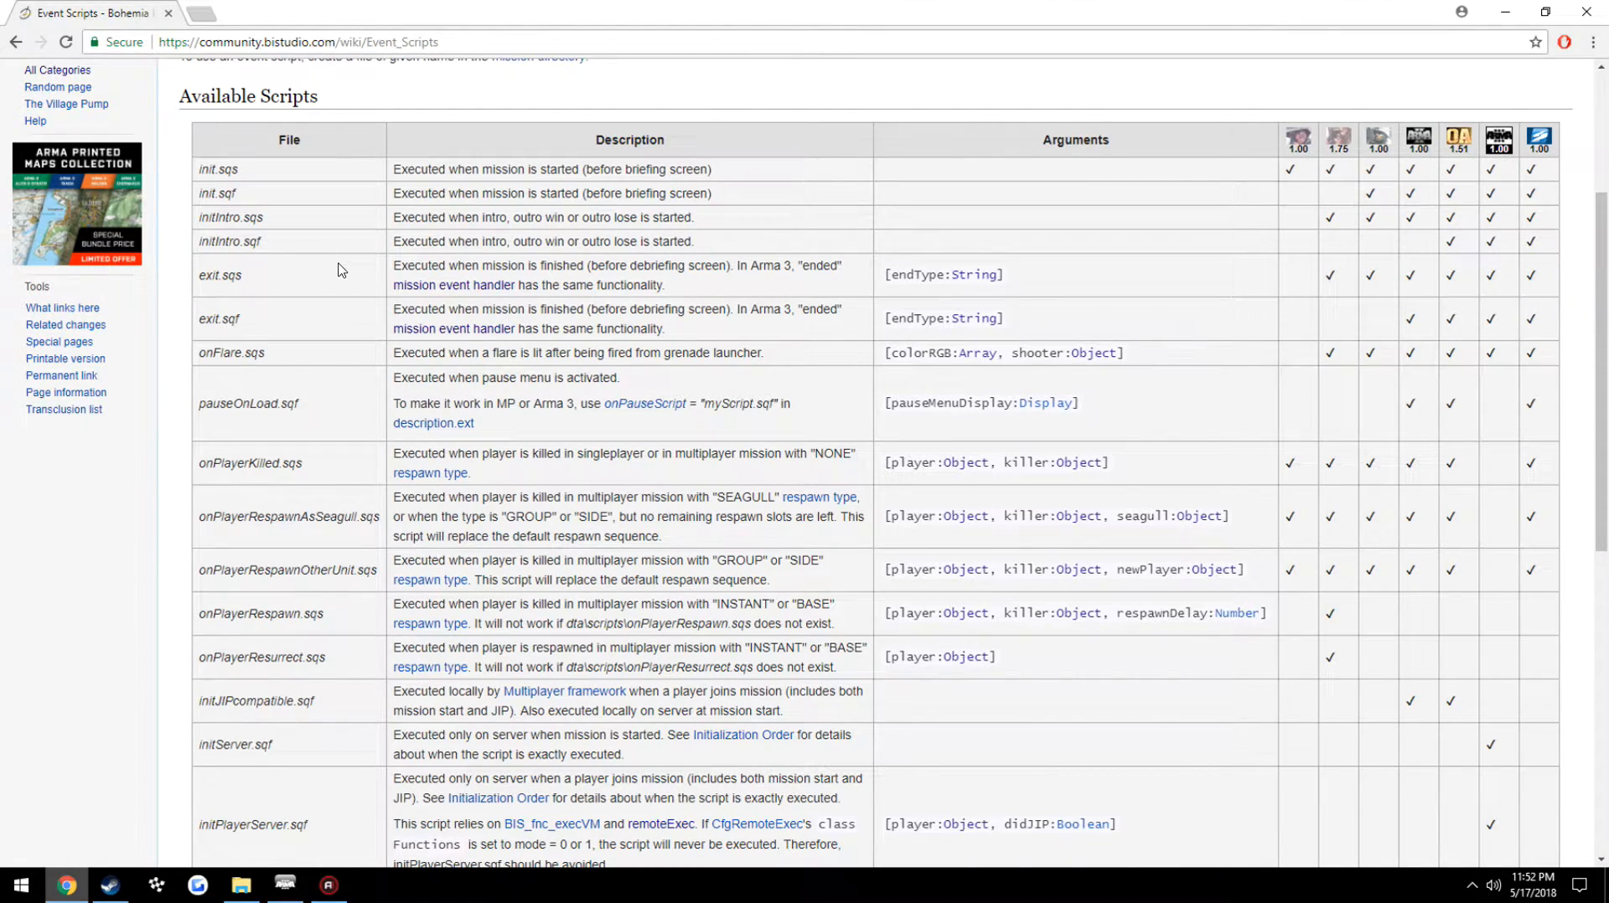
pyautogui.moveTo(334, 428)
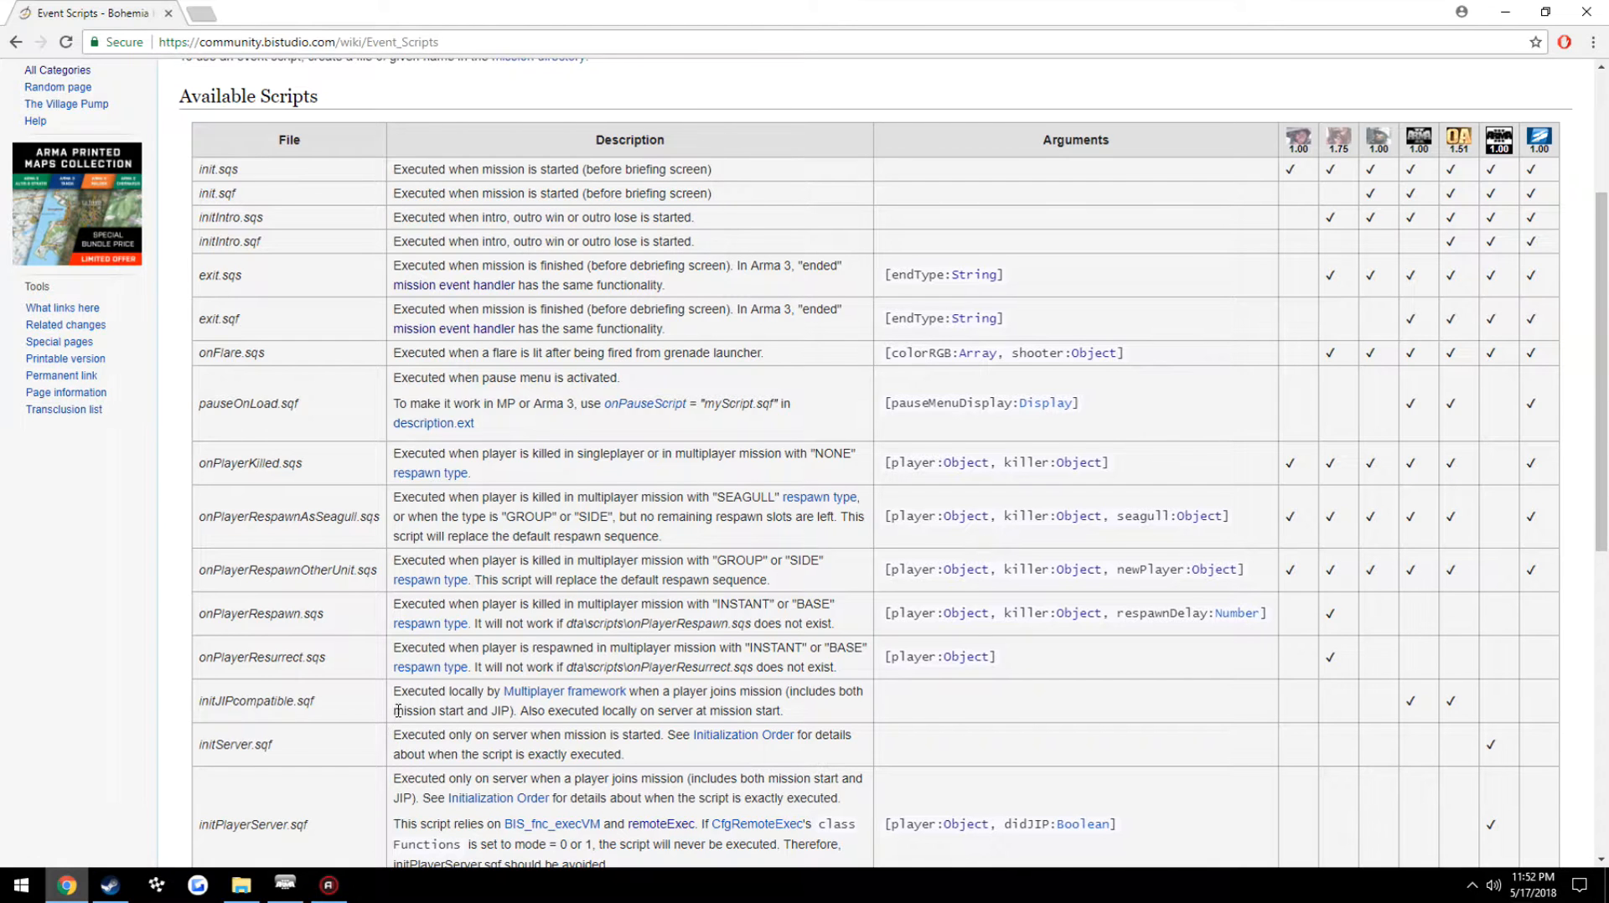
# Review the wiki's event script table, then create a new text document named init in the mission folder
pyautogui.scroll(-3)
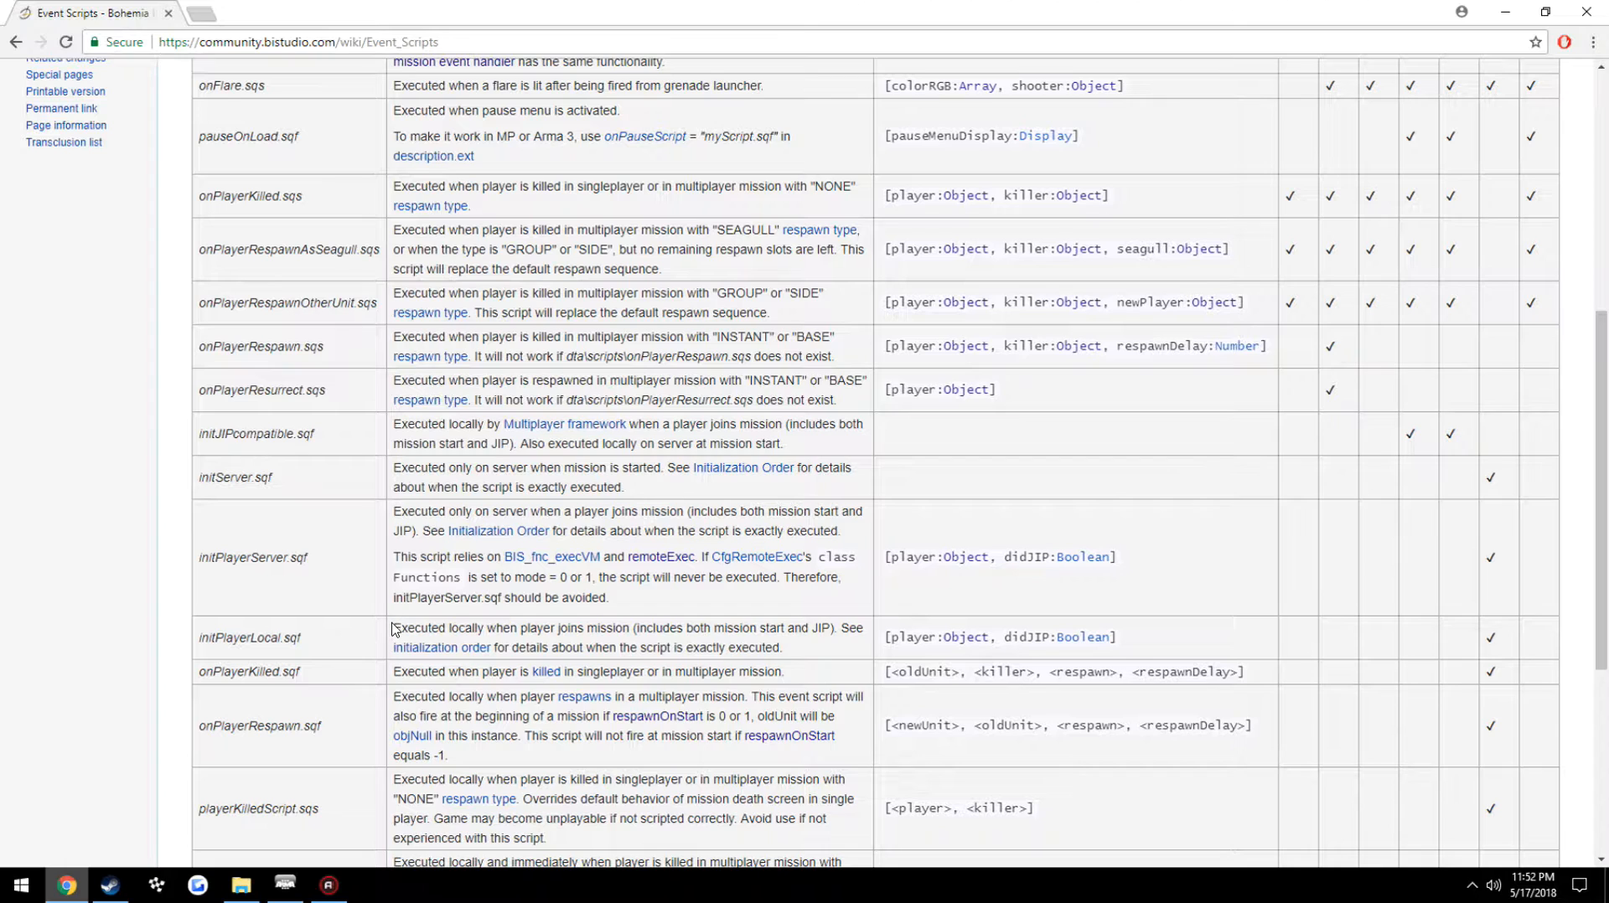
pyautogui.moveTo(392, 627); pyautogui.dragTo(780, 647)
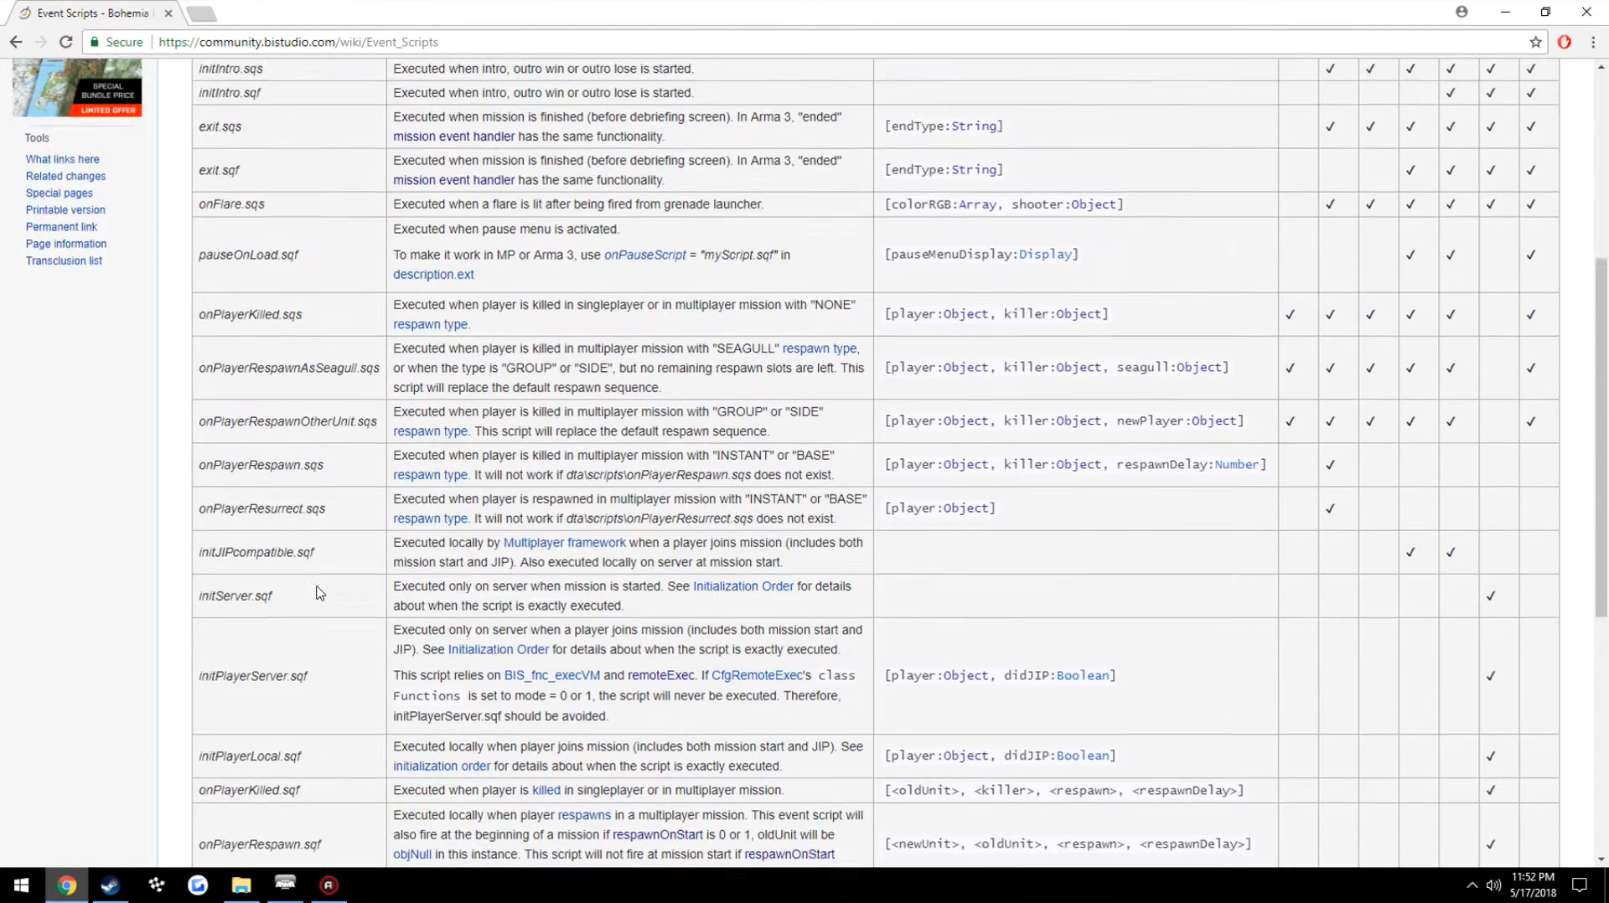
pyautogui.scroll(3)
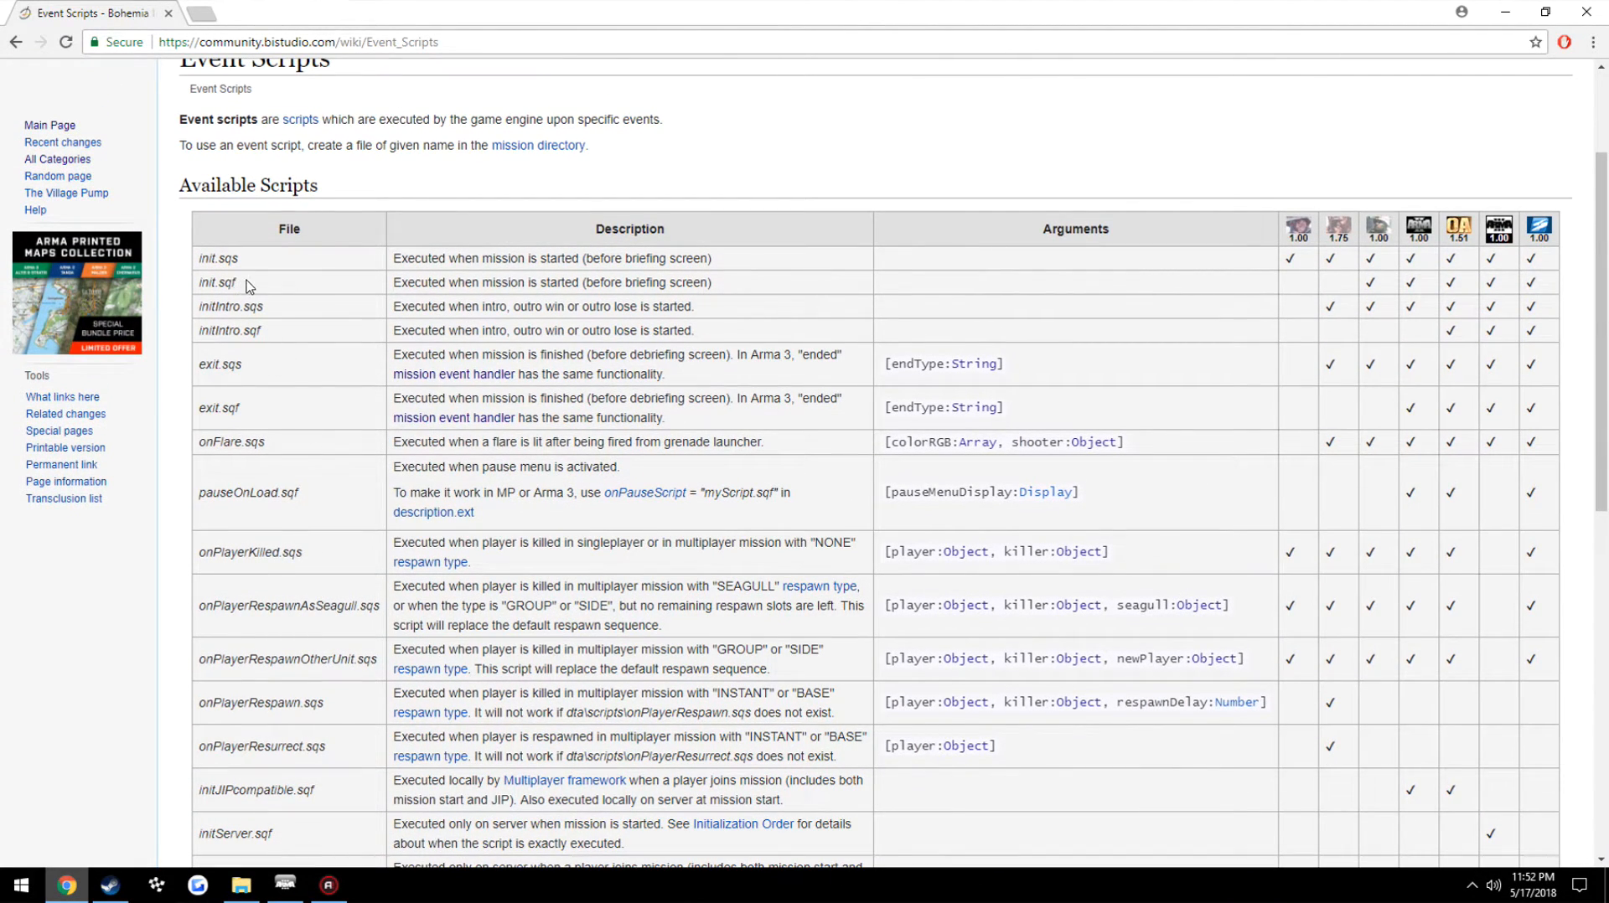
pyautogui.moveTo(265, 749)
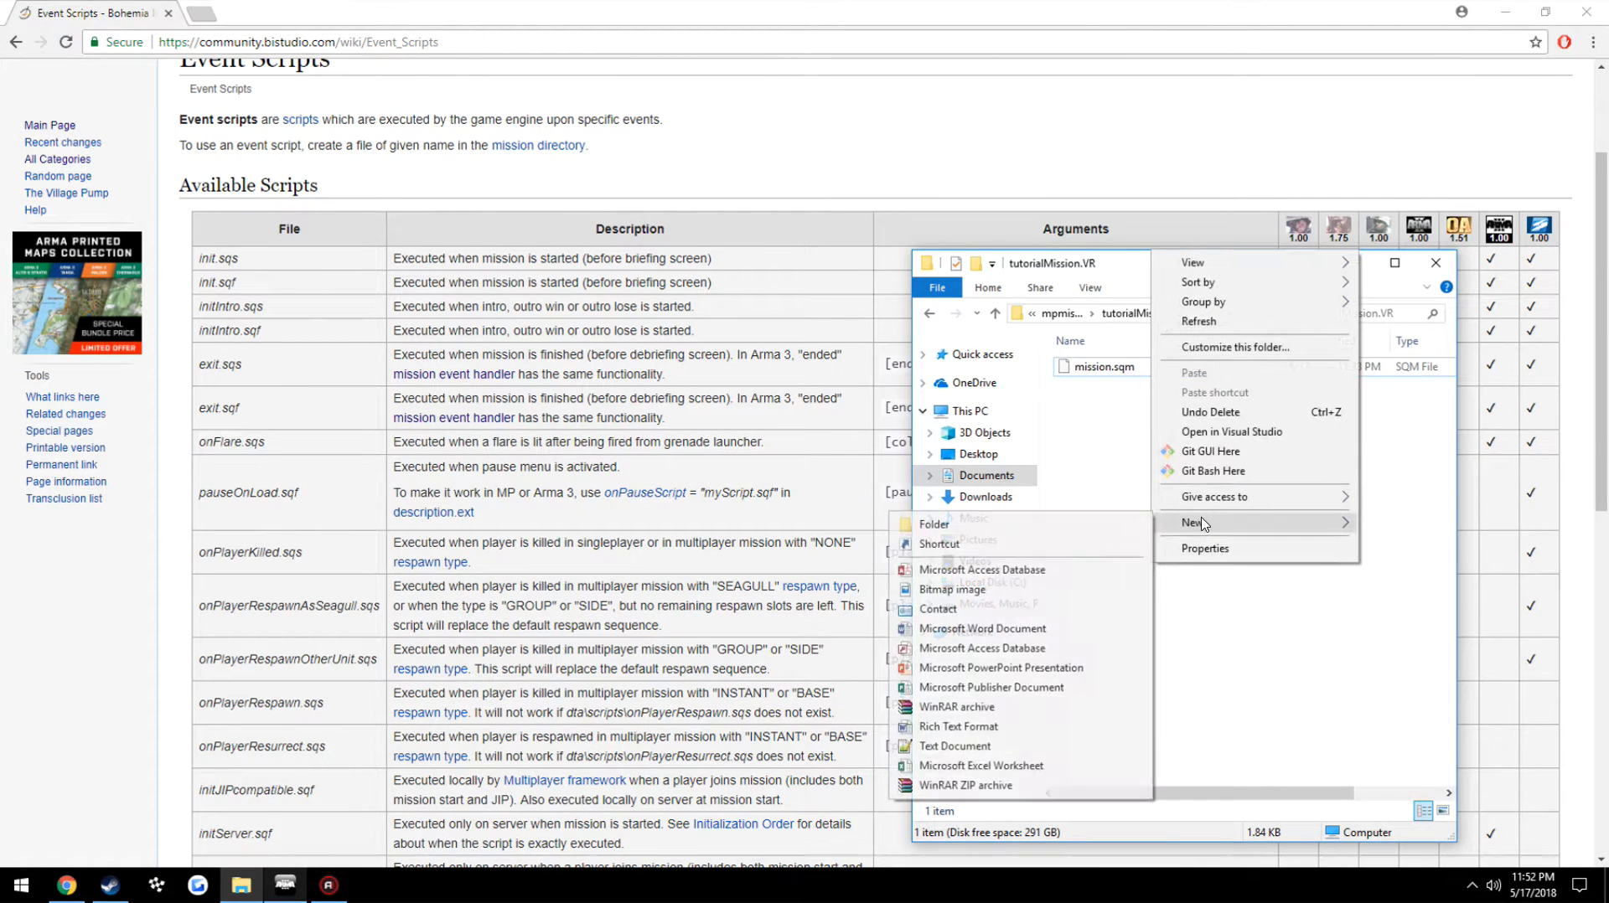
pyautogui.click(956, 746)
pyautogui.write('init')
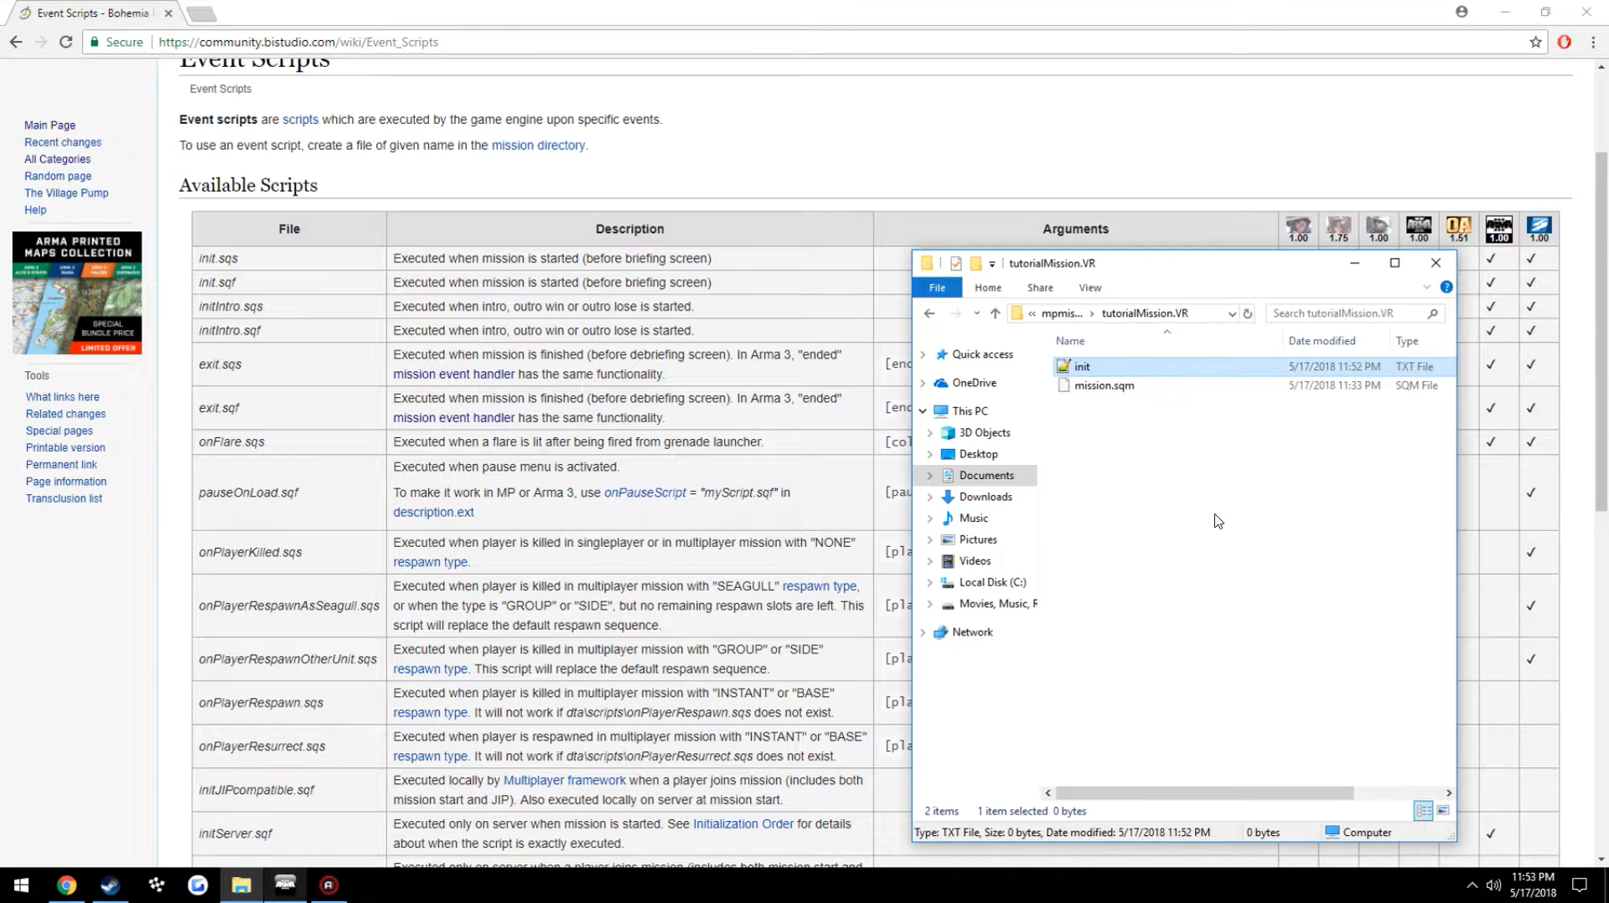
# Save the empty init file from Notepad++ as init.sqf using the All types file filter
pyautogui.doubleClick(1083, 367)
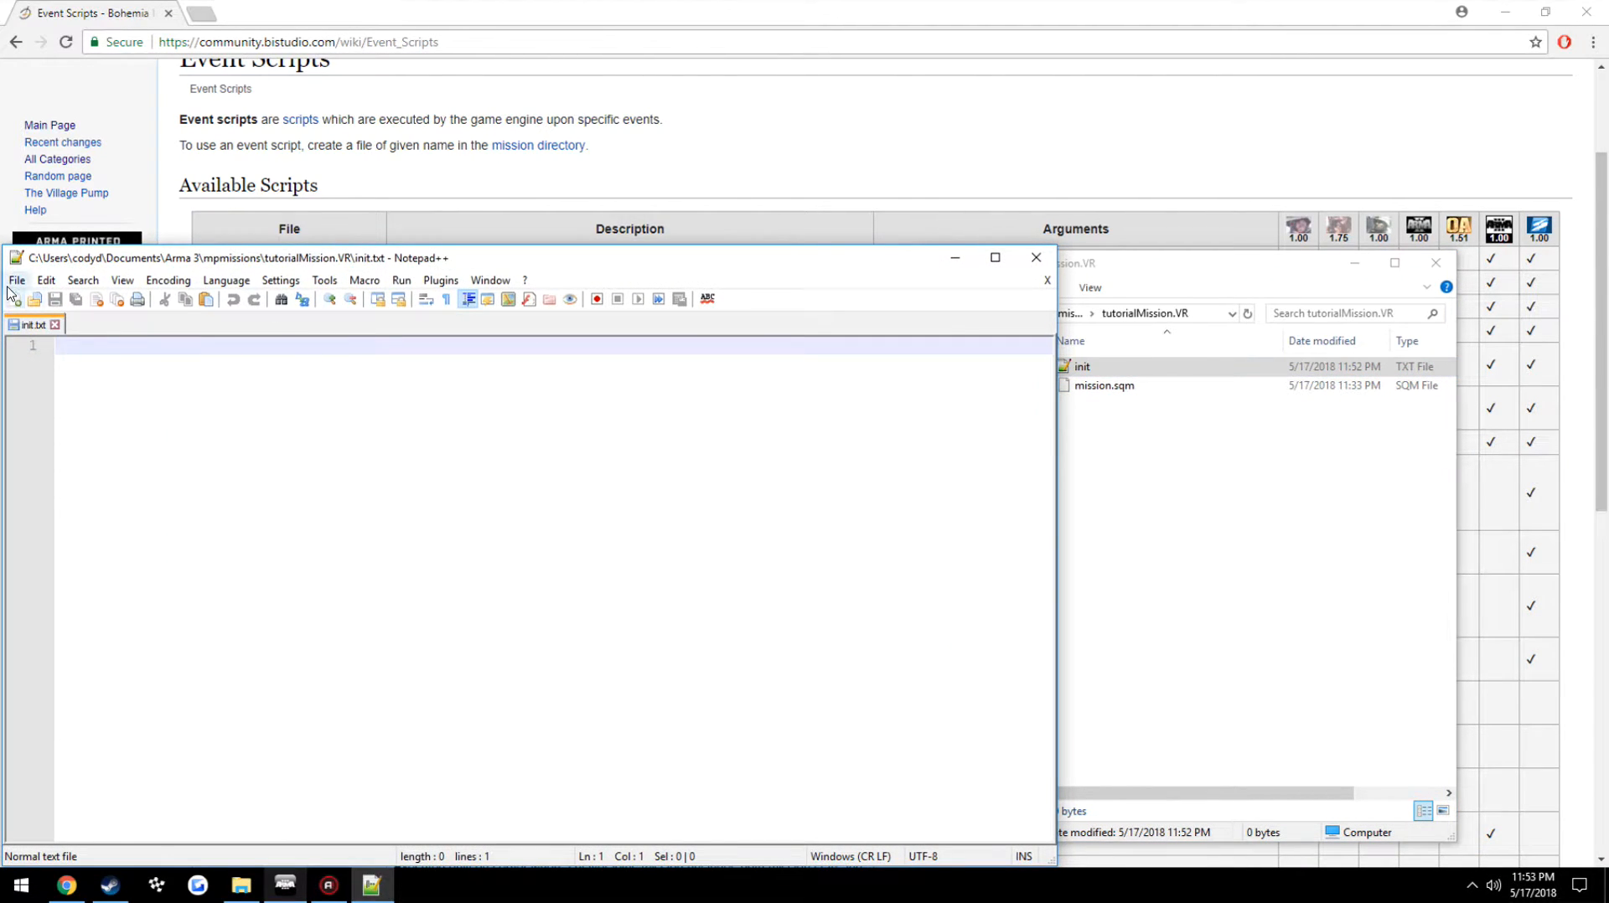
pyautogui.click(15, 280)
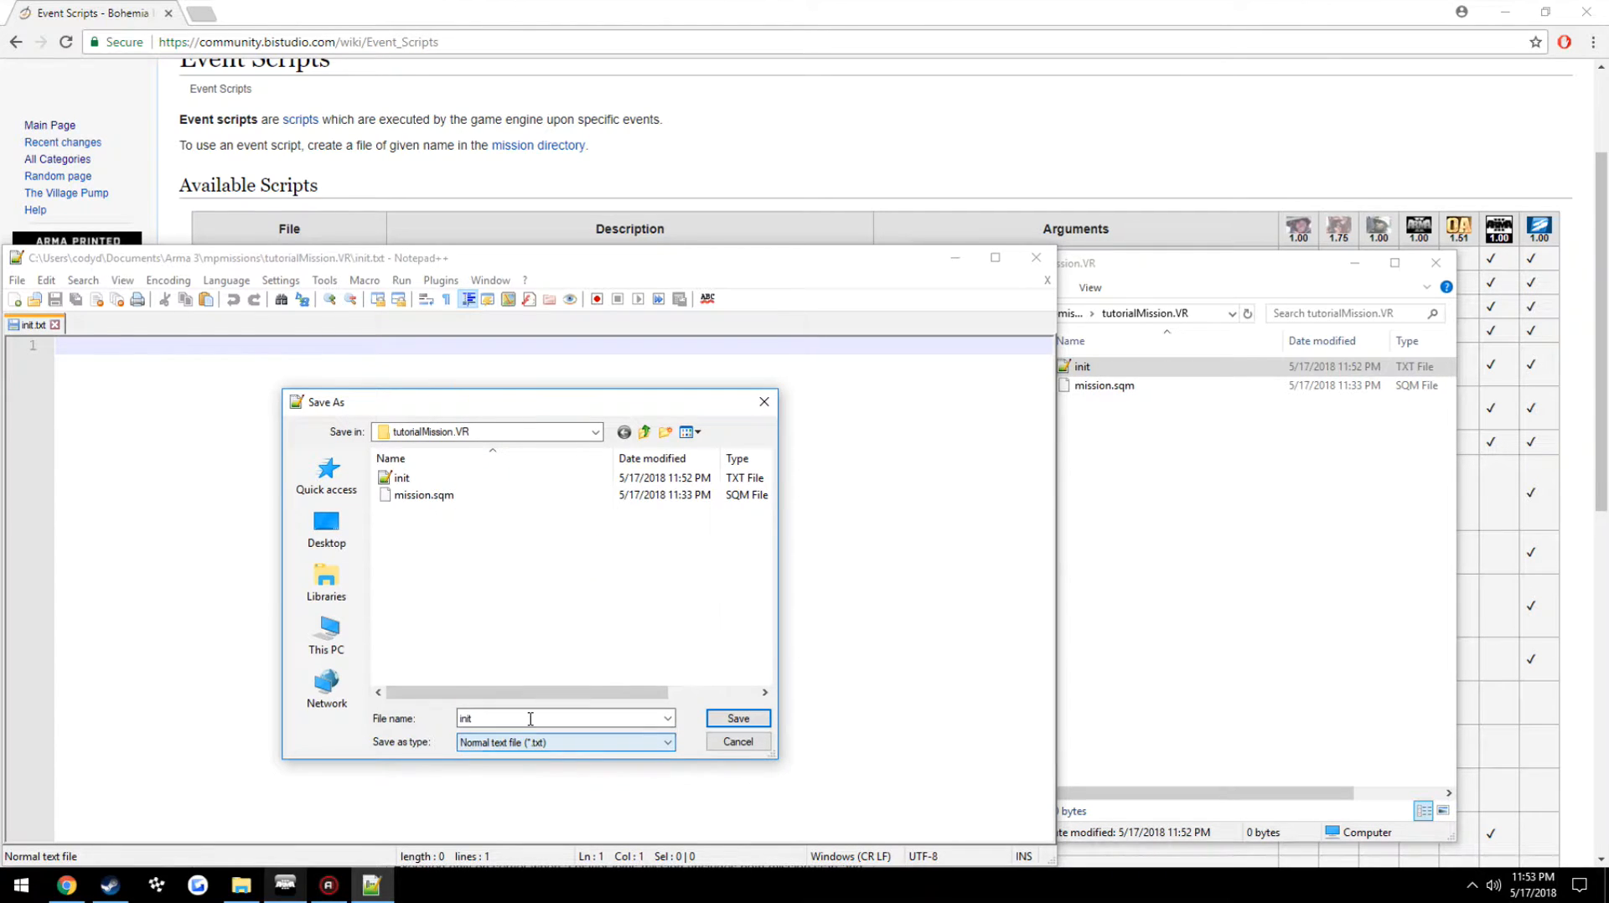
pyautogui.click(563, 743)
pyautogui.write('.sq')
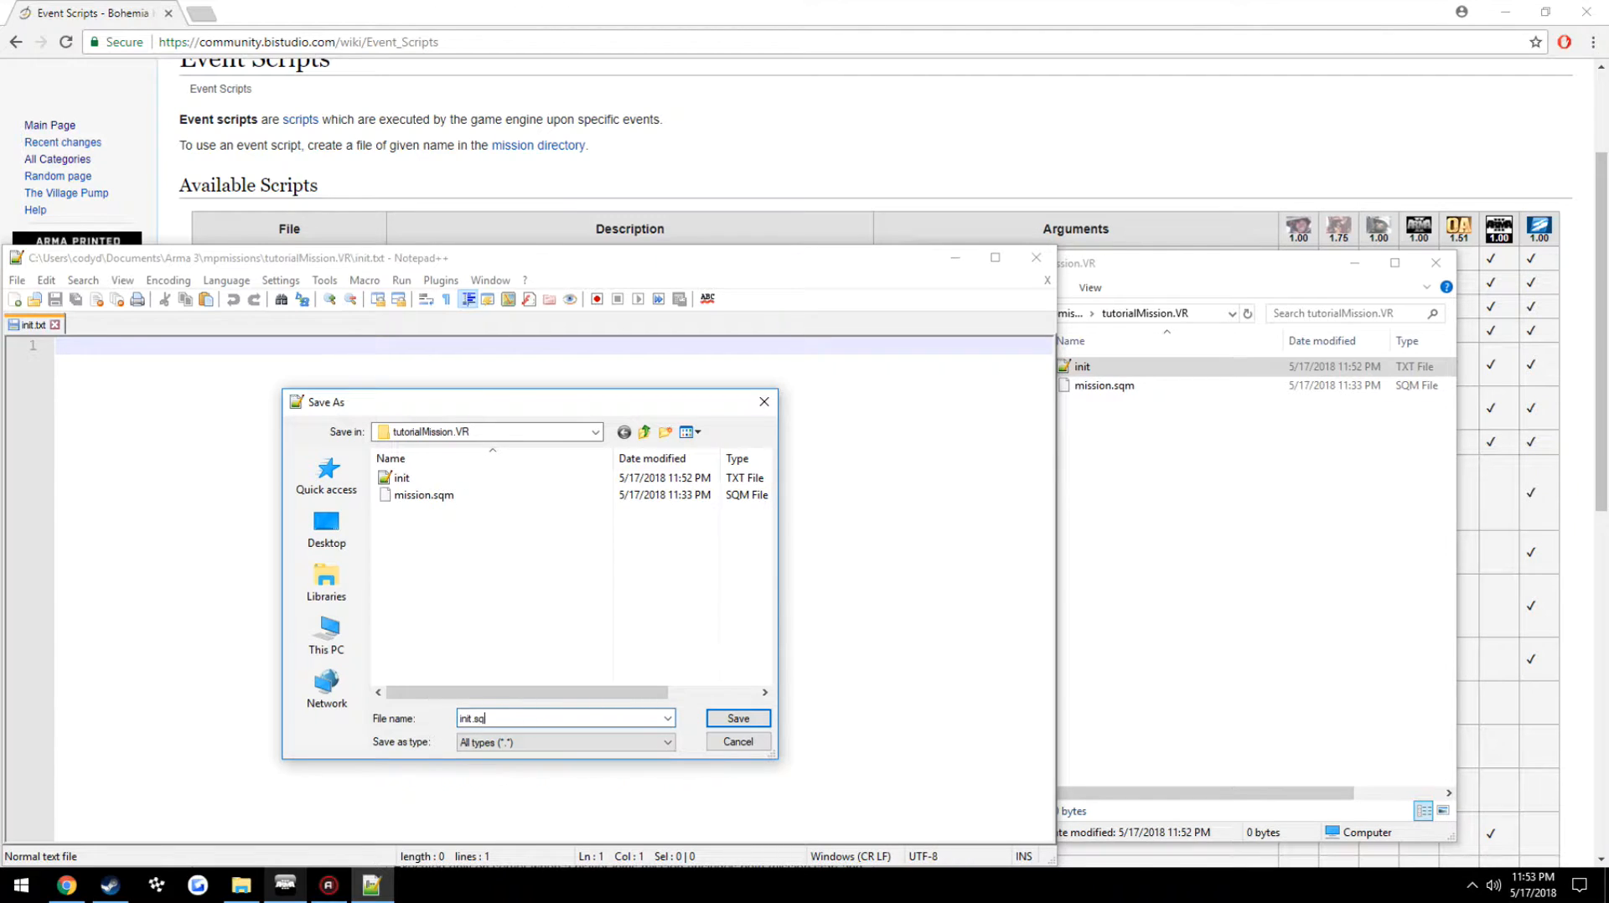
pyautogui.click(738, 717)
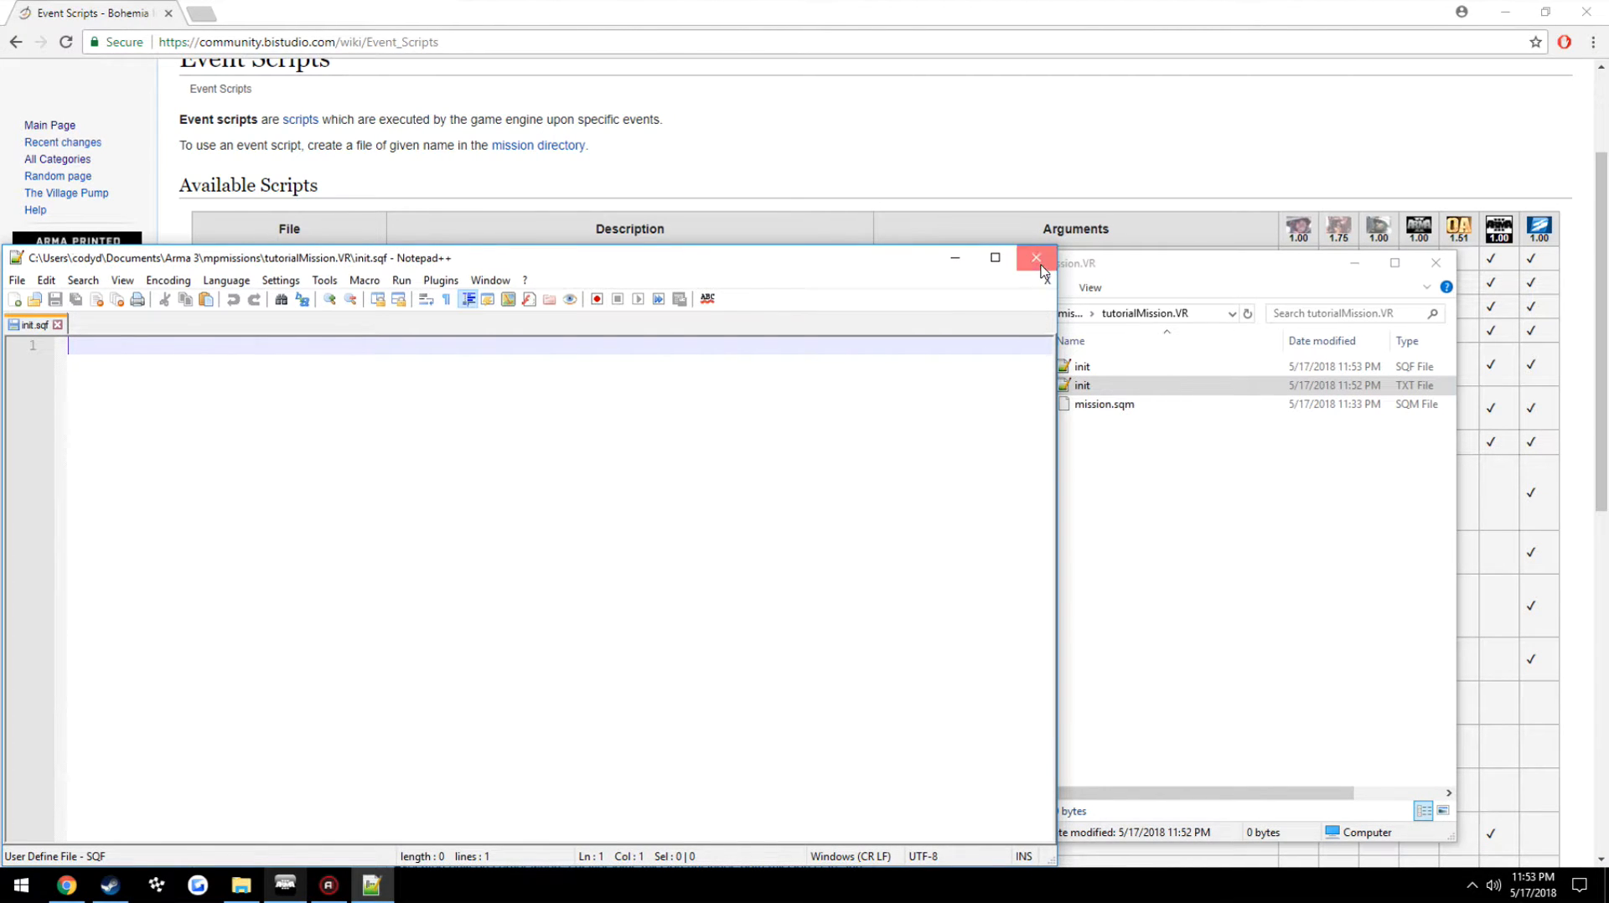
# Close the editor and delete the leftover init text file from tutorialMission.VR
pyautogui.click(1036, 258)
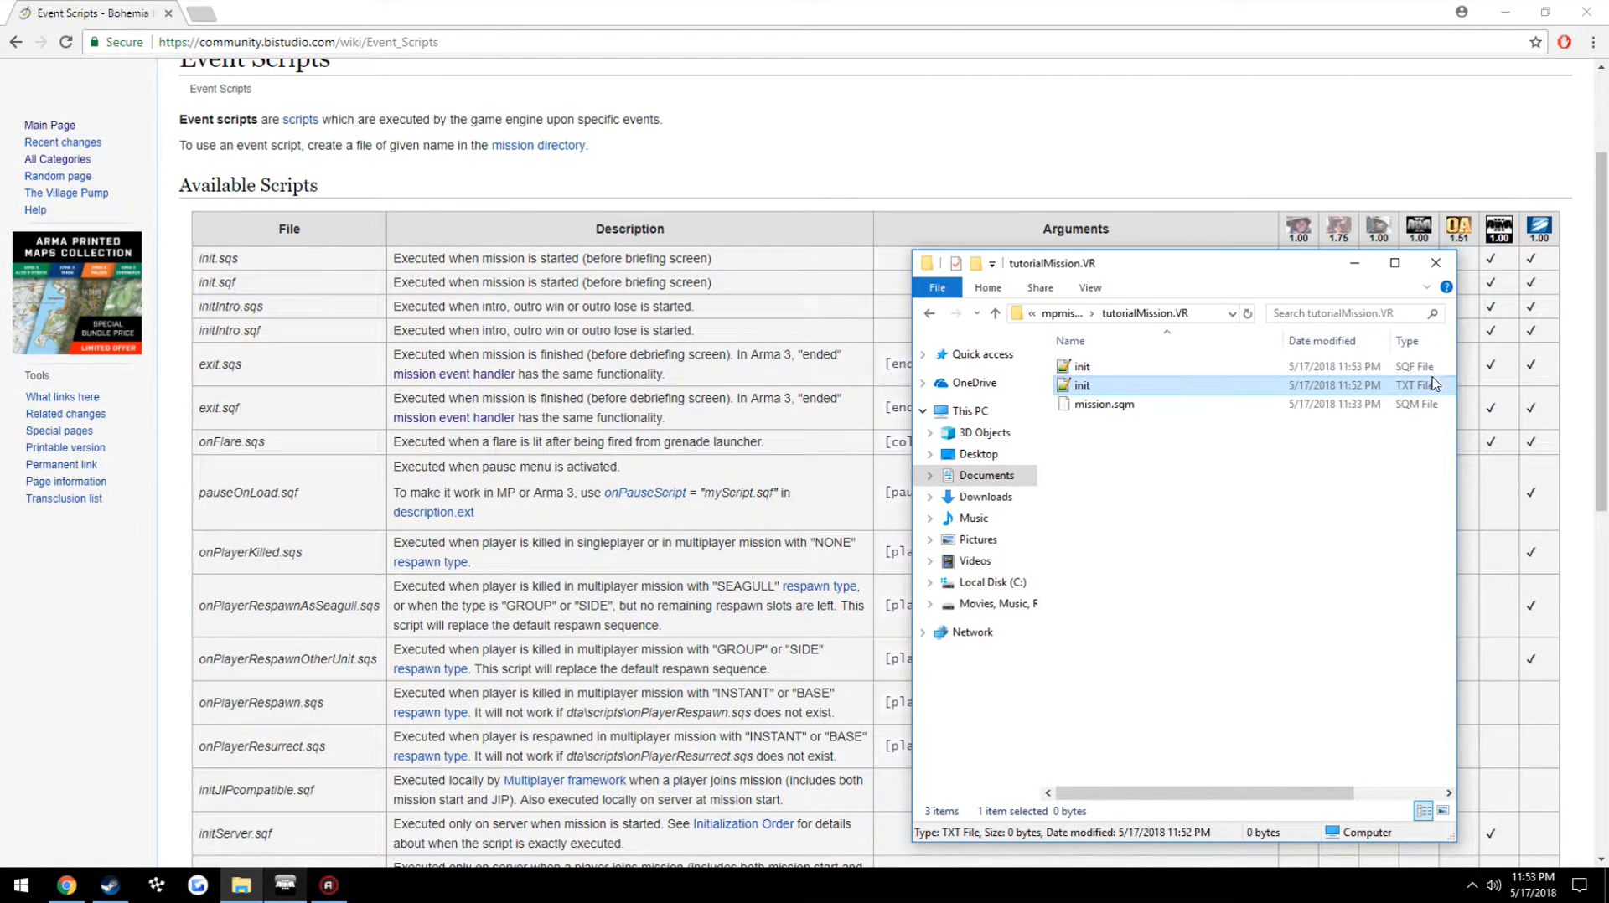
pyautogui.rightClick(1081, 385)
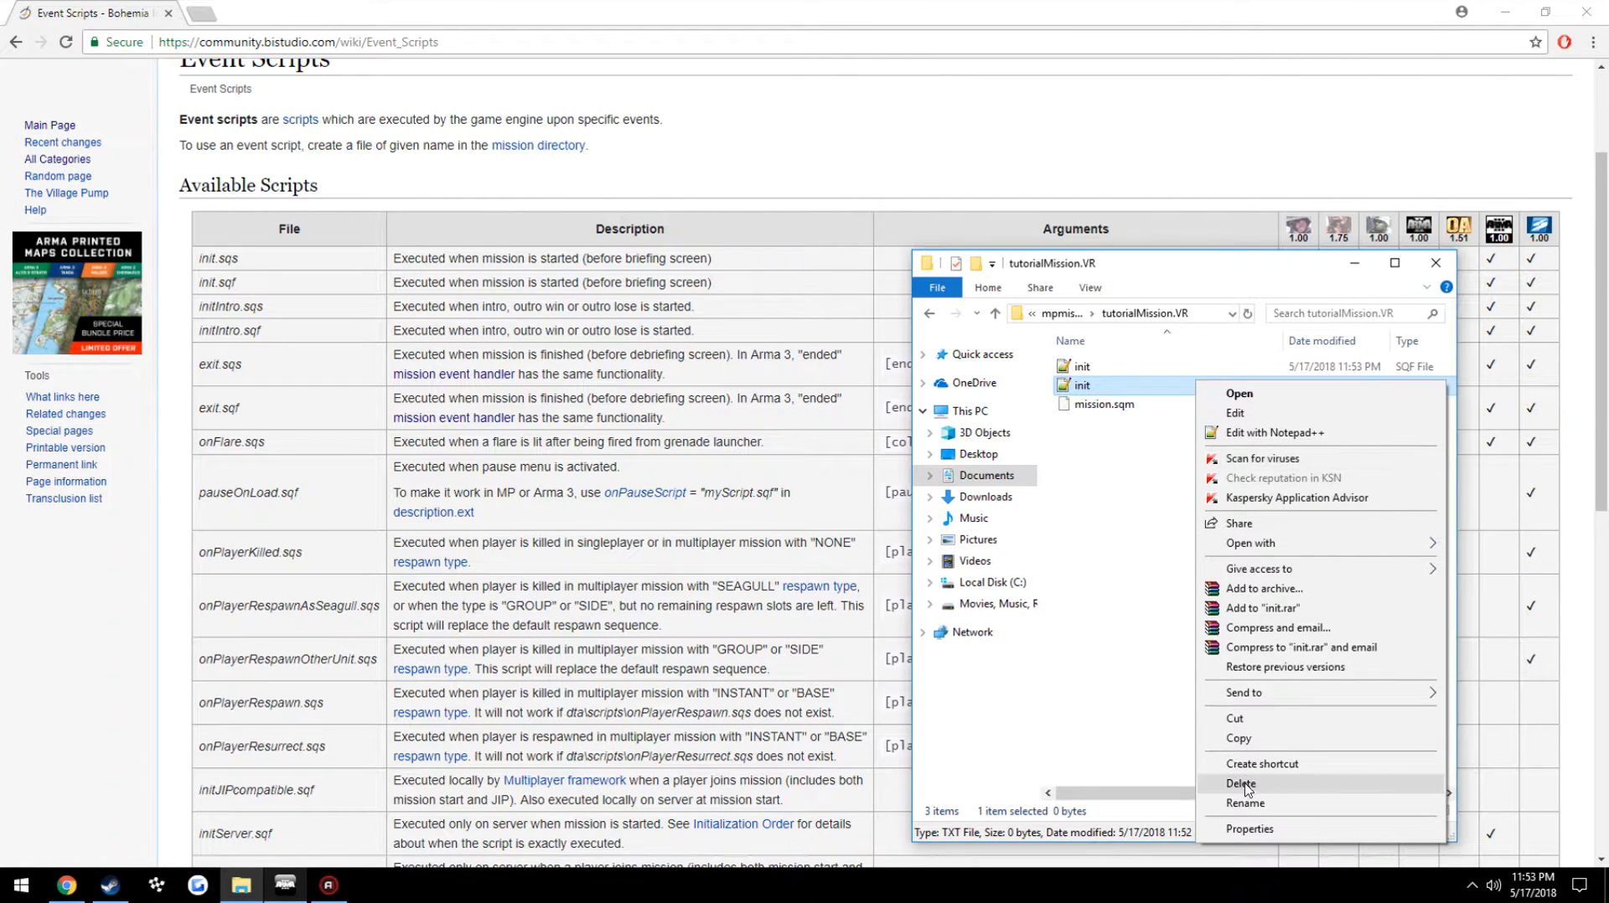
pyautogui.click(1273, 433)
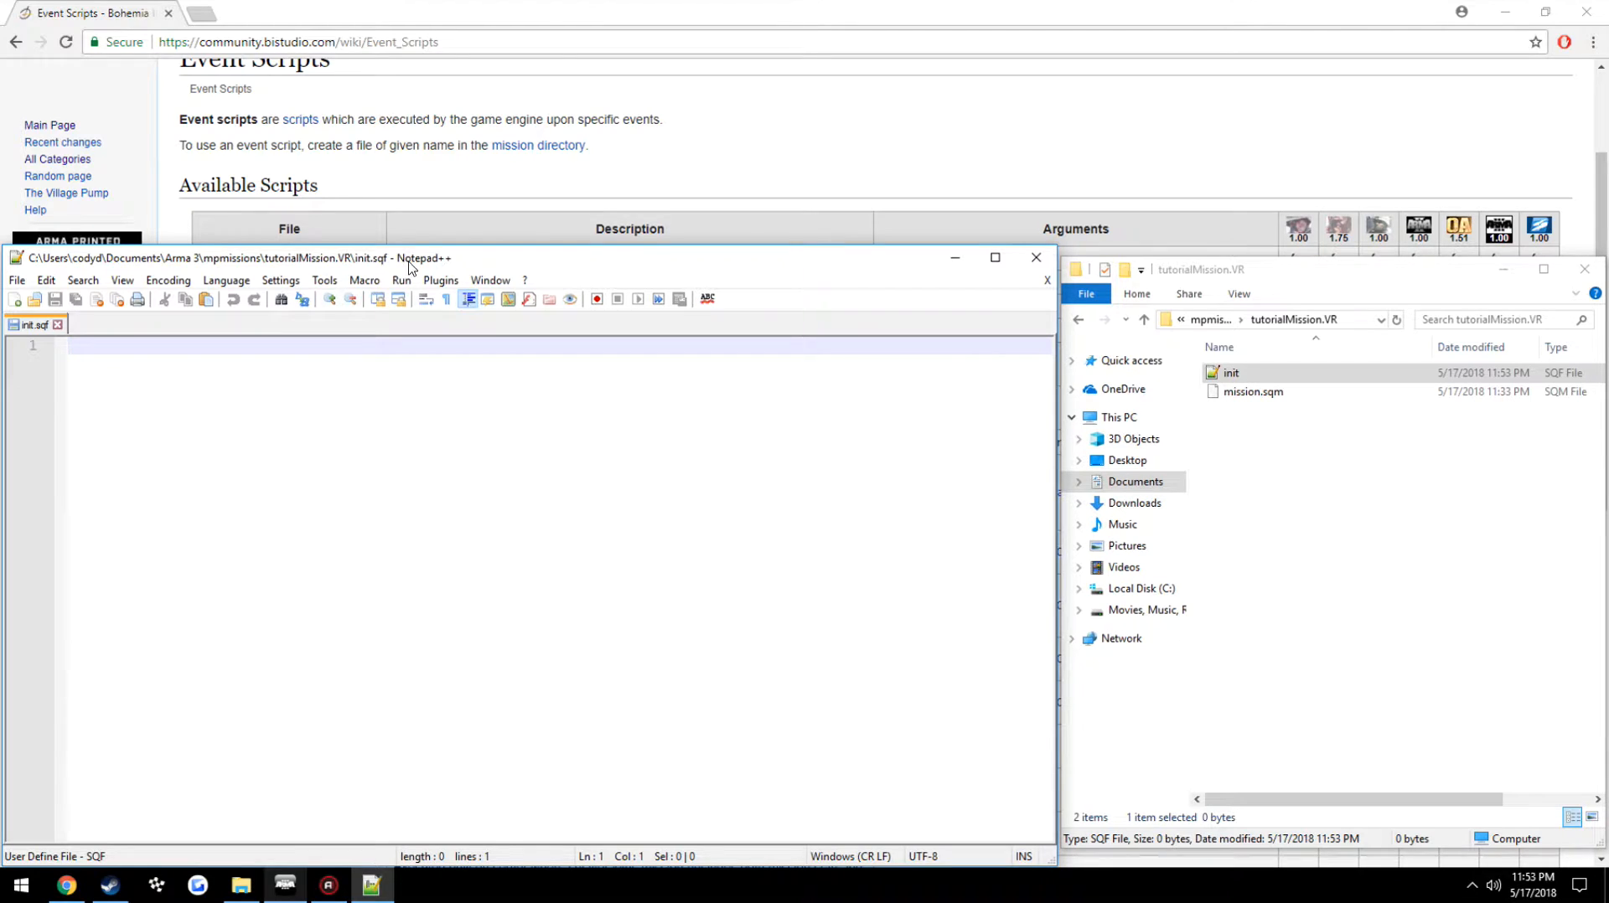
pyautogui.moveTo(415, 471)
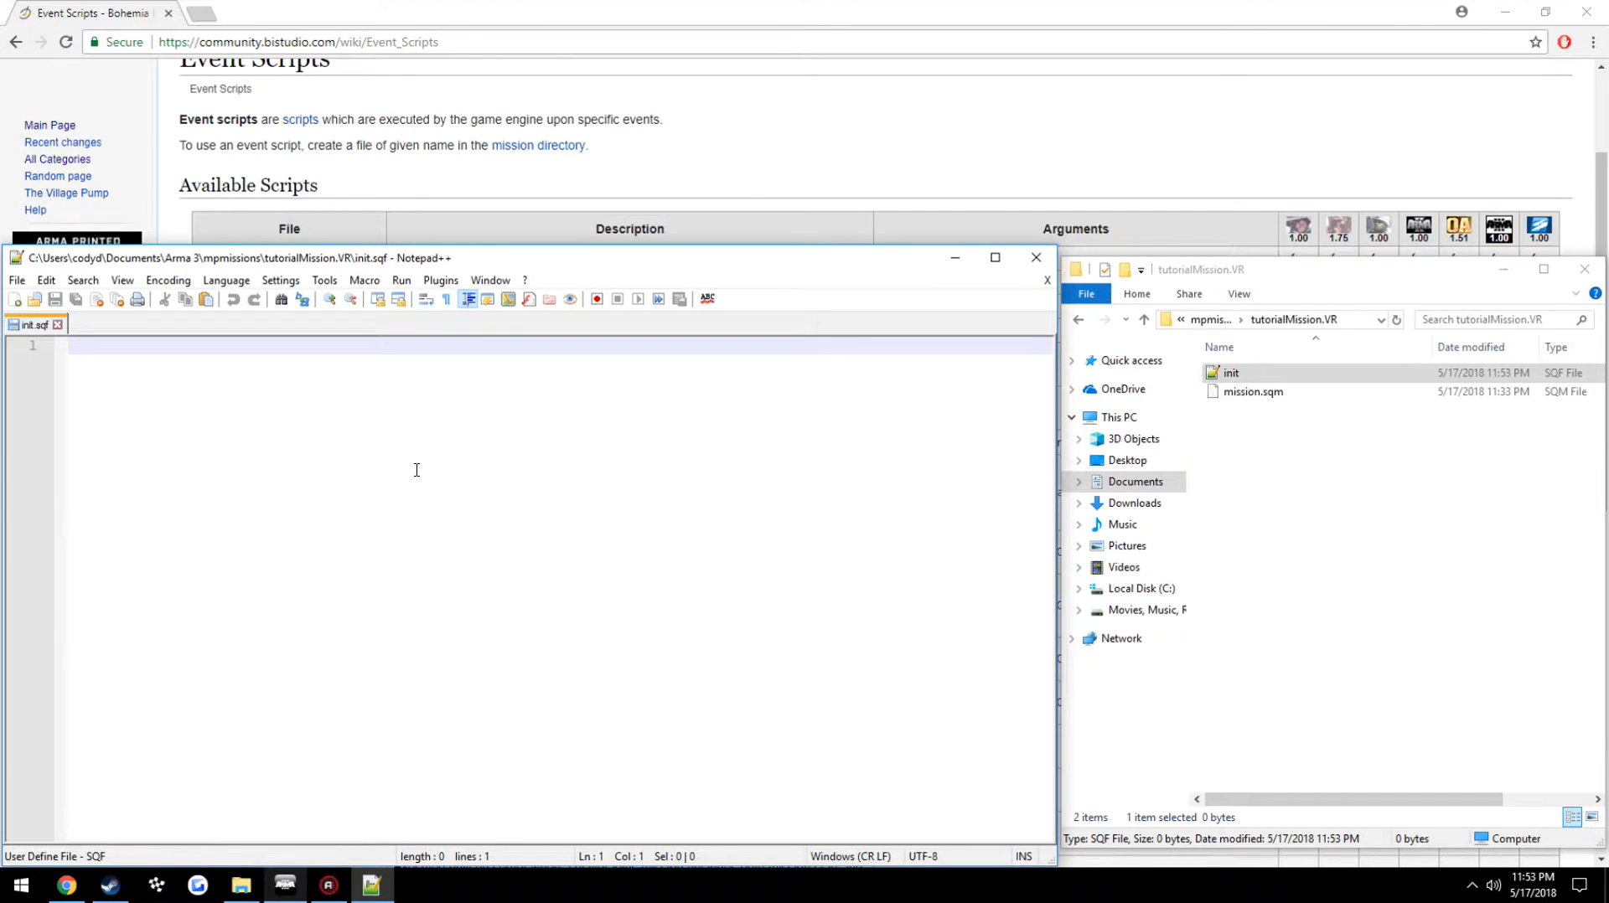
pyautogui.moveTo(555, 542)
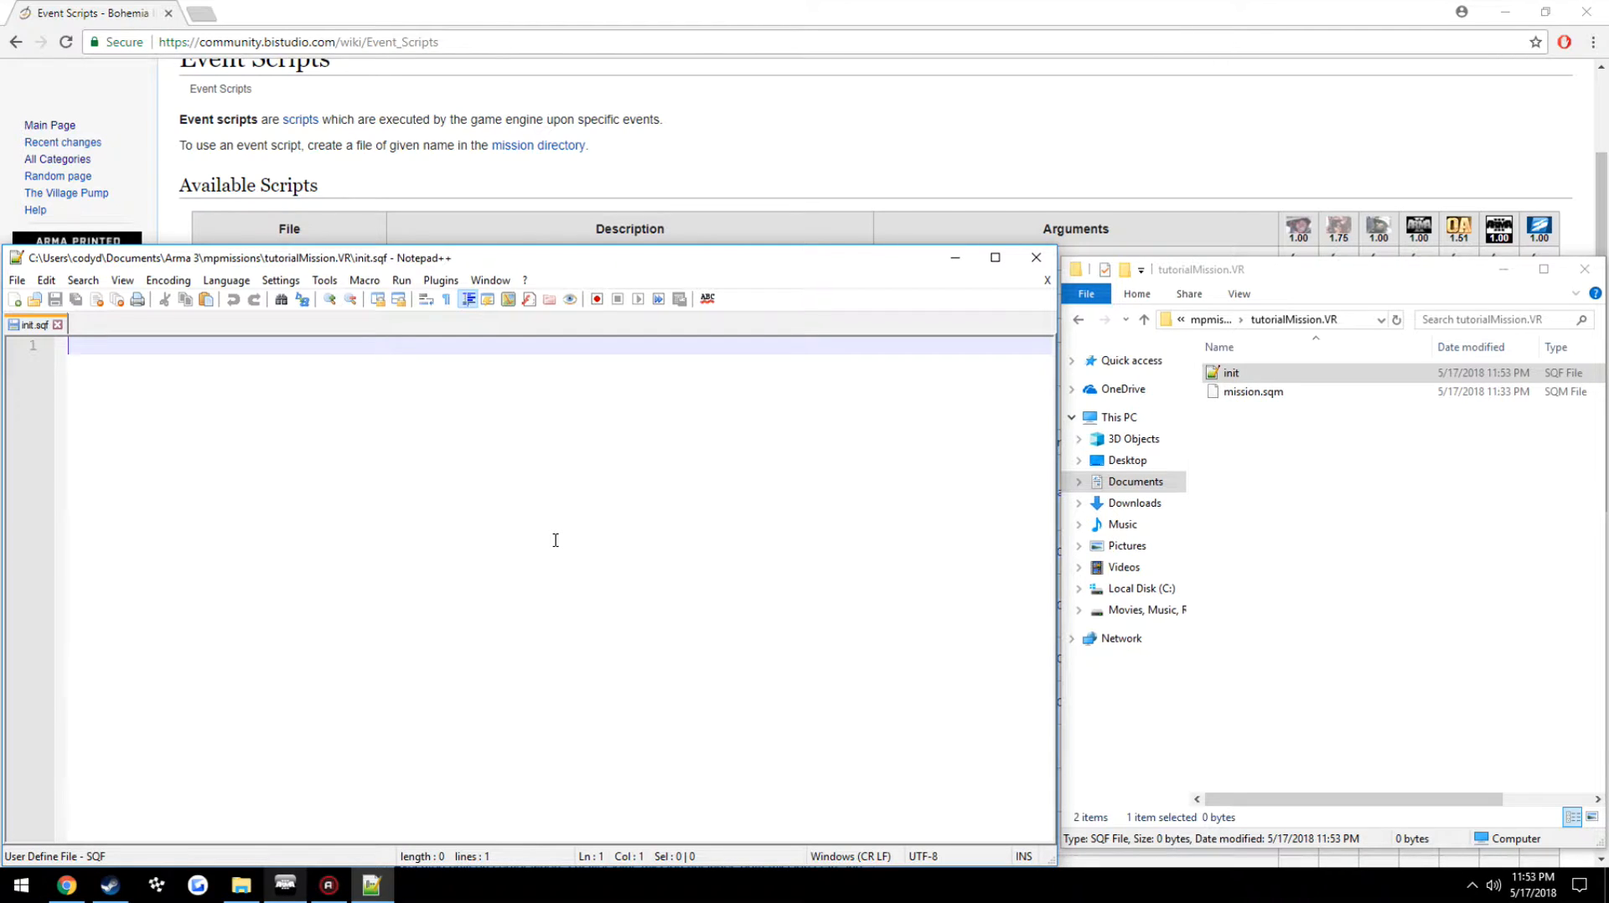
# Write myVariable = 3; and _myVariable = 3;, then remove the _myVariable line
pyautogui.write('myVariable')
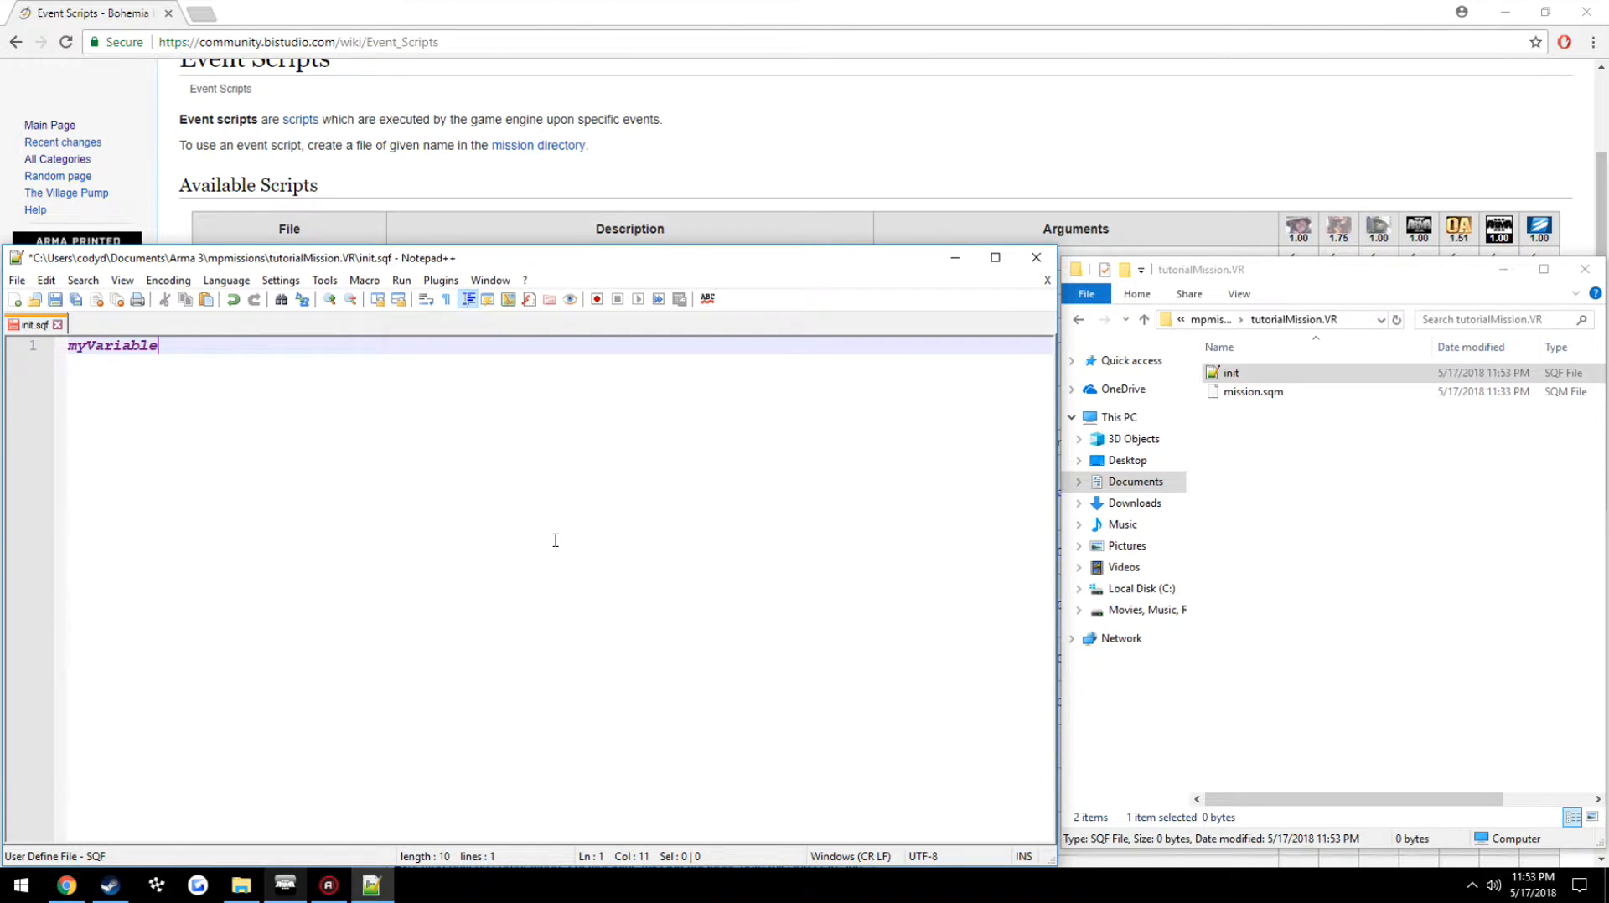
pyautogui.write('= 3;')
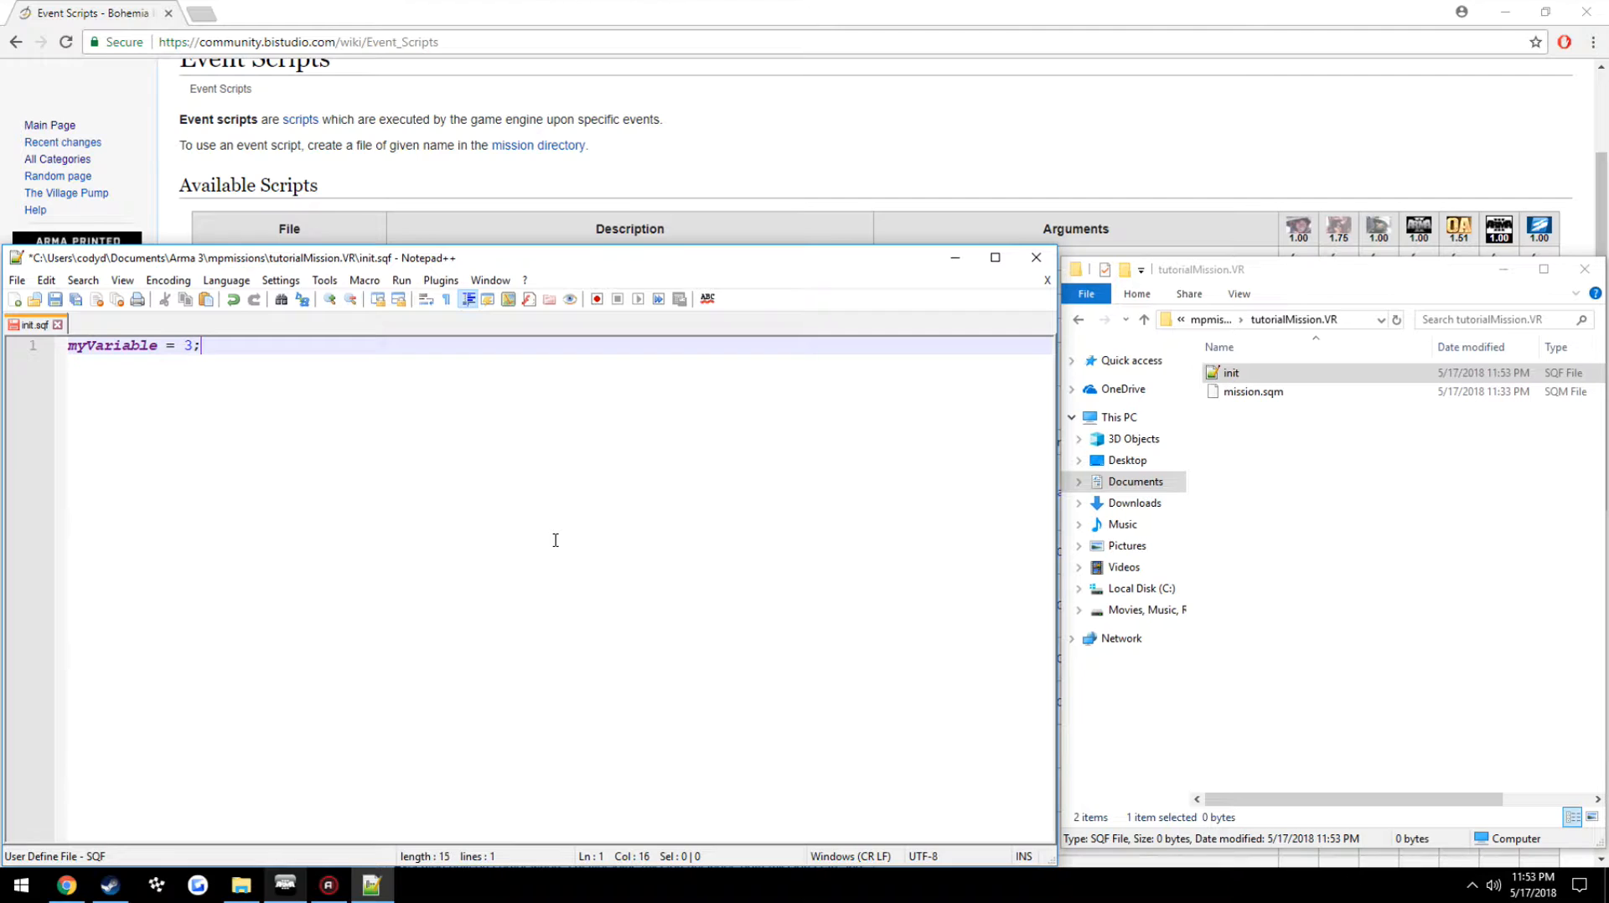
pyautogui.doubleClick(112, 345)
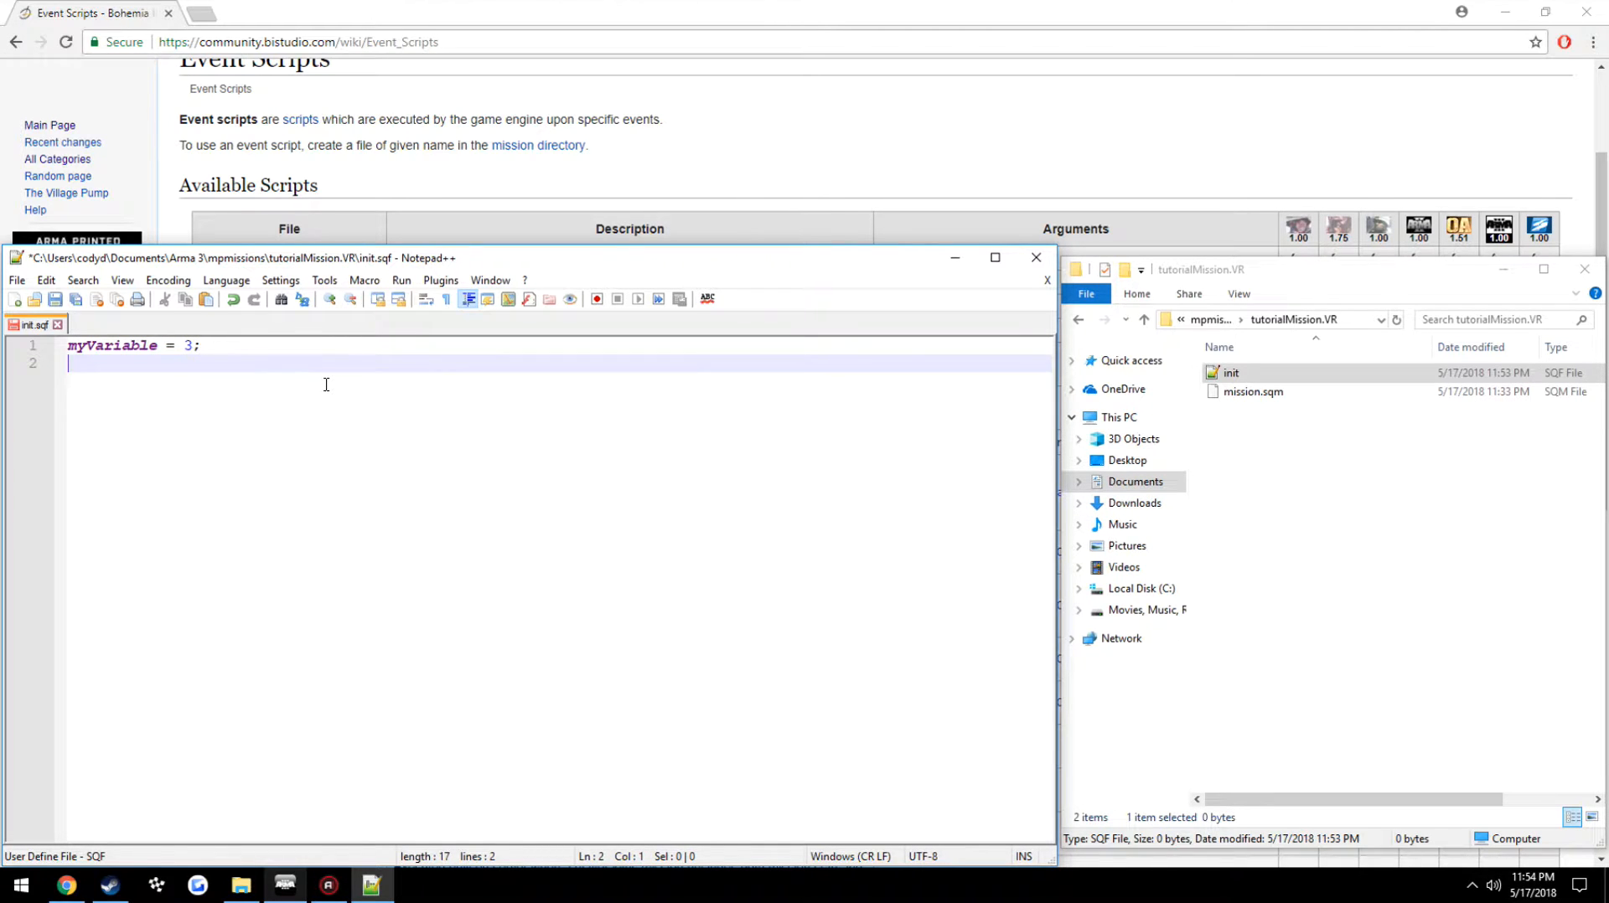
pyautogui.write('_my')
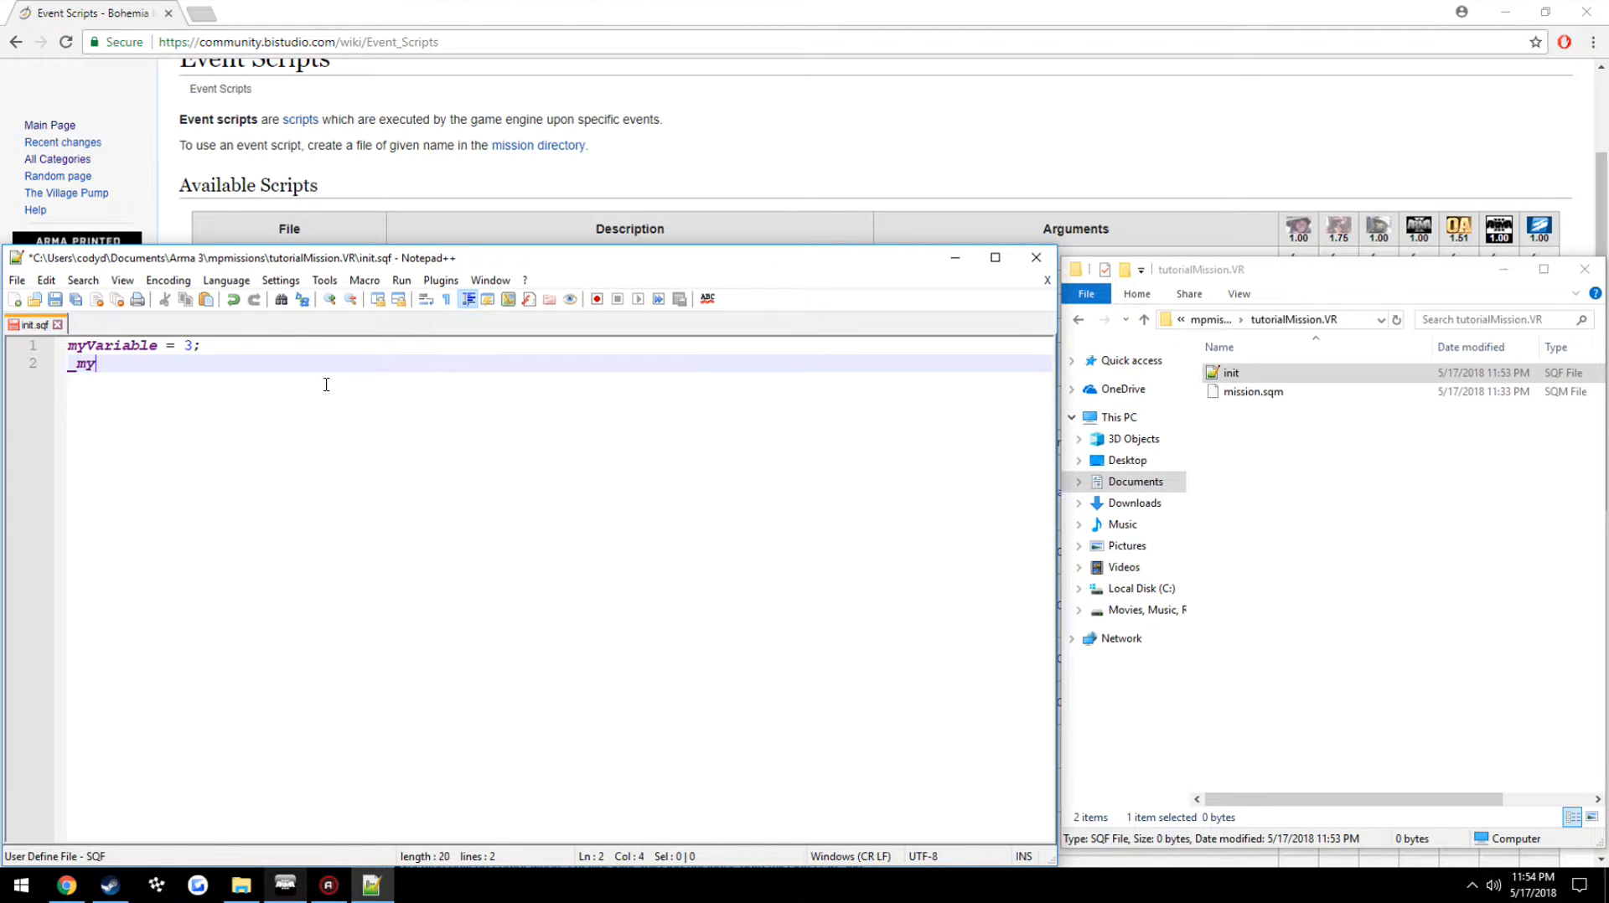
pyautogui.write('Variable = 3;')
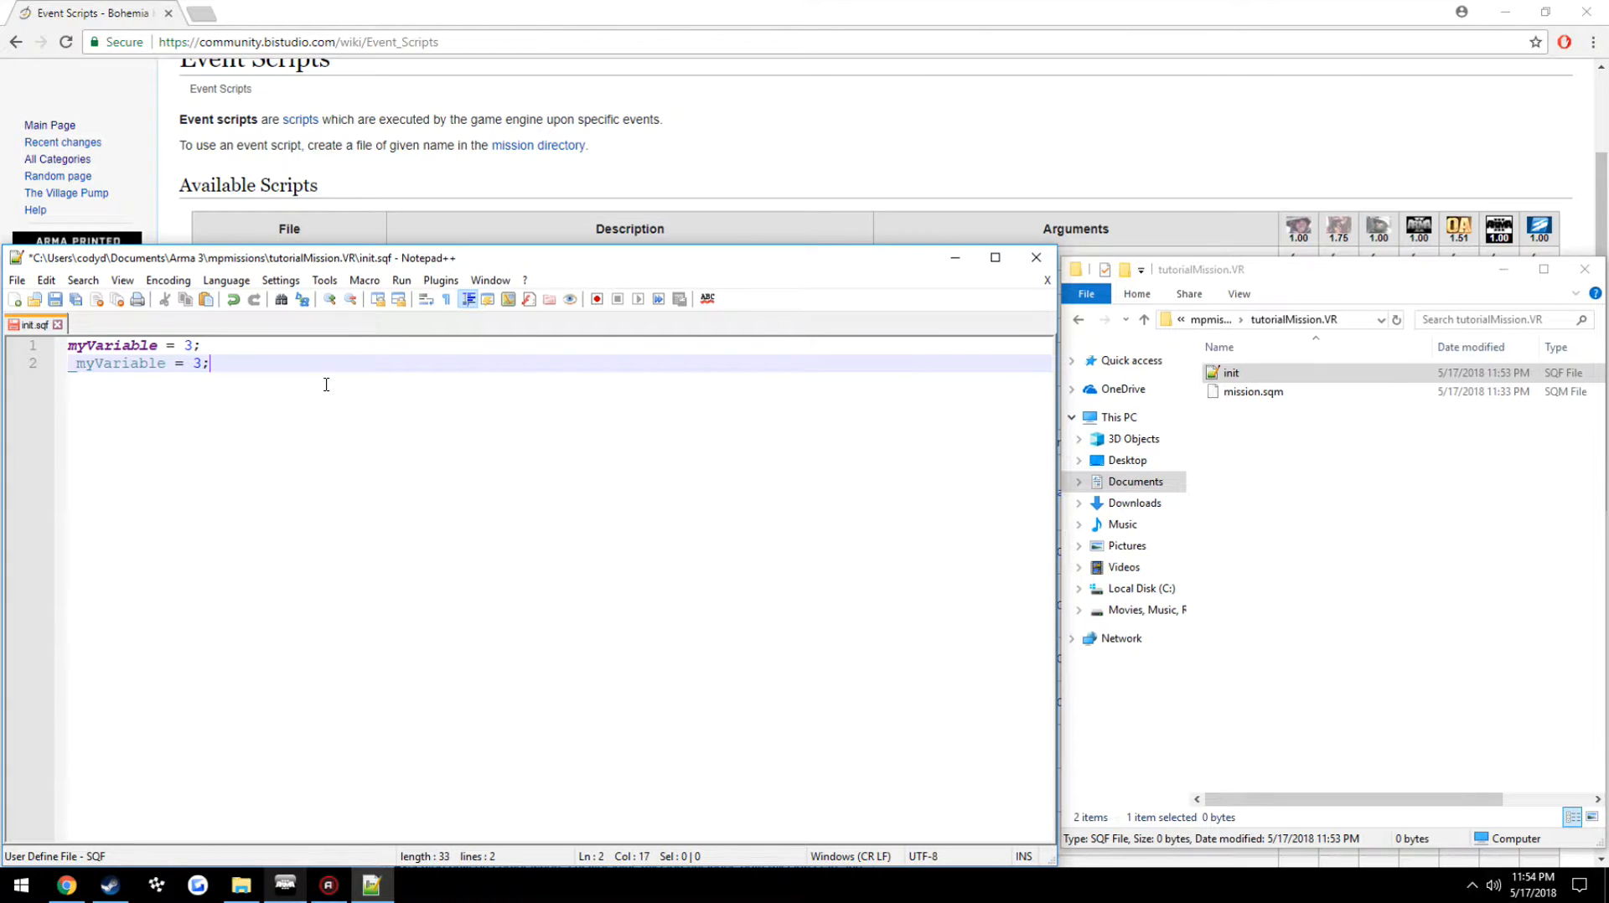
pyautogui.doubleClick(118, 363)
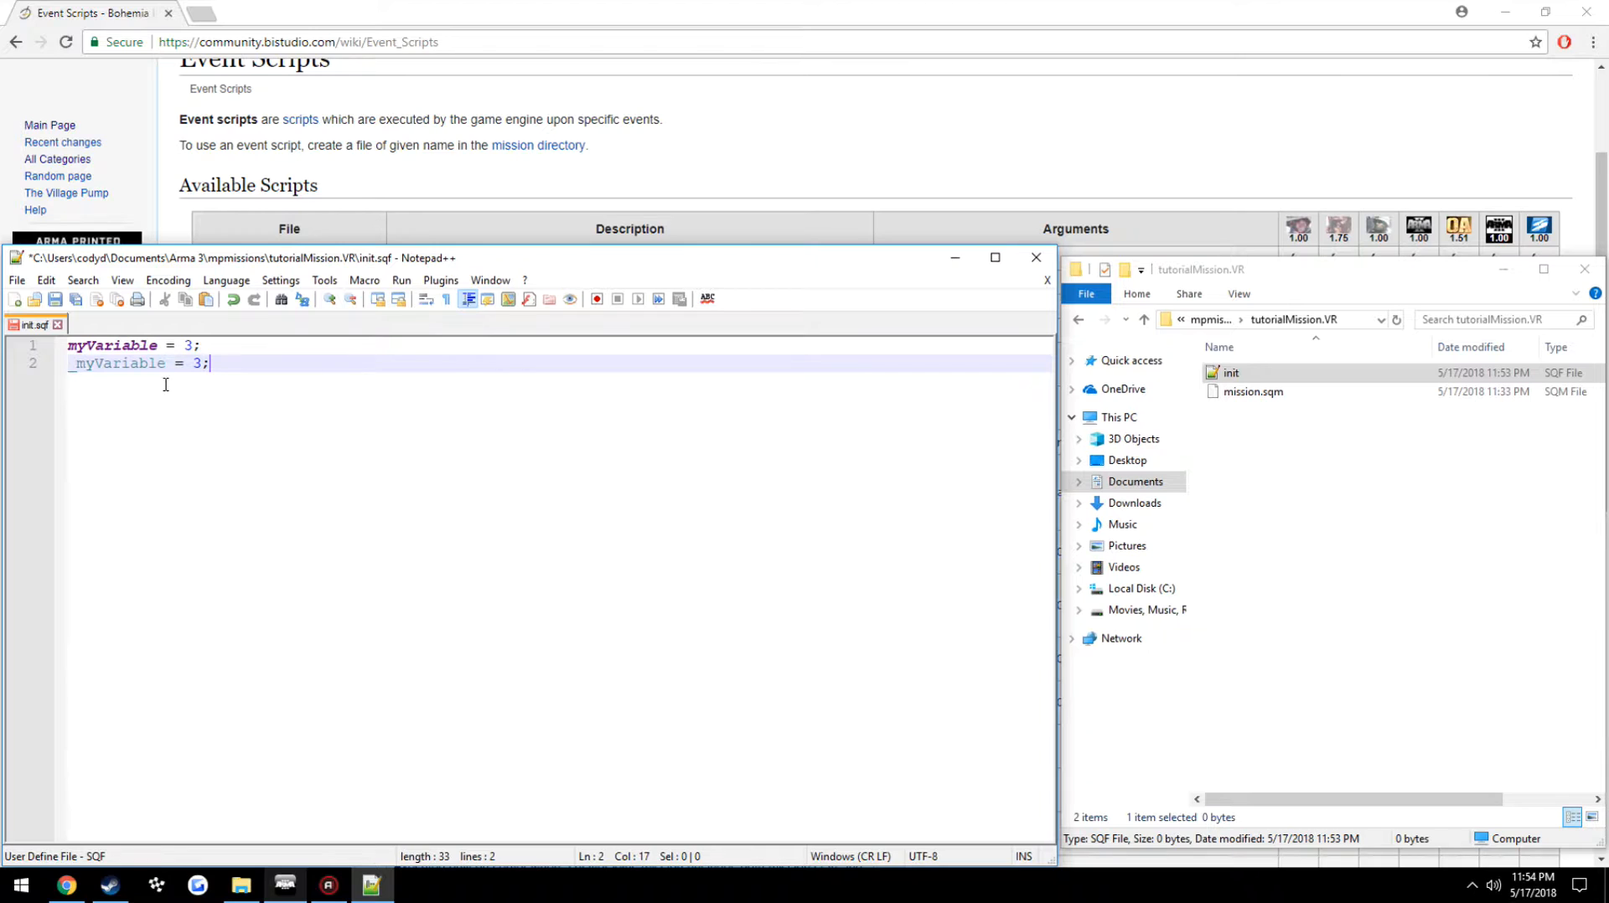
pyautogui.click(191, 346)
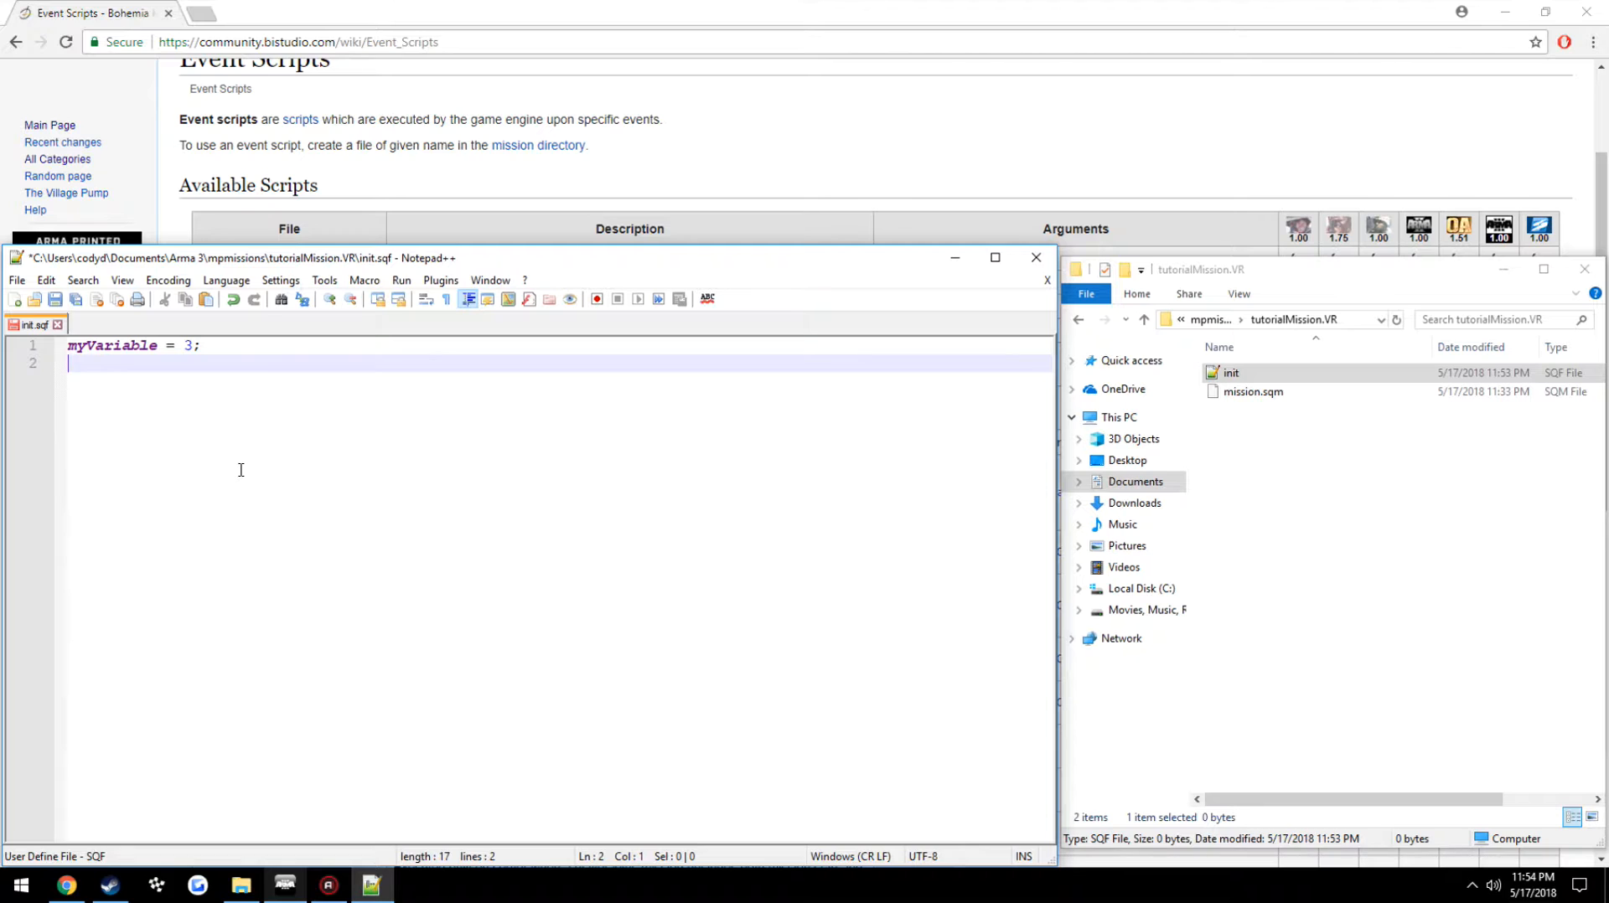
pyautogui.moveTo(290, 463)
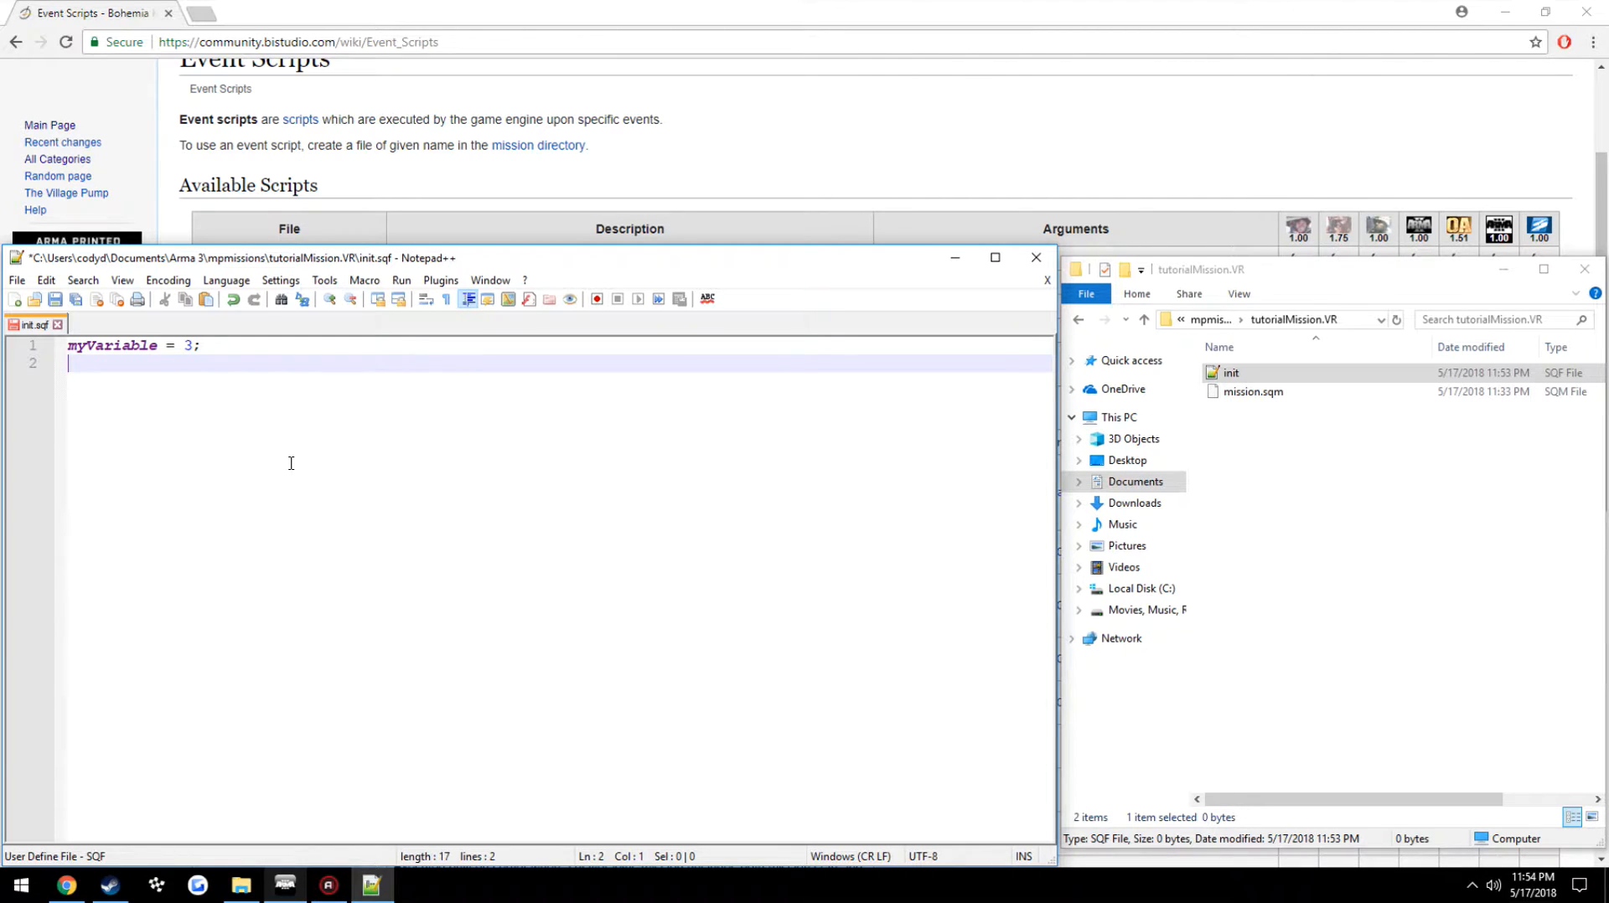
# Change the line to myVariable = 0;, restoring the name after a temporary rename
pyautogui.doubleClick(116, 345)
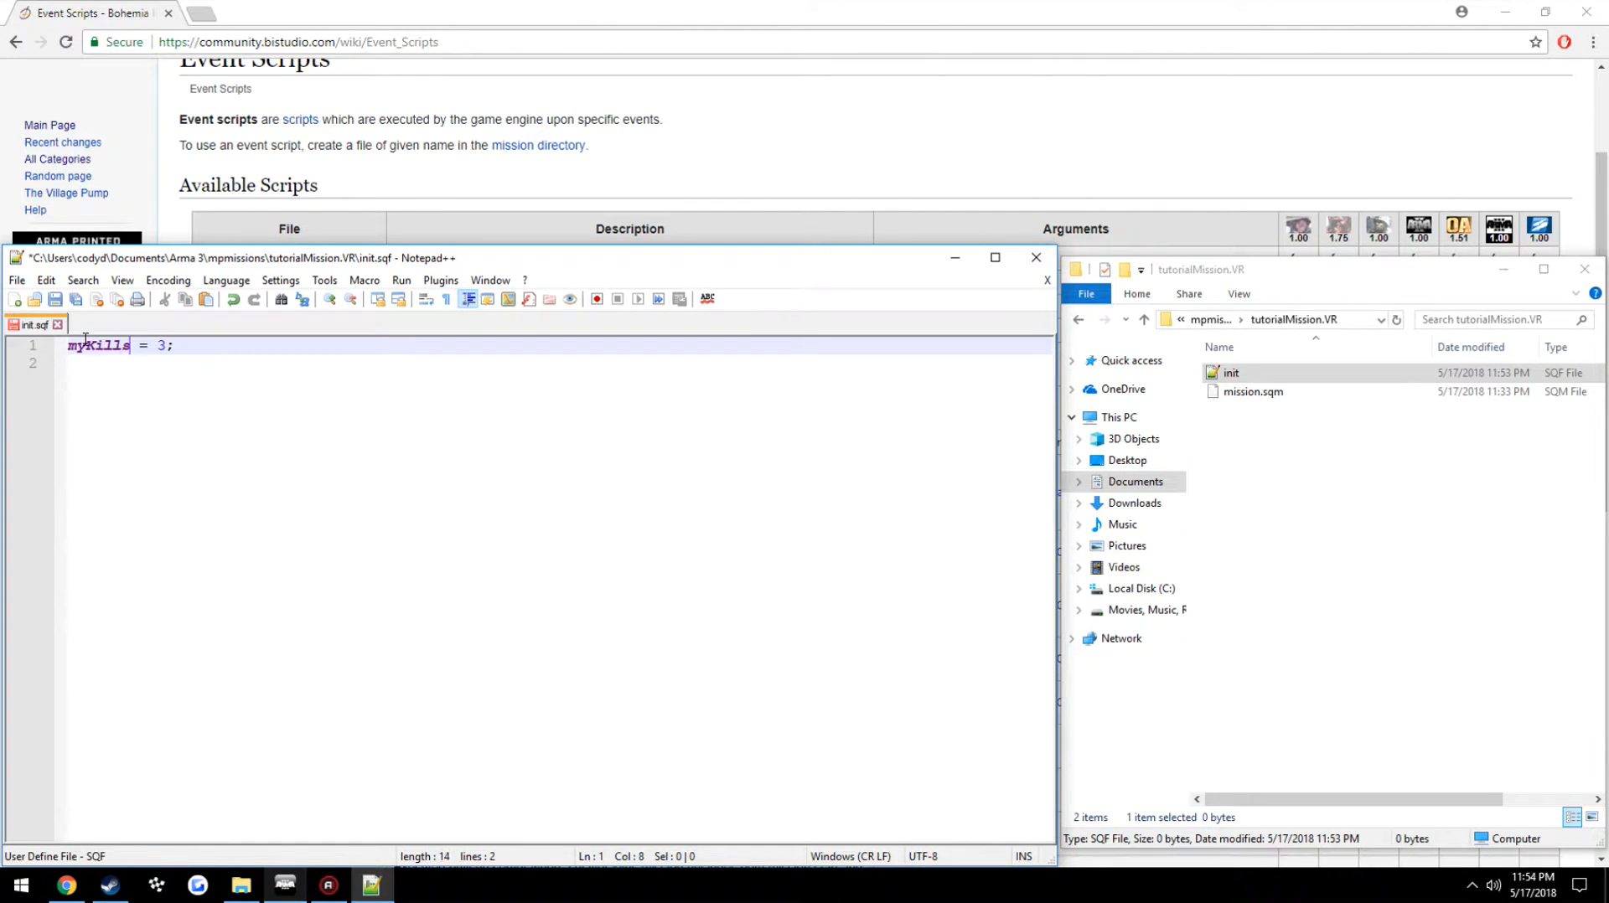
pyautogui.write('0')
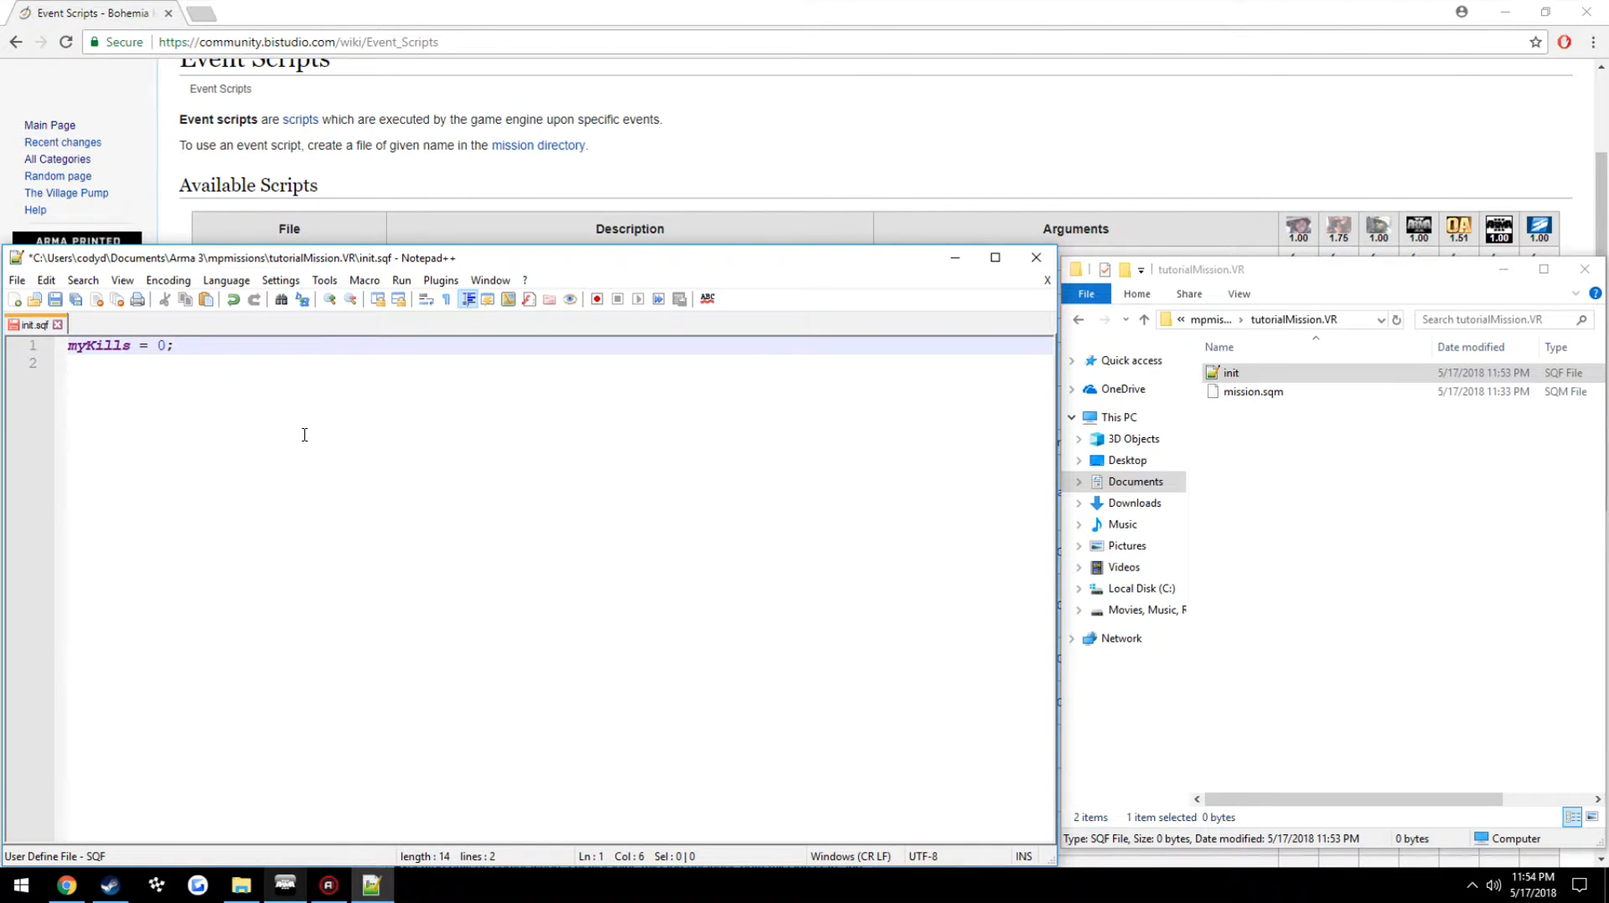
pyautogui.doubleClick(99, 345)
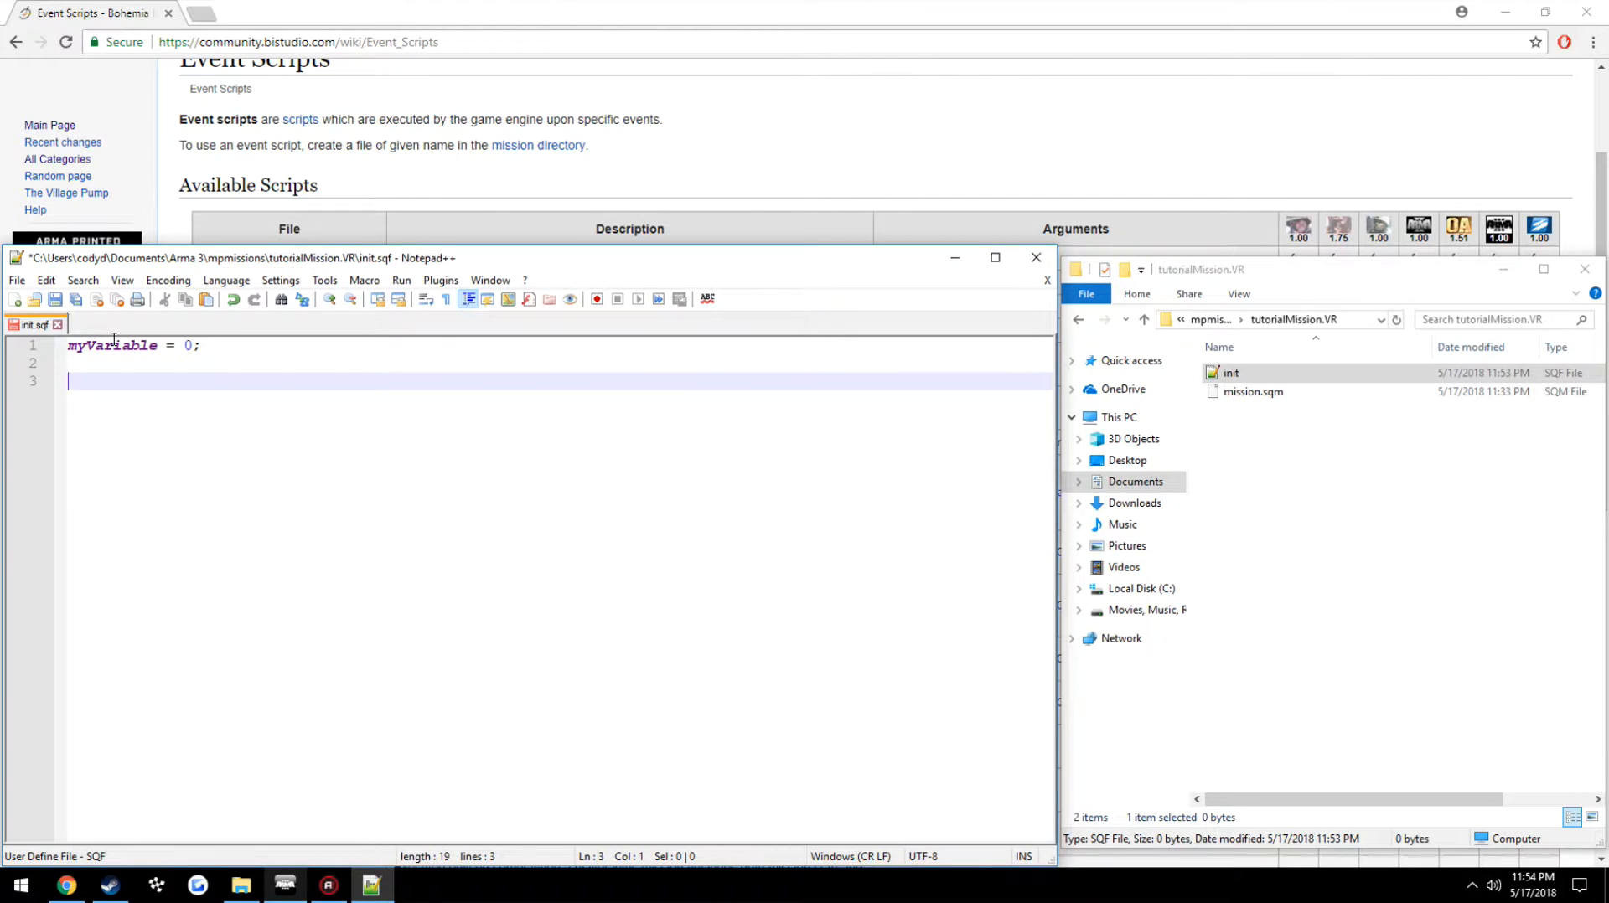
# Add hint str myVariable; and a second line hint "0"; to init.sqf
pyautogui.write('hint')
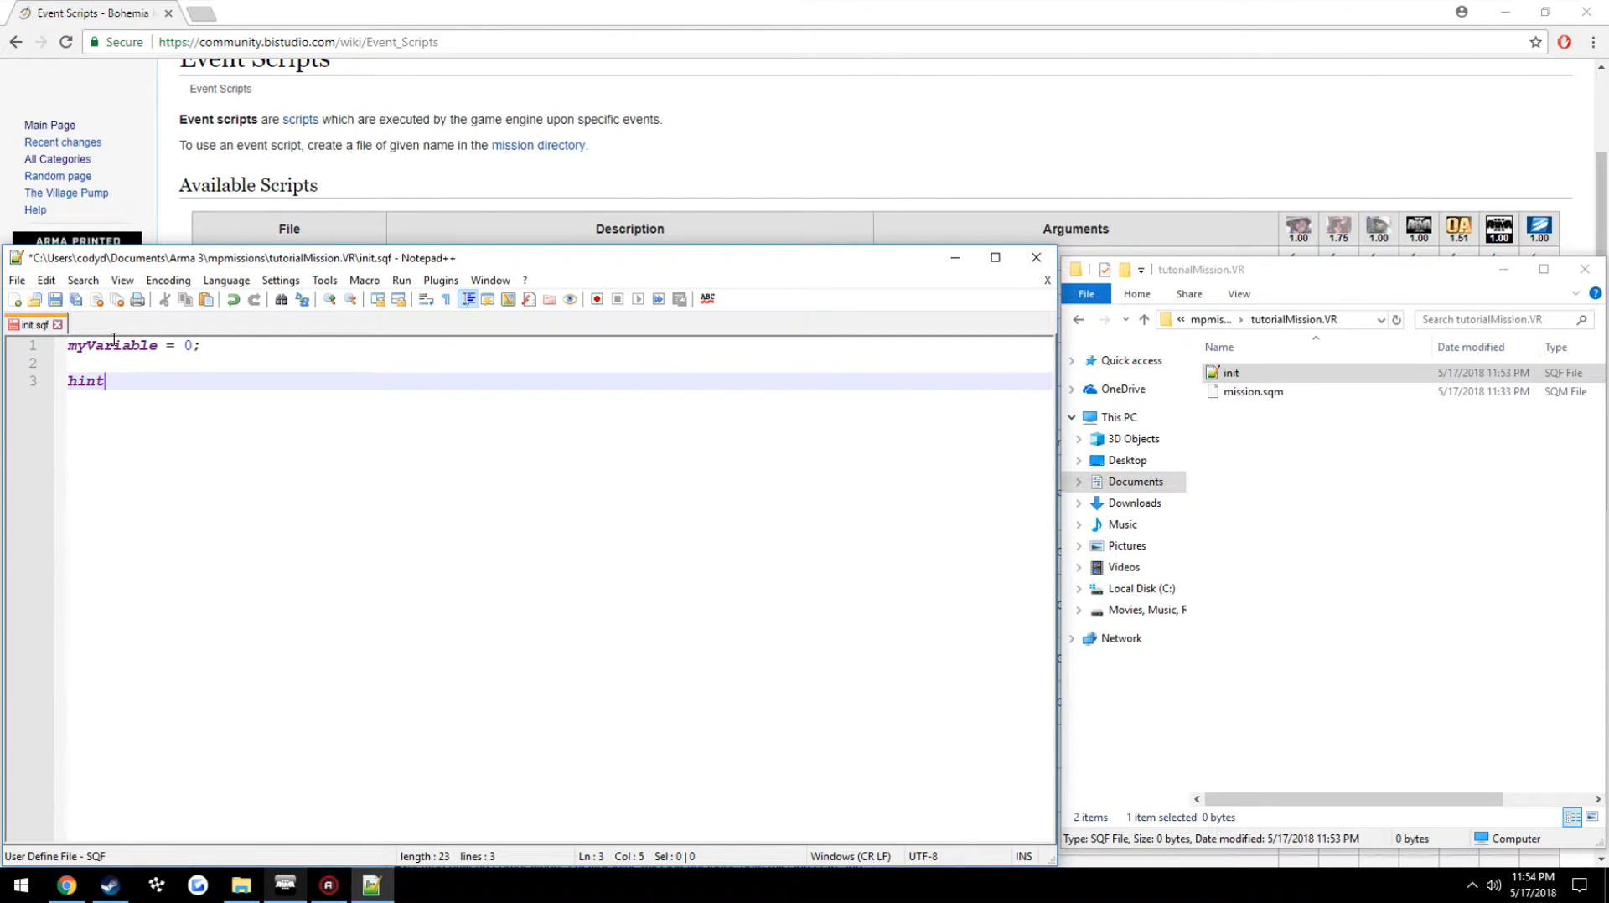
pyautogui.write('str')
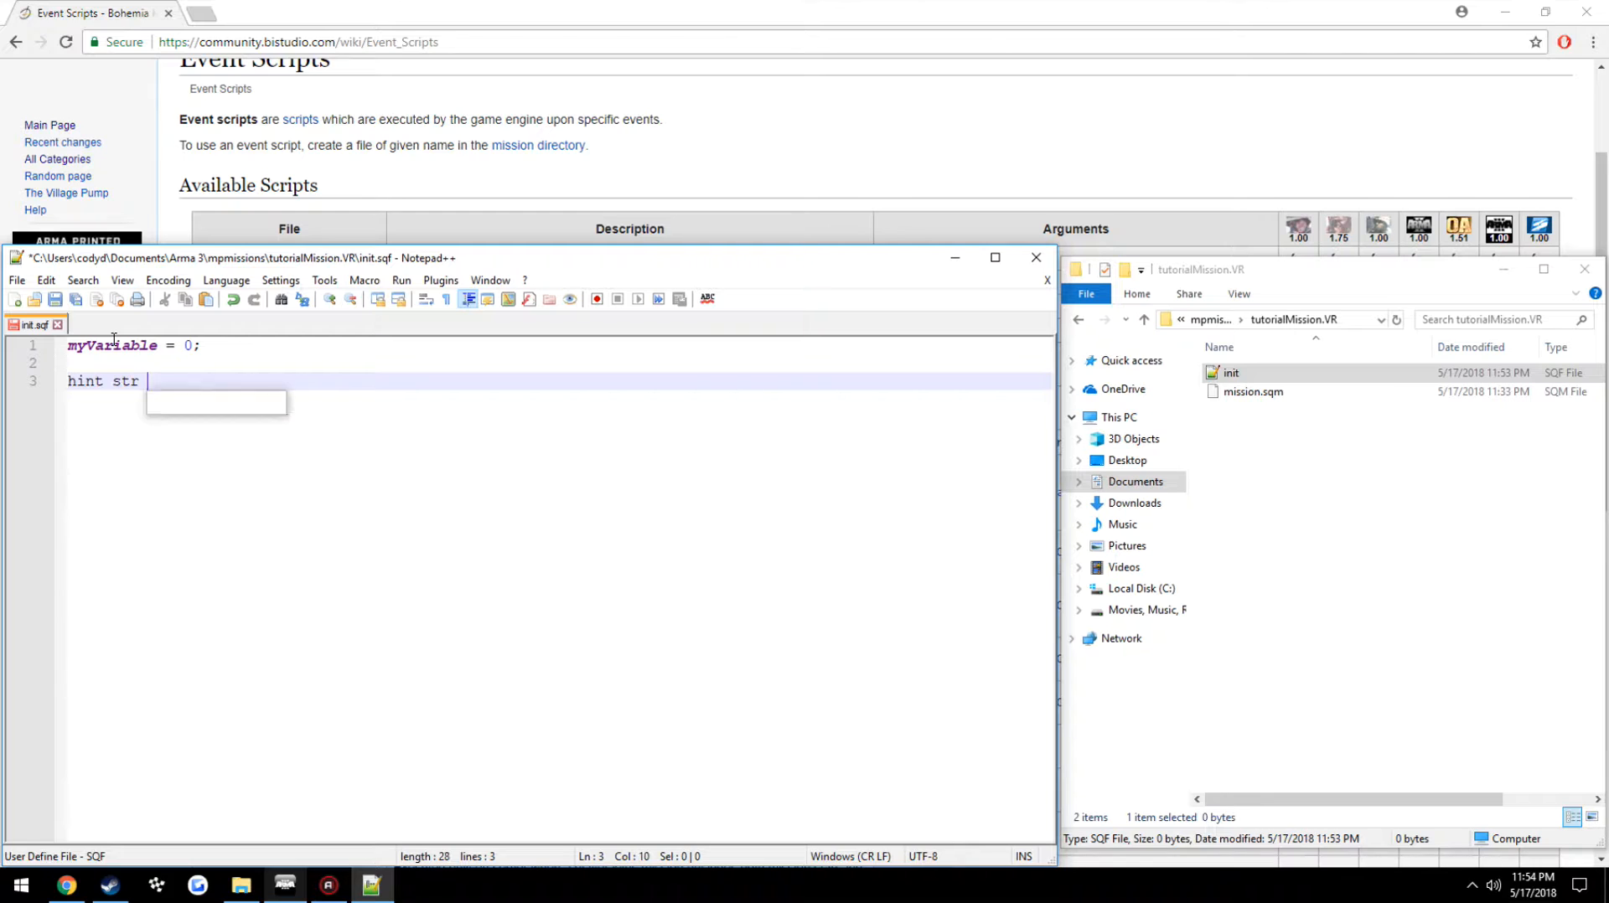
pyautogui.write('myVariable;')
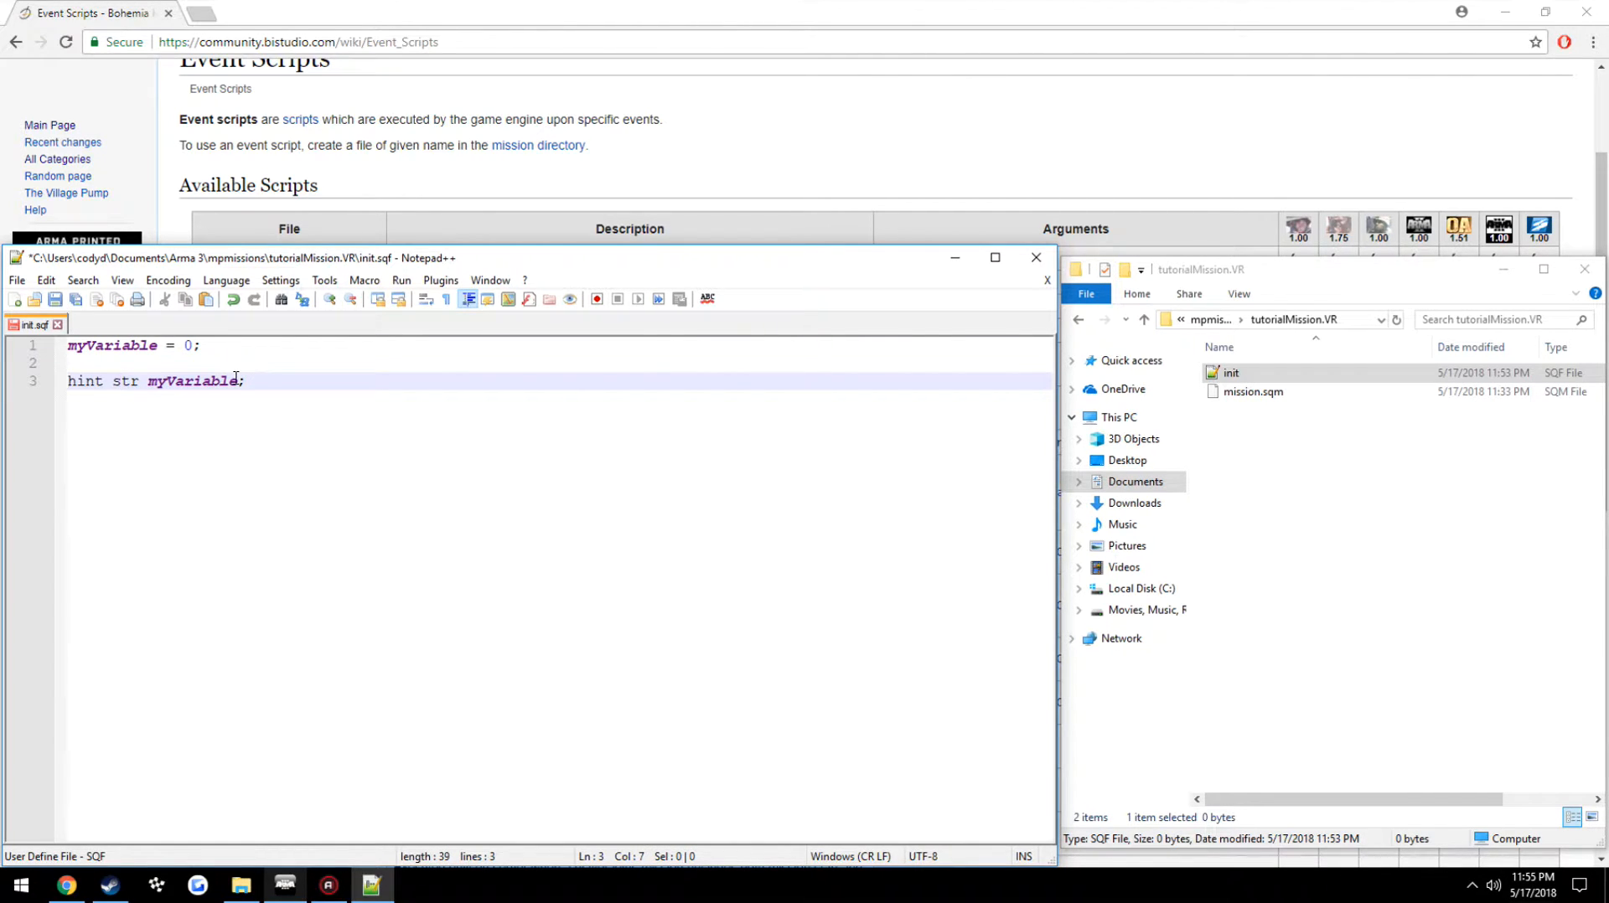
pyautogui.press('Enter')
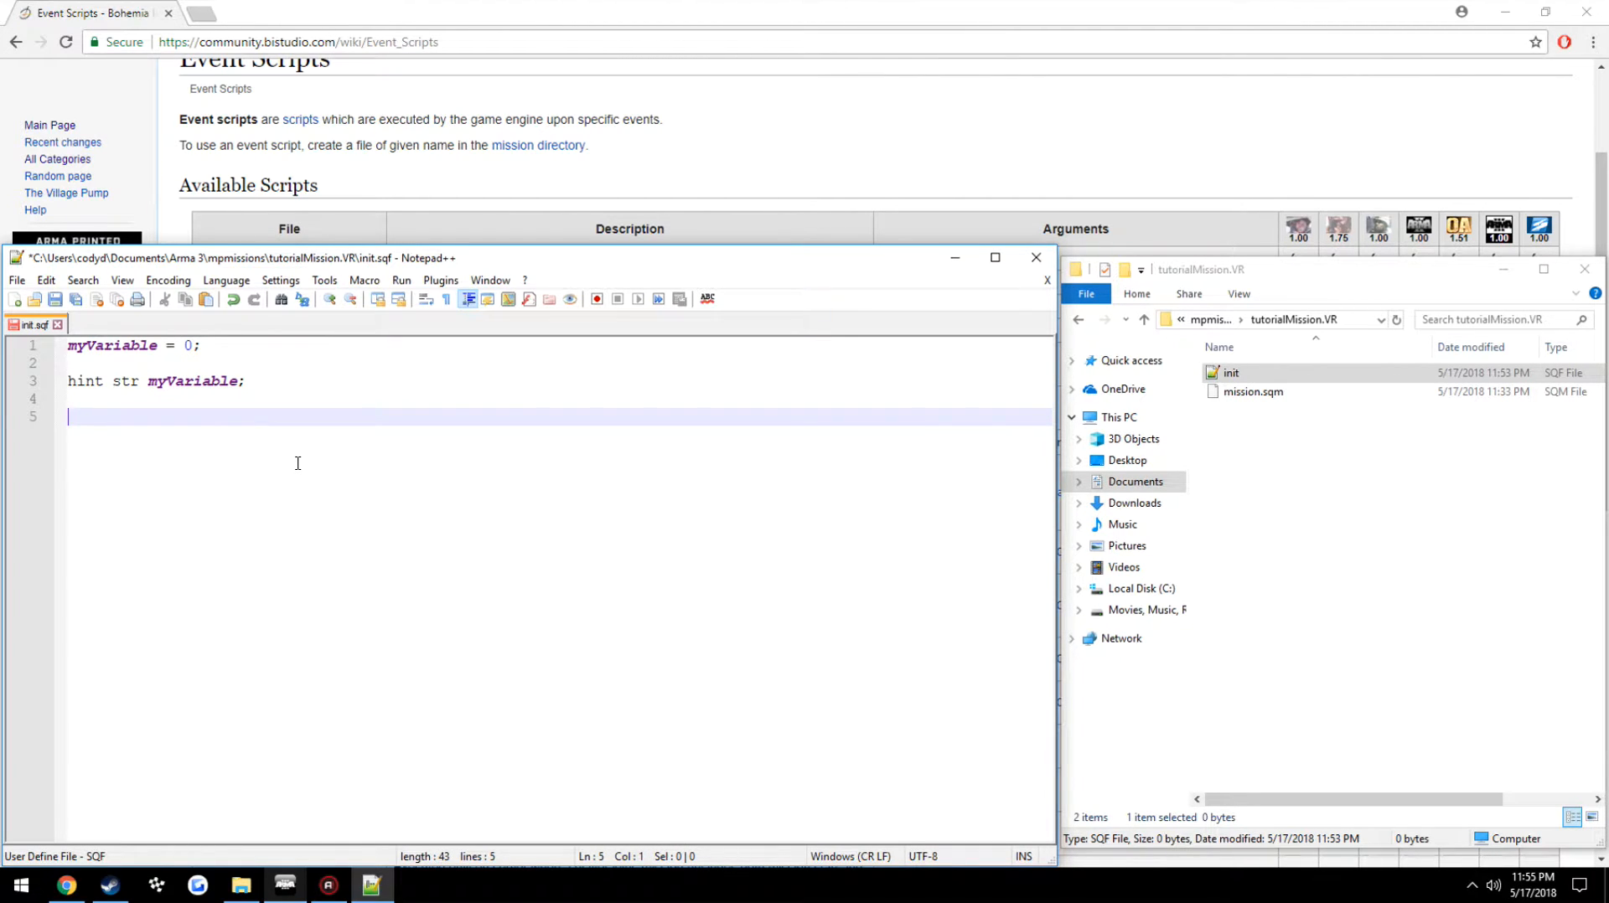
pyautogui.write('hint "')
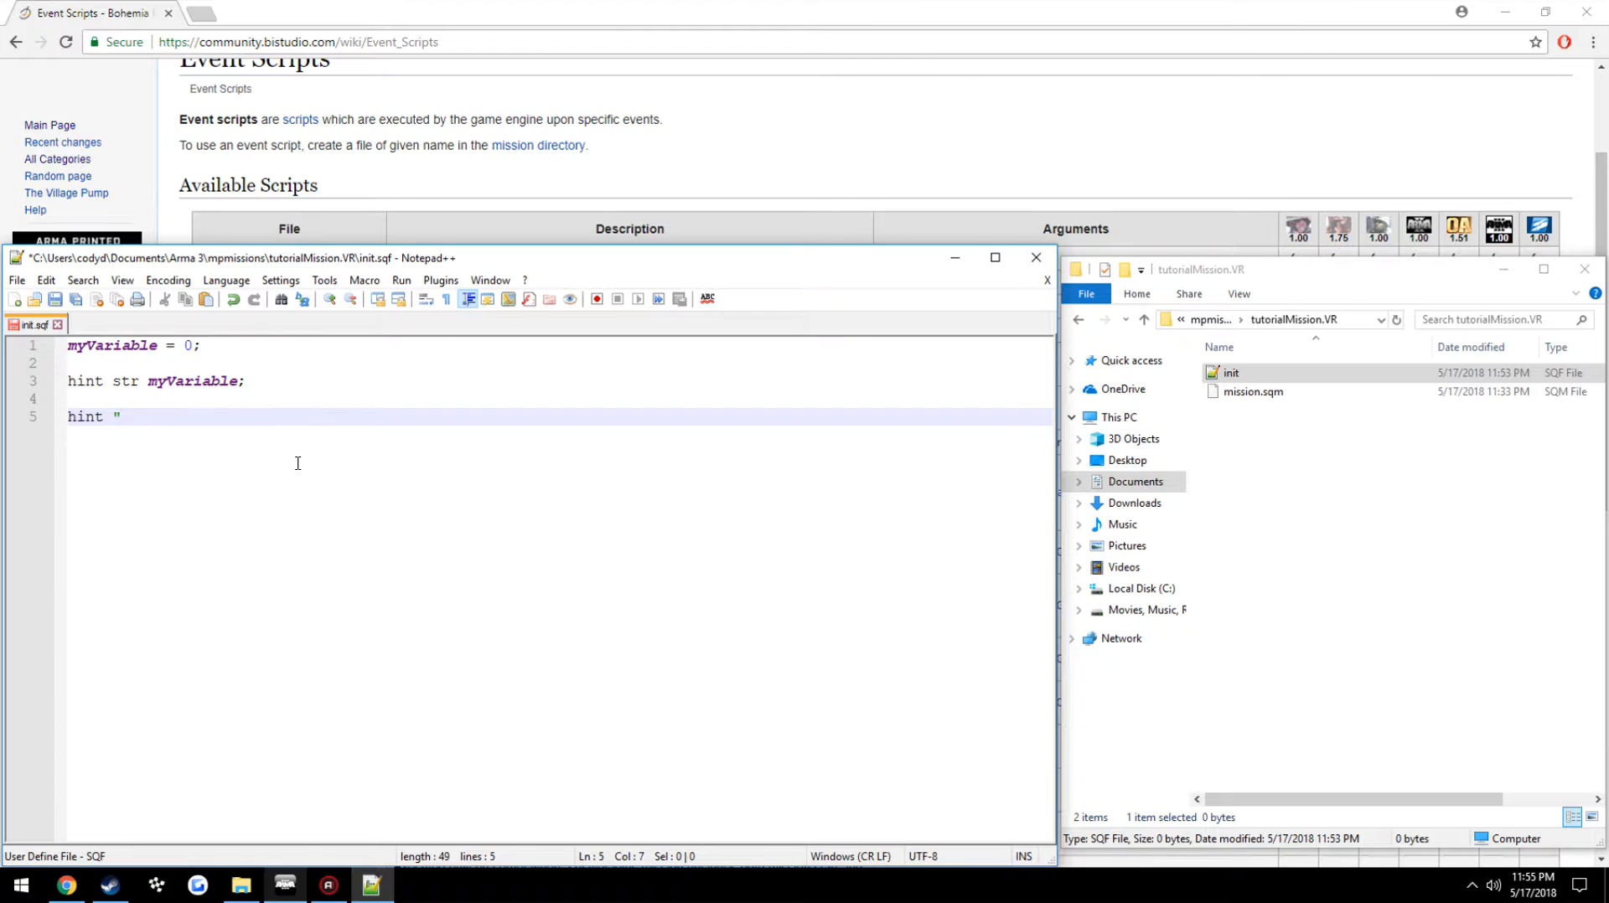
pyautogui.write('0";')
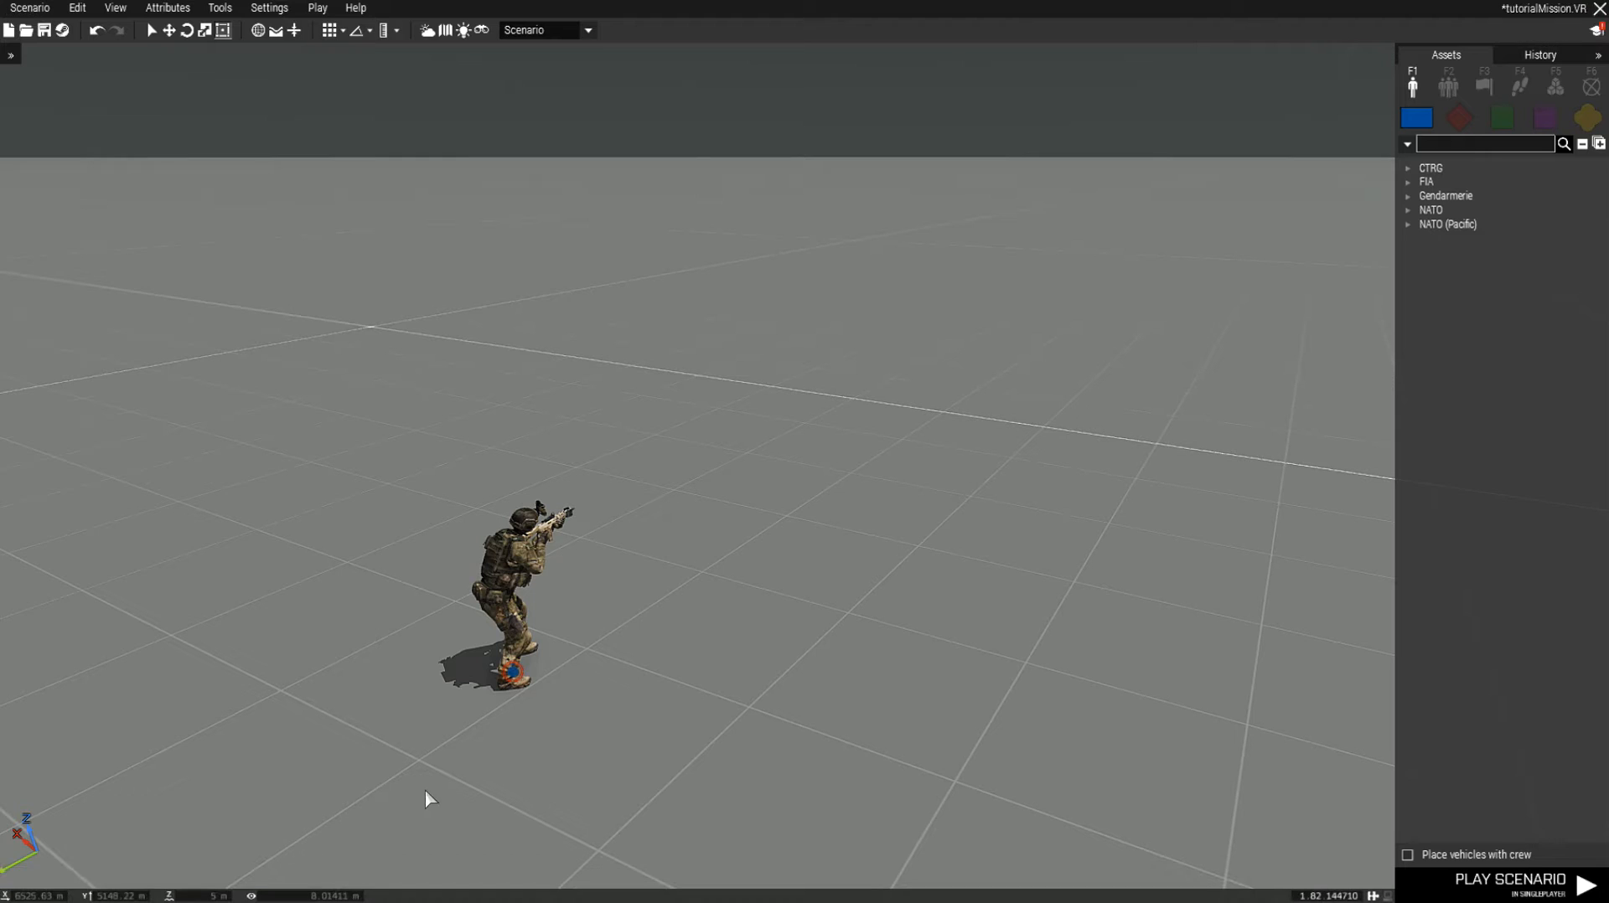
# Play the tutorialMission scenario to test the script, then return to init.sqf
pyautogui.click(1509, 880)
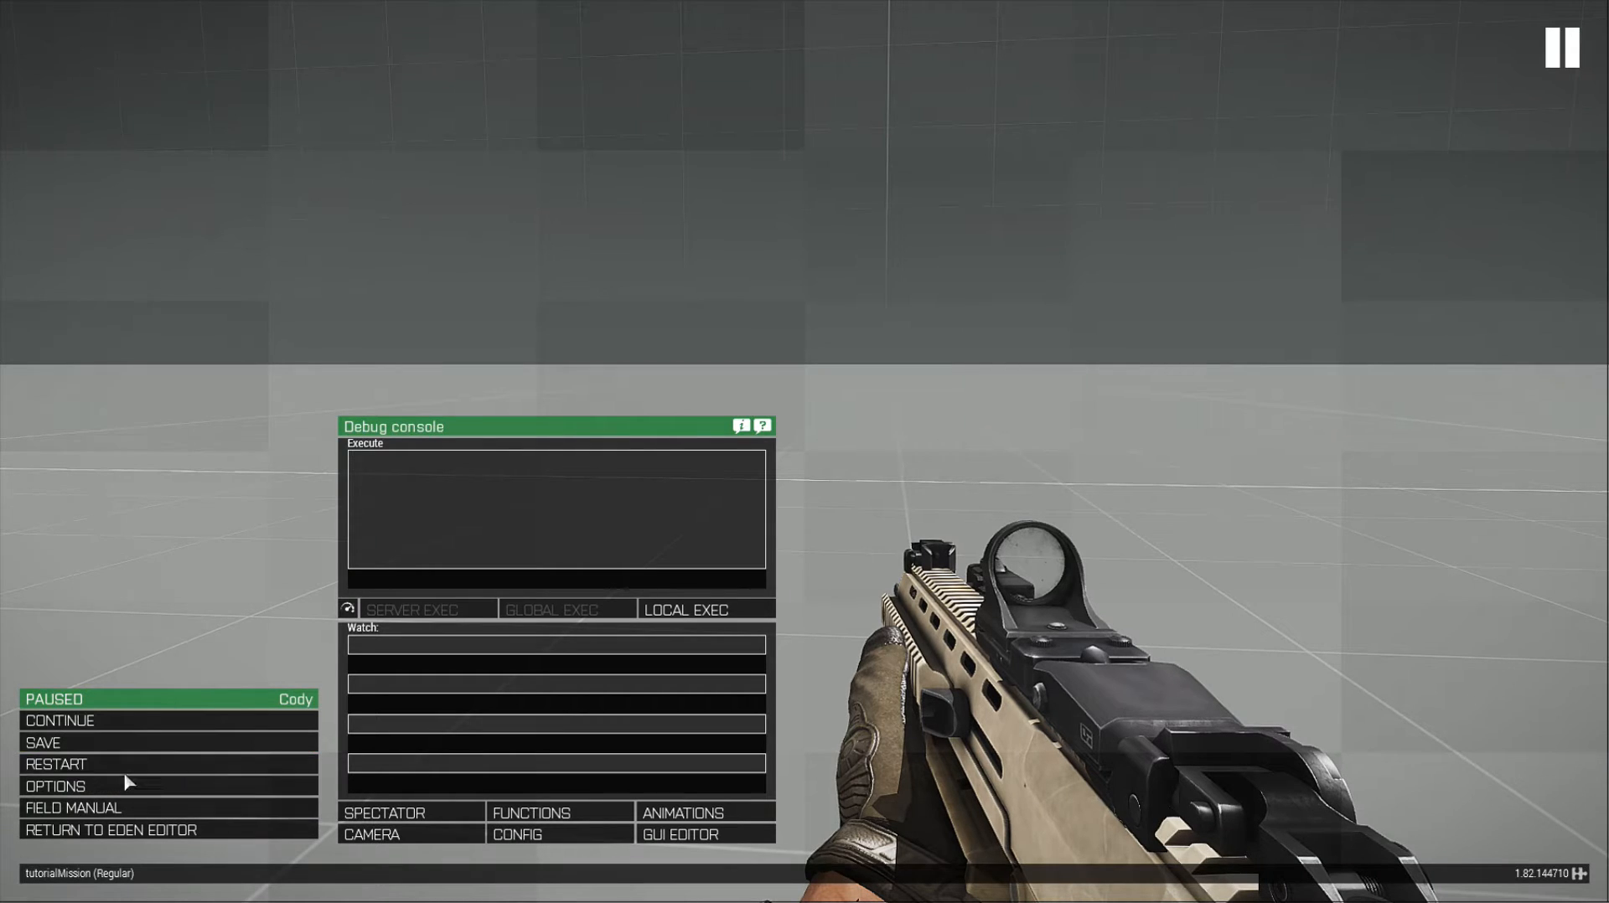
pyautogui.click(56, 764)
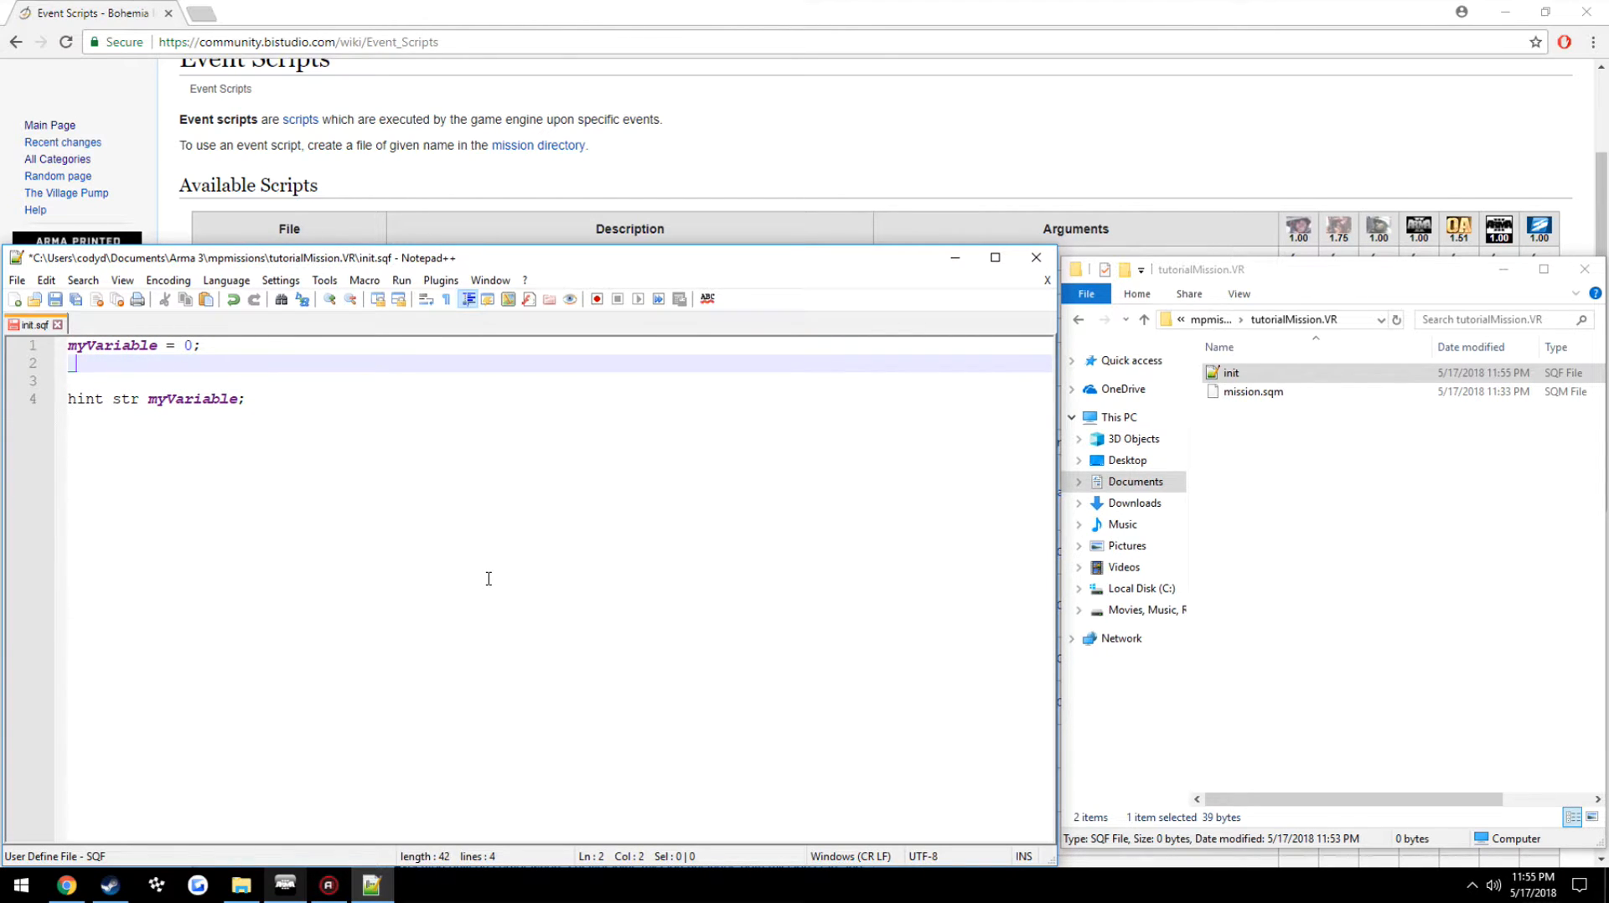
# Declare _myLocalVariable = 0;, hint it instead of myVariable, and restart the mission
pyautogui.write('_myLocalVariable = 0;')
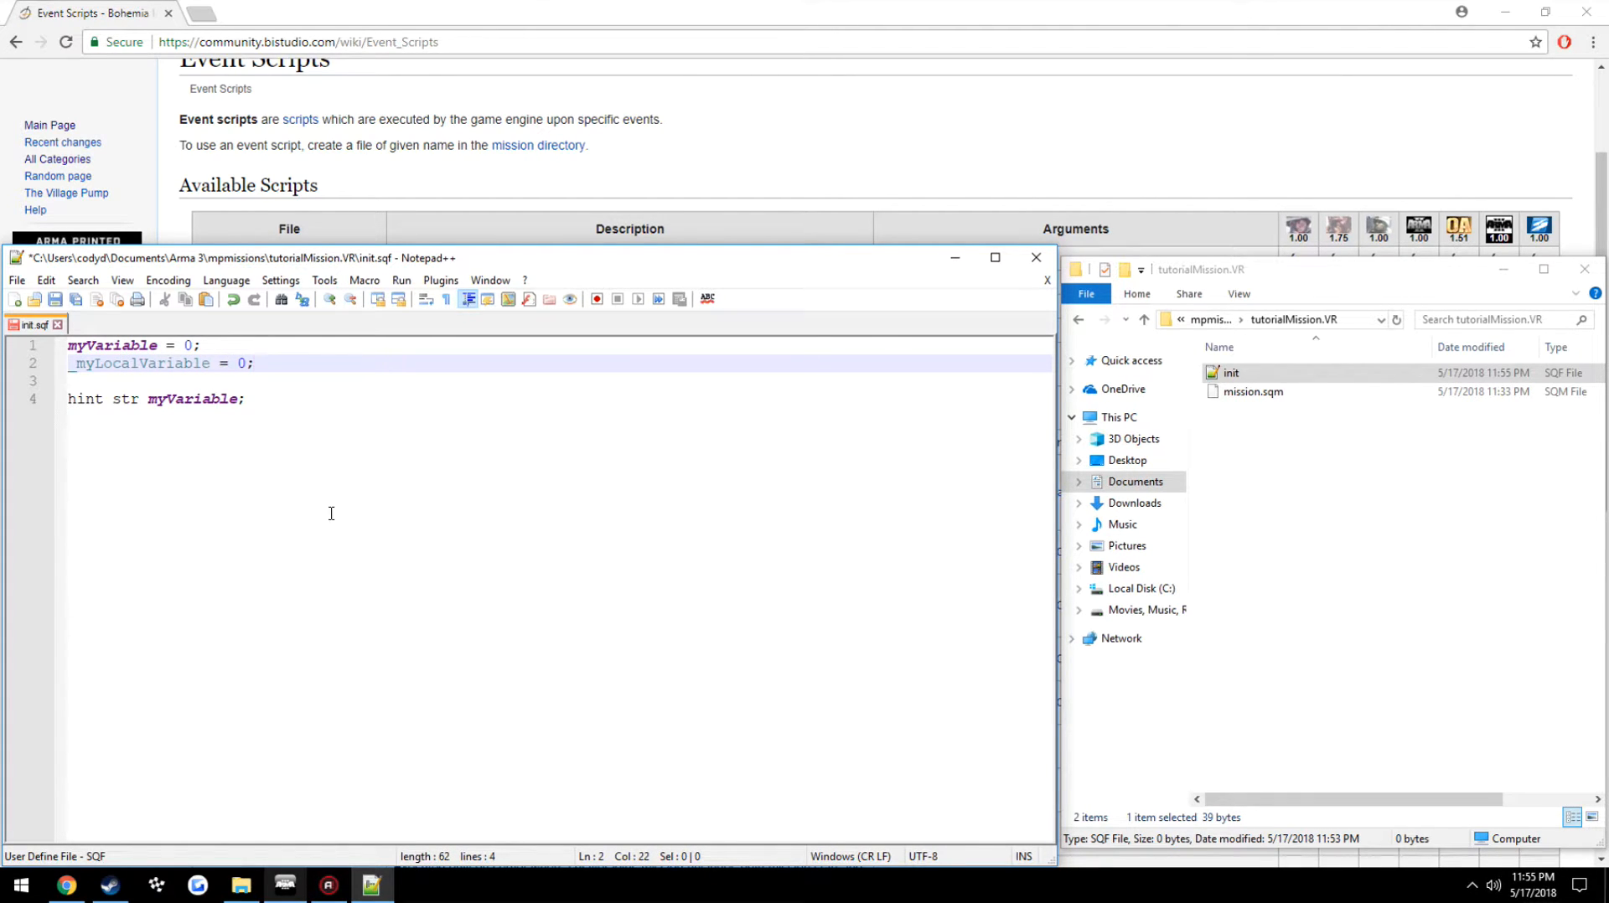
pyautogui.doubleClick(139, 364)
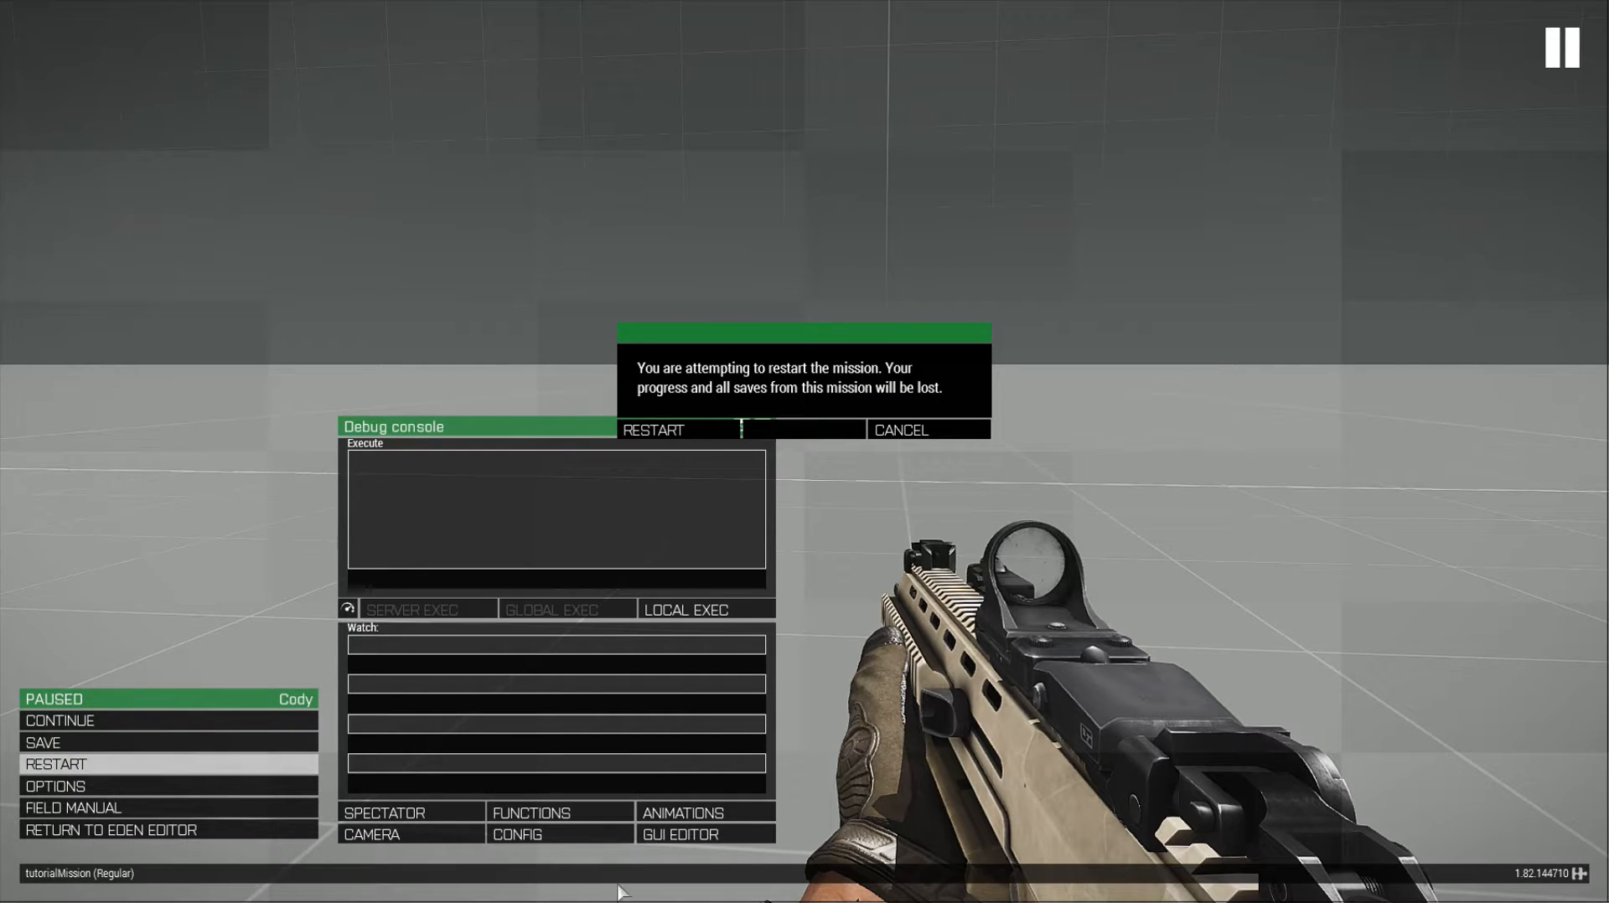
pyautogui.click(652, 430)
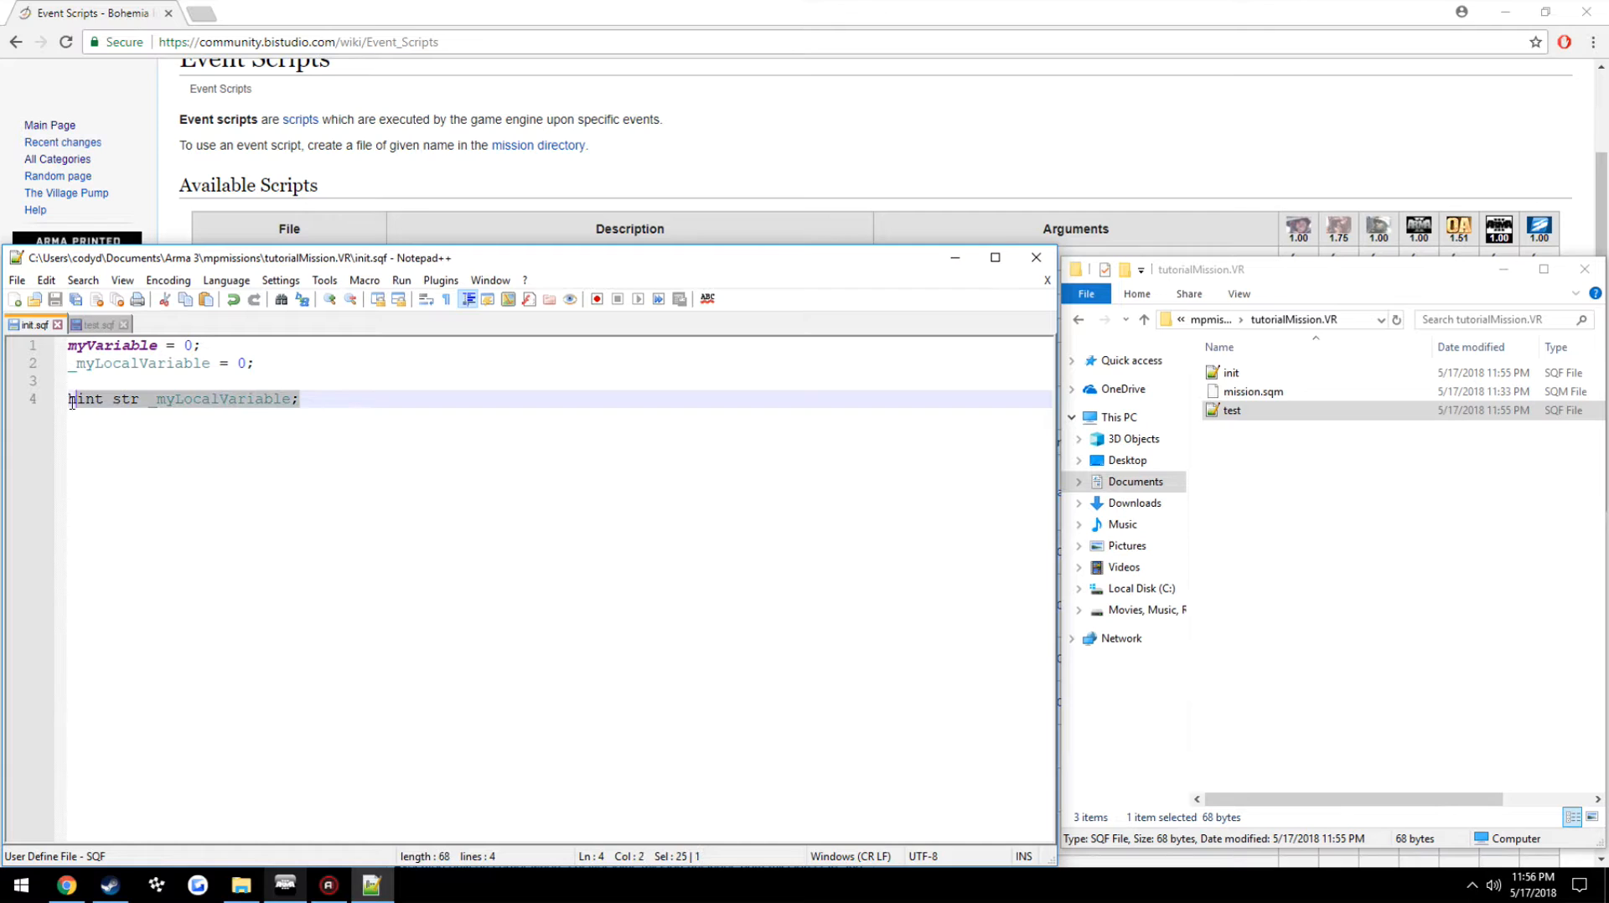
# Replace init.sqf's hint line with execVM "test.sqf";
pyautogui.write('execVM')
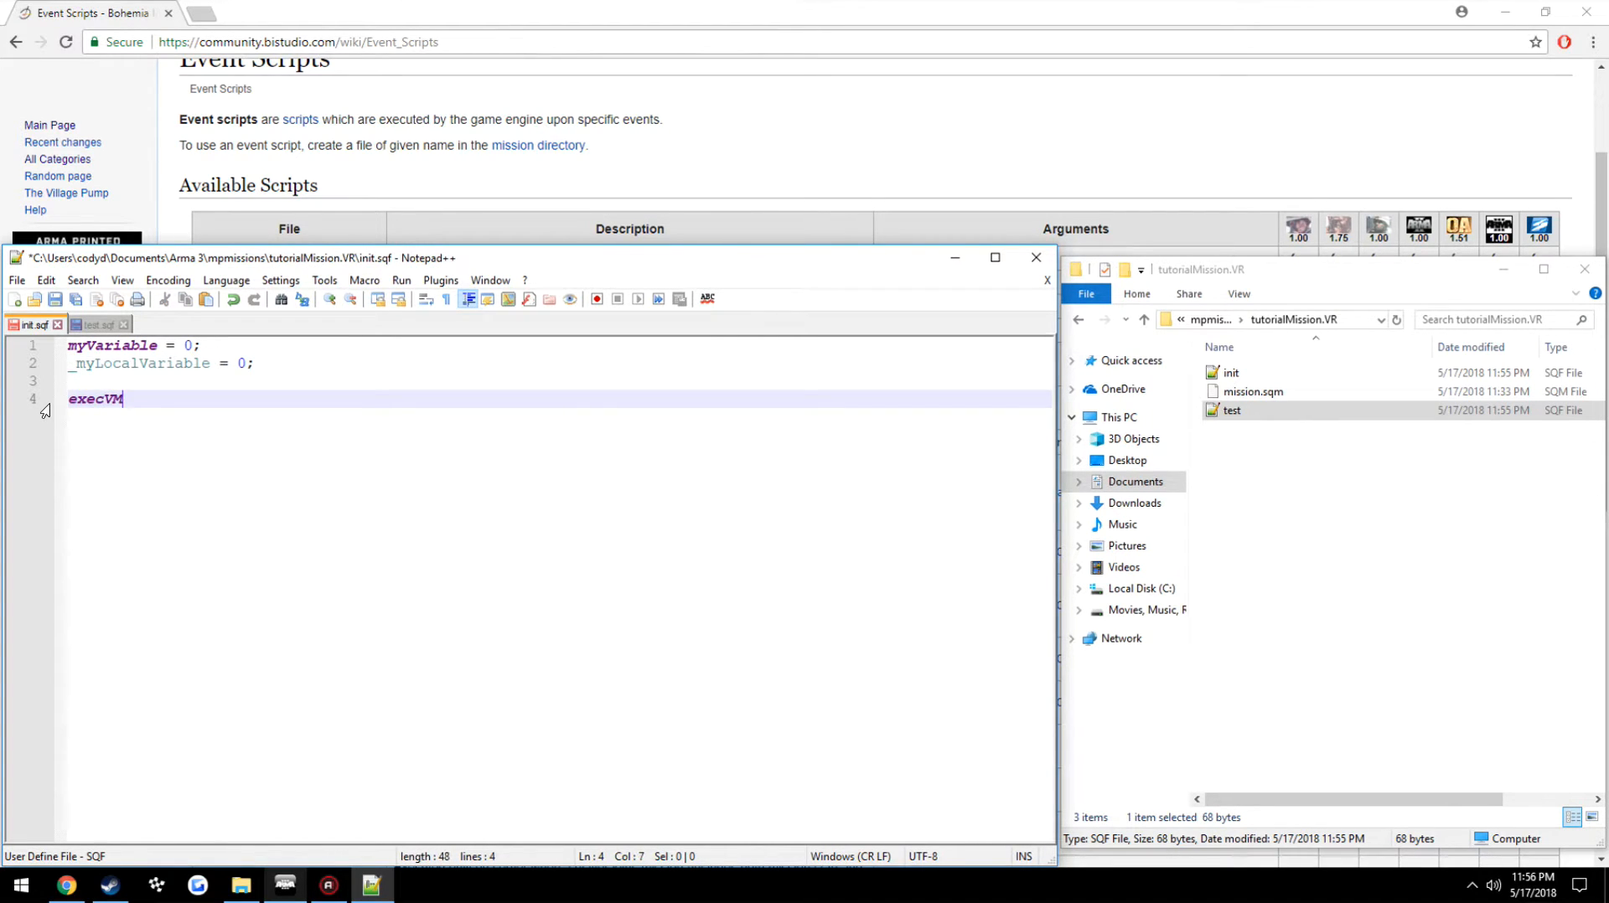
pyautogui.write('"test.sqf')
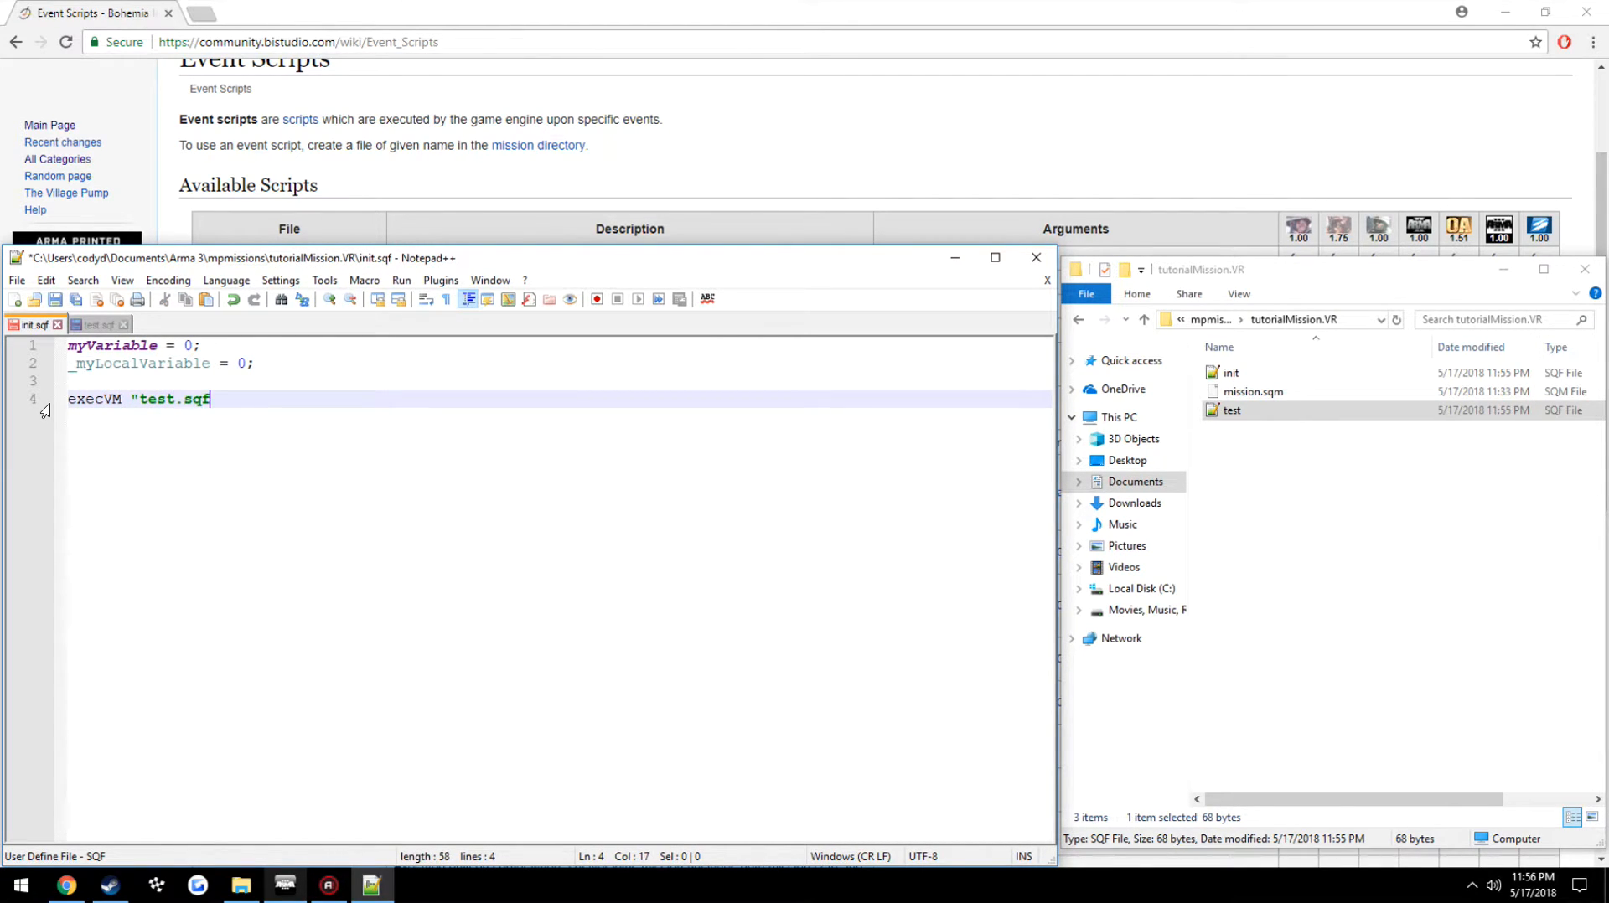
pyautogui.write('";')
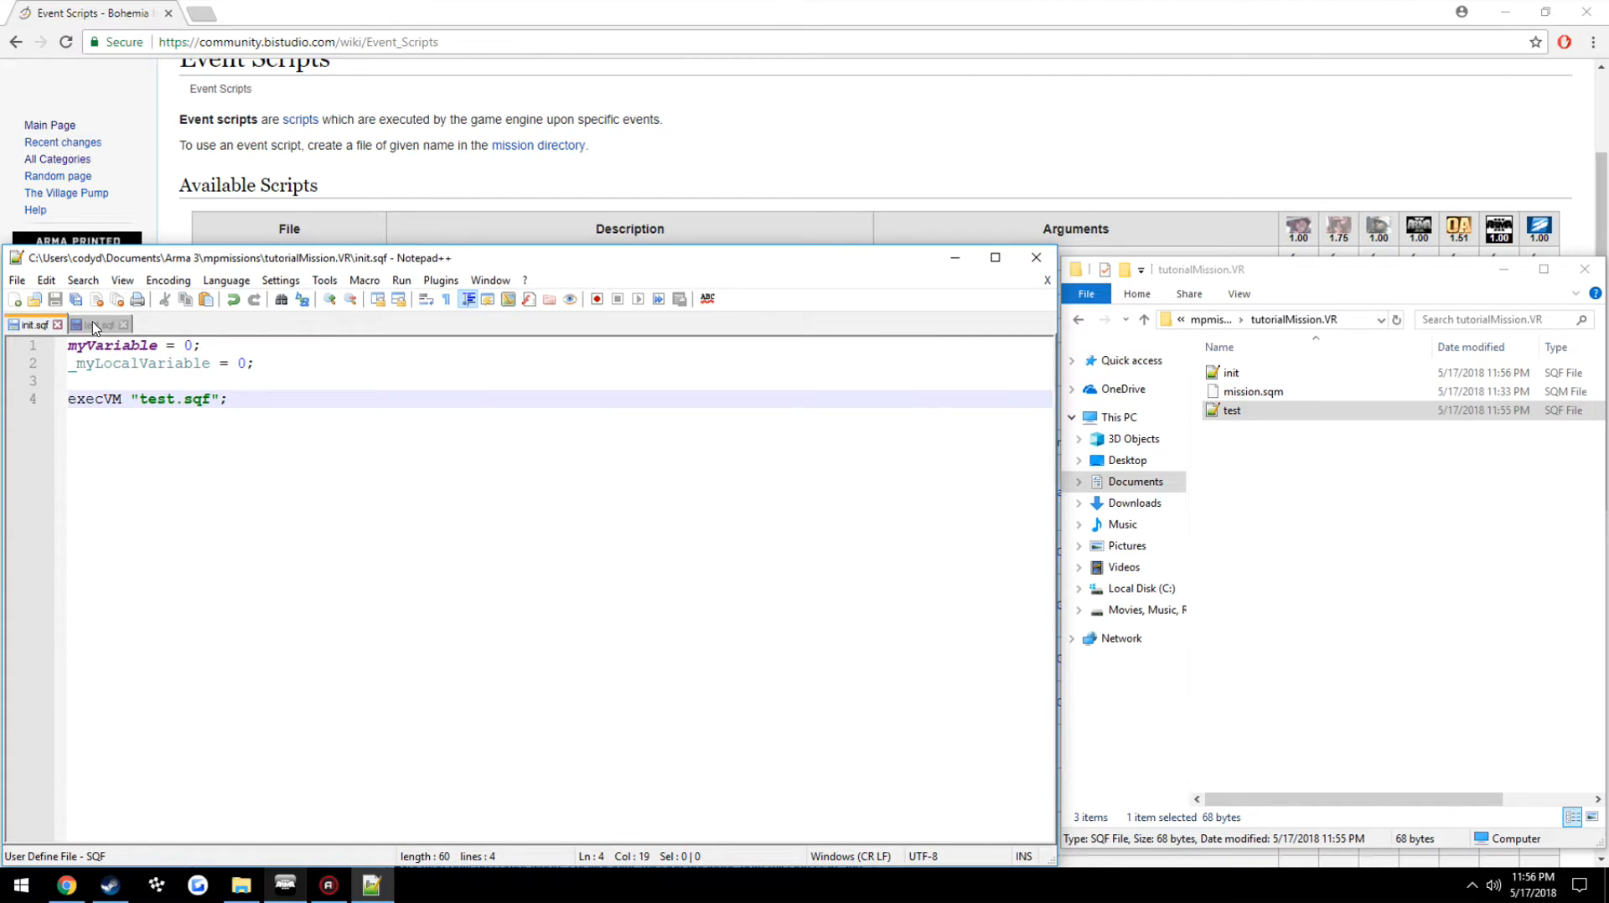
# Put hint str _myLocalVariable; into test.sqf, save, and return to init.sqf
pyautogui.click(97, 325)
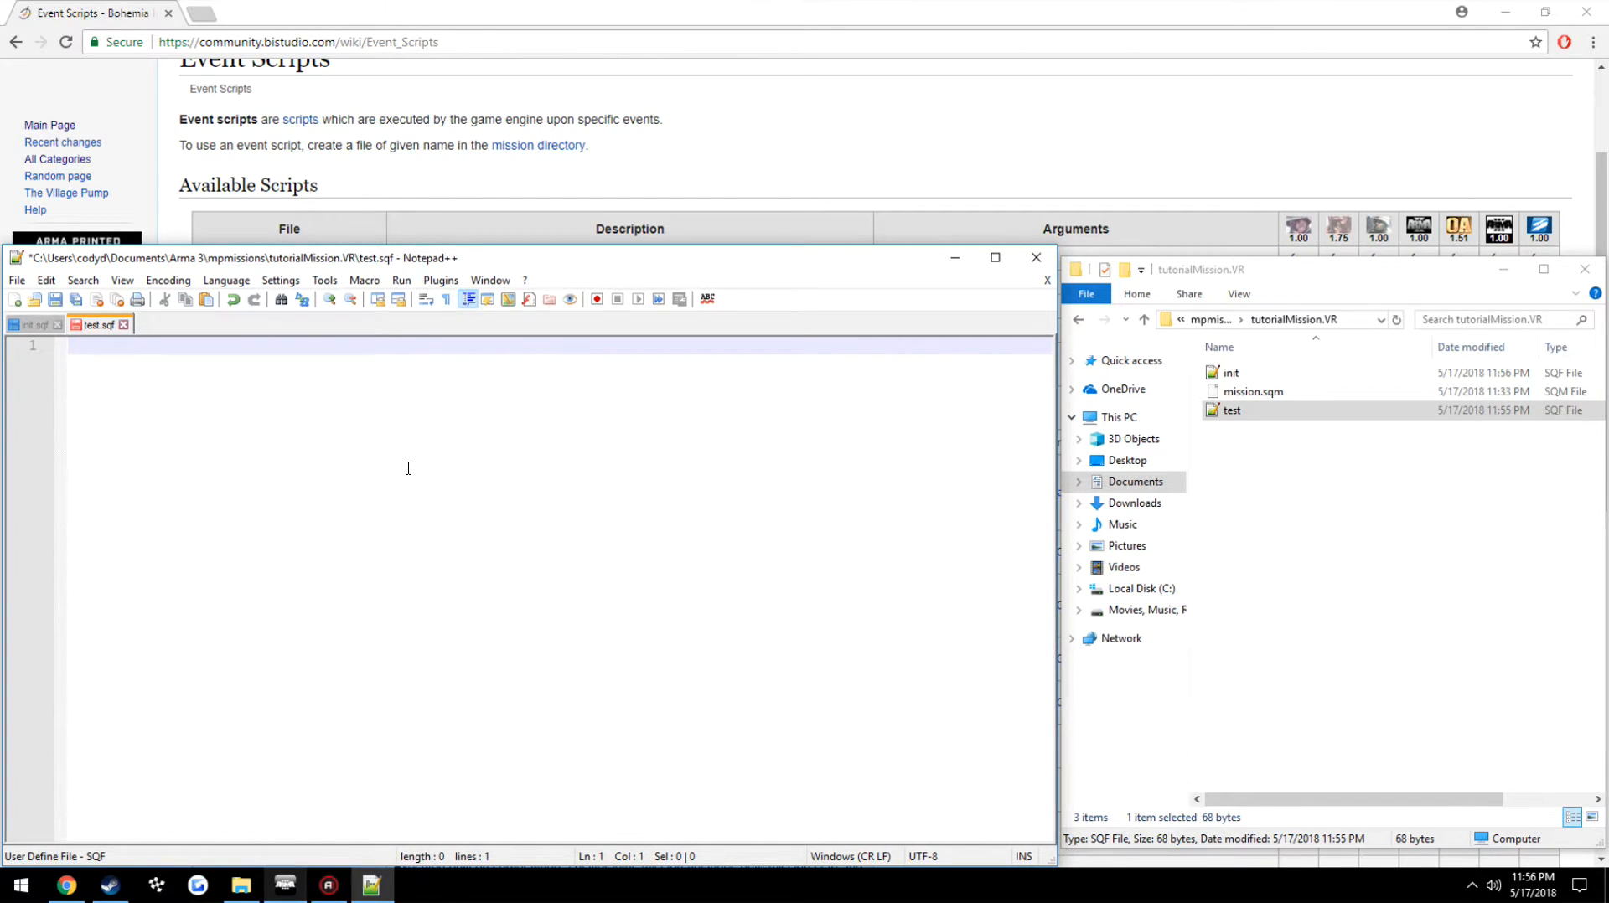
pyautogui.write('hint str myLocalVariable;')
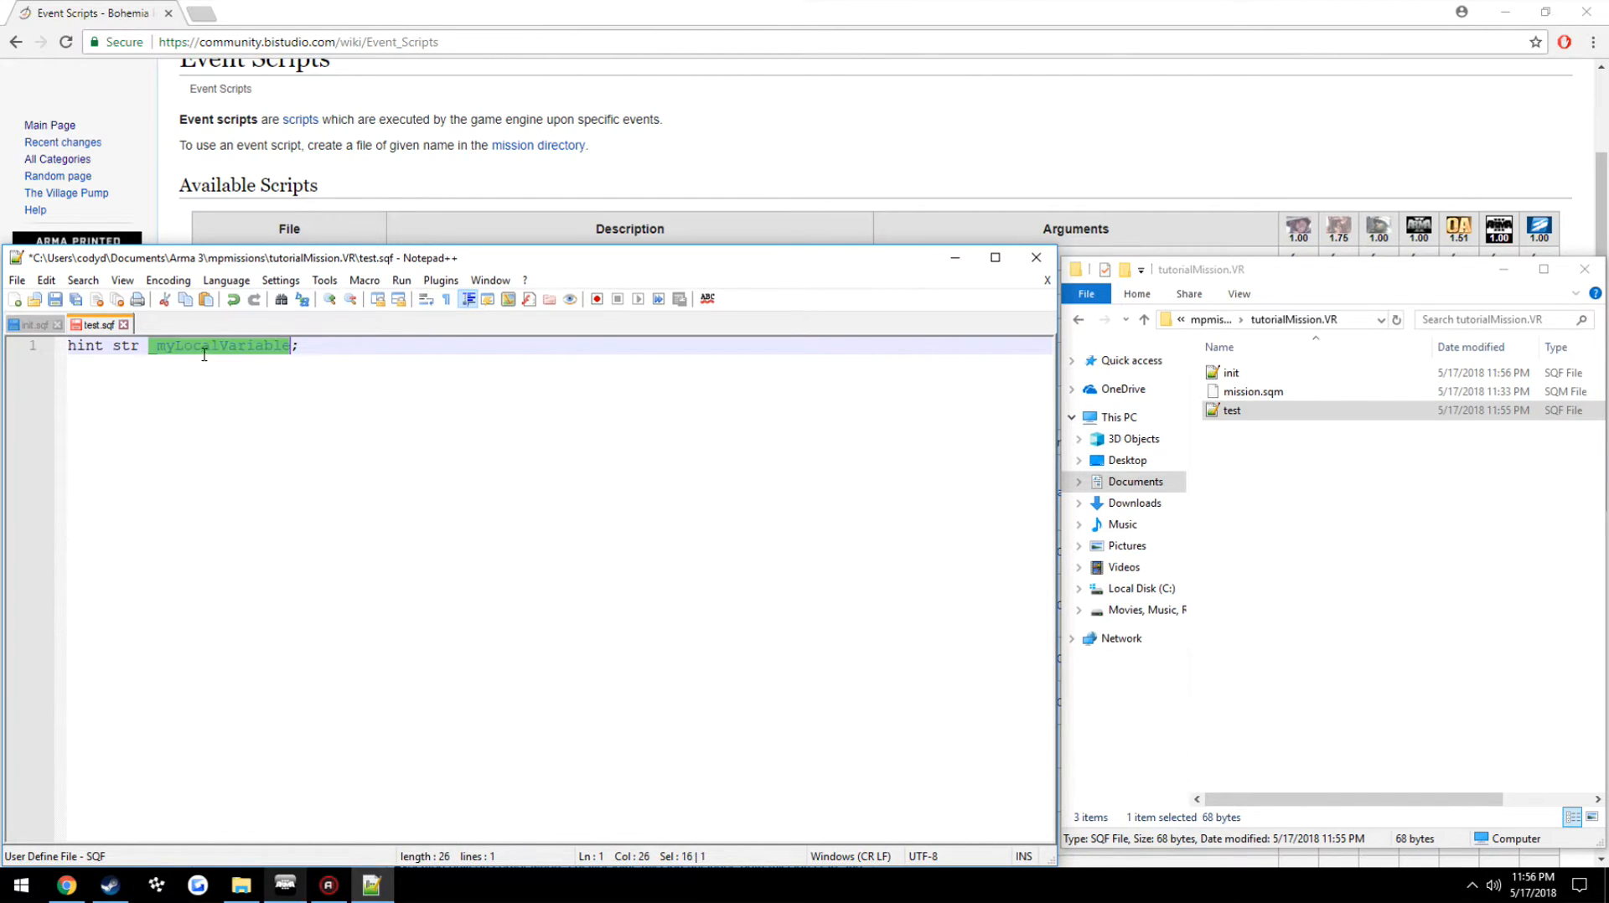
pyautogui.click(35, 325)
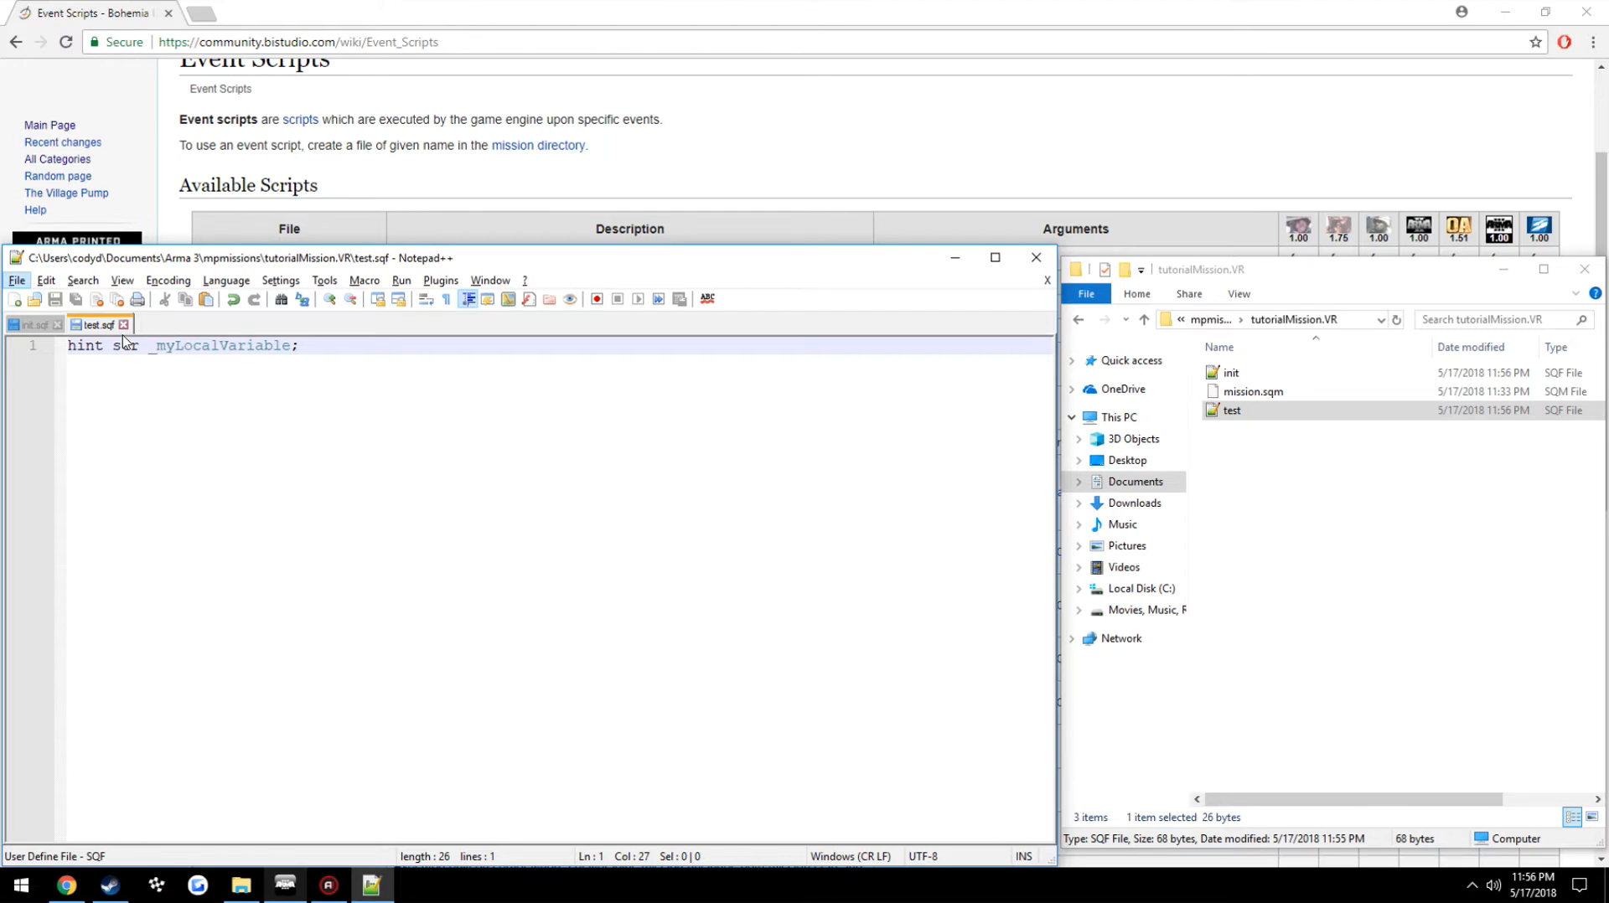
pyautogui.click(33, 326)
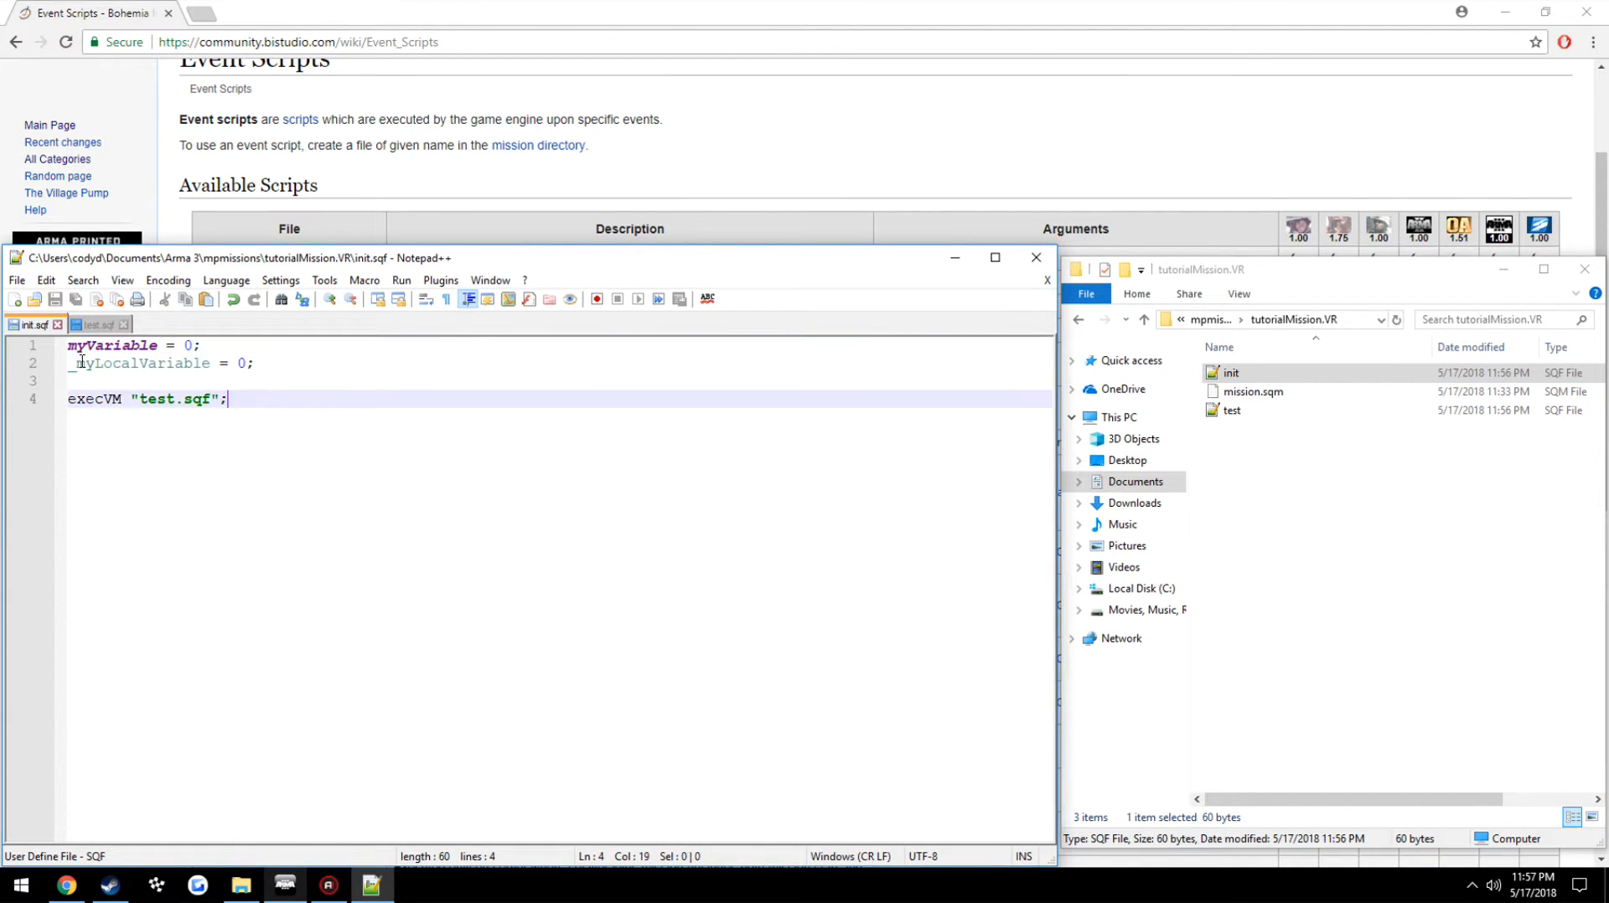
# Change test.sqf to hint the global myVariable and restart the mission to test it
pyautogui.click(94, 325)
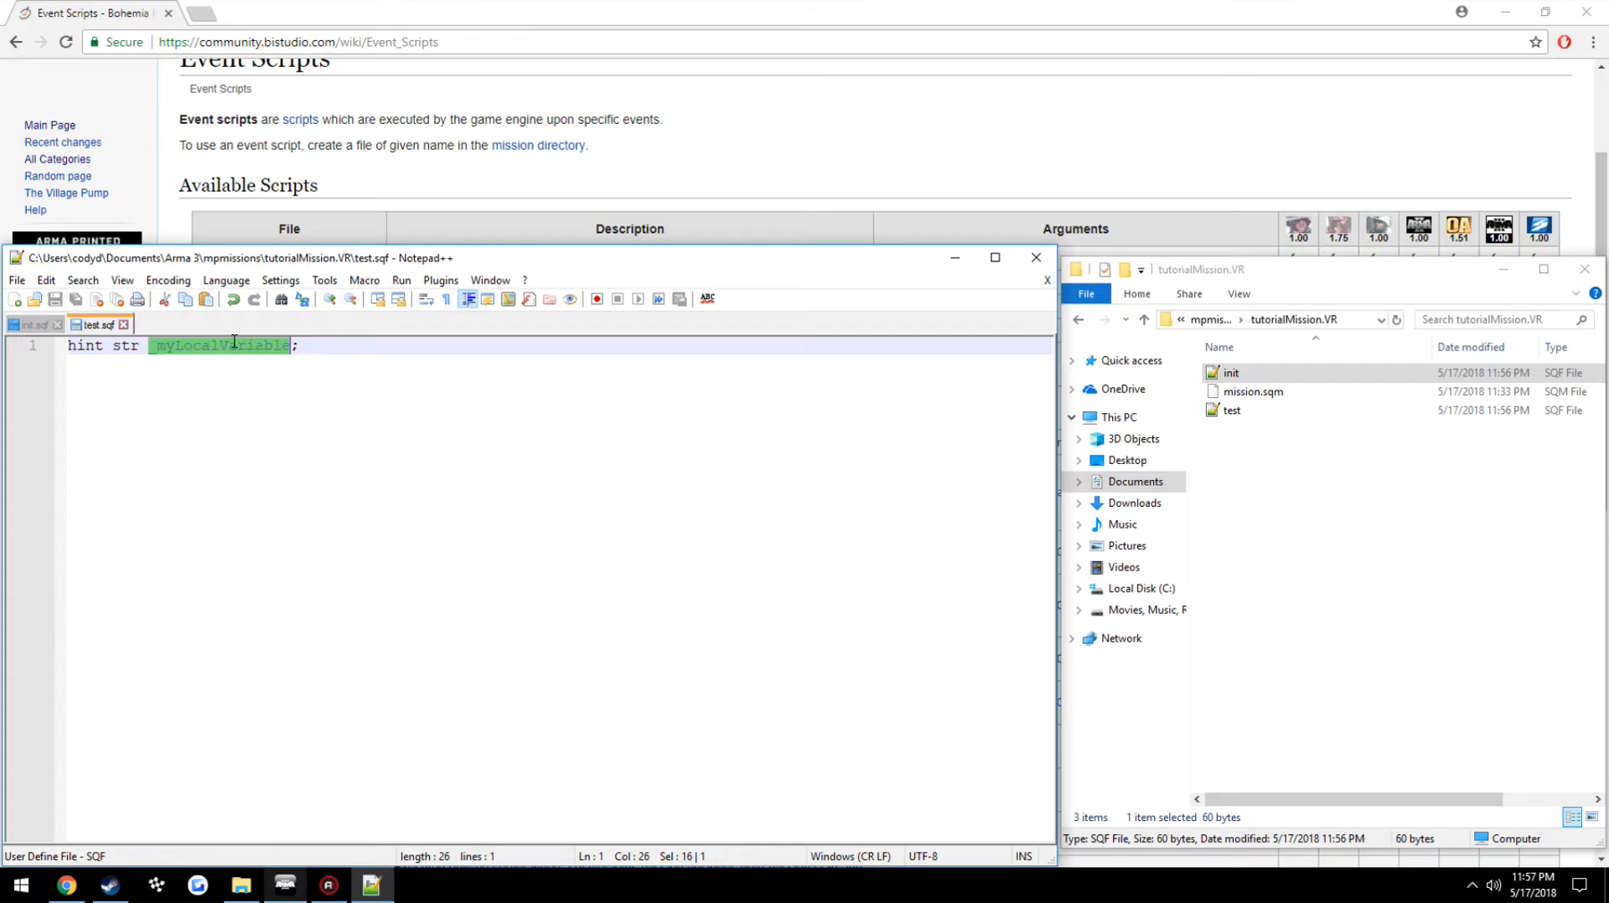
pyautogui.write('myVariable')
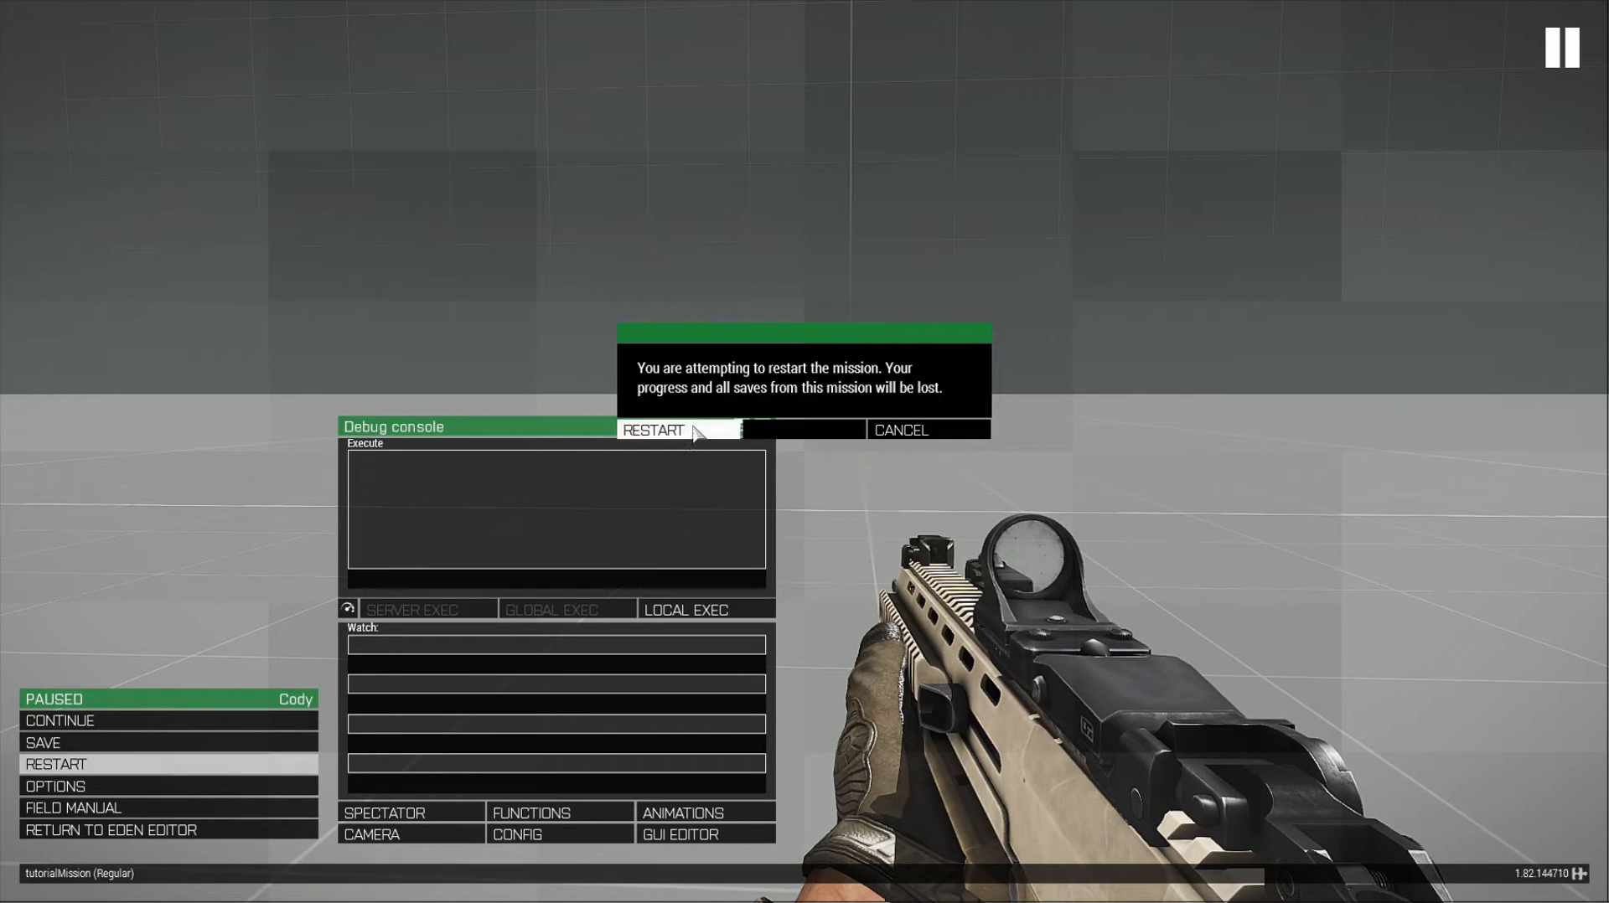
pyautogui.click(652, 431)
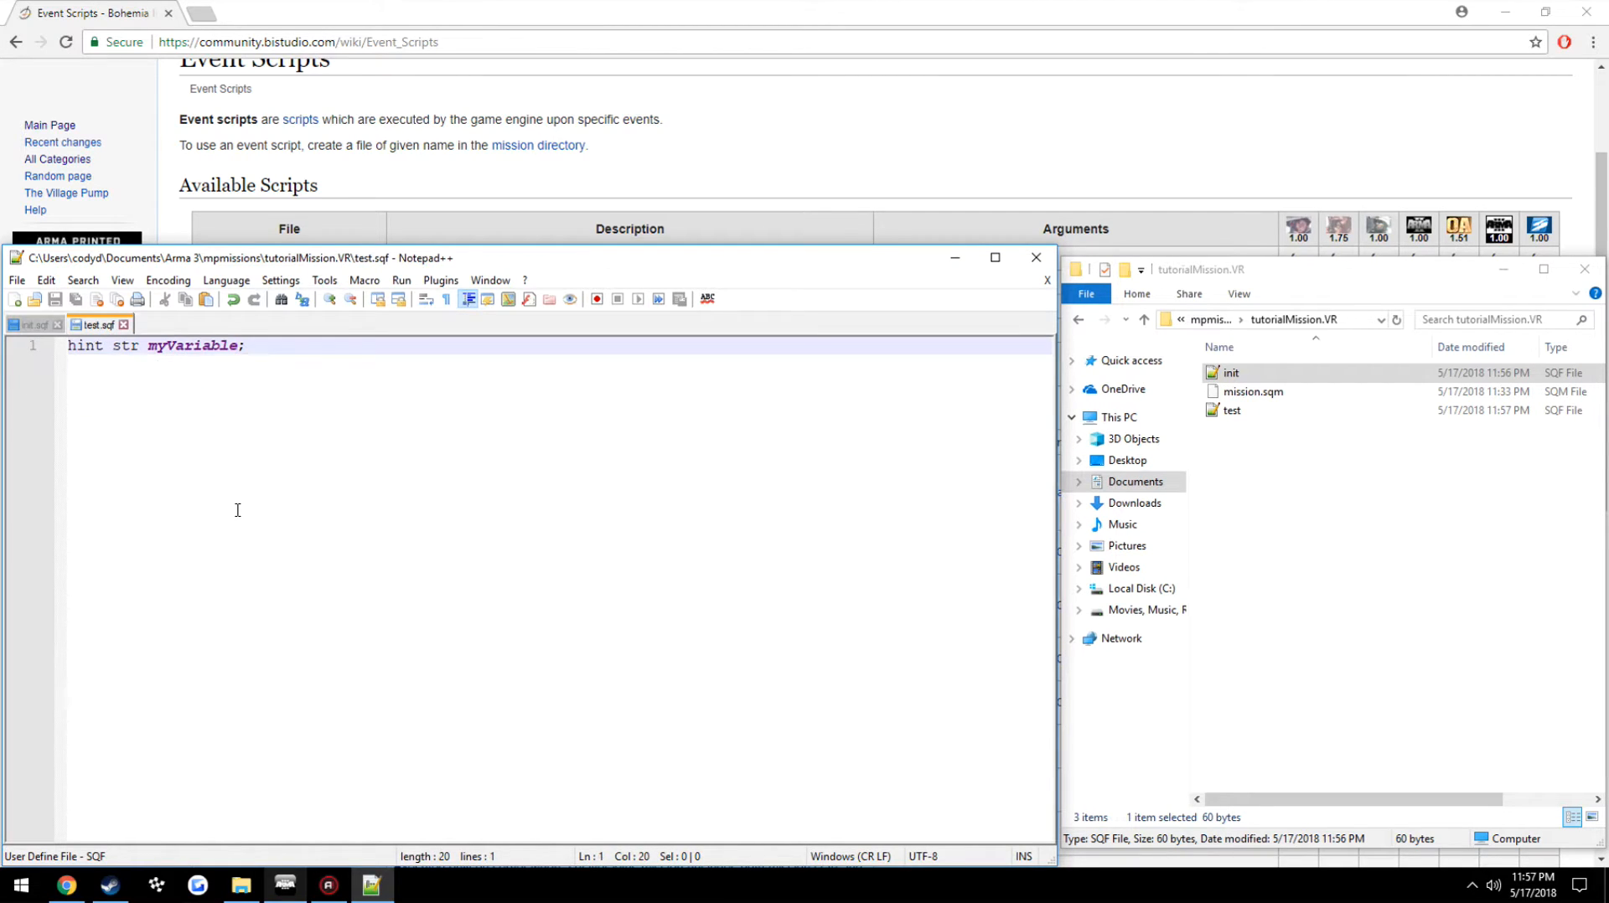
# Prefix the execVM line in init.sqf with null = [] to pass an argument array
pyautogui.click(35, 325)
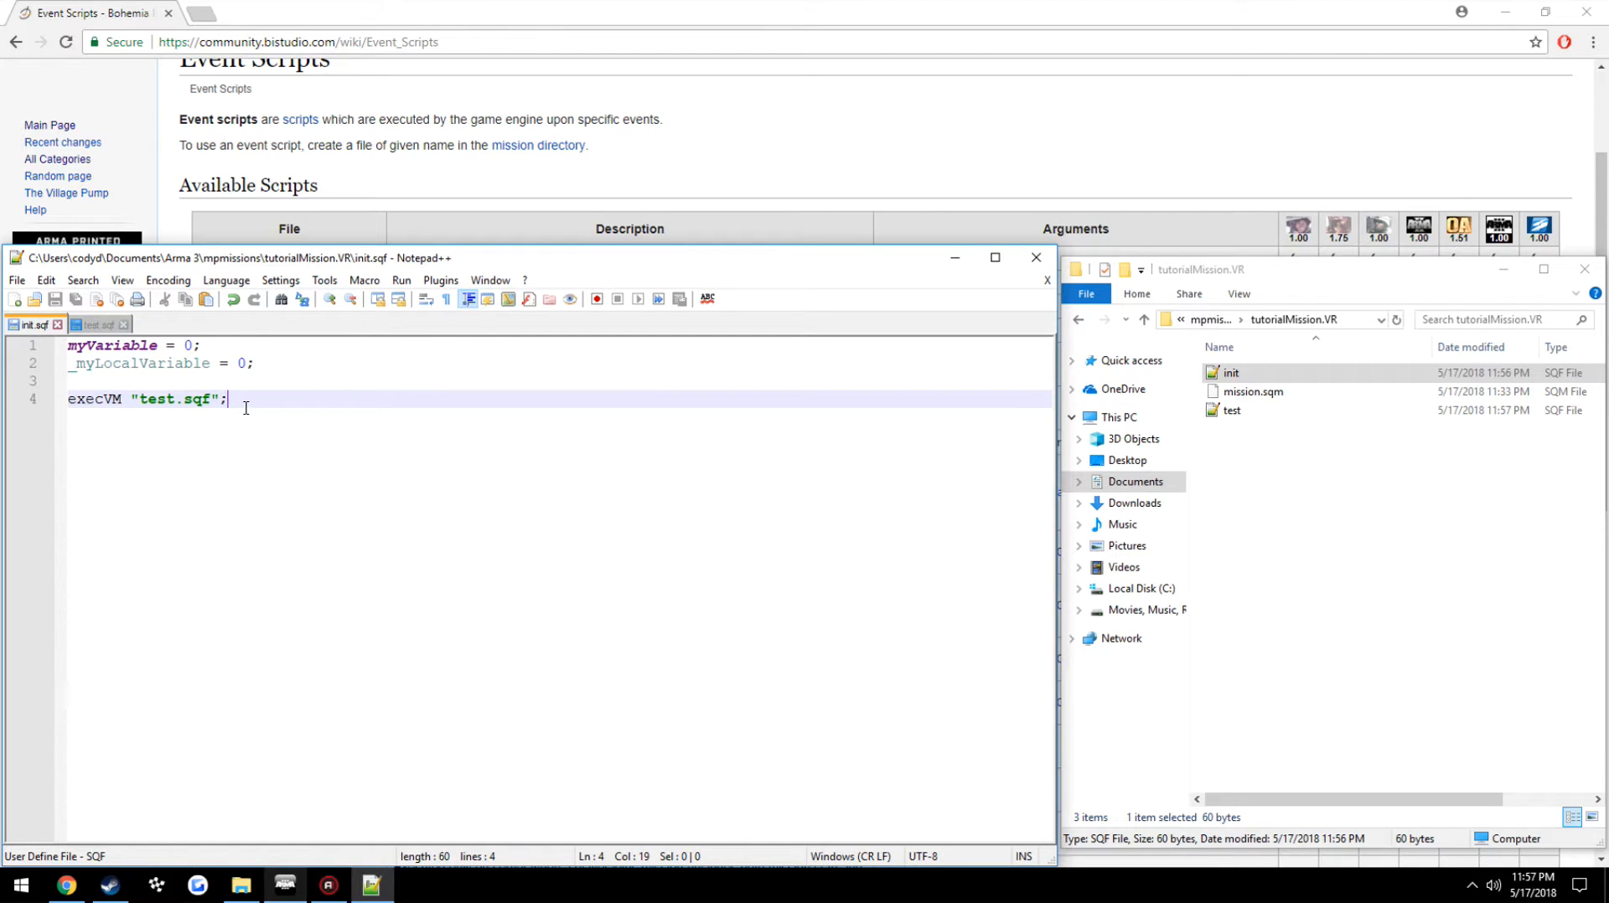
pyautogui.doubleClick(139, 362)
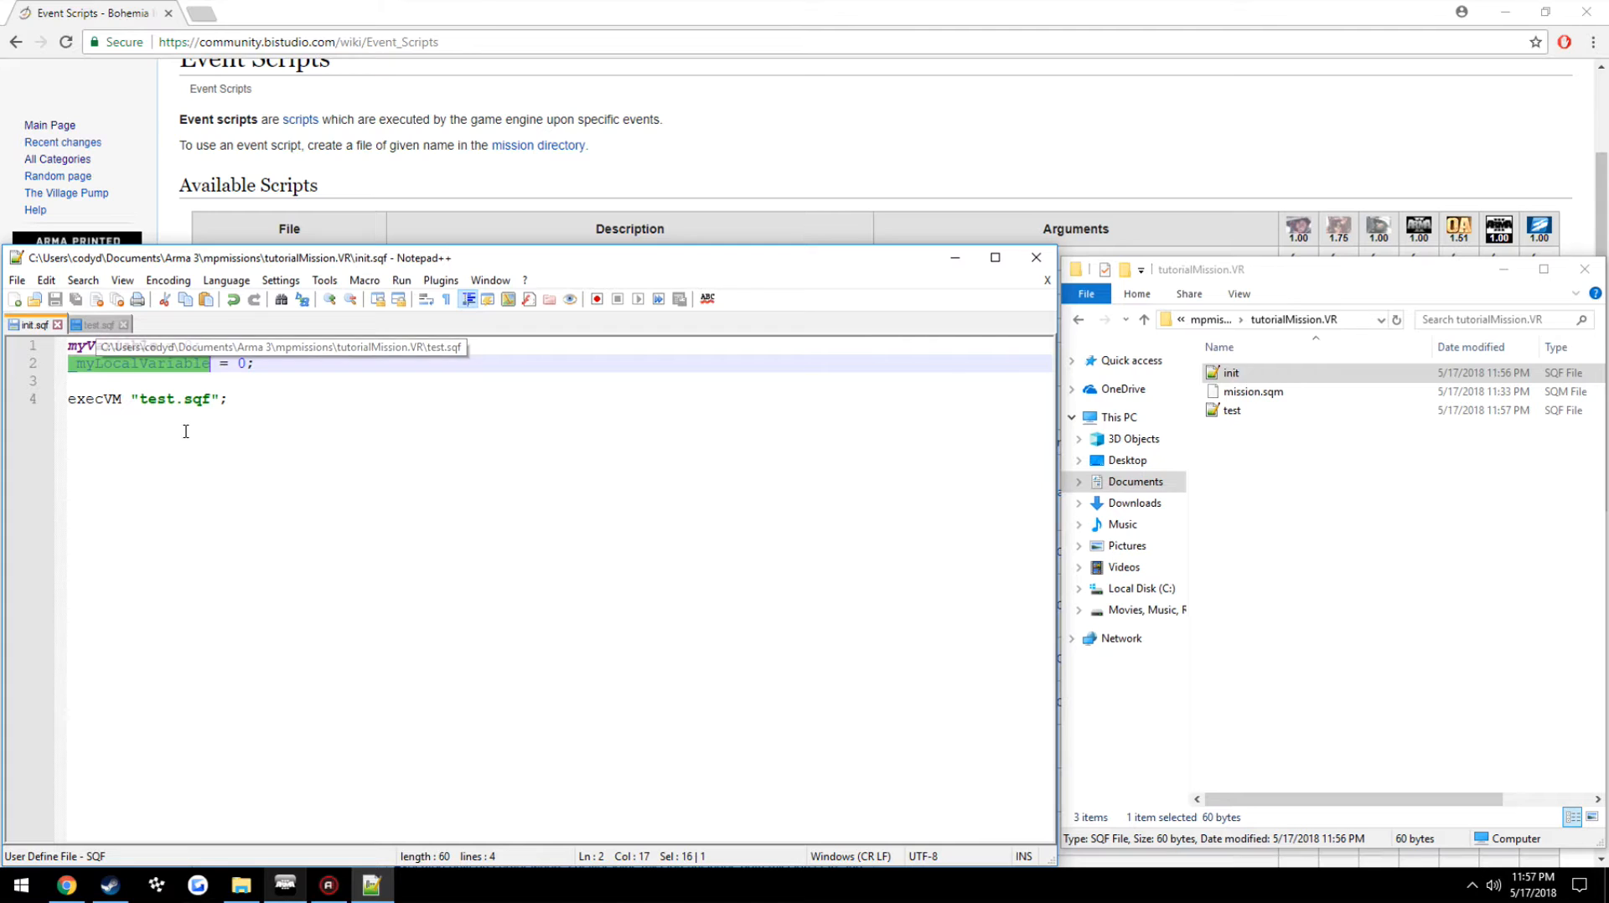
pyautogui.click(97, 325)
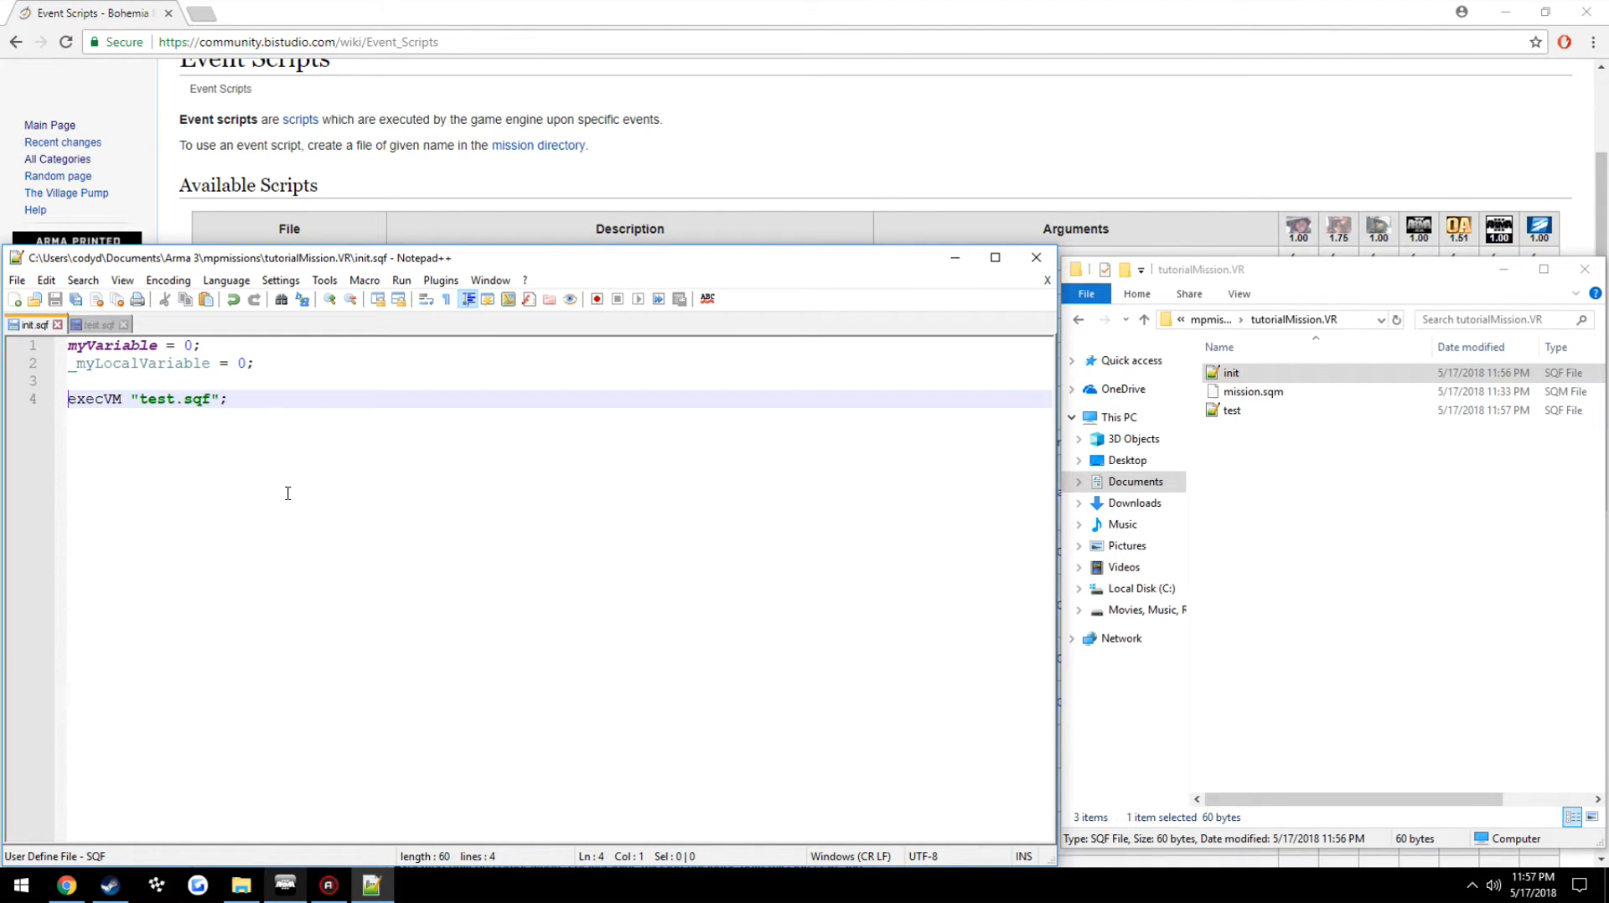
pyautogui.moveTo(312, 496)
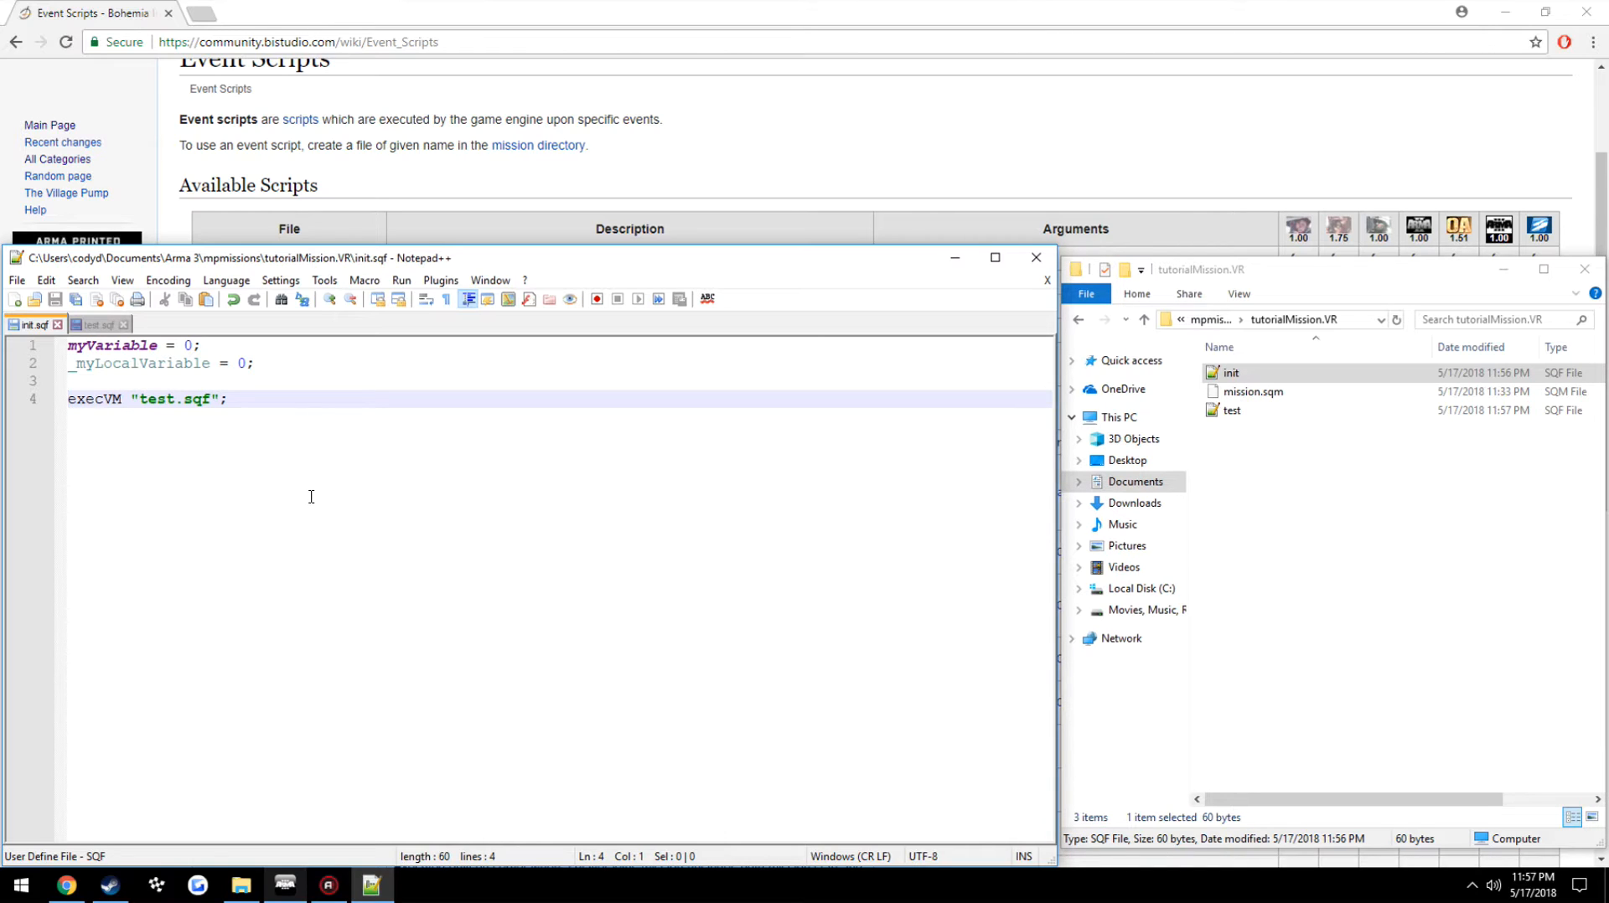
pyautogui.write('null')
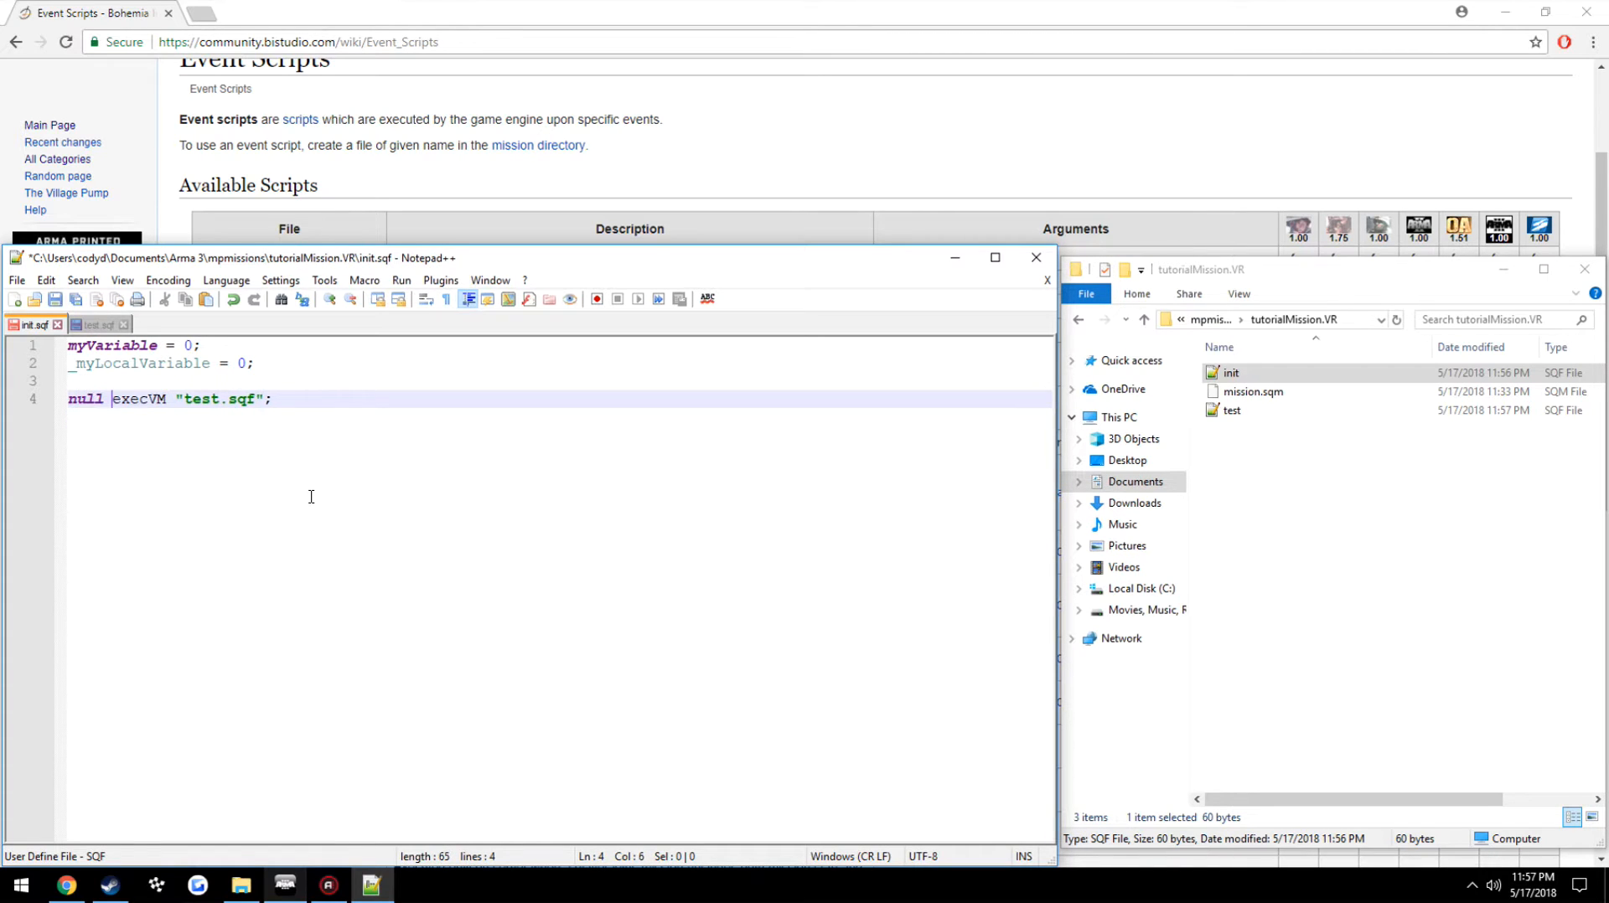
pyautogui.write('= []')
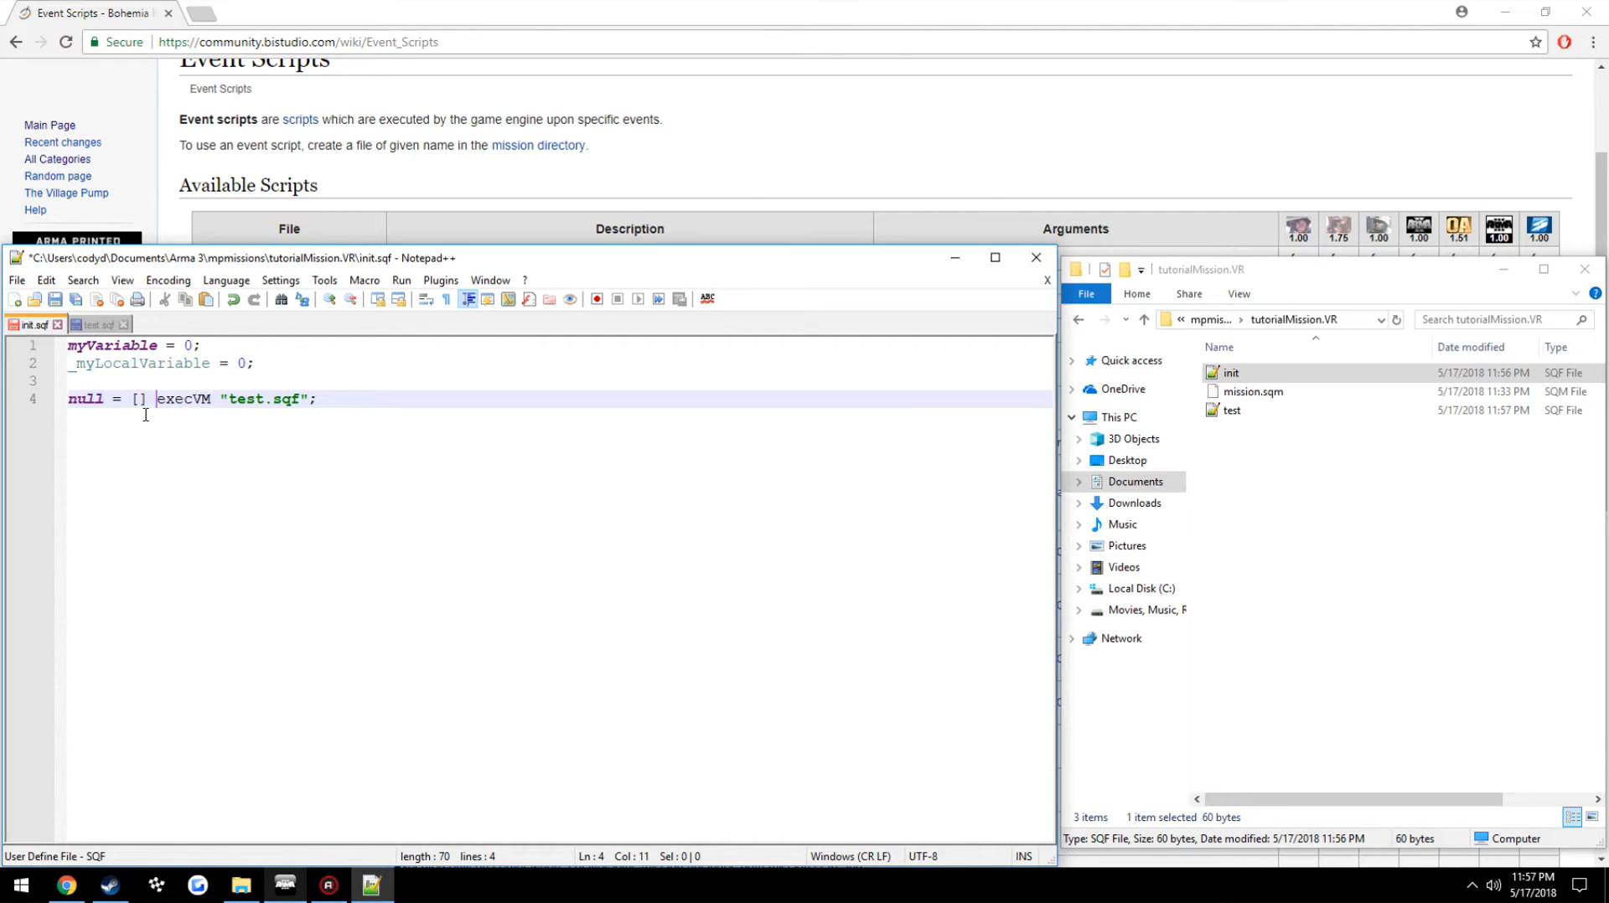
# Put "my message" inside the brackets, then select it for replacement
pyautogui.click(139, 399)
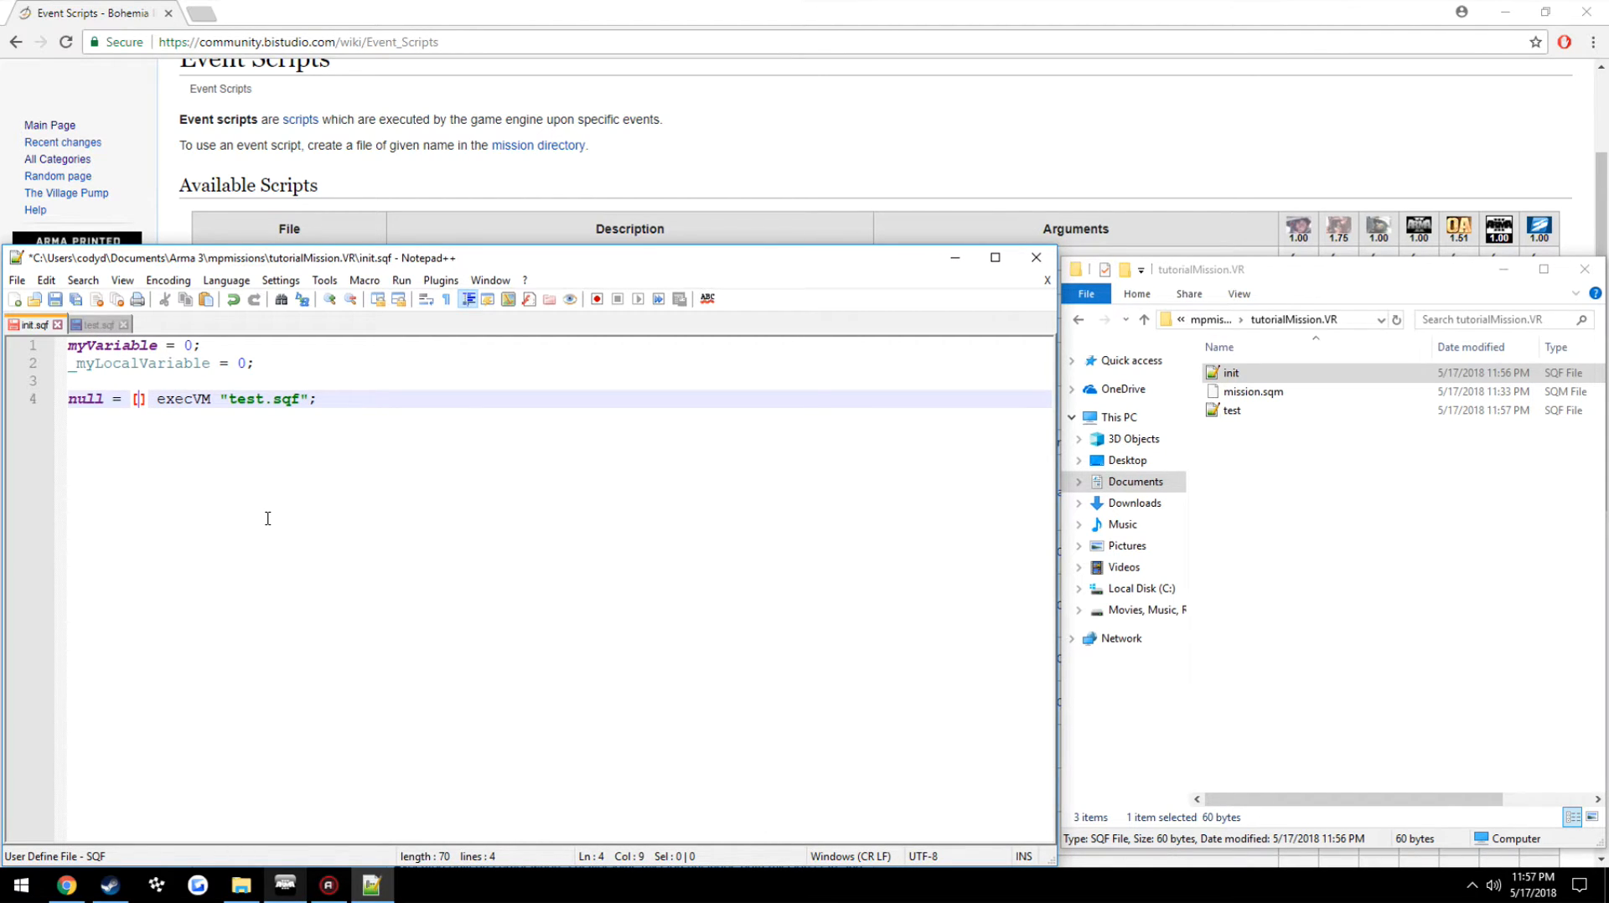
pyautogui.write('"')
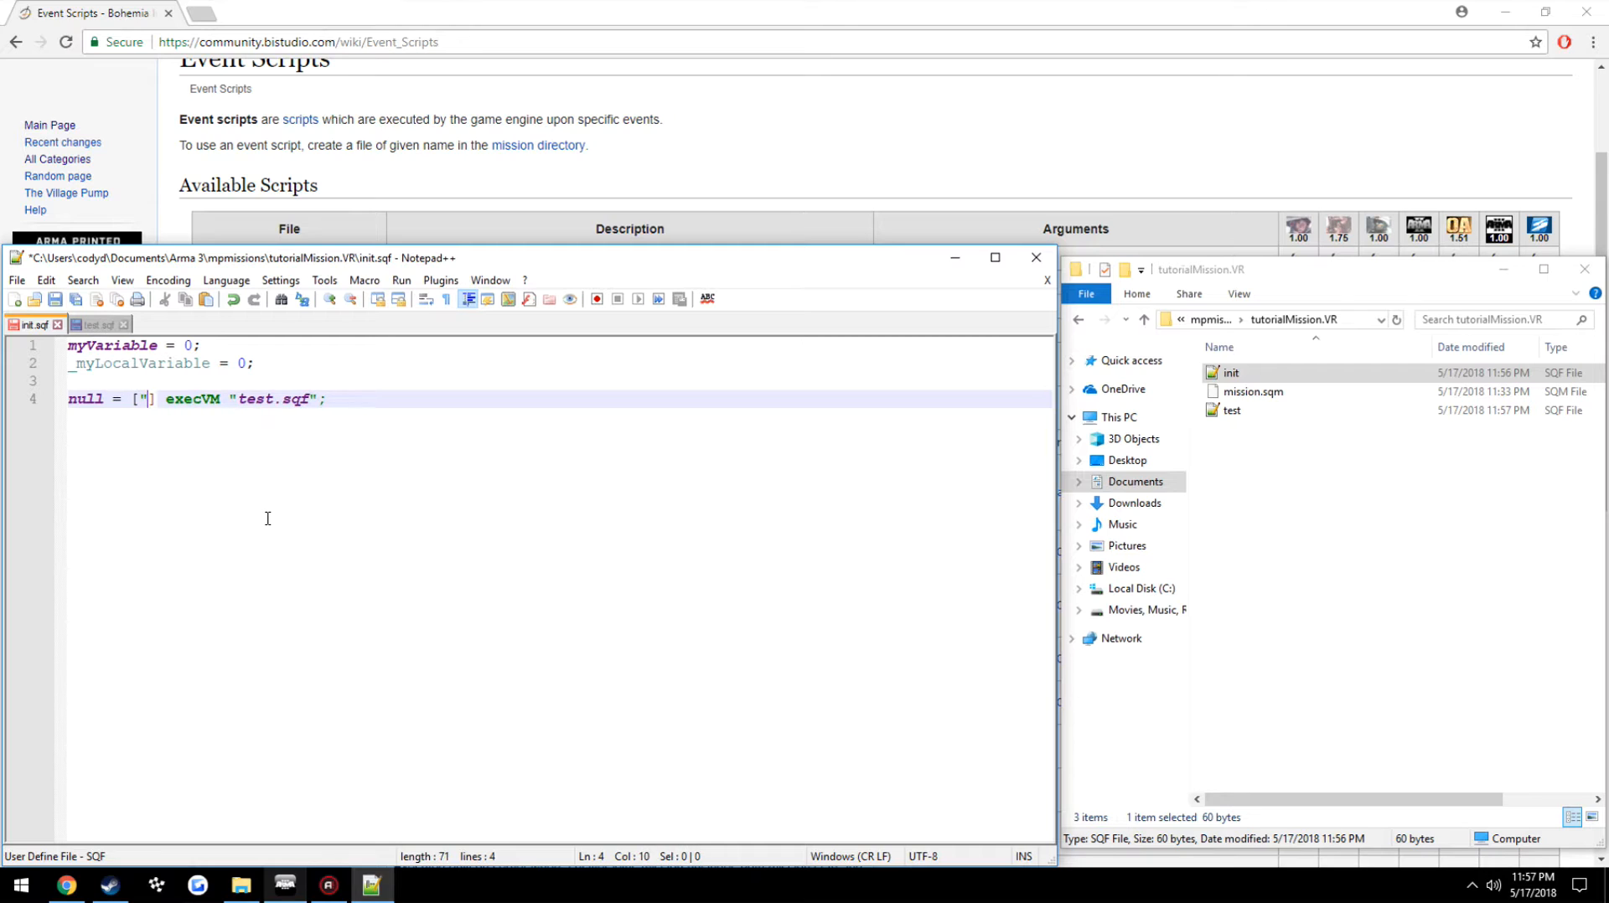
pyautogui.write('my')
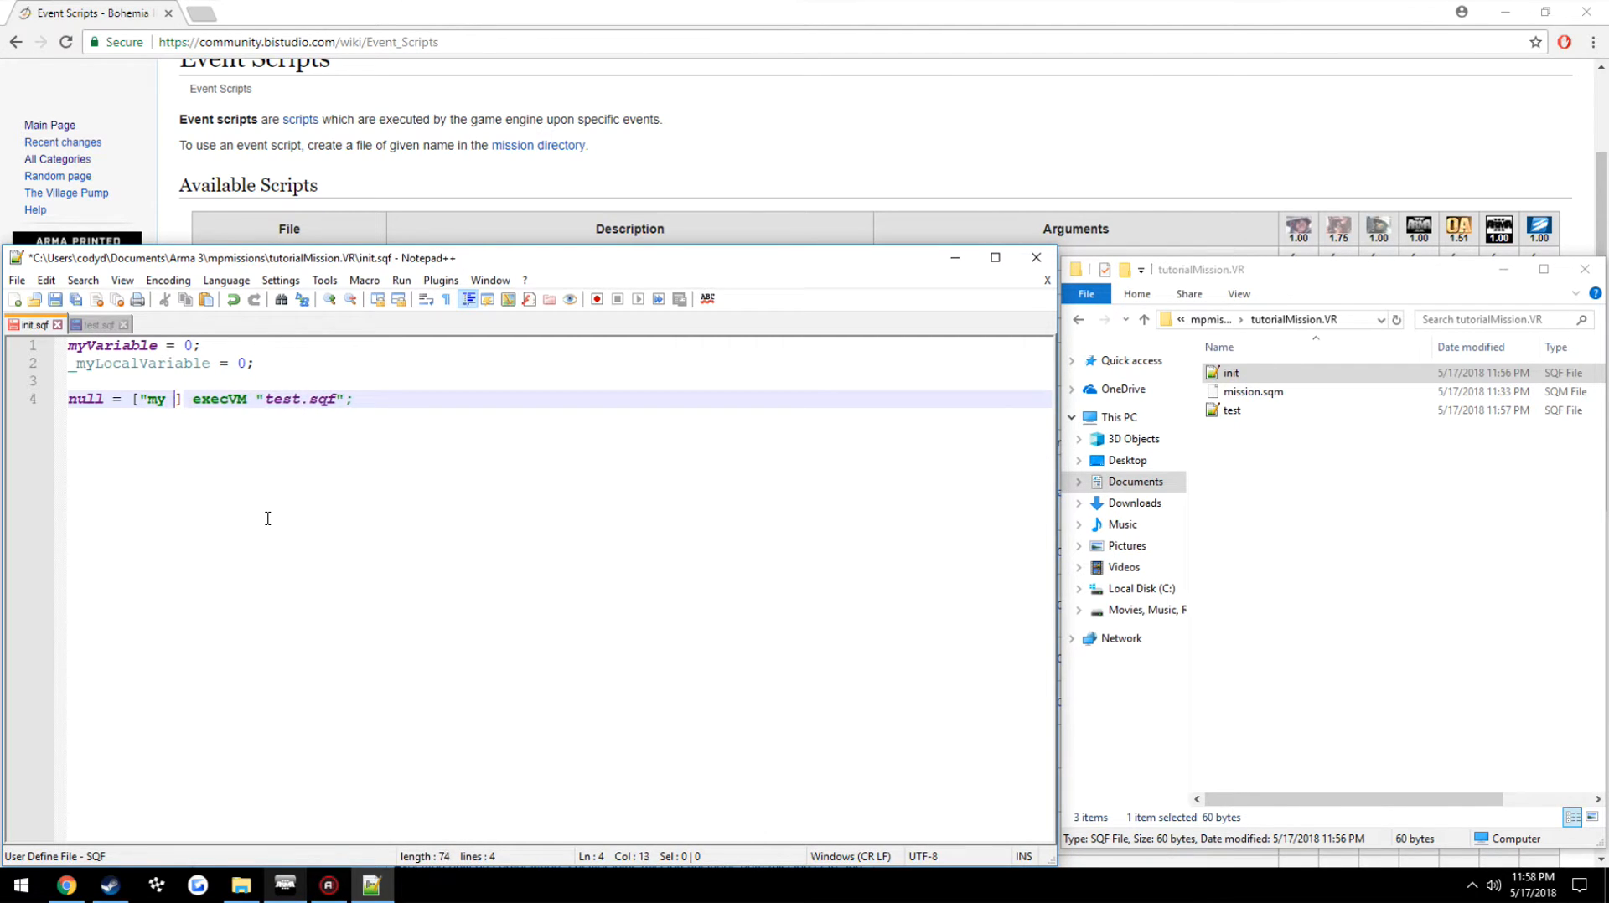
pyautogui.write('message"')
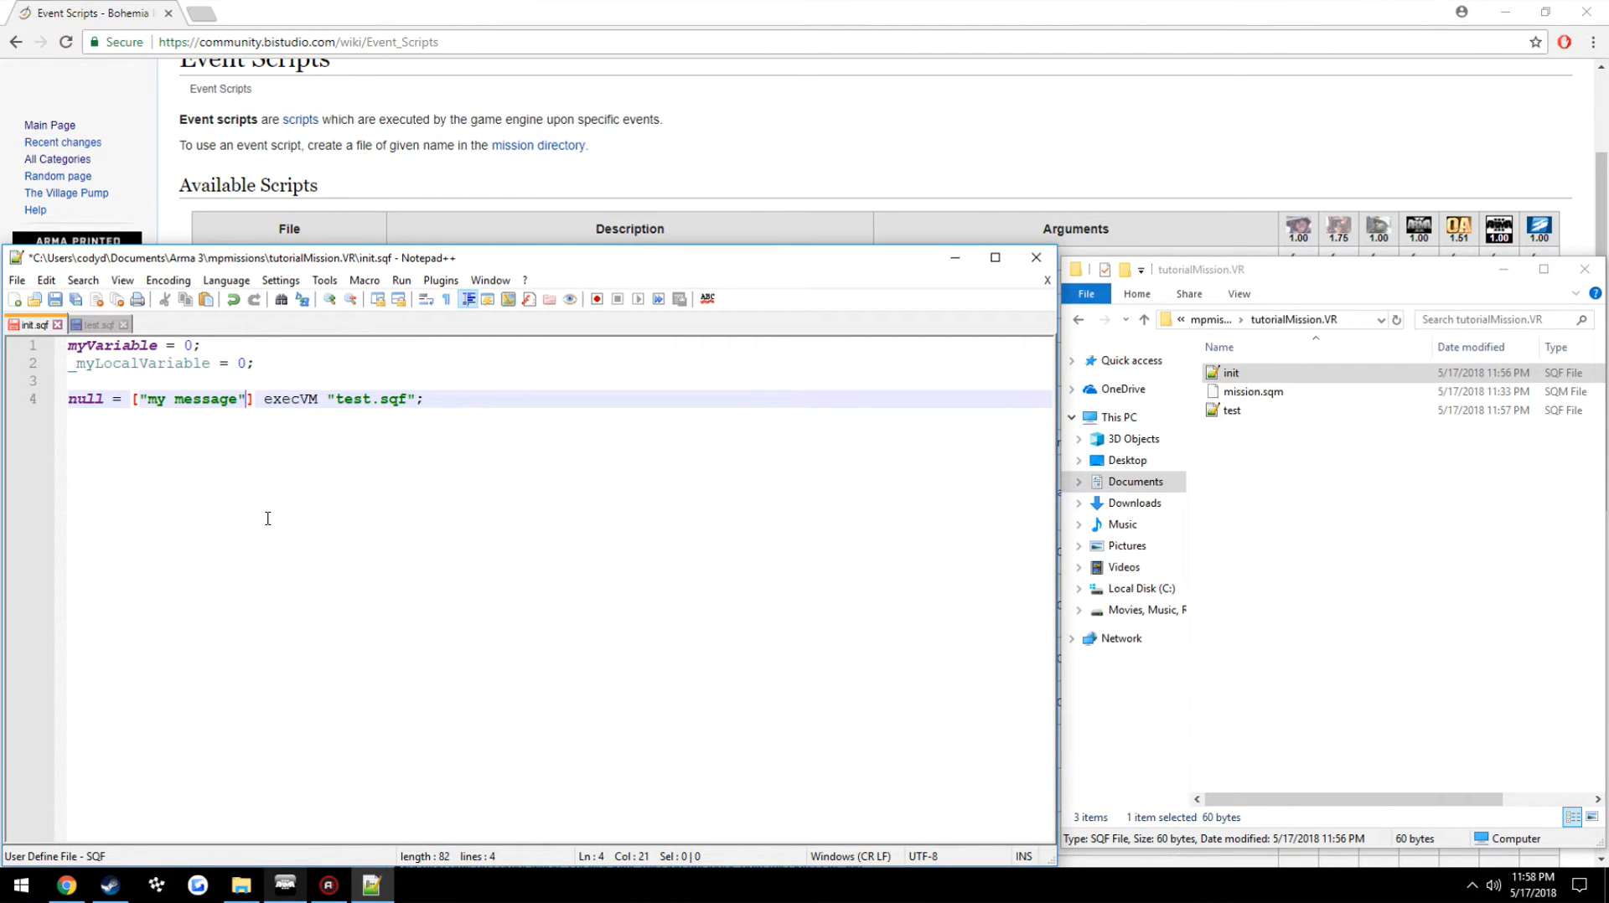
pyautogui.click(353, 399)
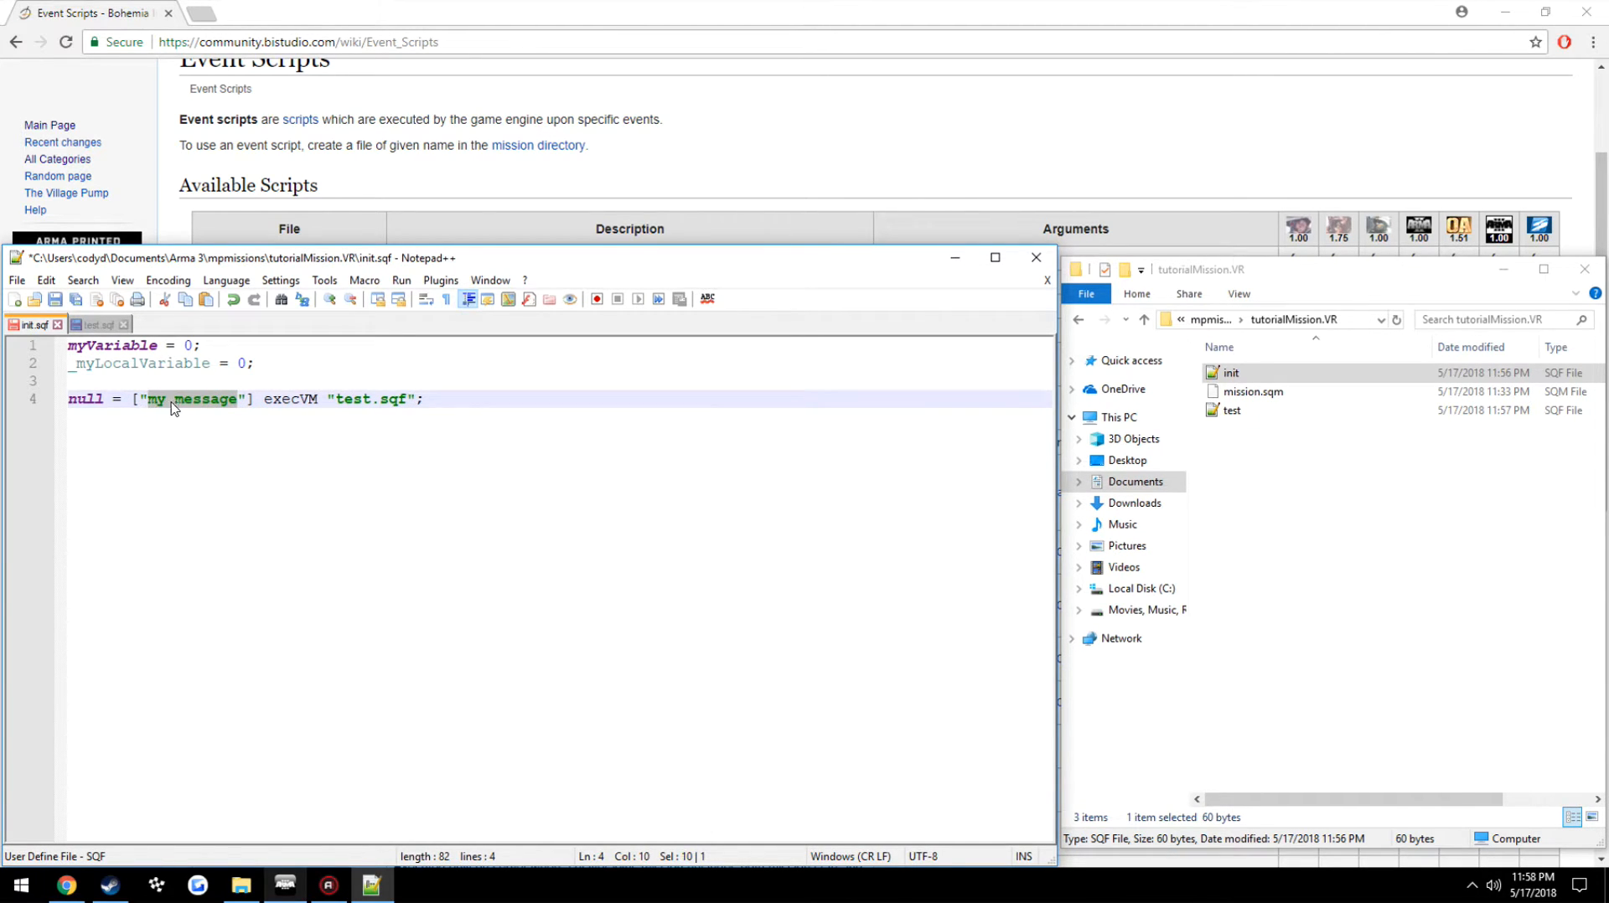
# Set _myLocalVariable to 3 and pass it in the array to execVM "test.sqf"
pyautogui.click(98, 325)
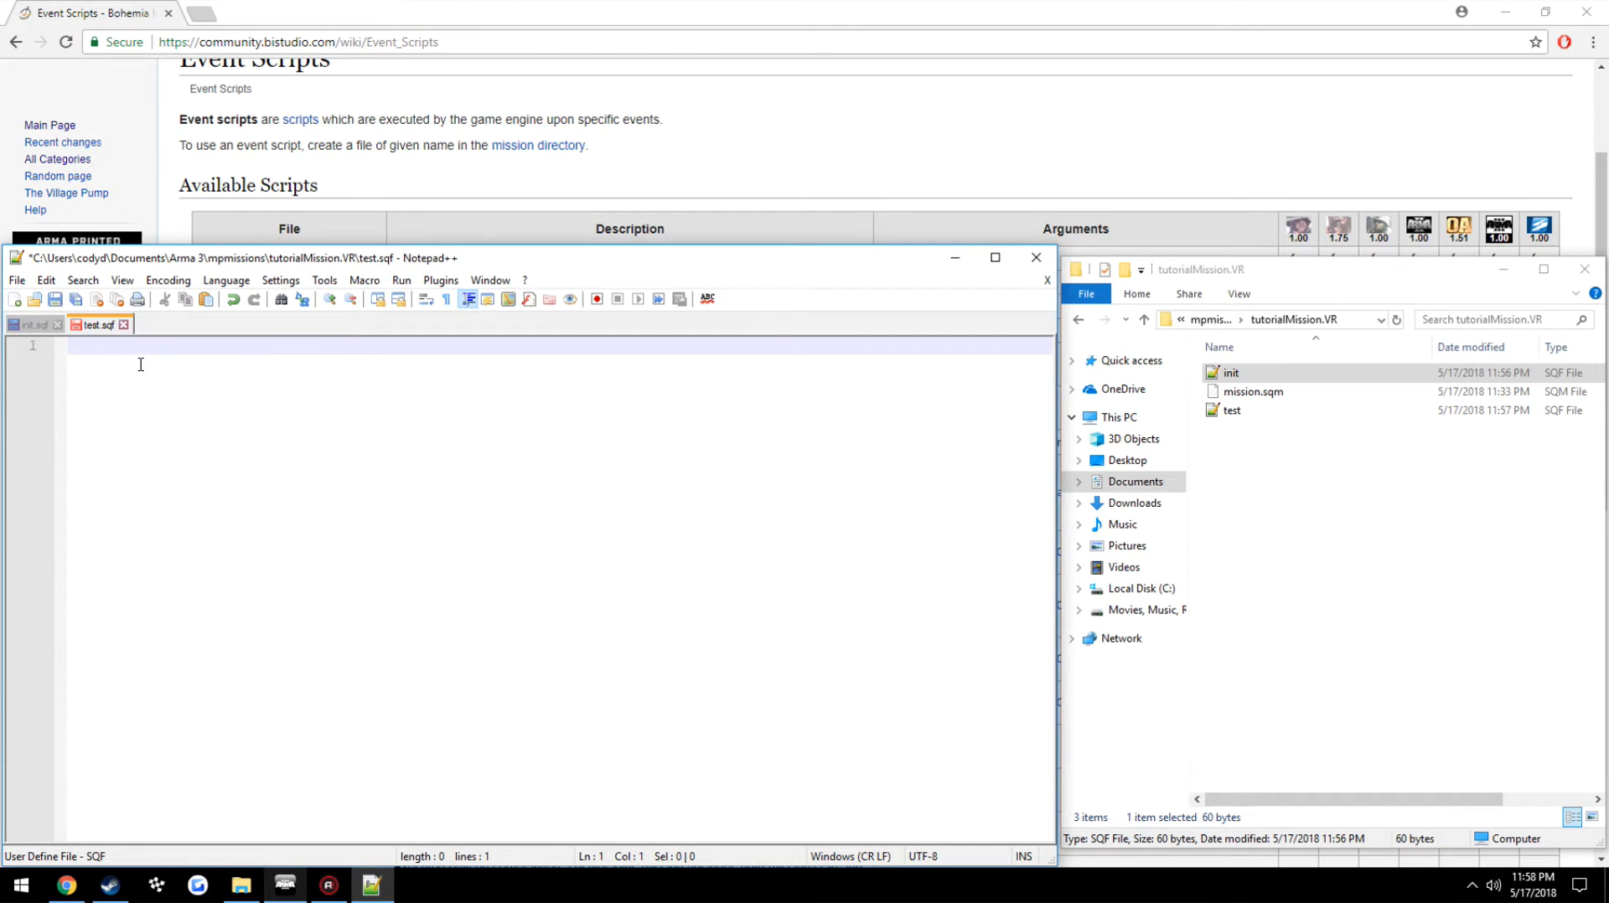
pyautogui.click(33, 326)
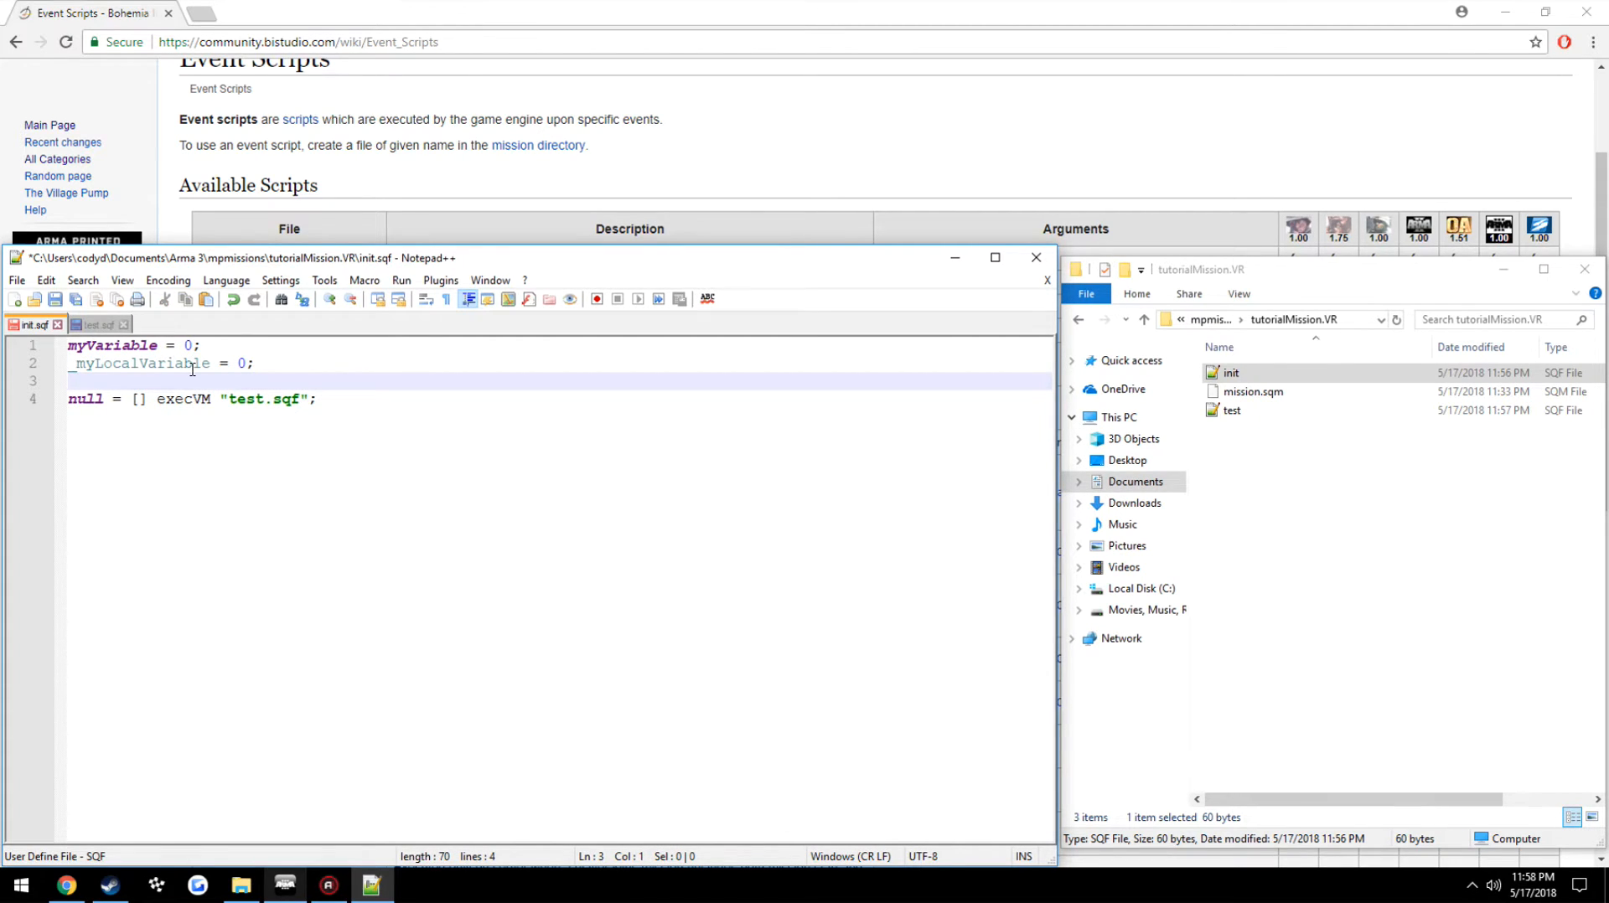
pyautogui.write('3')
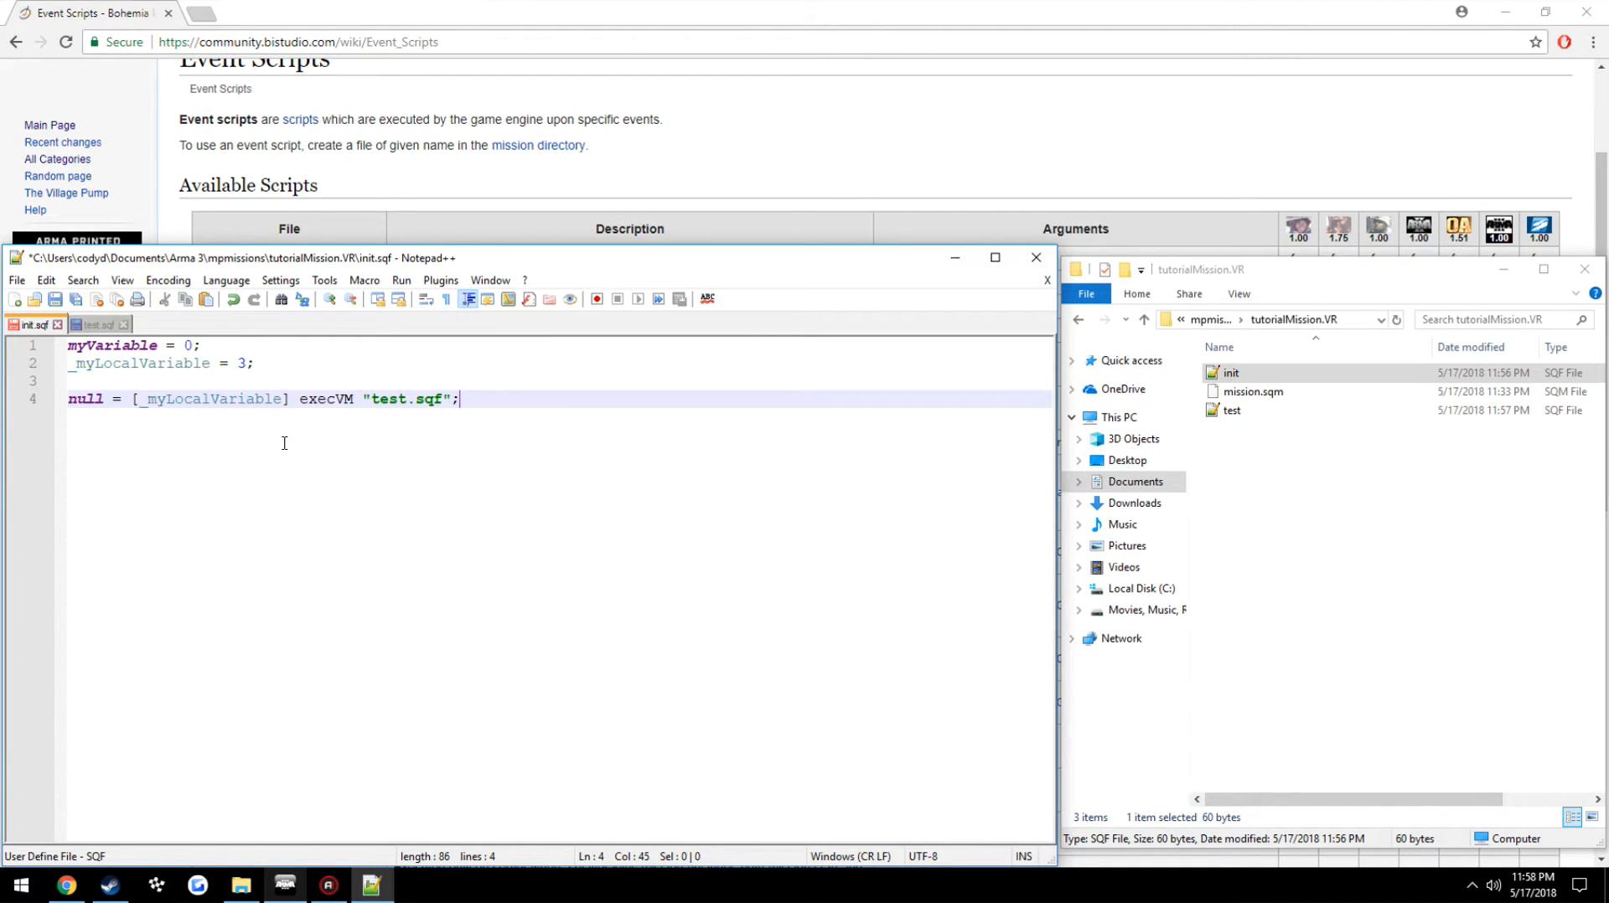
pyautogui.doubleClick(324, 399)
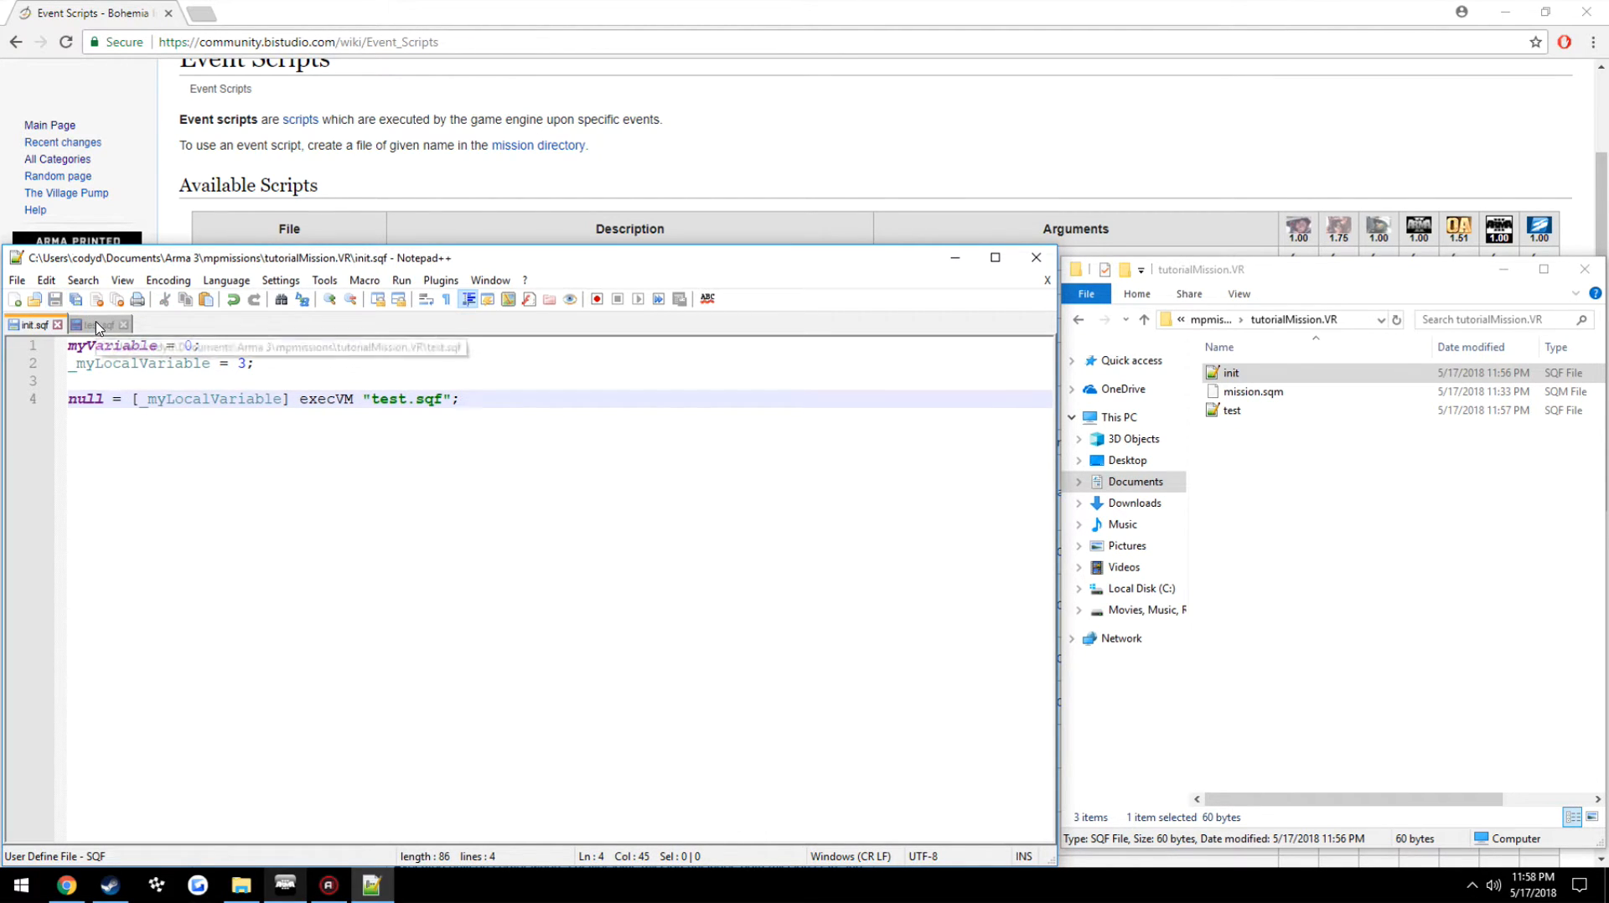
pyautogui.click(94, 325)
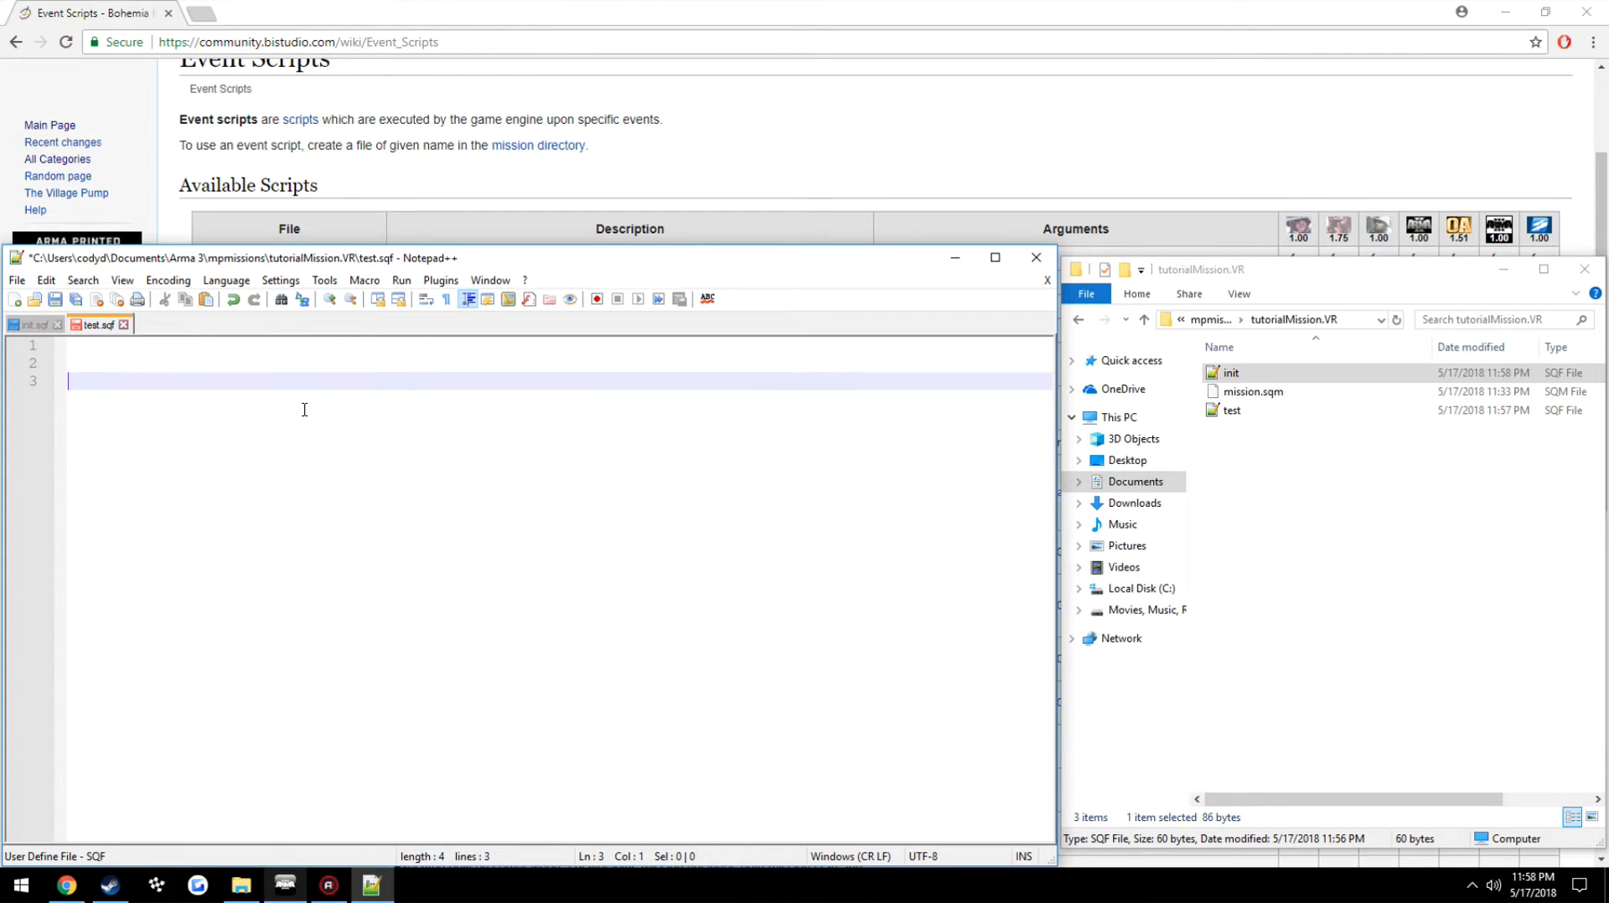
# Write hint str _myLocalVariable; in test.sqf and save it
pyautogui.write('hint str _myLocalVariable;')
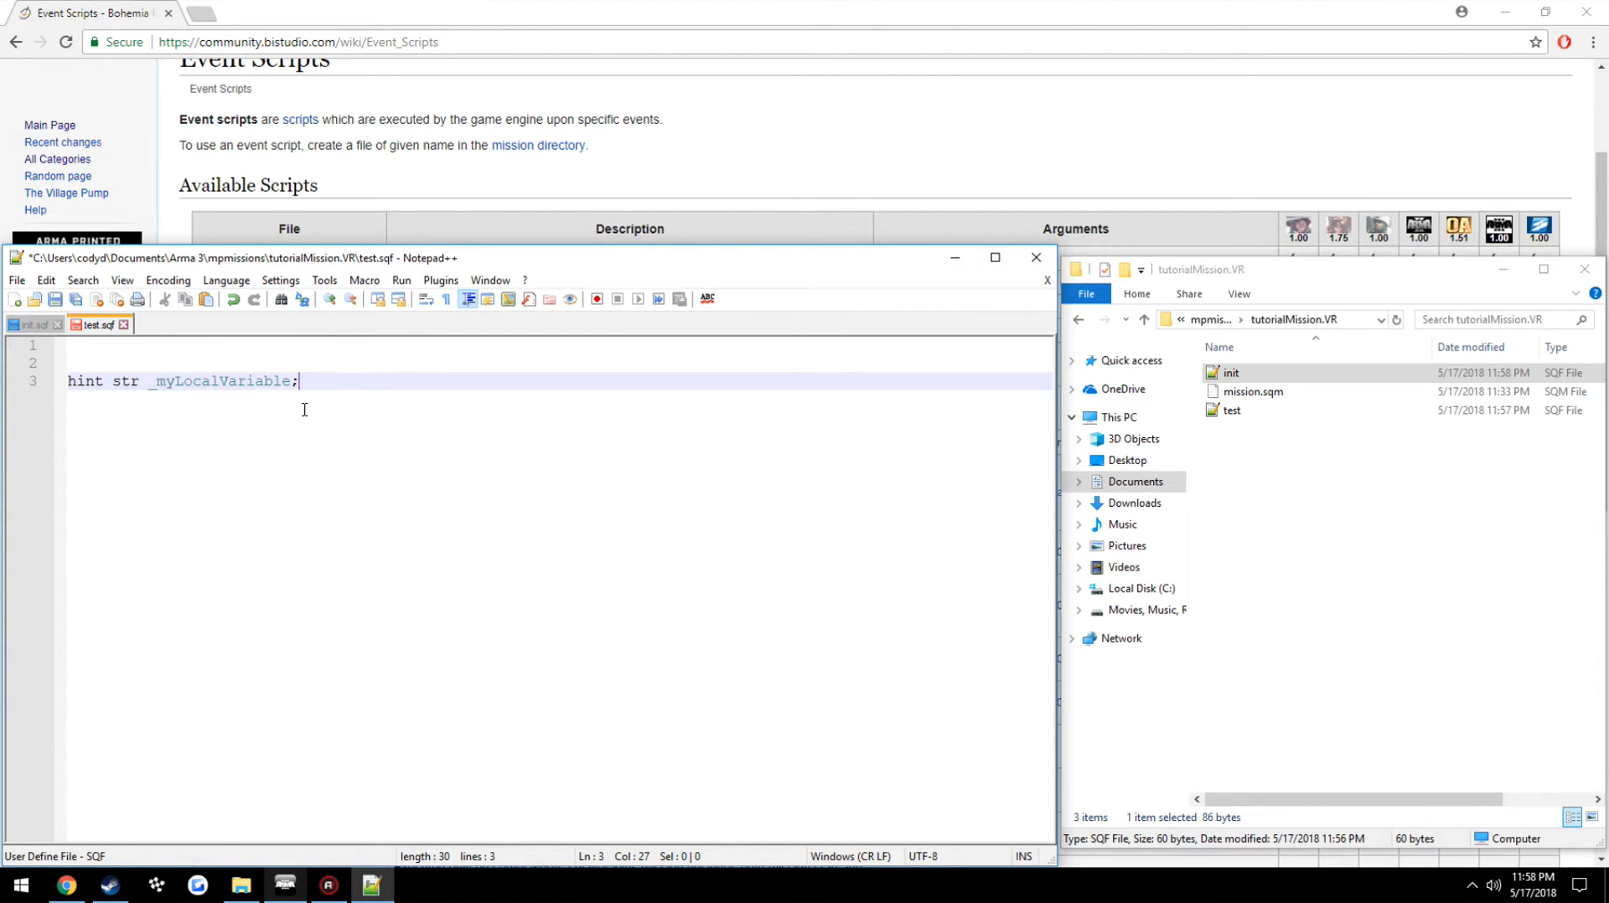
pyautogui.press('ctrl+s')
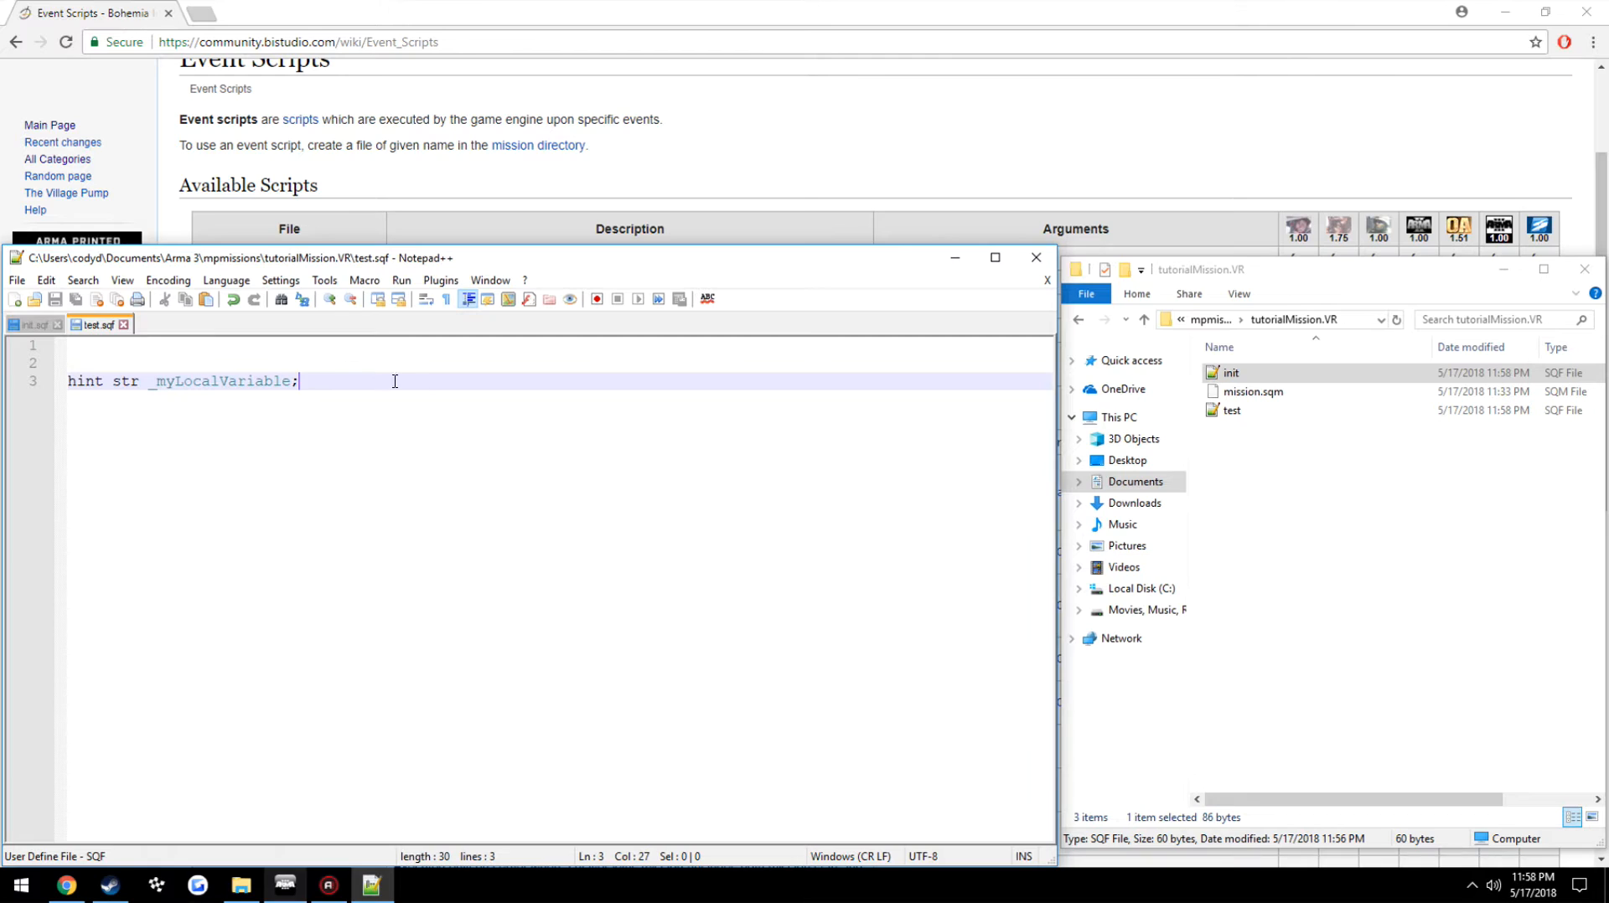
pyautogui.moveTo(496, 427)
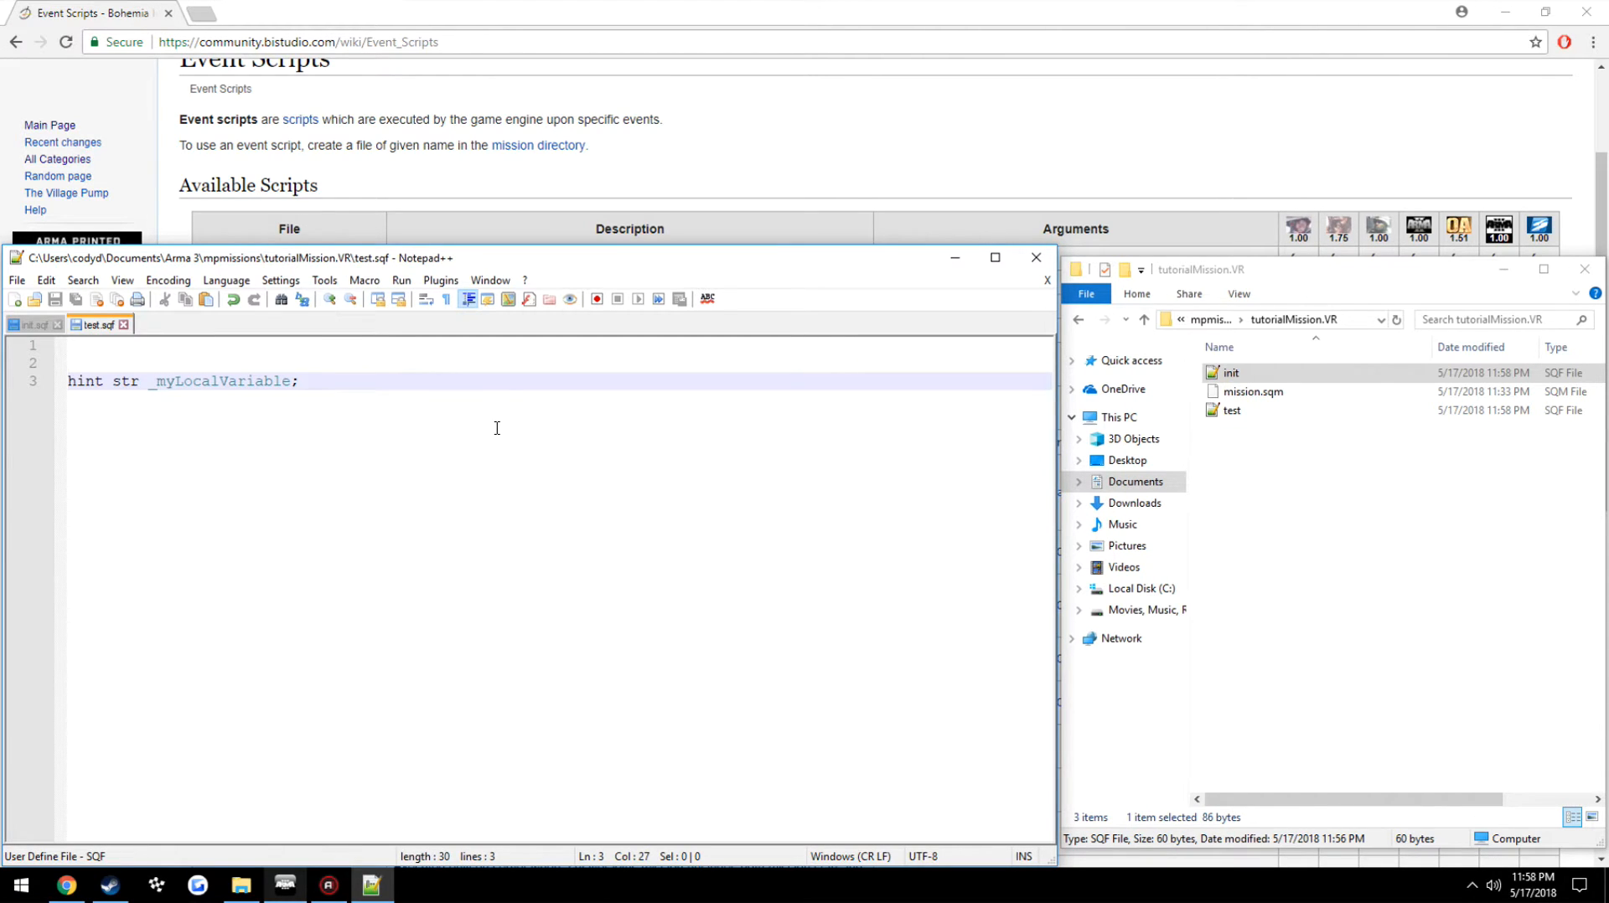
pyautogui.moveTo(493, 420)
pyautogui.write('_')
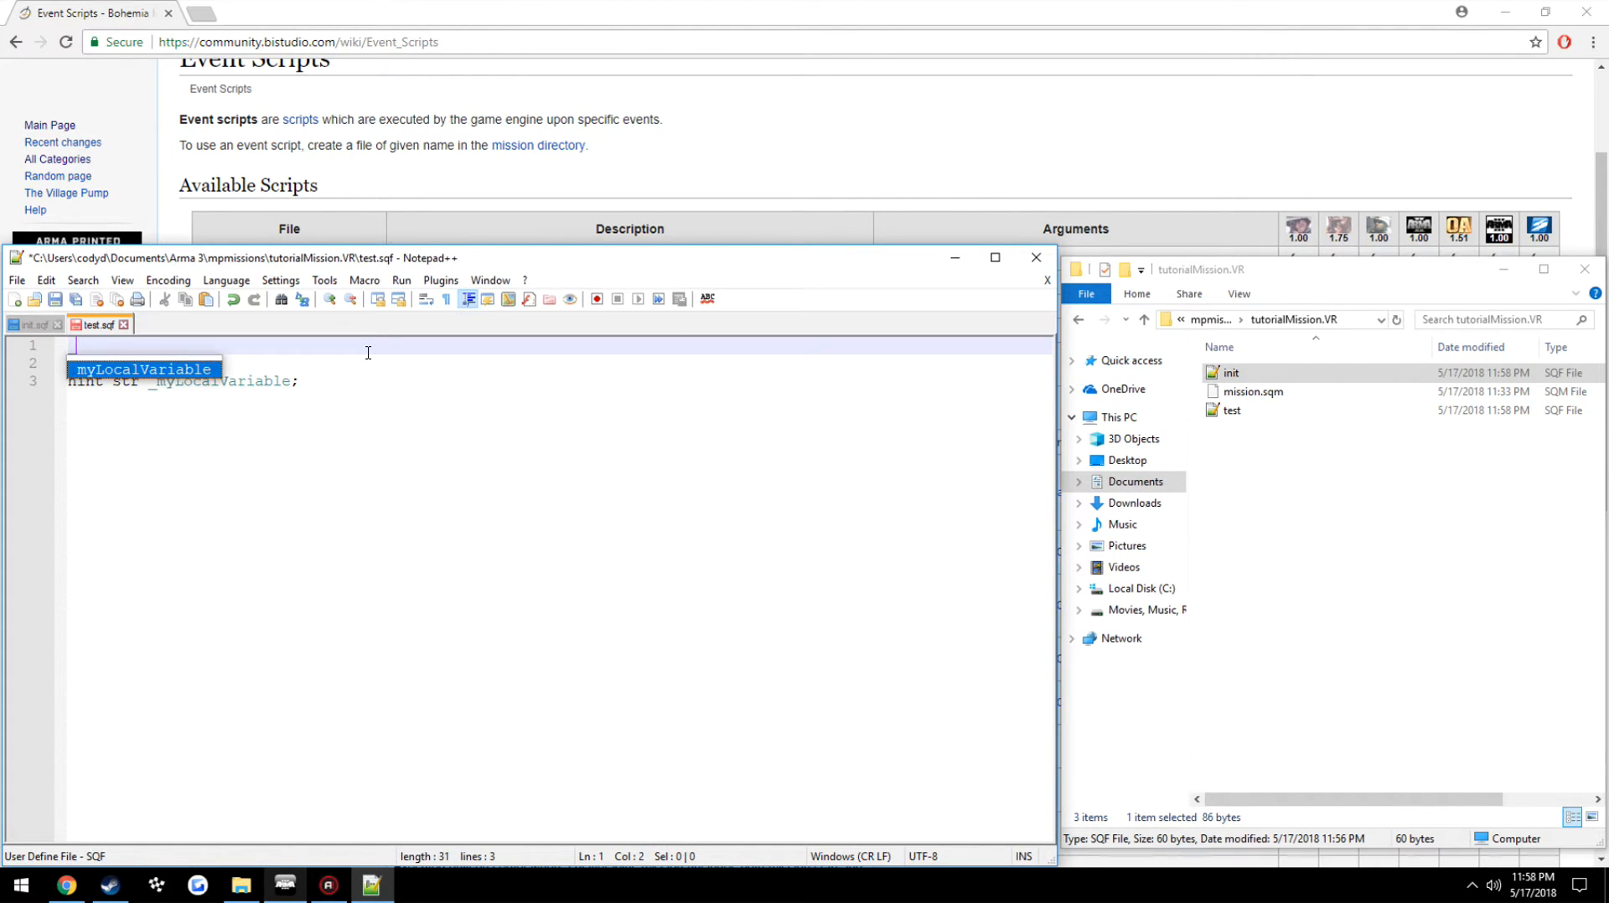
# Add _myArument = (_this select 0); as the first line of test.sqf
pyautogui.write('myAruu')
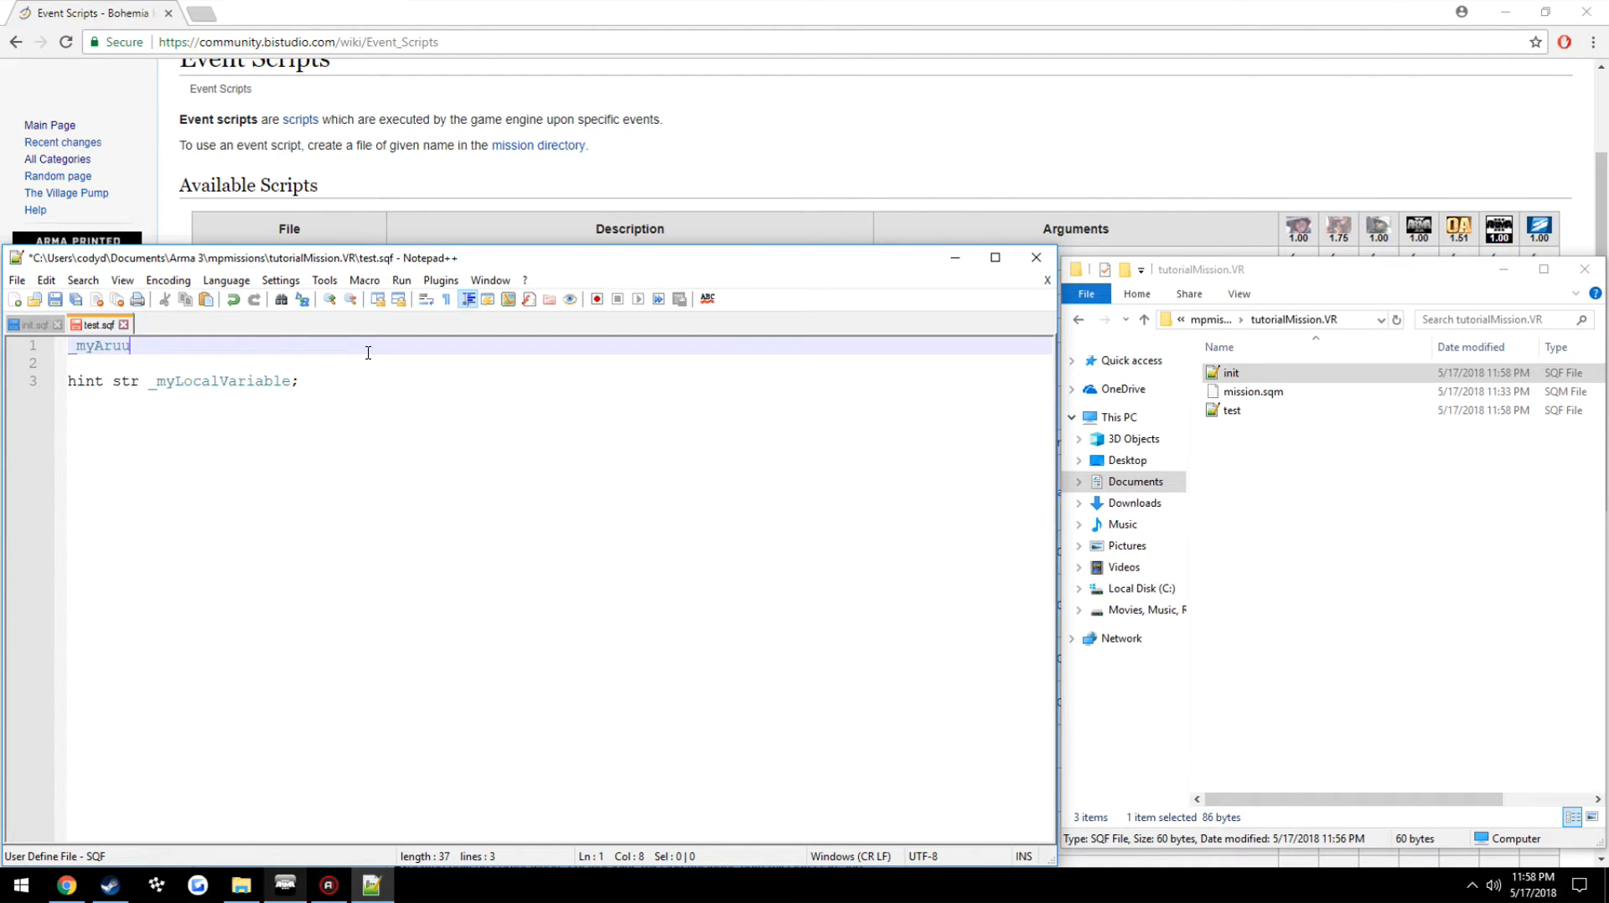
pyautogui.write('ment = (_t')
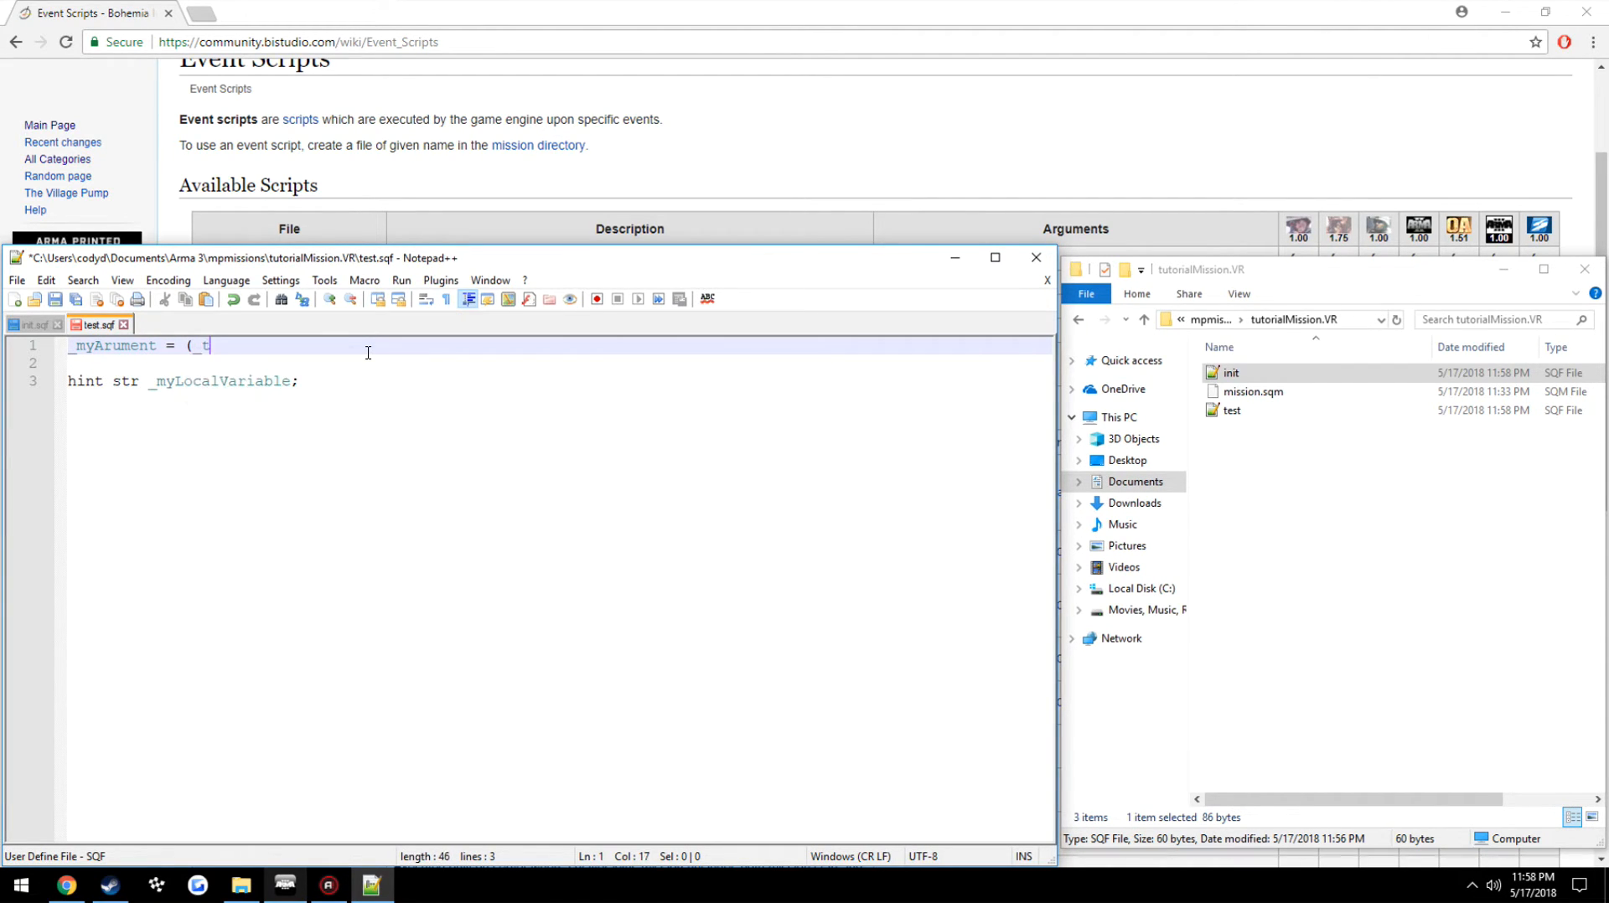
pyautogui.write('his select 0)')
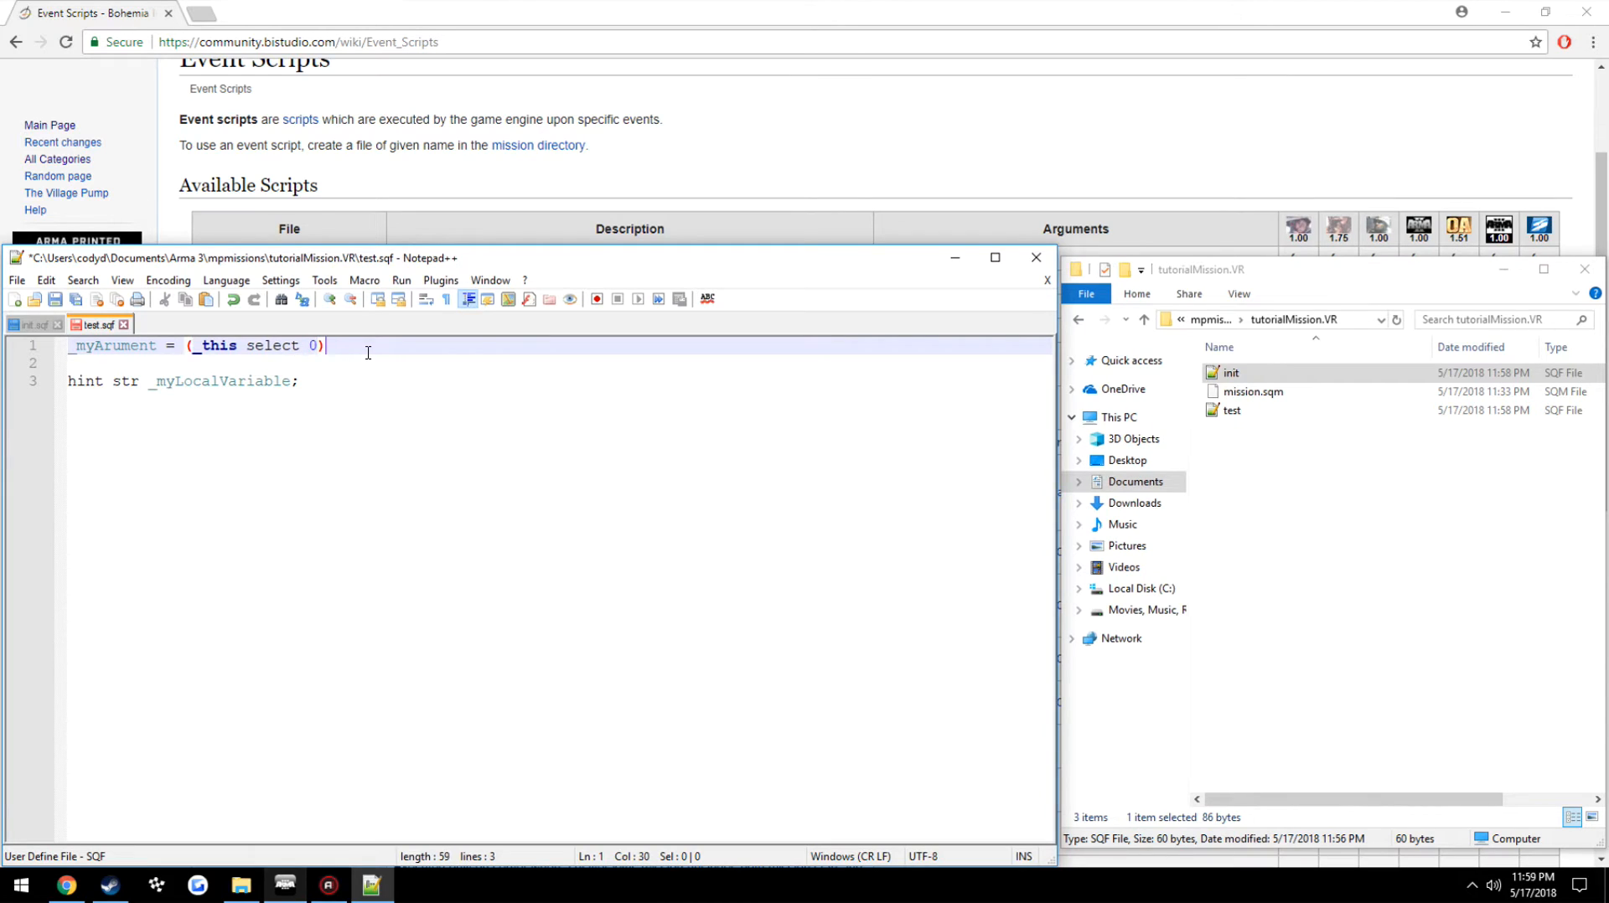
pyautogui.write(';')
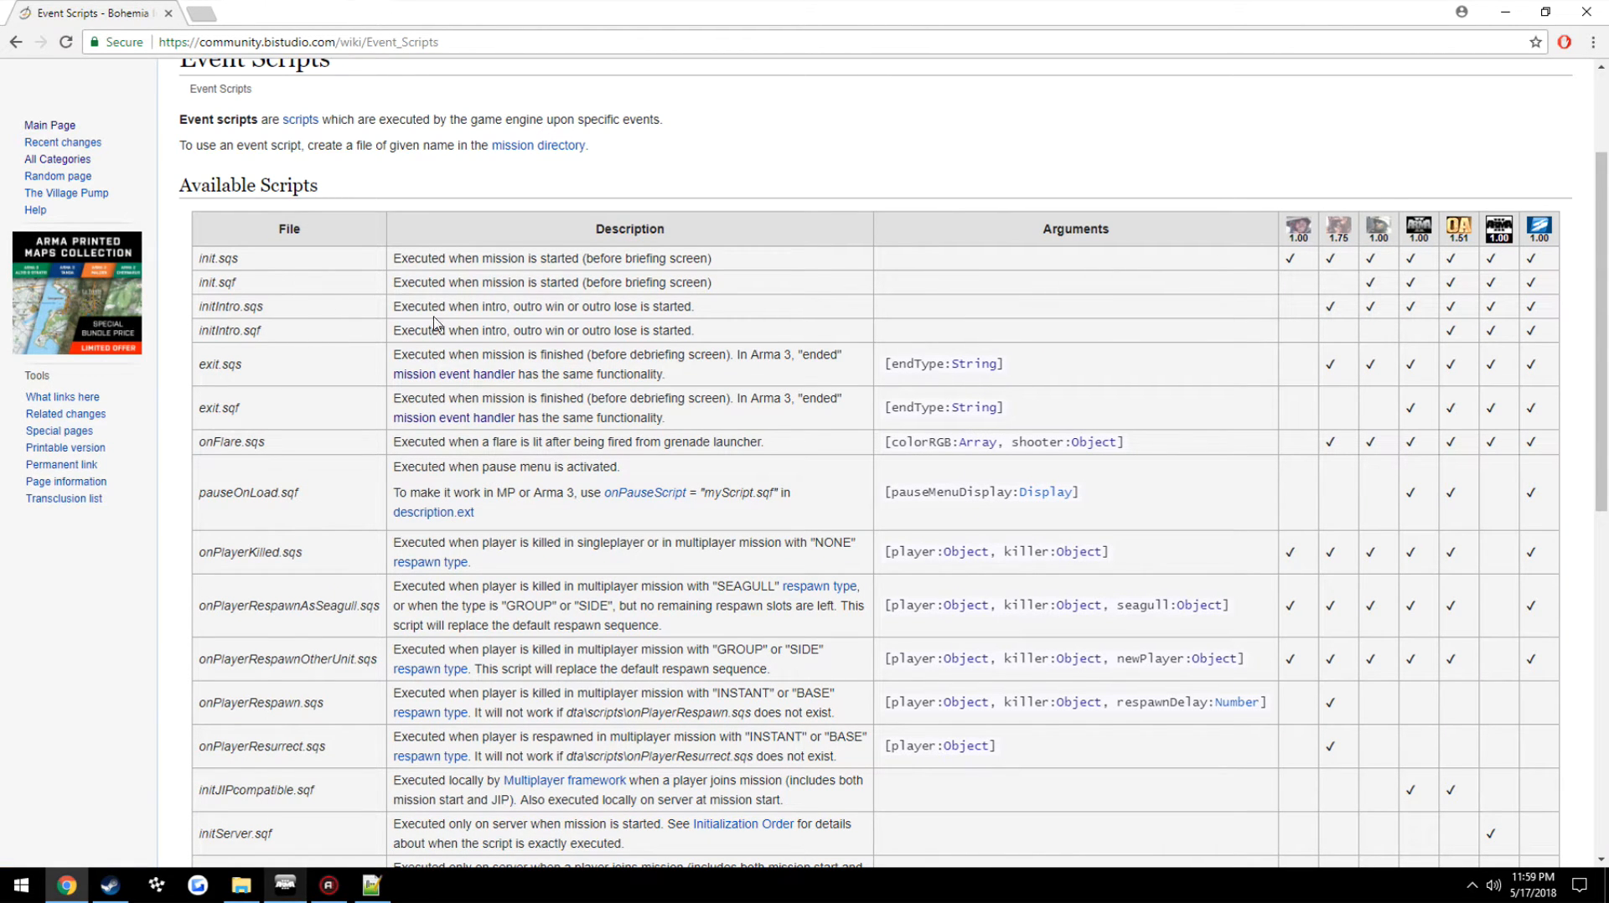
# Scroll the Event Scripts table to initPlayerLocal.sqf and pick out its player:Object argument
pyautogui.scroll(-3)
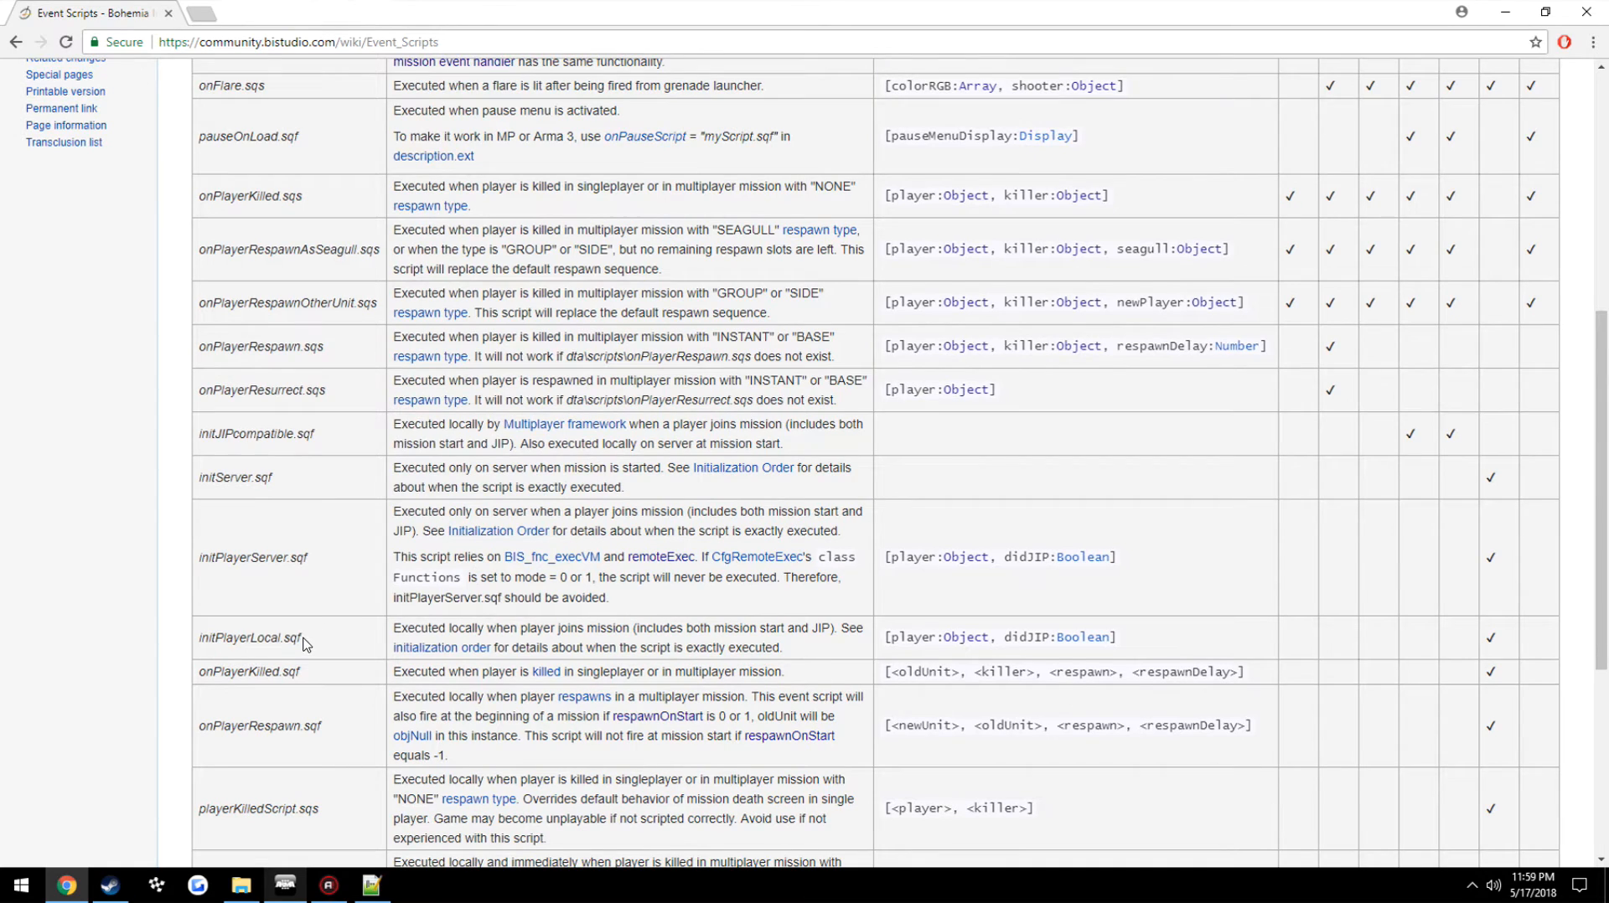
pyautogui.moveTo(367, 644)
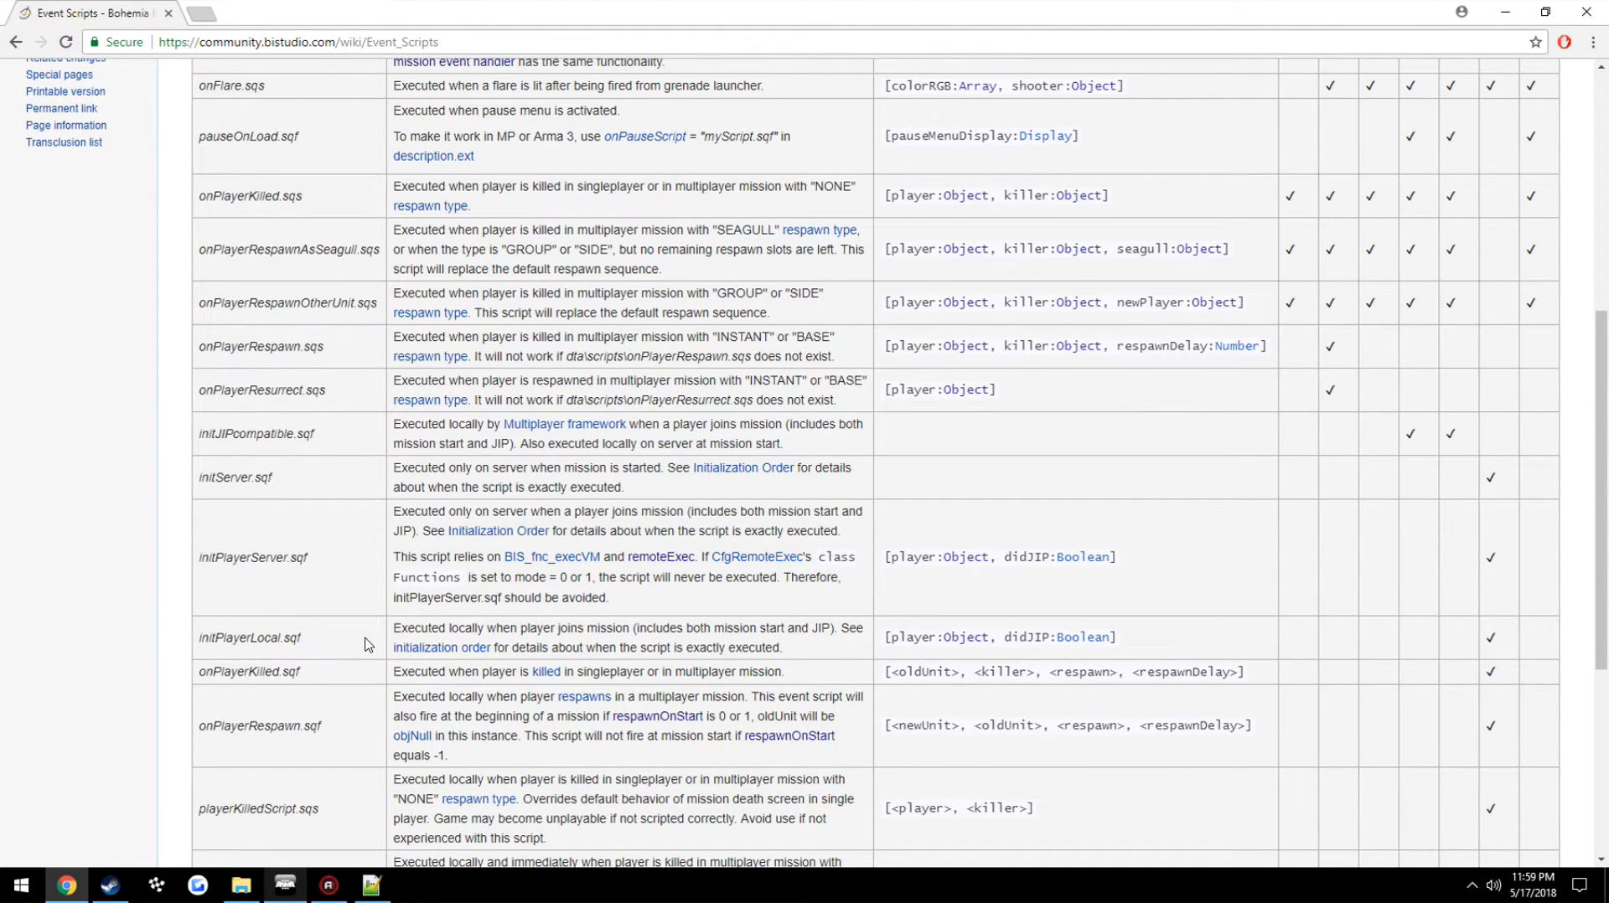
pyautogui.moveTo(931, 654)
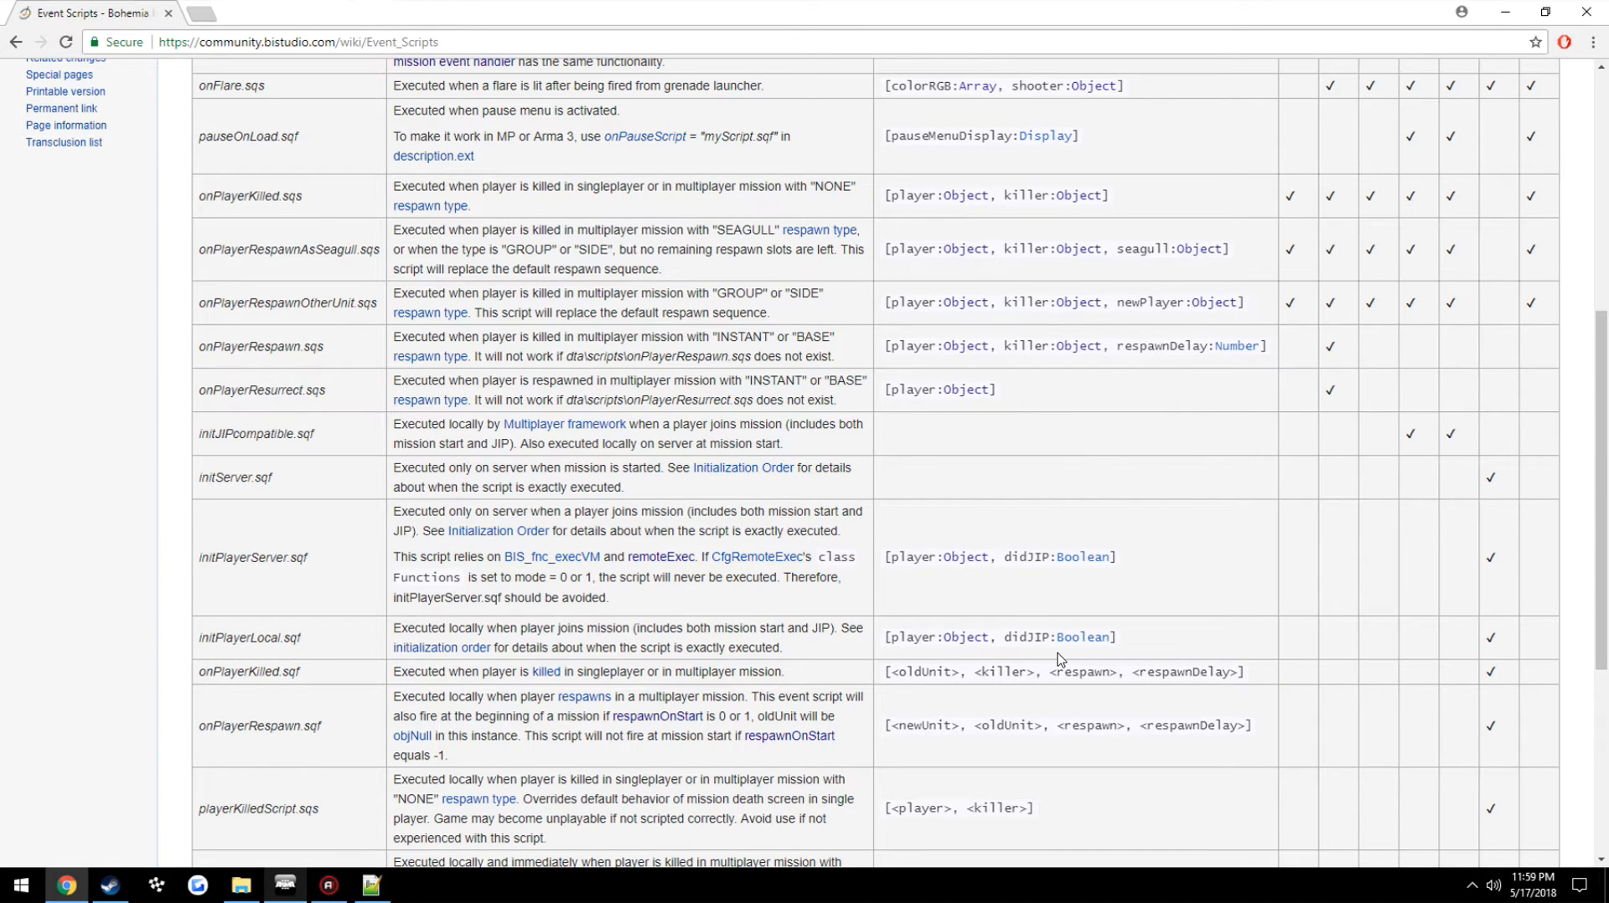
pyautogui.moveTo(1071, 657)
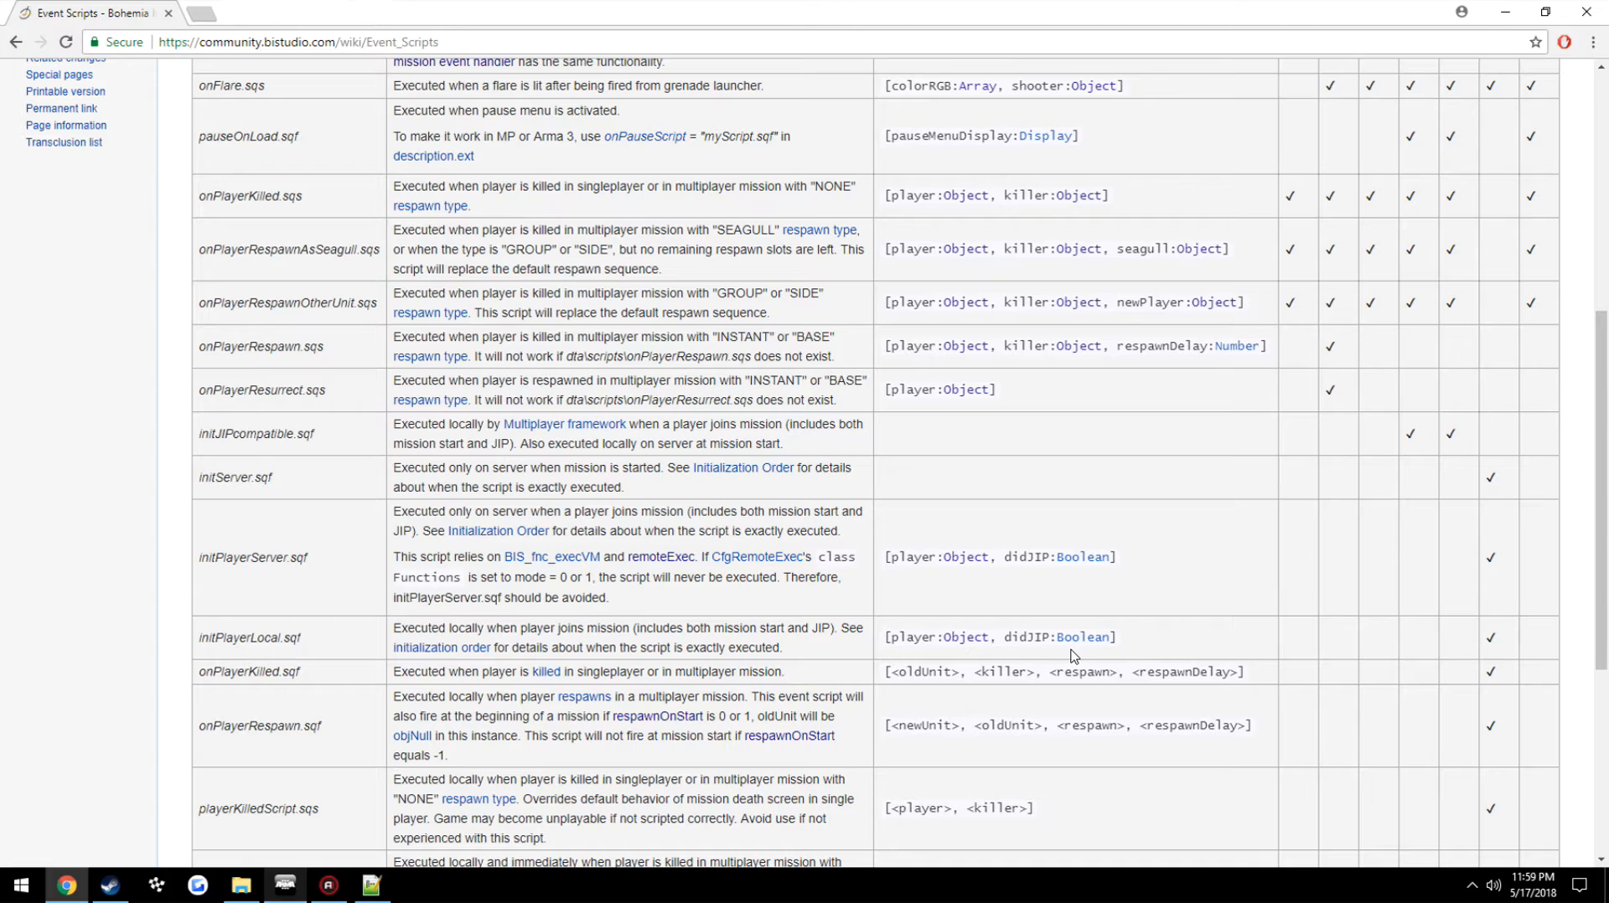
pyautogui.moveTo(972, 656)
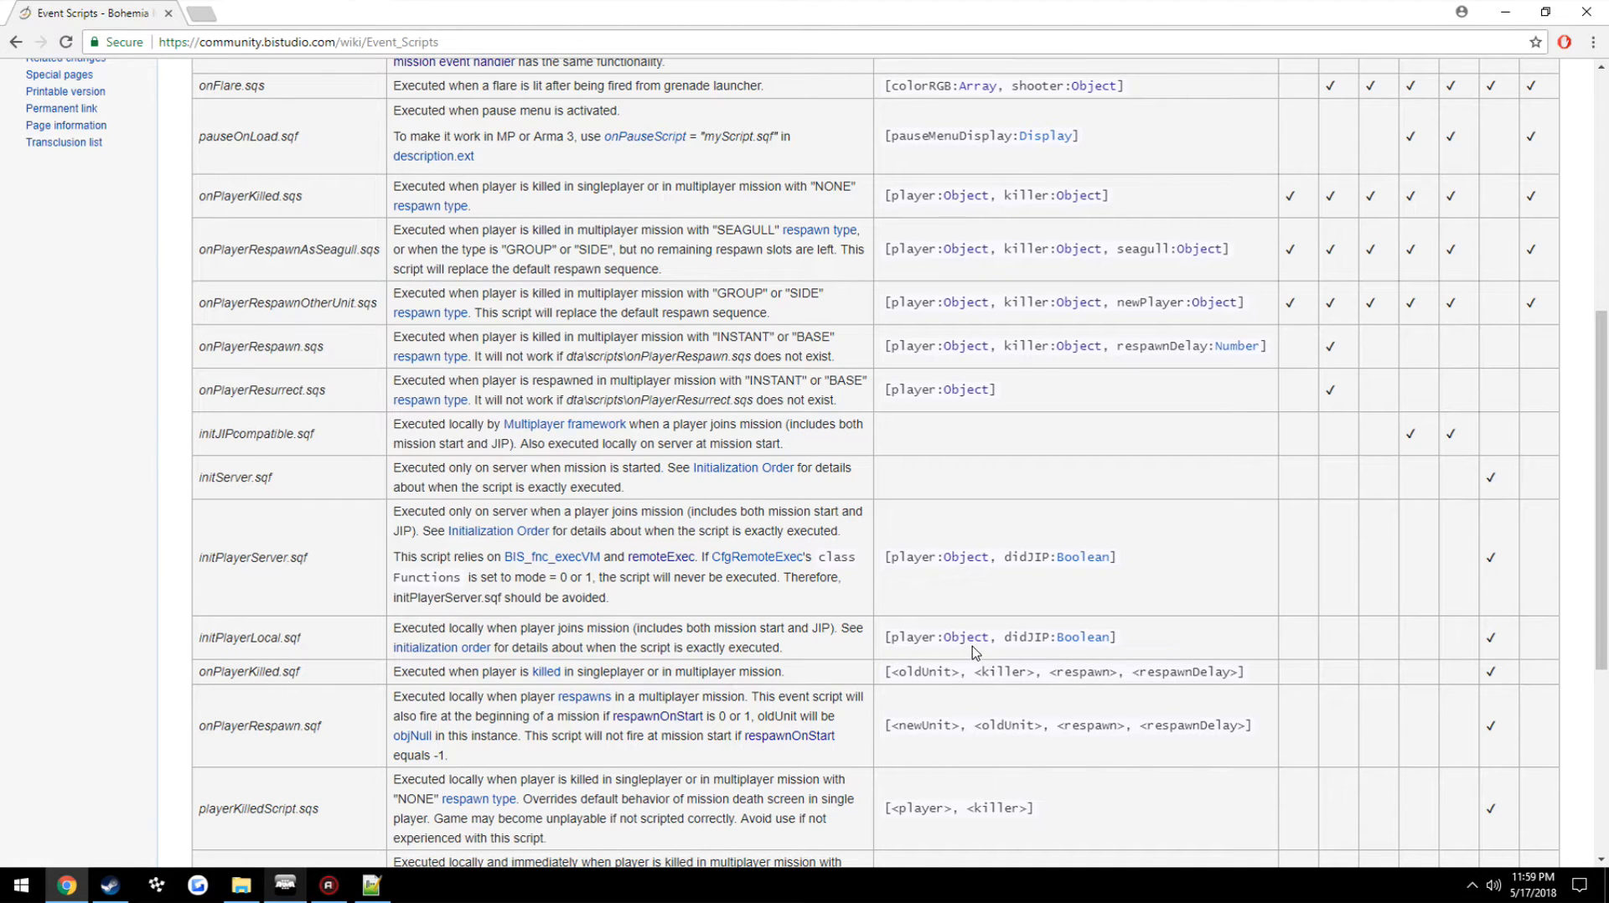
pyautogui.doubleClick(942, 637)
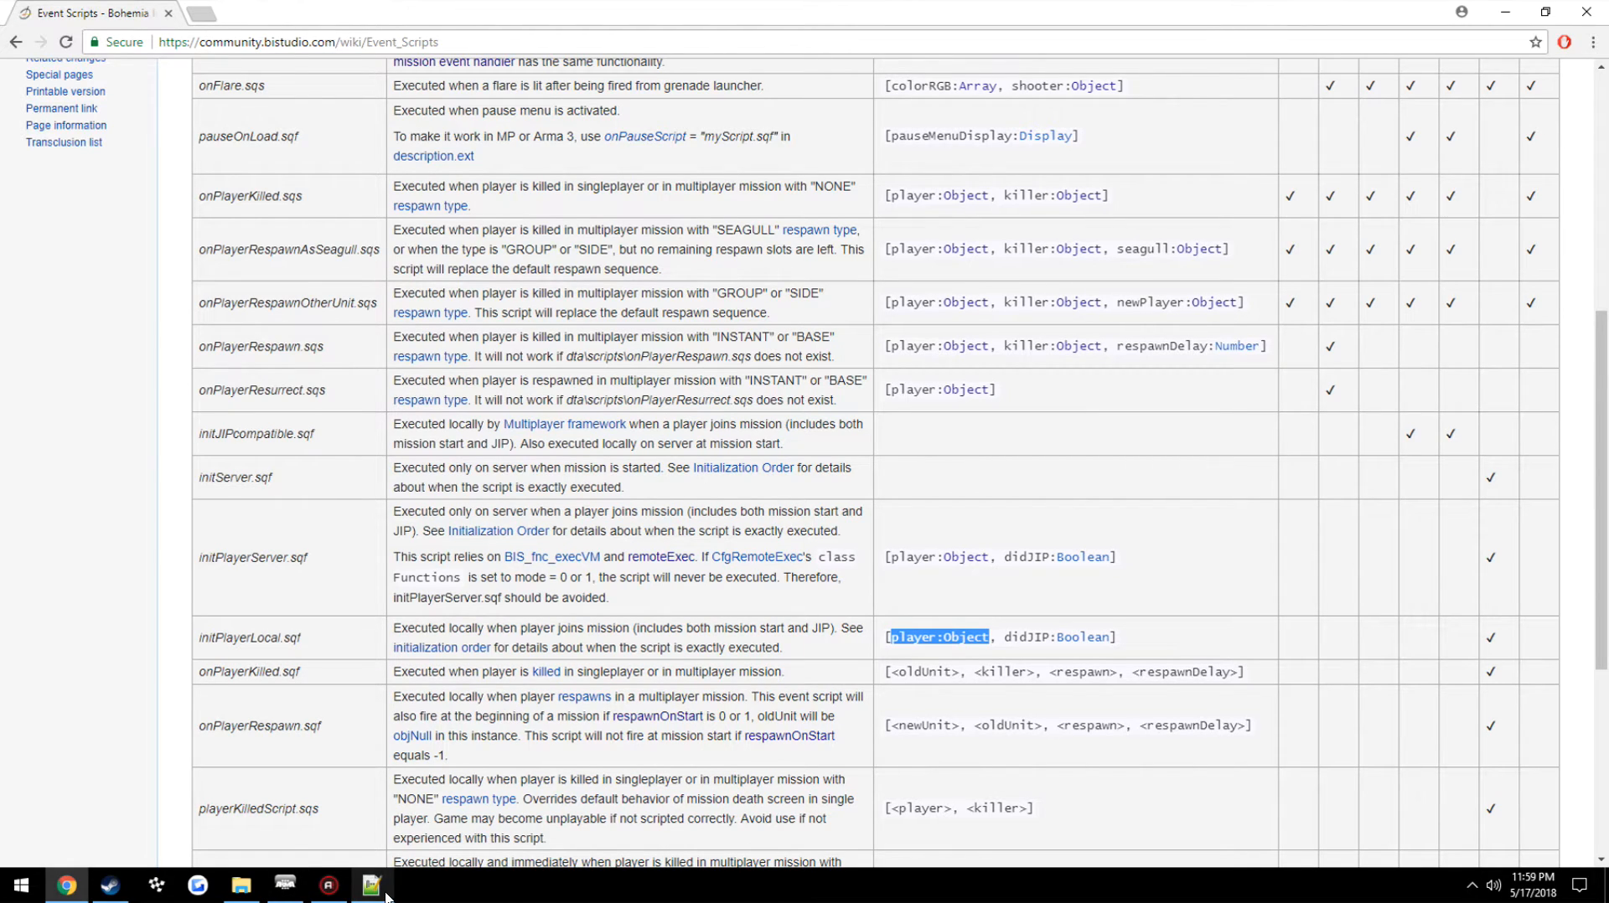
pyautogui.click(369, 883)
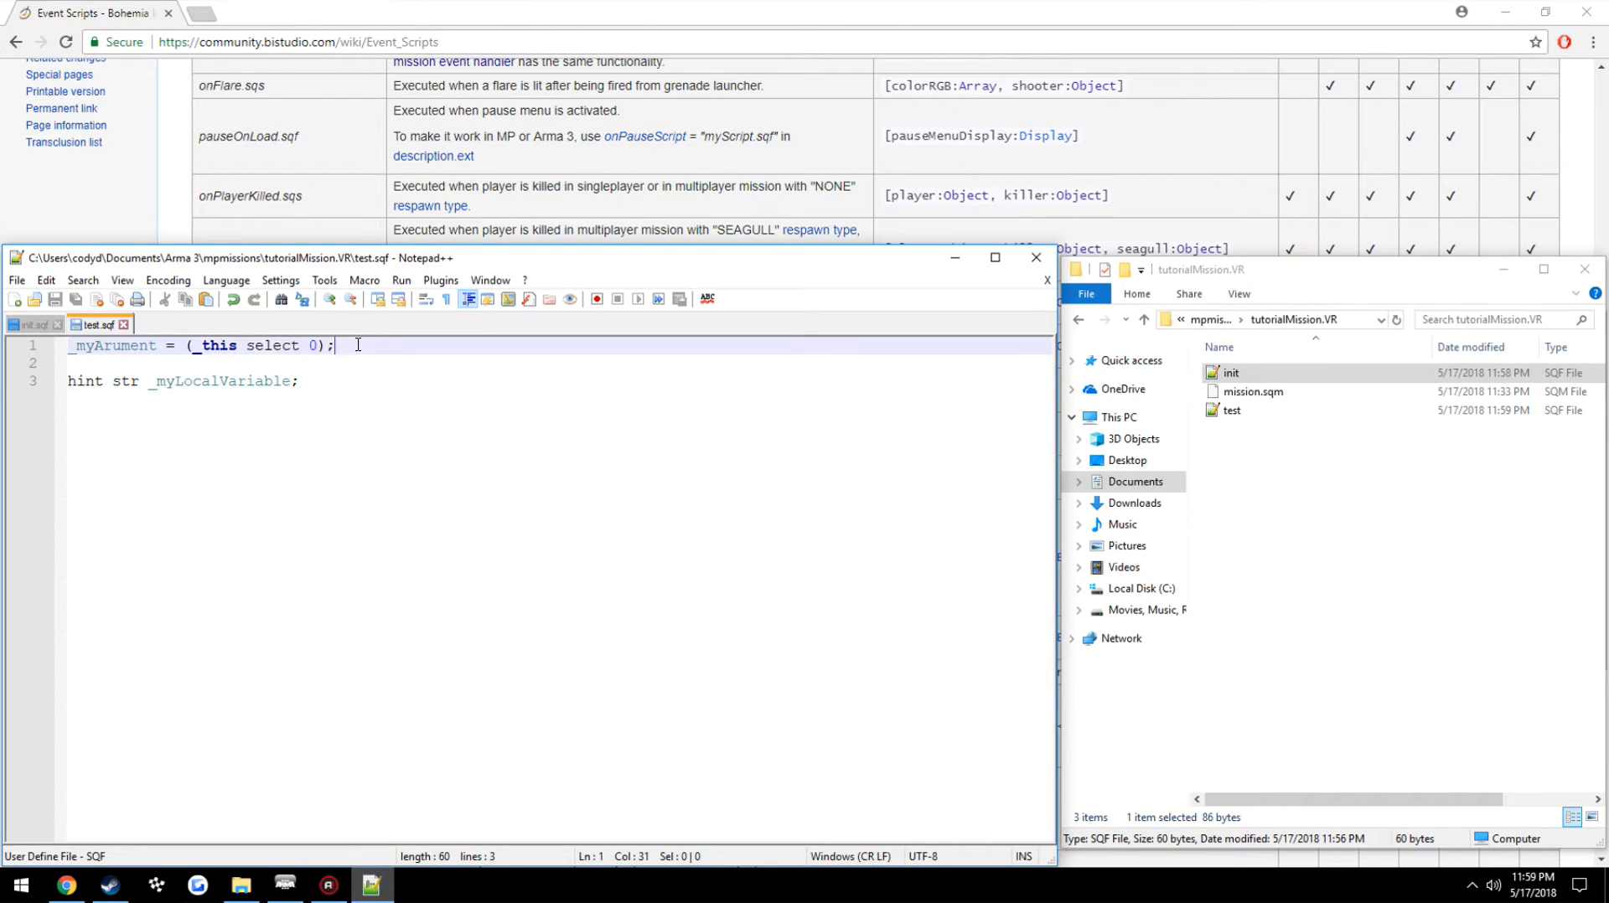
pyautogui.moveTo(333, 345); pyautogui.dragTo(185, 345)
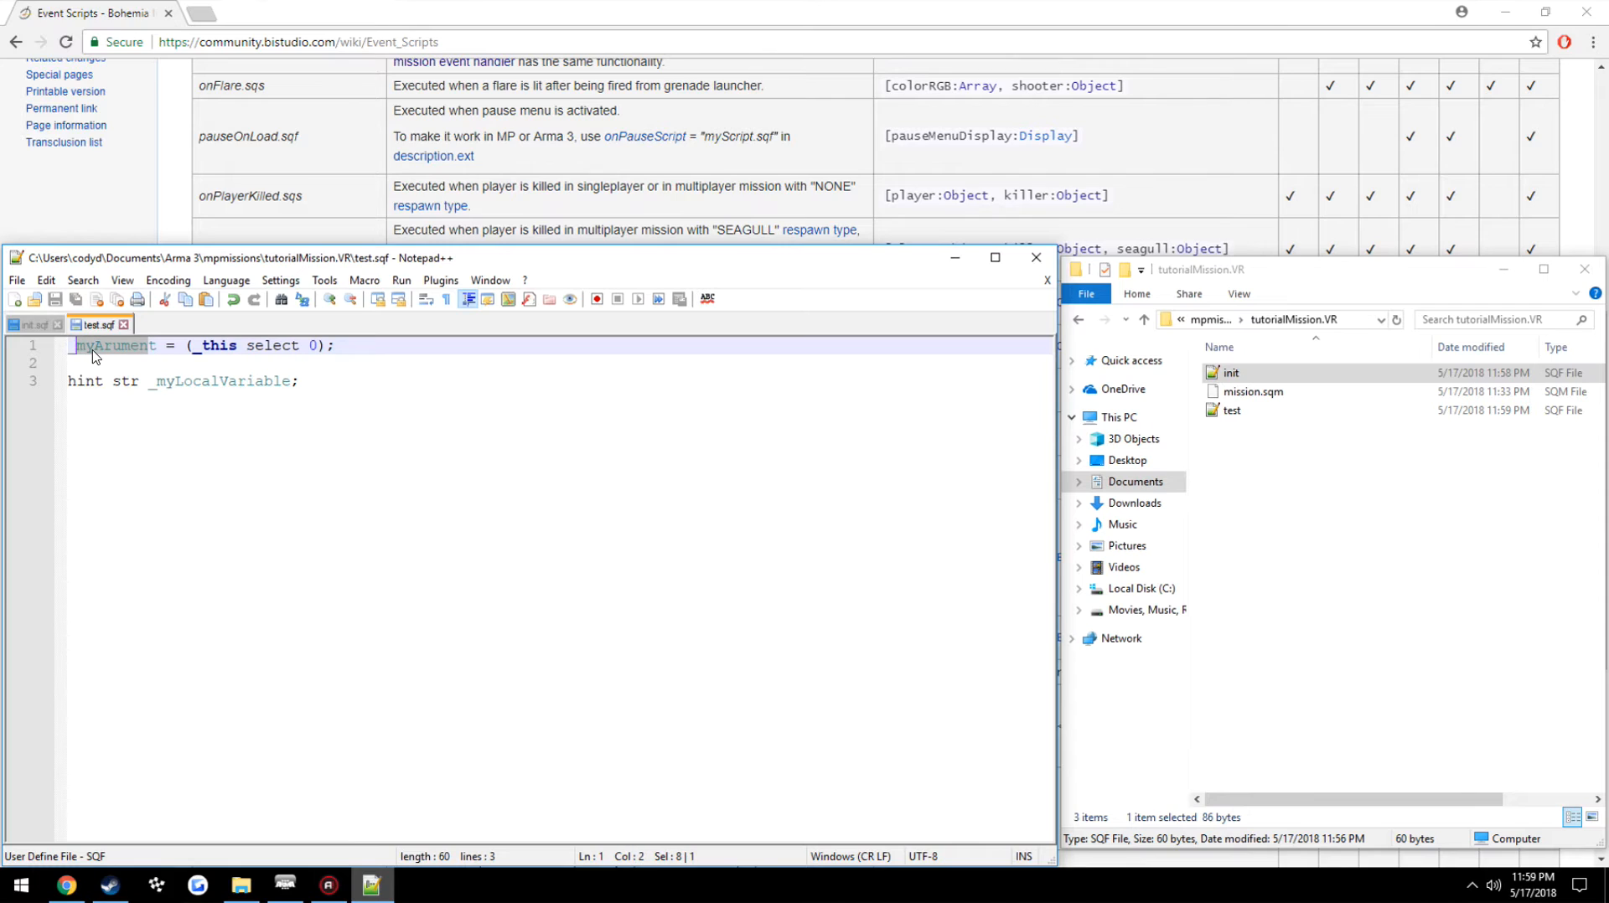
pyautogui.write('_init')
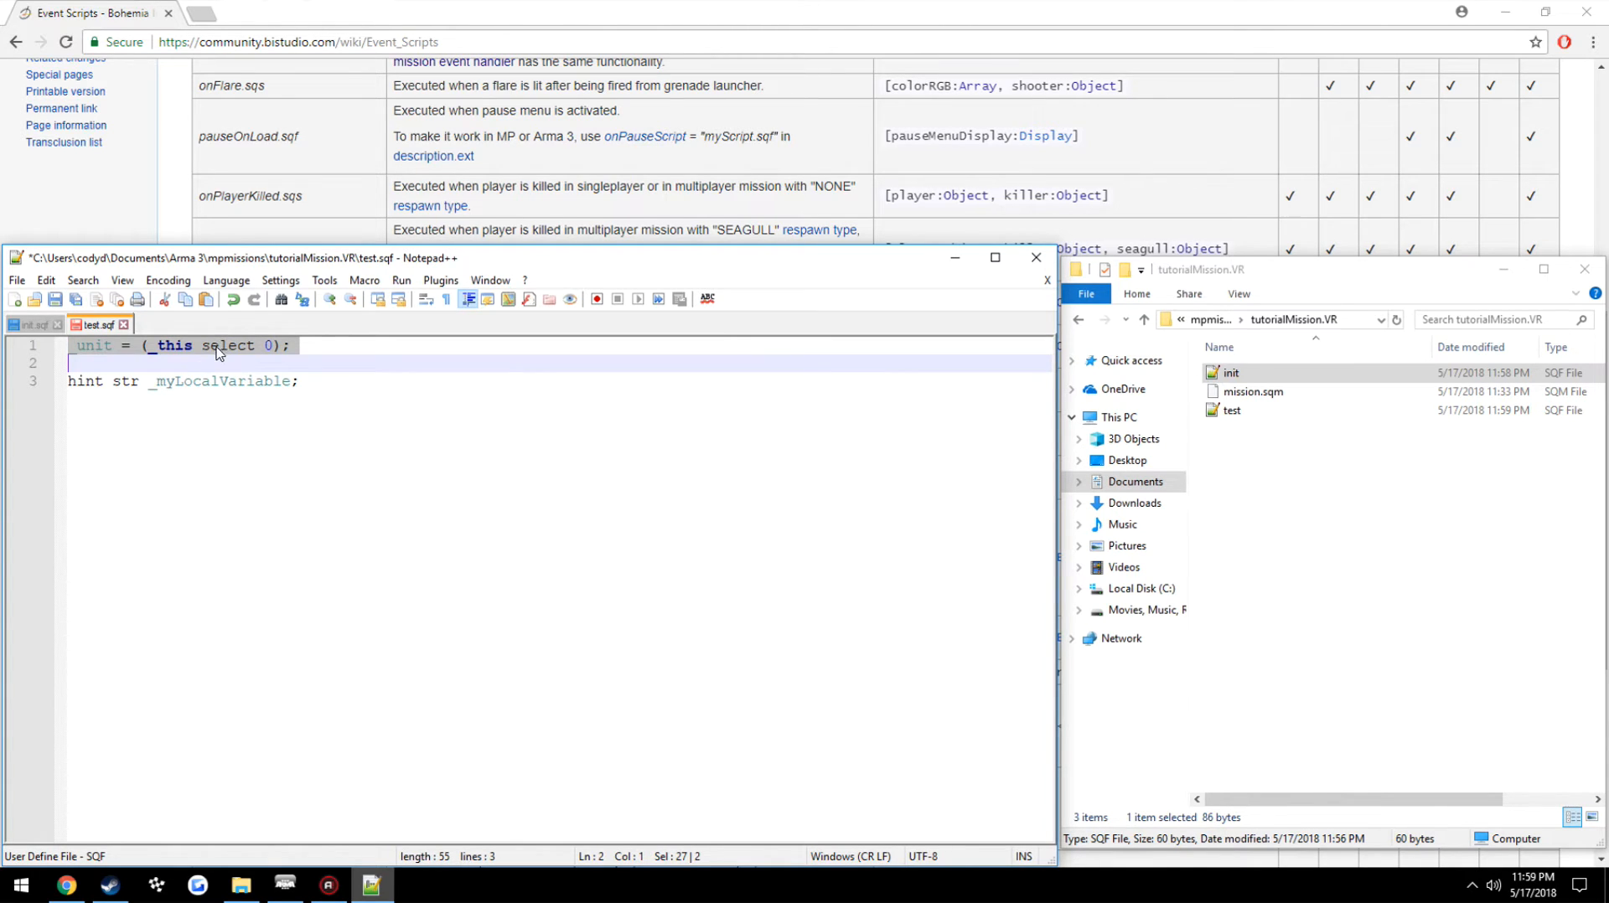
pyautogui.click(106, 345)
pyautogui.write('_')
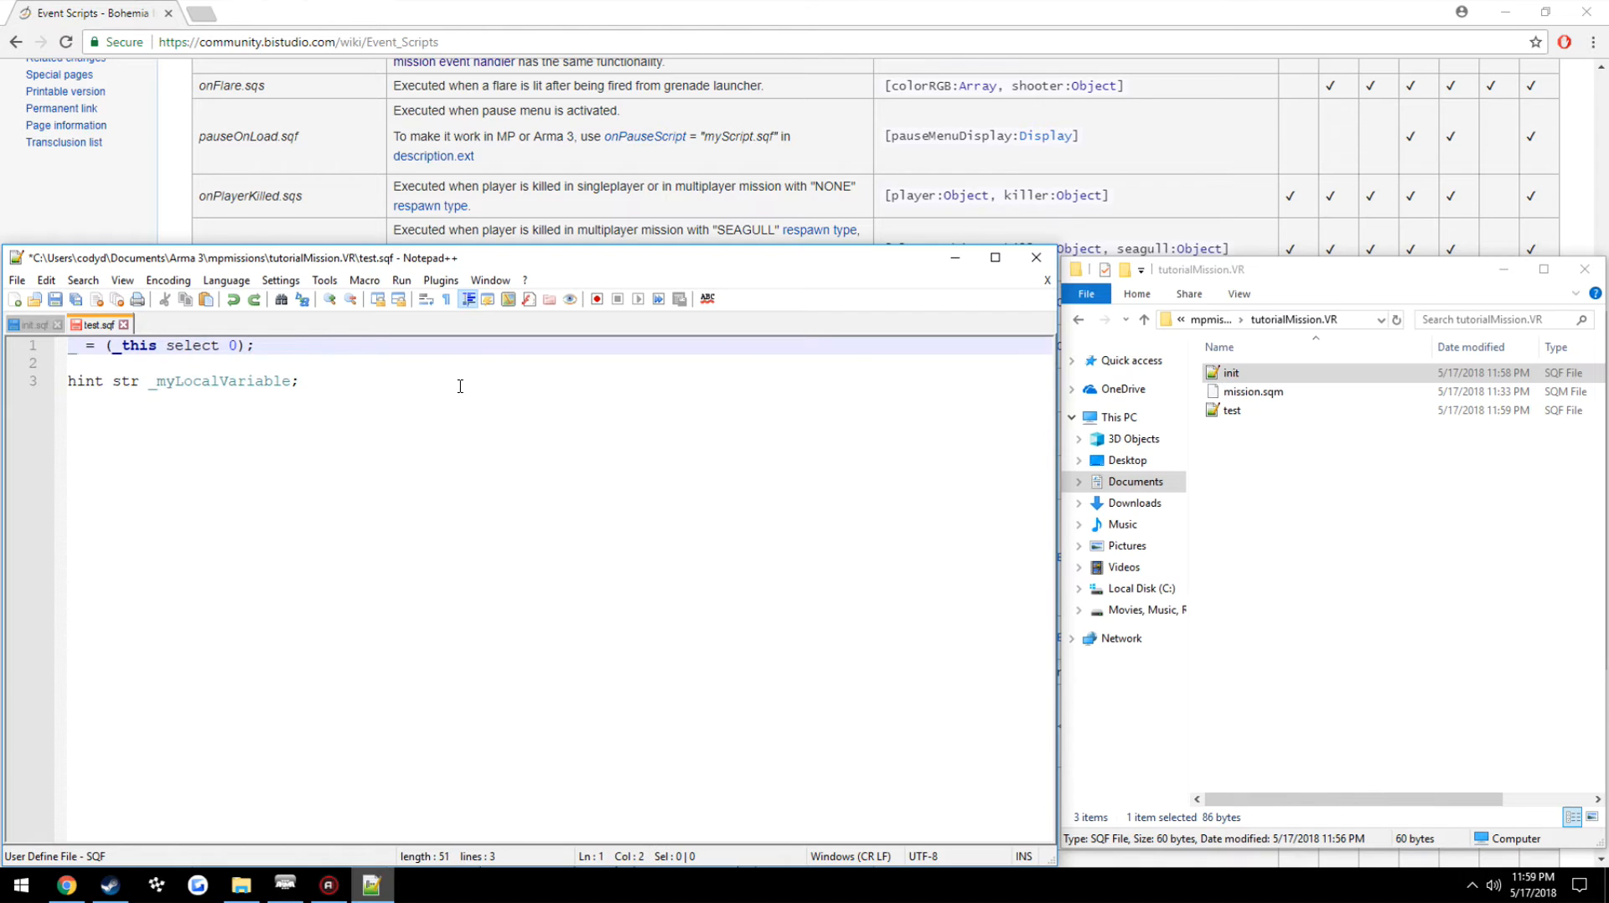
pyautogui.write('myArument')
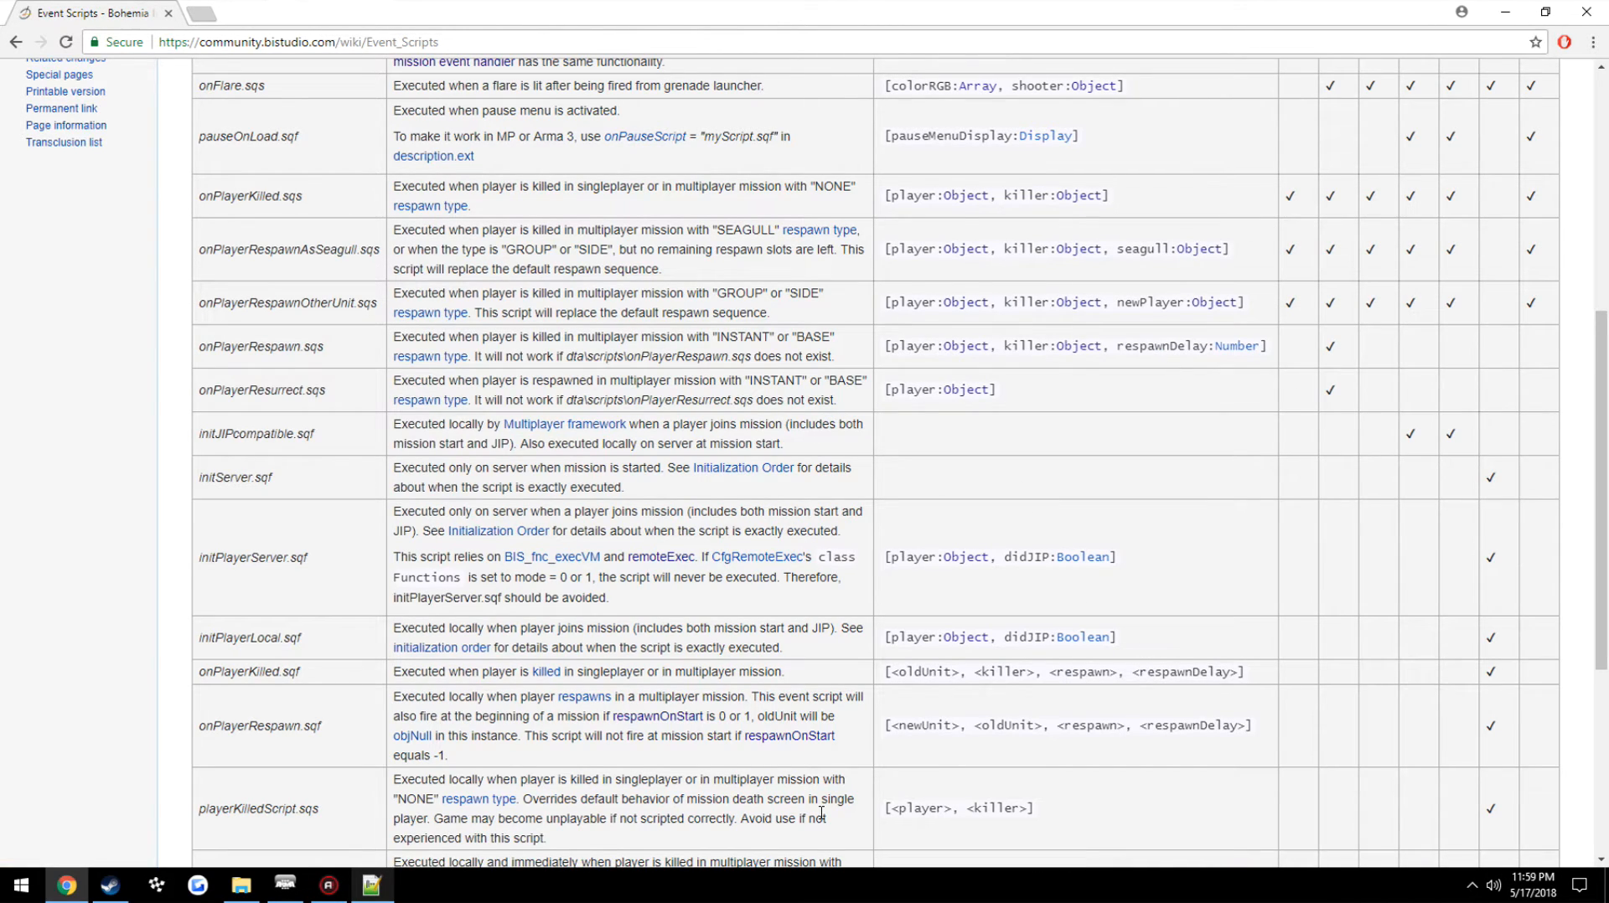
# Pass [_myLocalVariable, "my string"] to execVM in init.sqf, then go to test.sqf's first line end
pyautogui.click(372, 883)
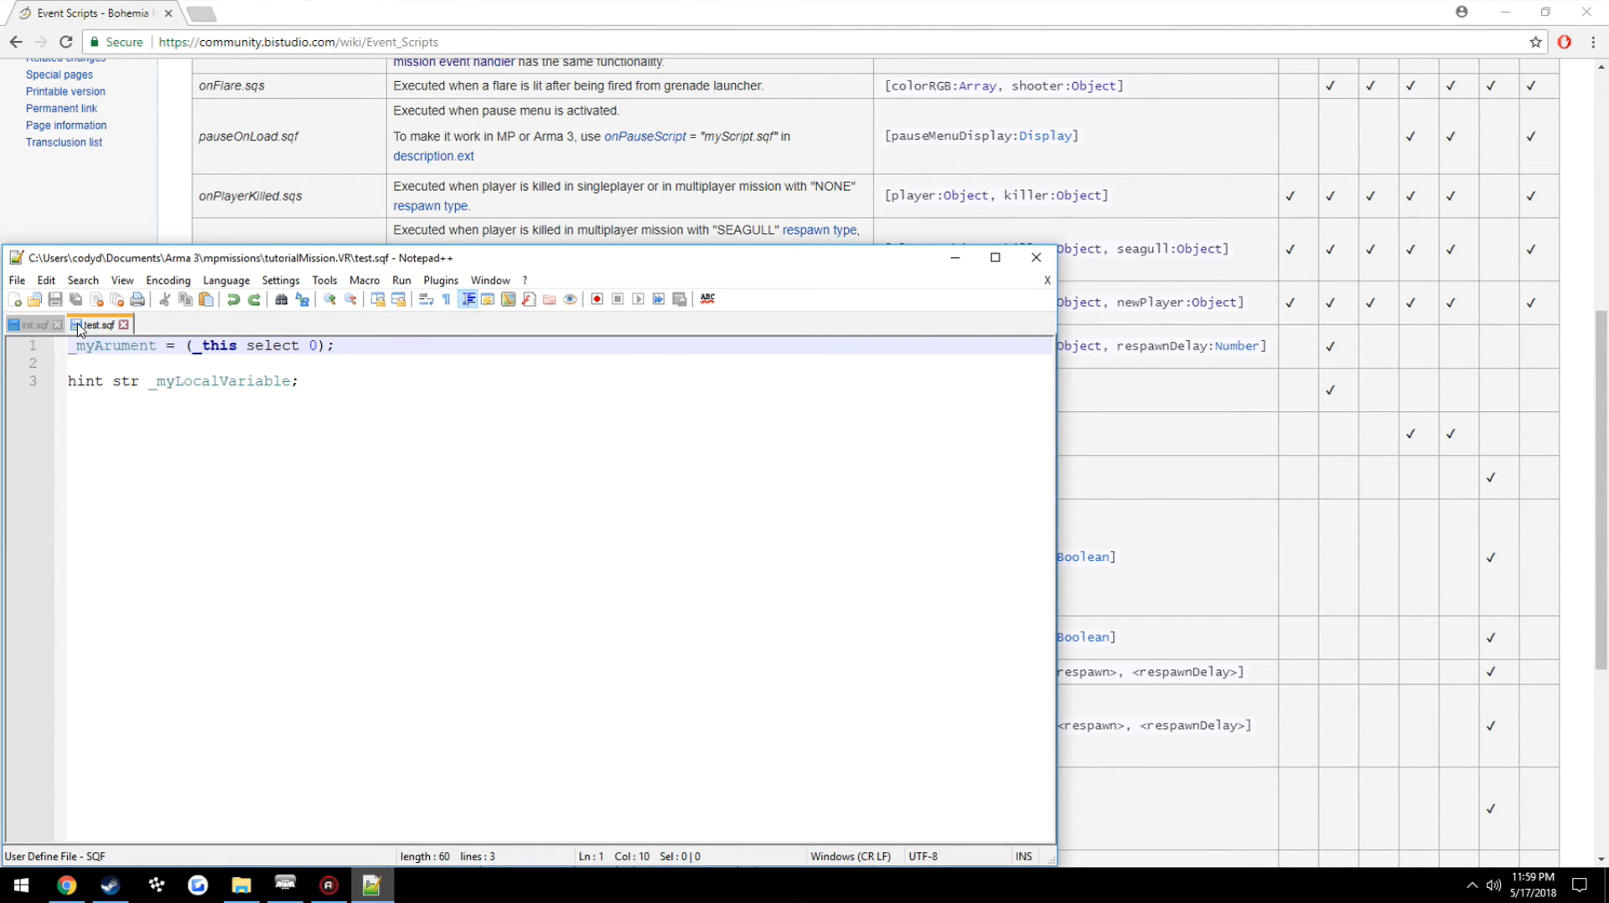
pyautogui.click(36, 325)
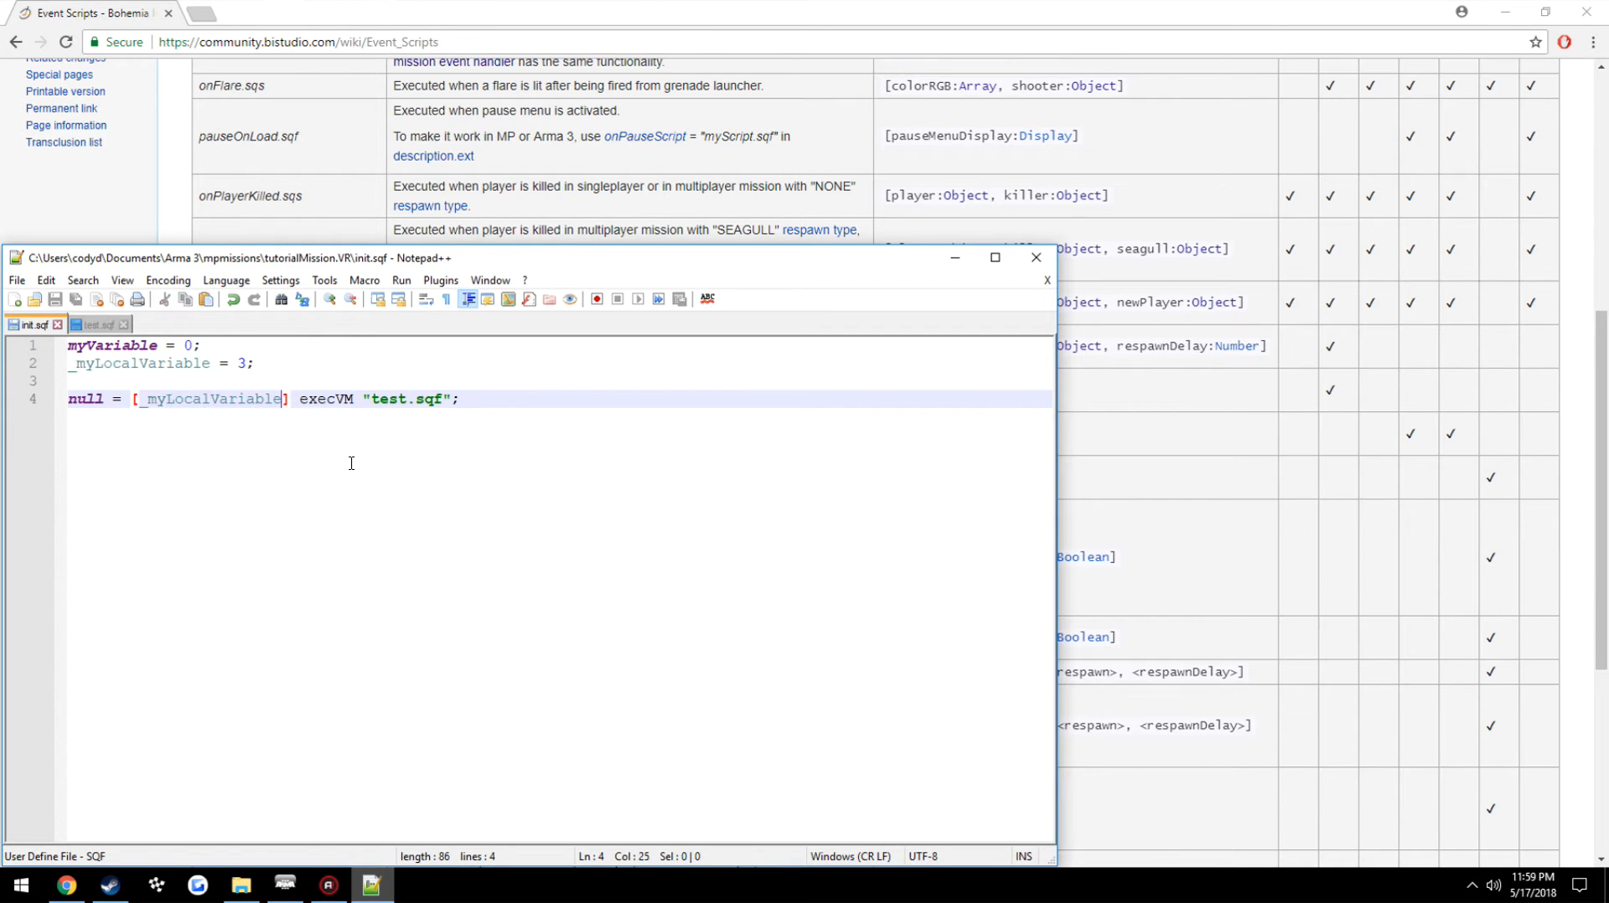
pyautogui.write(',')
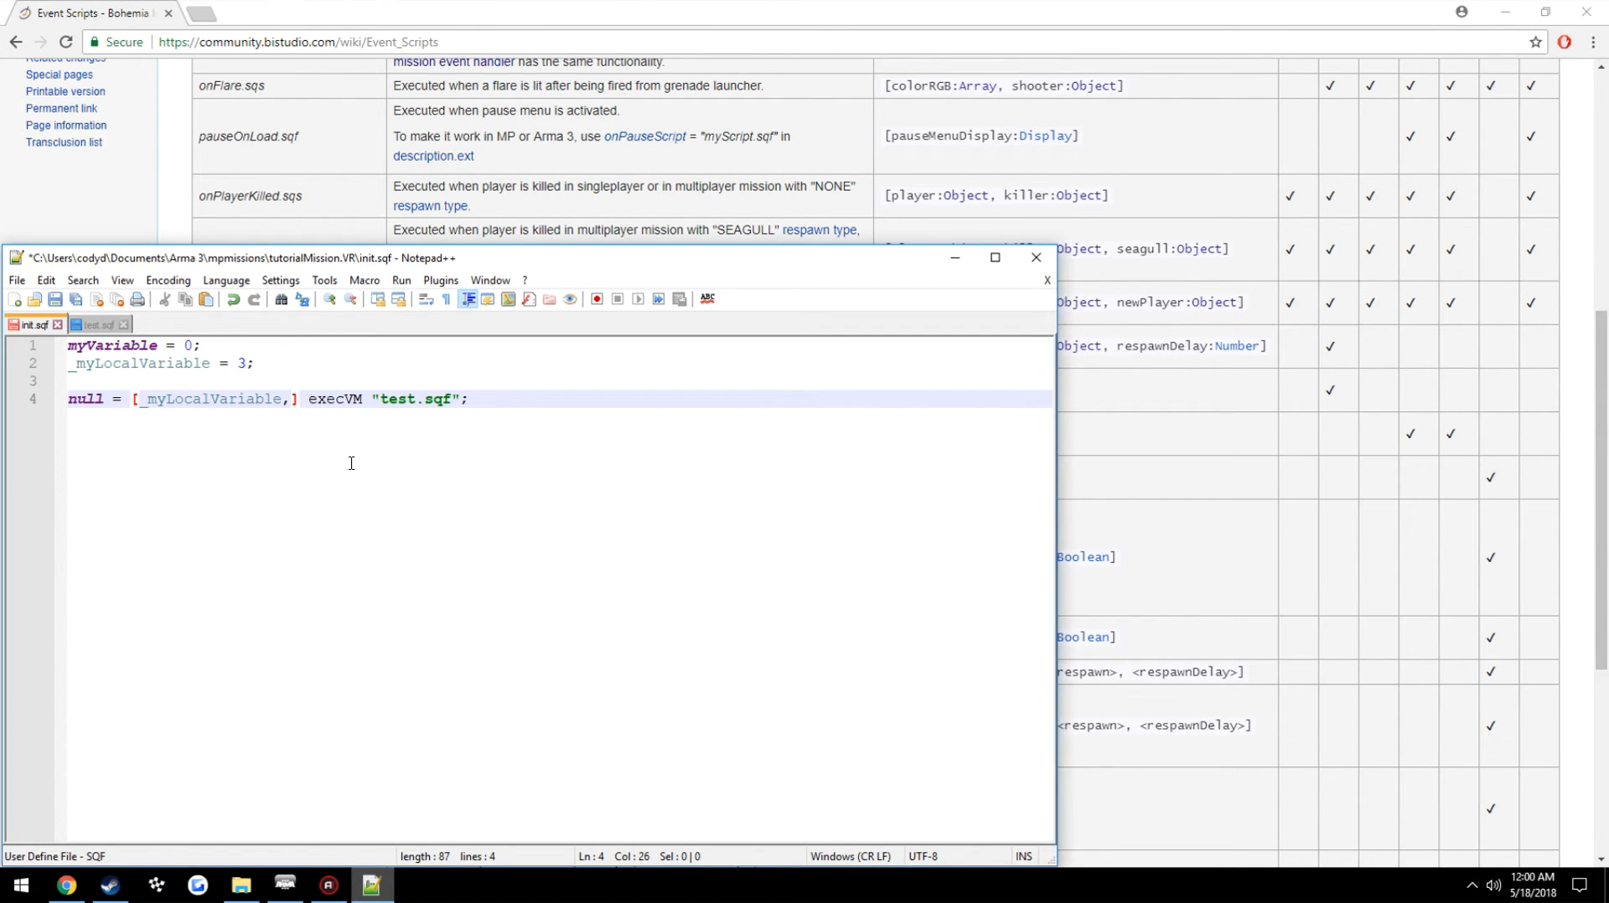
pyautogui.write(', "my string"')
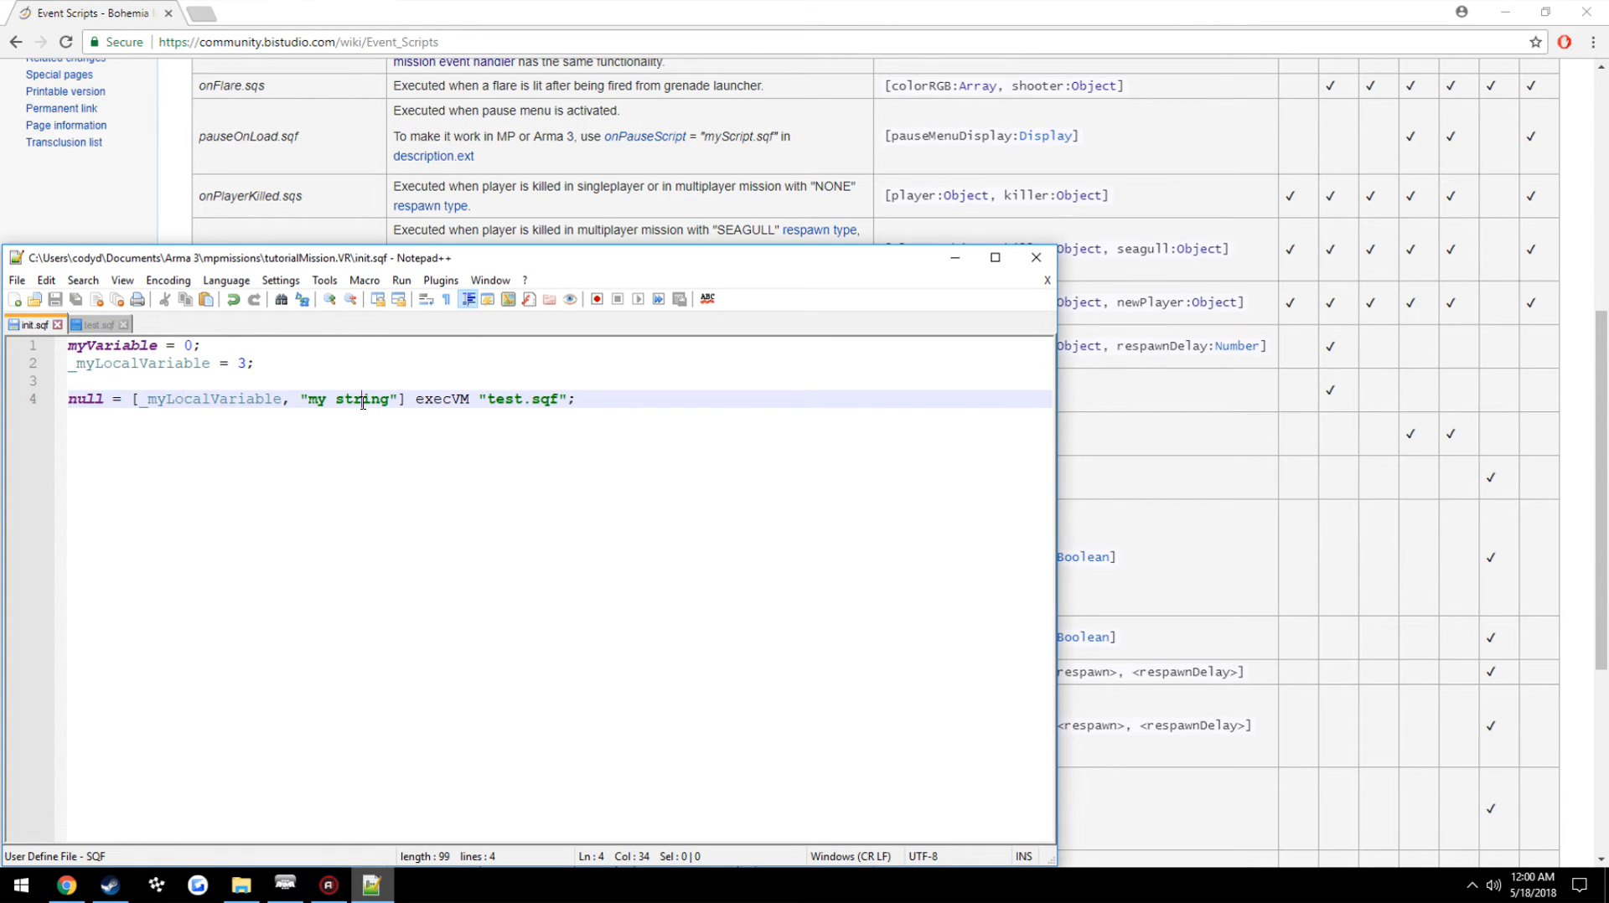
pyautogui.click(97, 326)
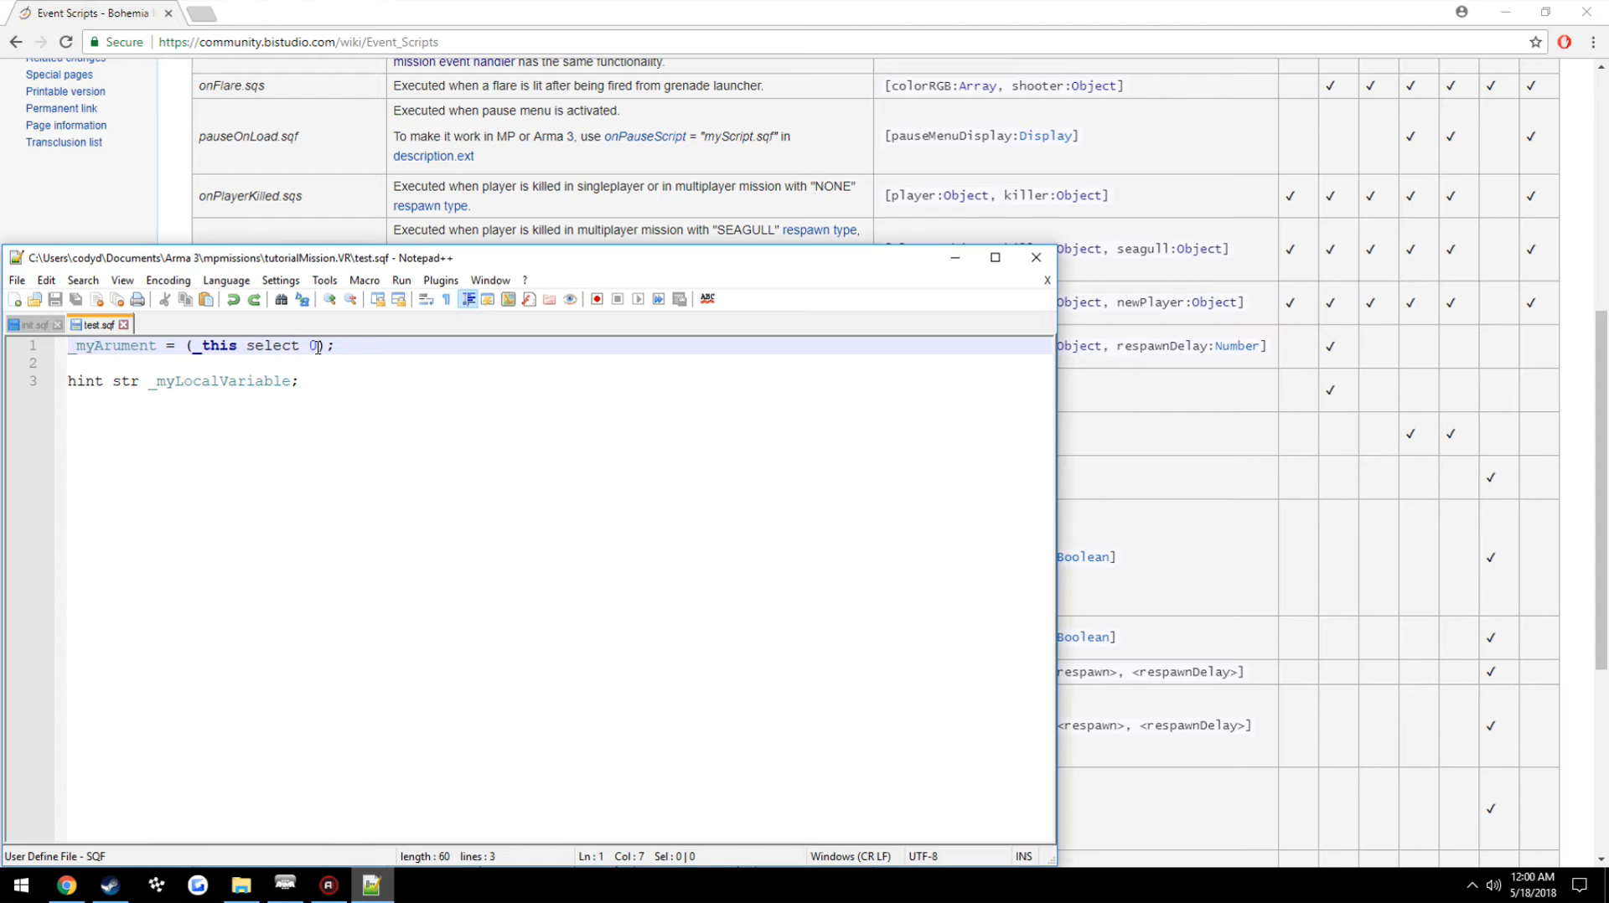
pyautogui.click(378, 345)
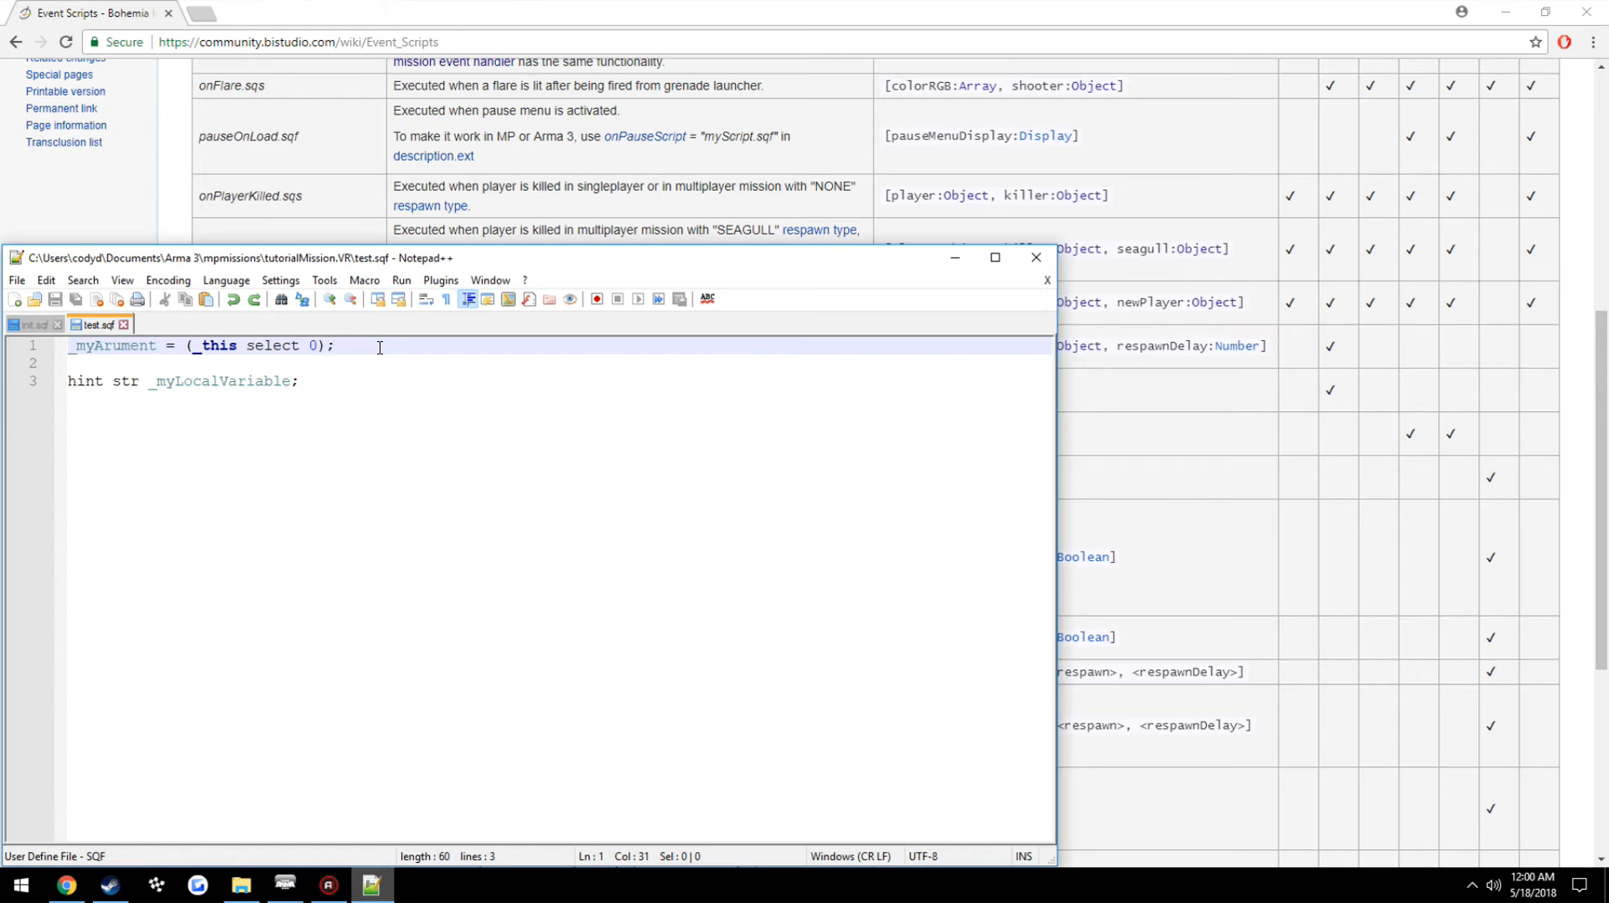
# Add _string = (_this select 1); on line 2 of test.sqf to read the second argument
pyautogui.press('enter')
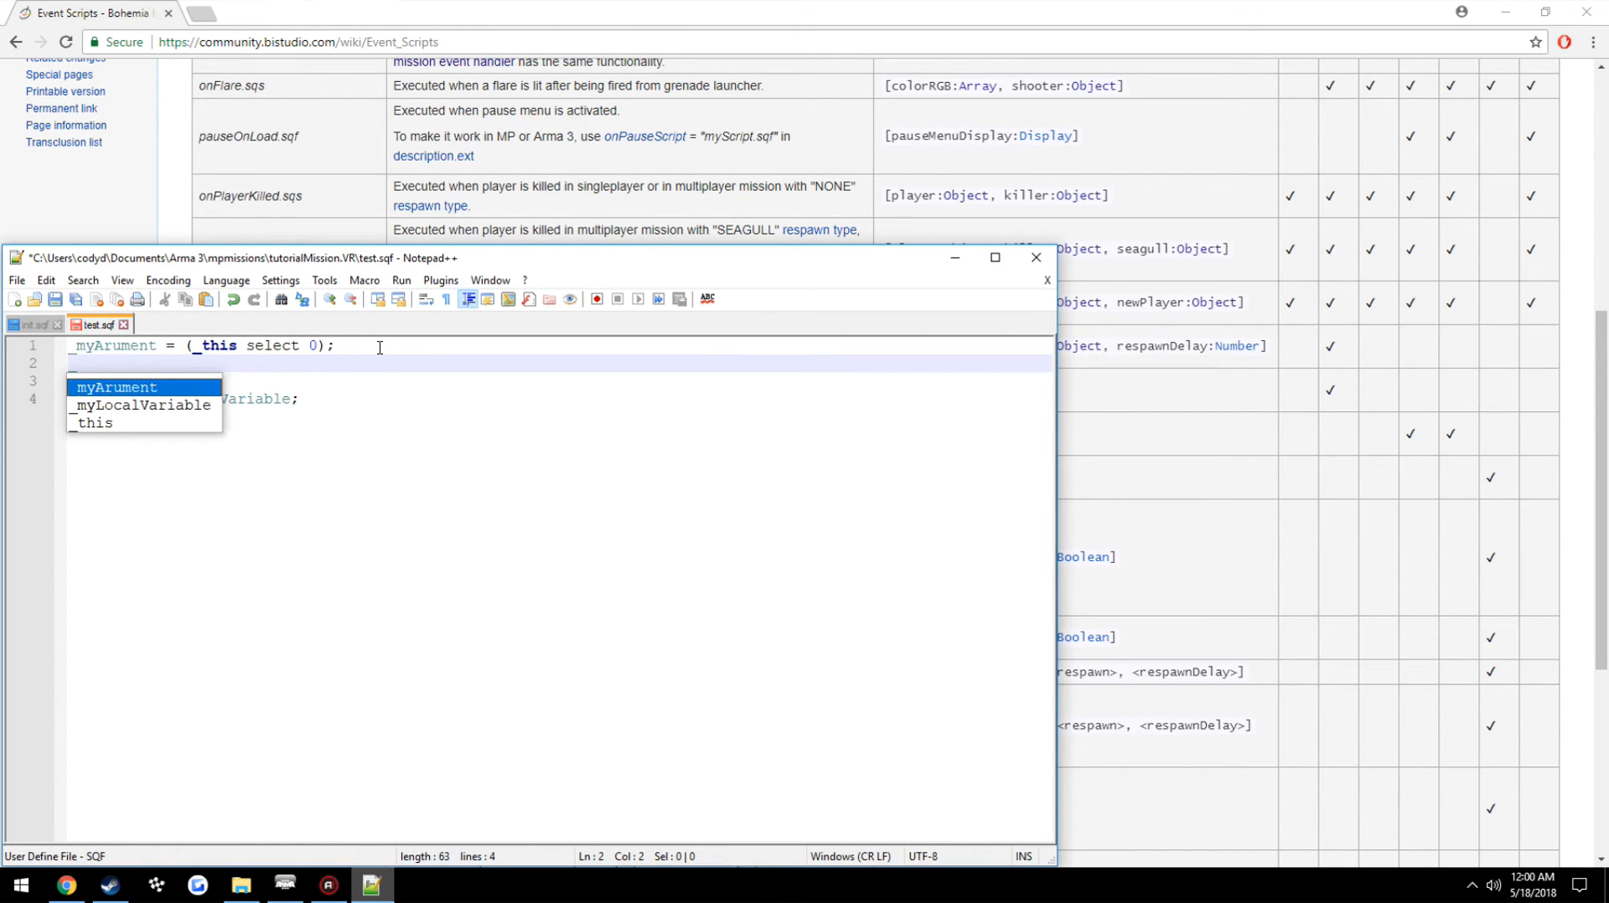
pyautogui.click(33, 325)
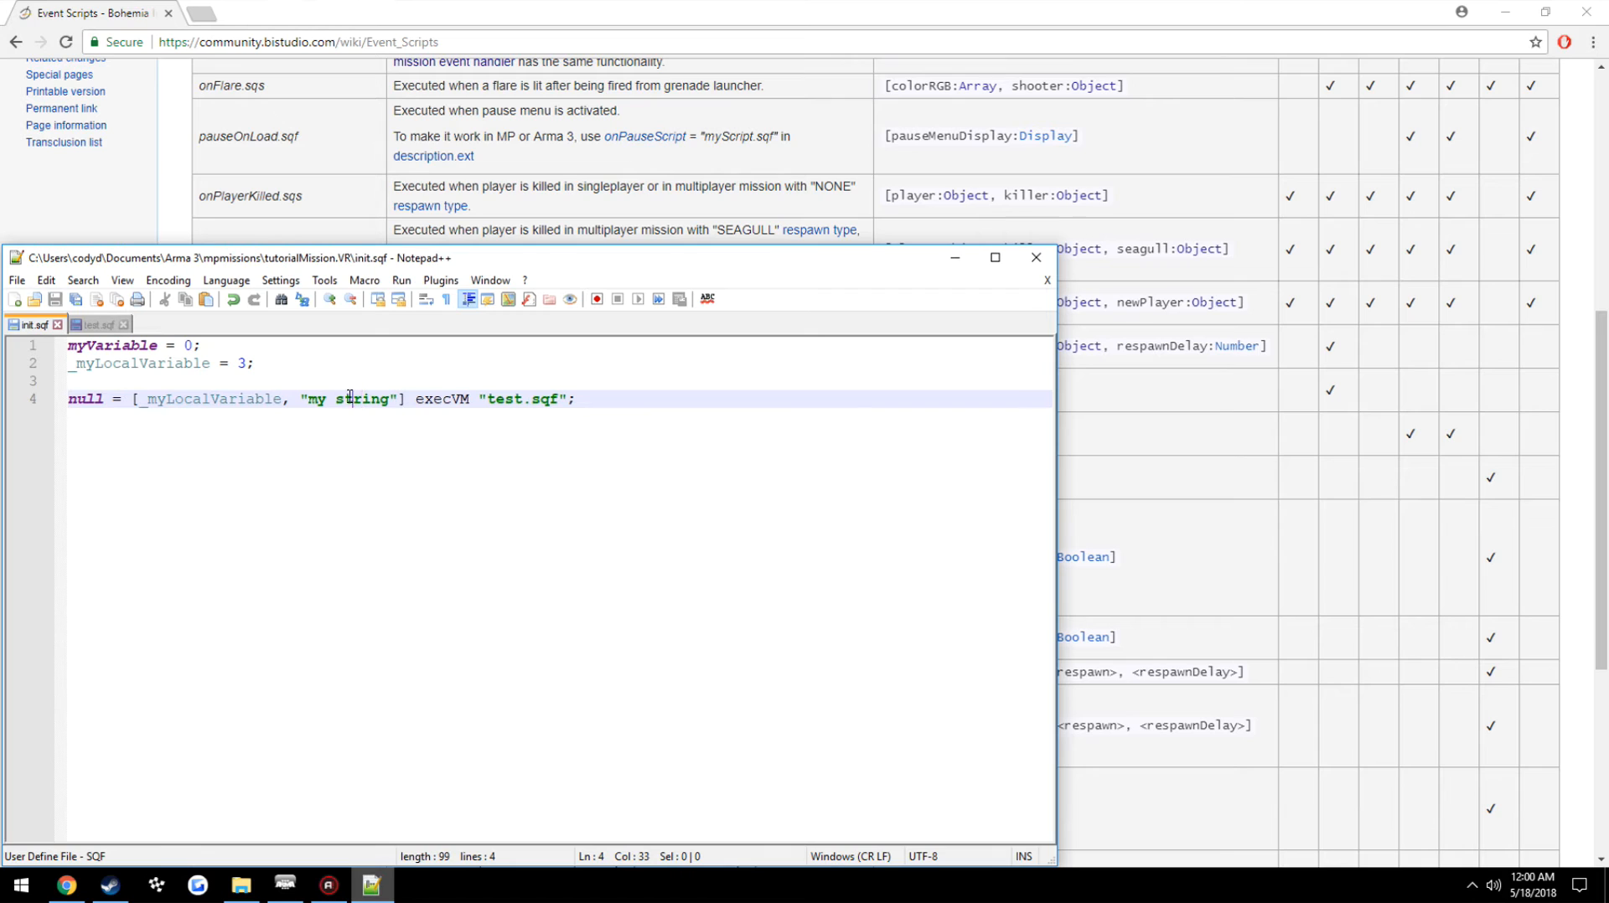
pyautogui.click(97, 325)
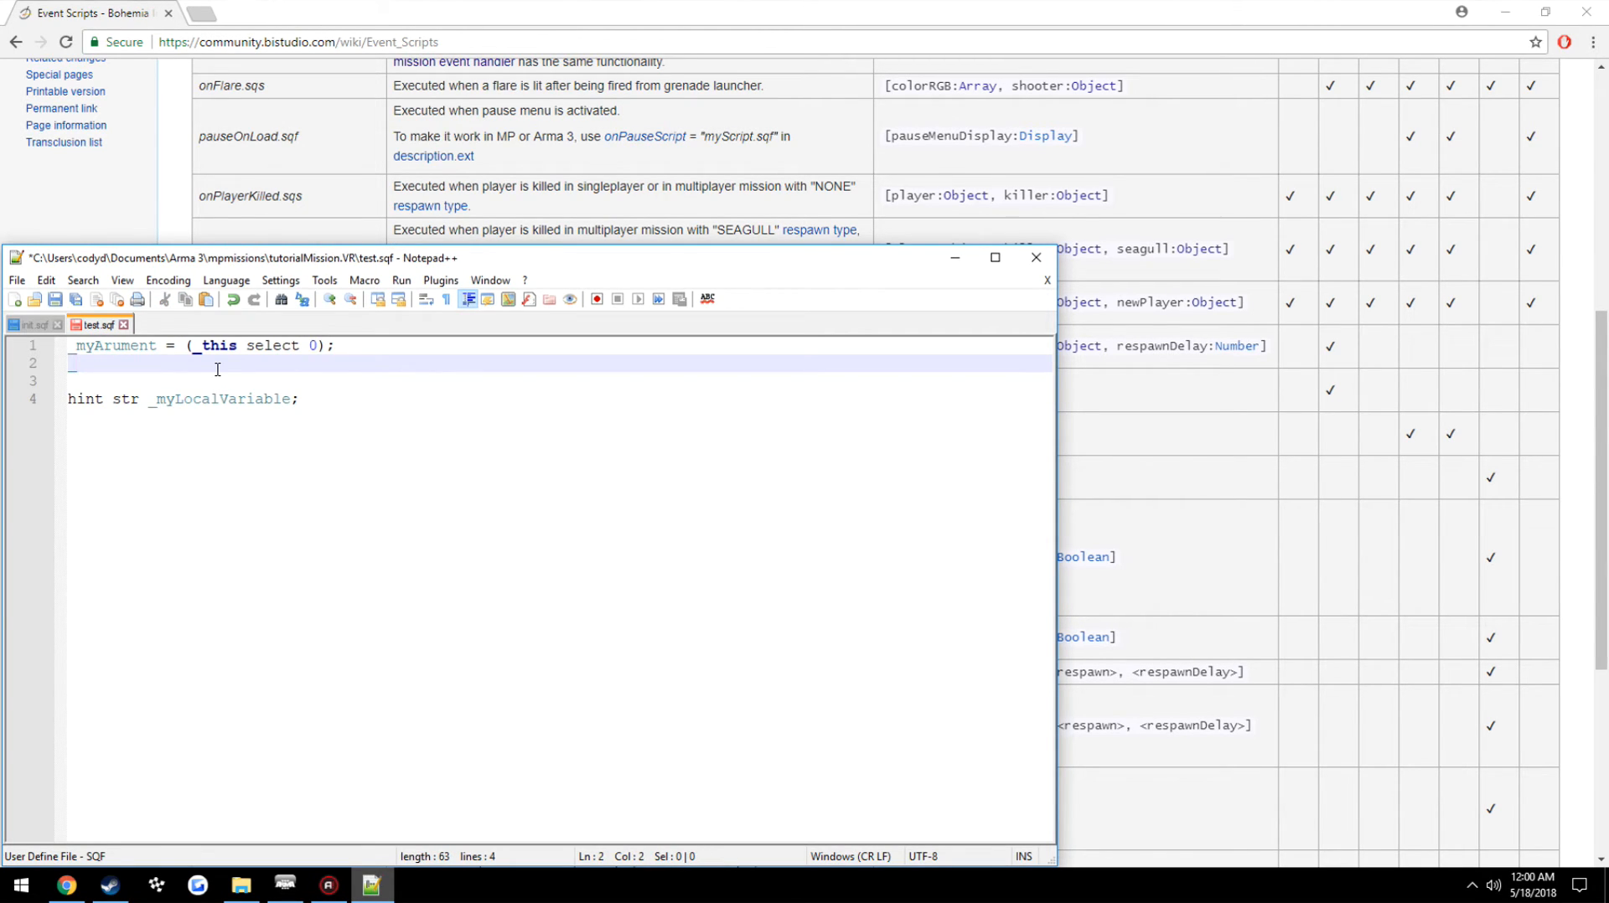
pyautogui.write('_string')
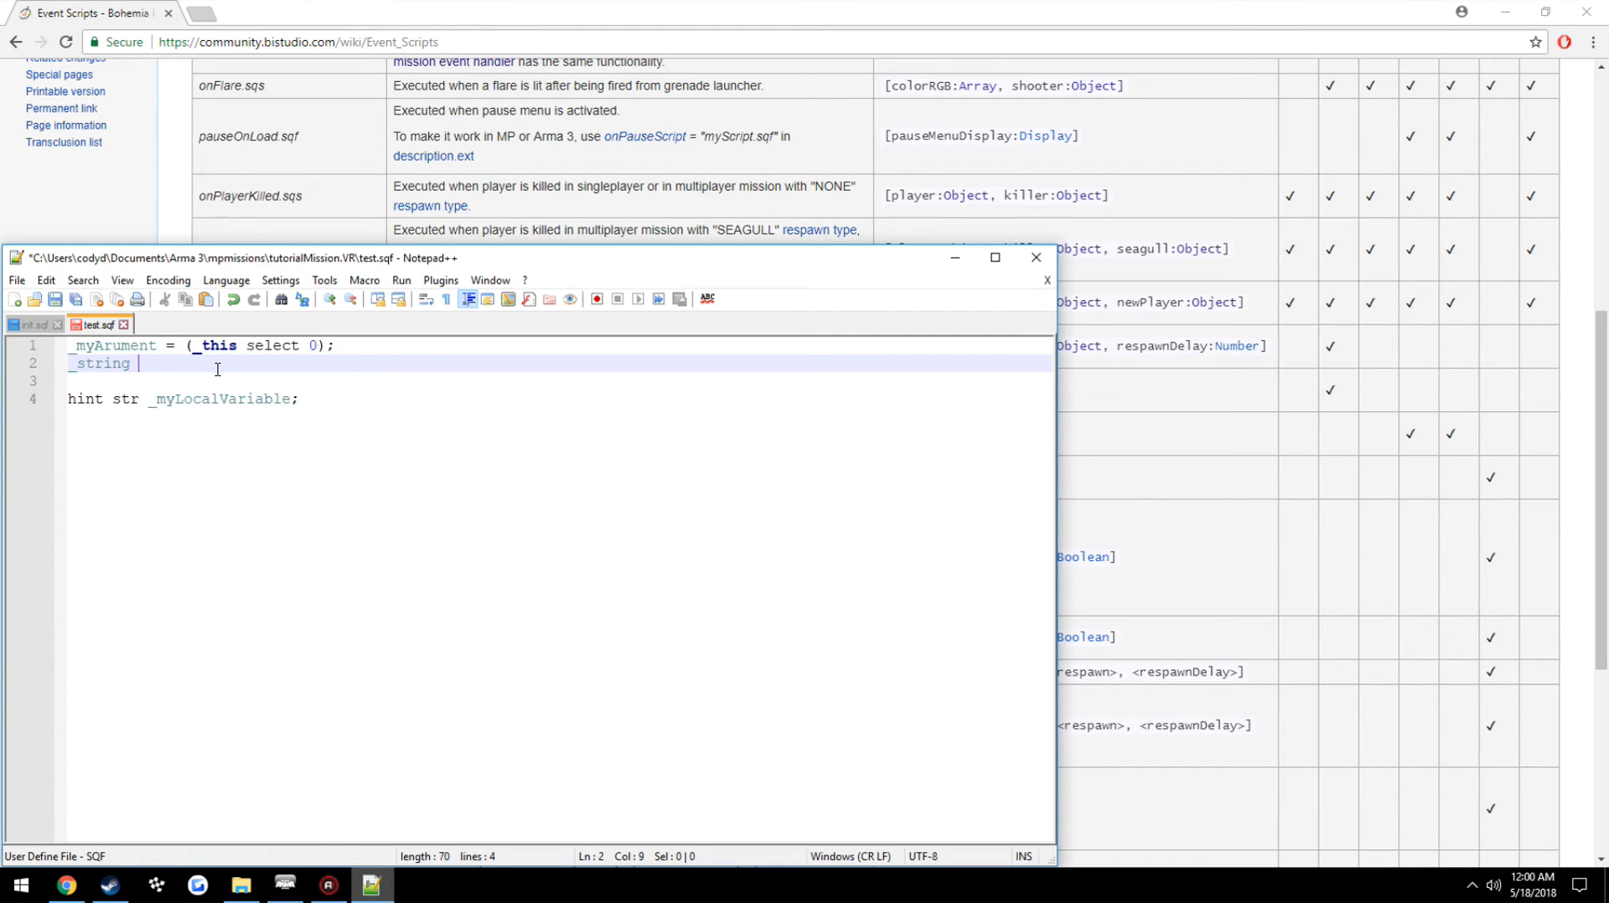
pyautogui.write('= (_this select 1);')
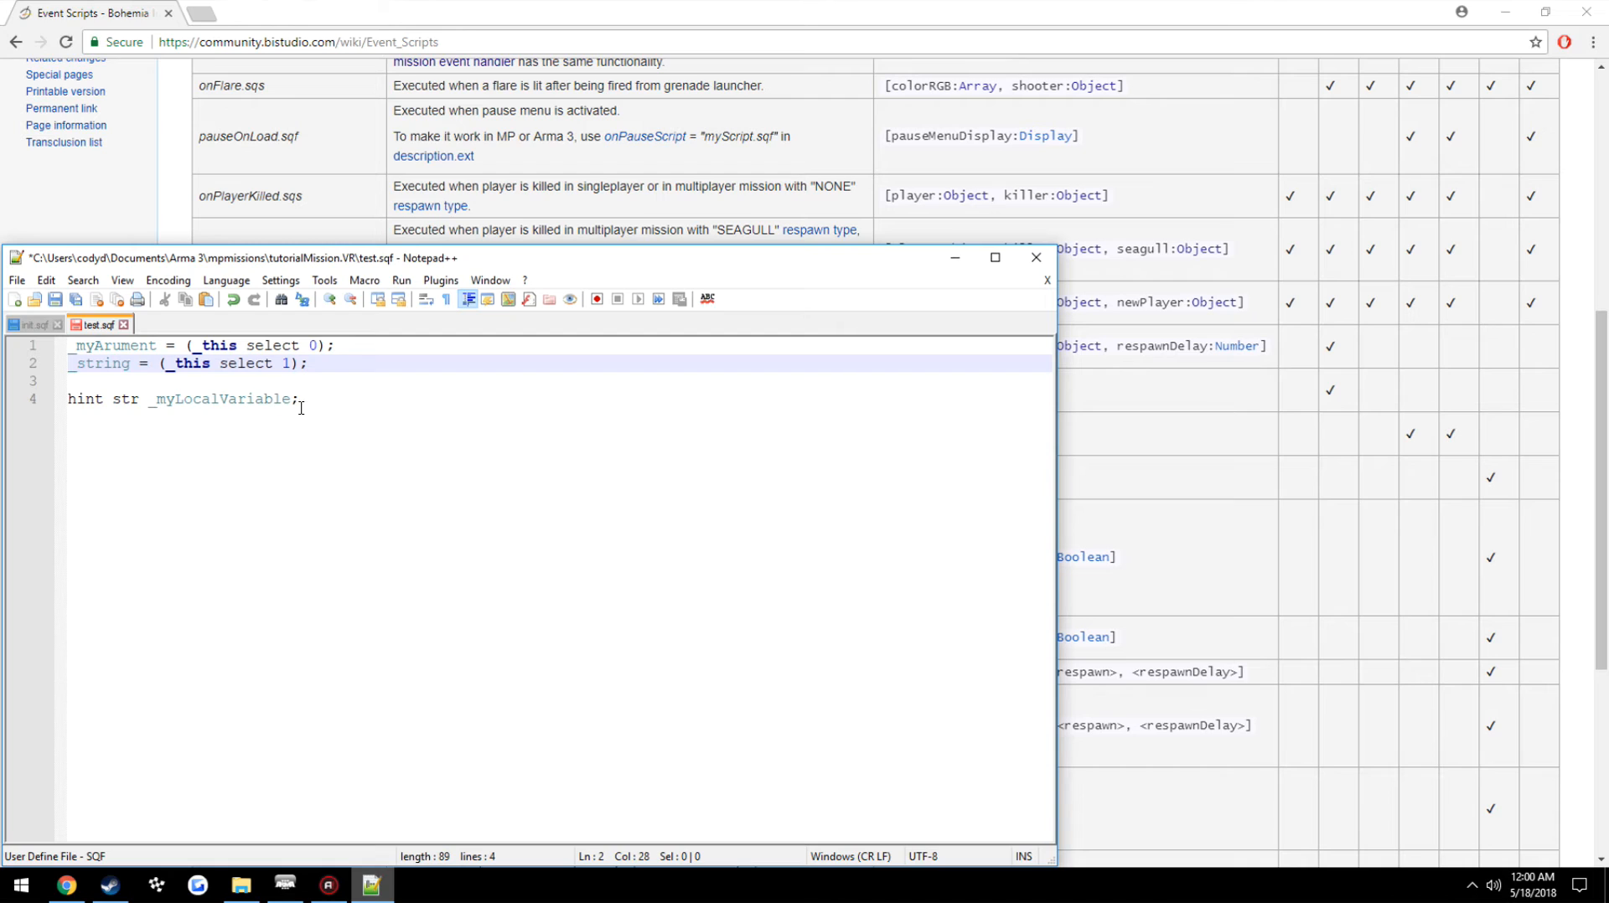
pyautogui.click(30, 326)
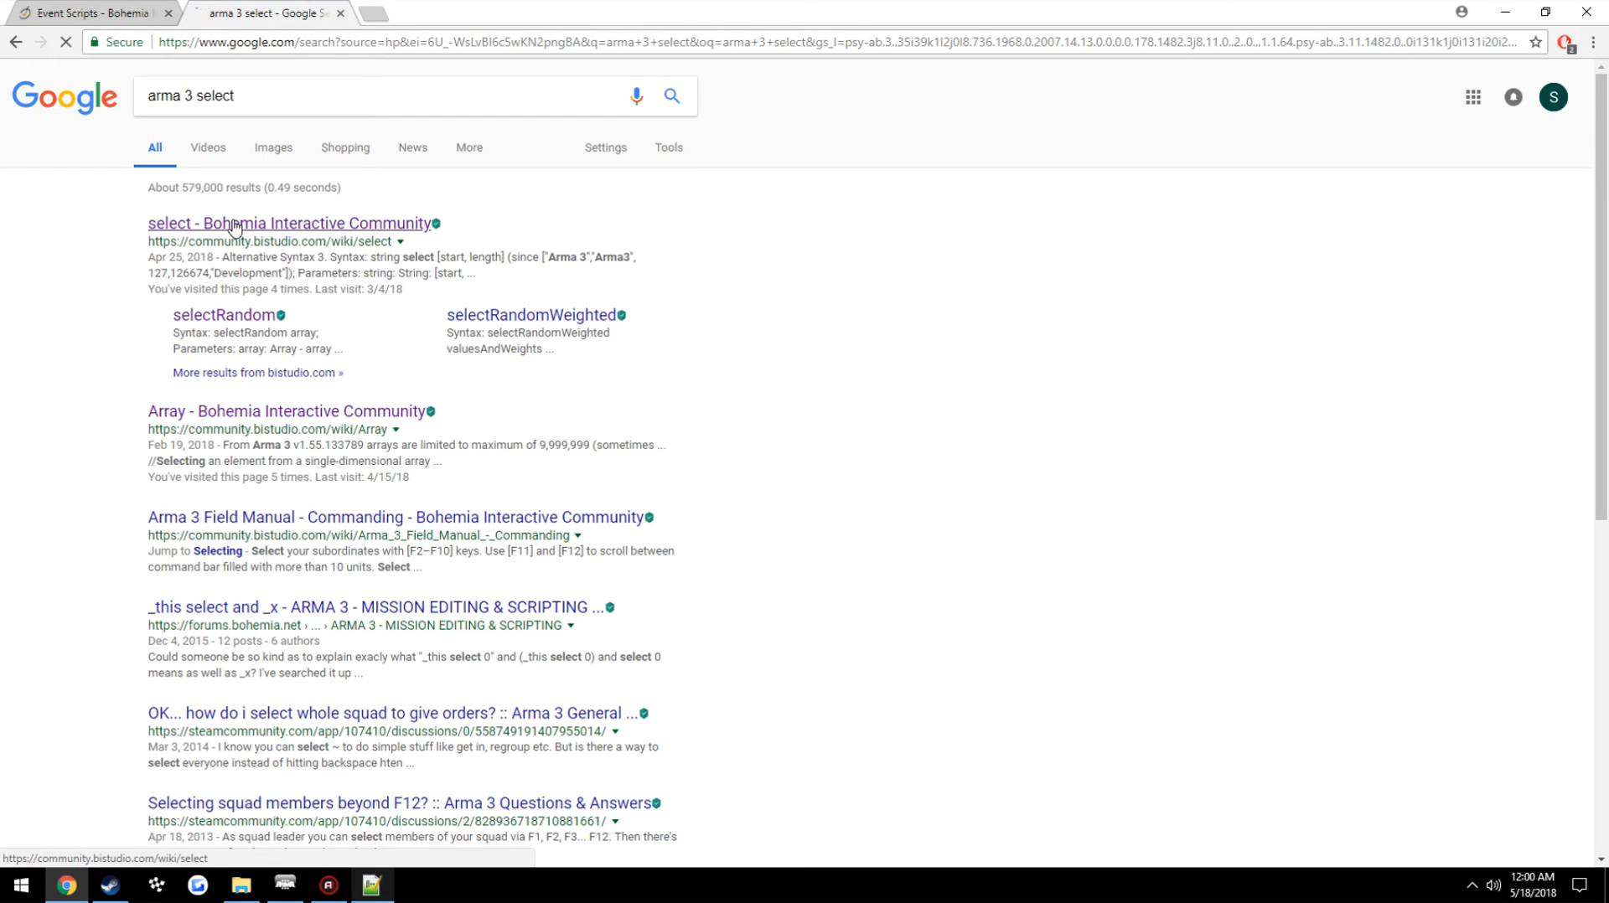
# Read the select command's syntax on the Bohemia wiki, then return to test.sqf
pyautogui.click(290, 223)
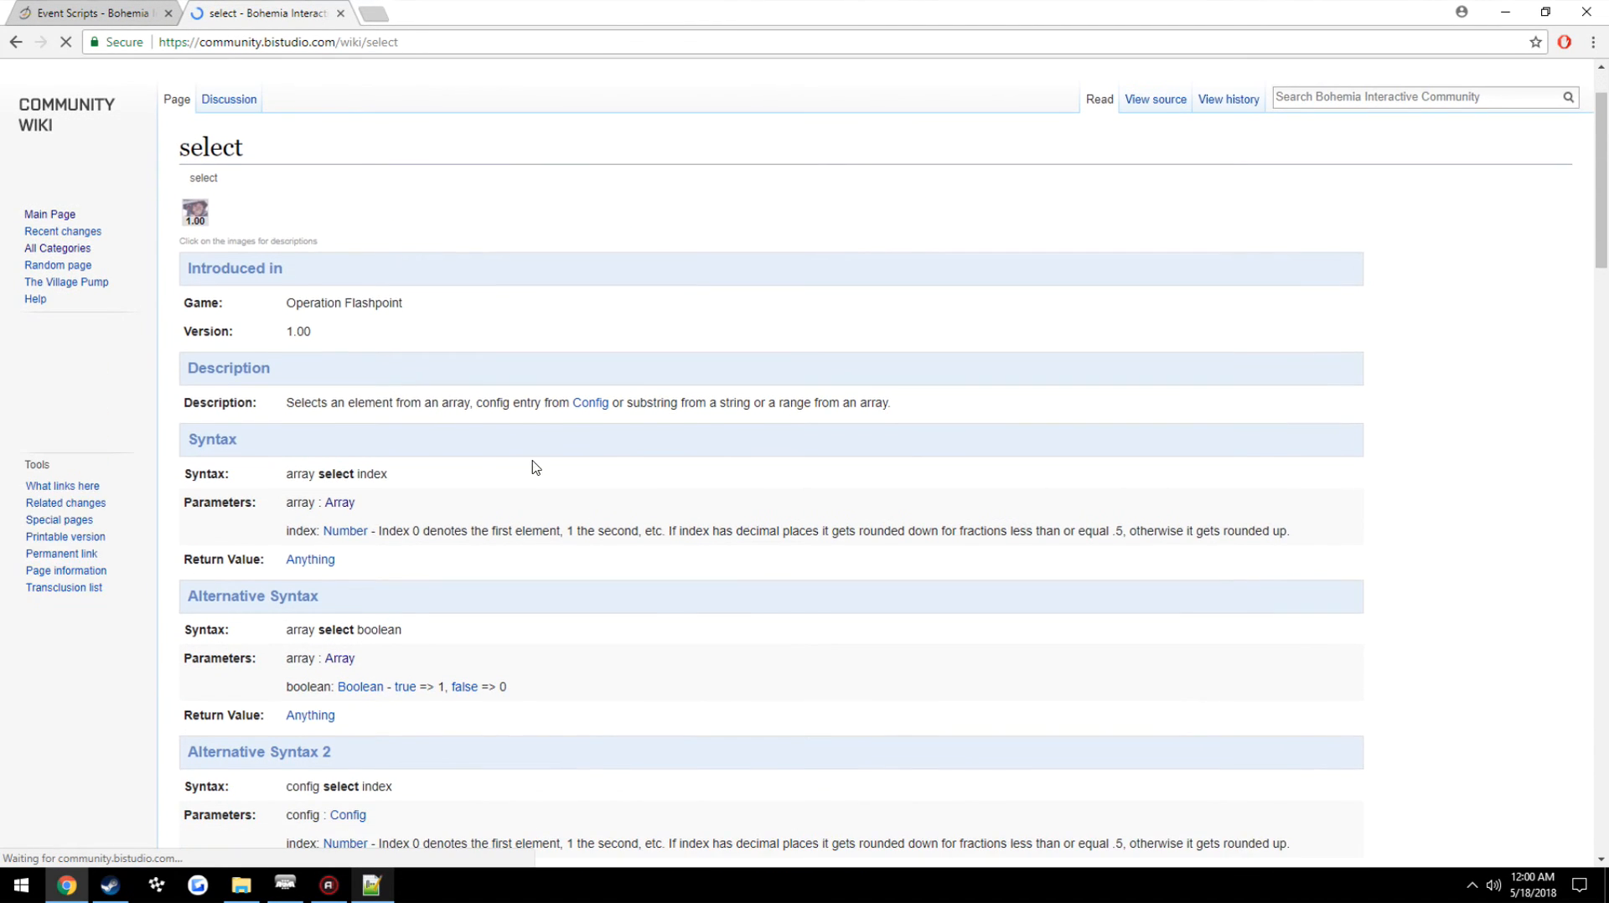
pyautogui.scroll(-3)
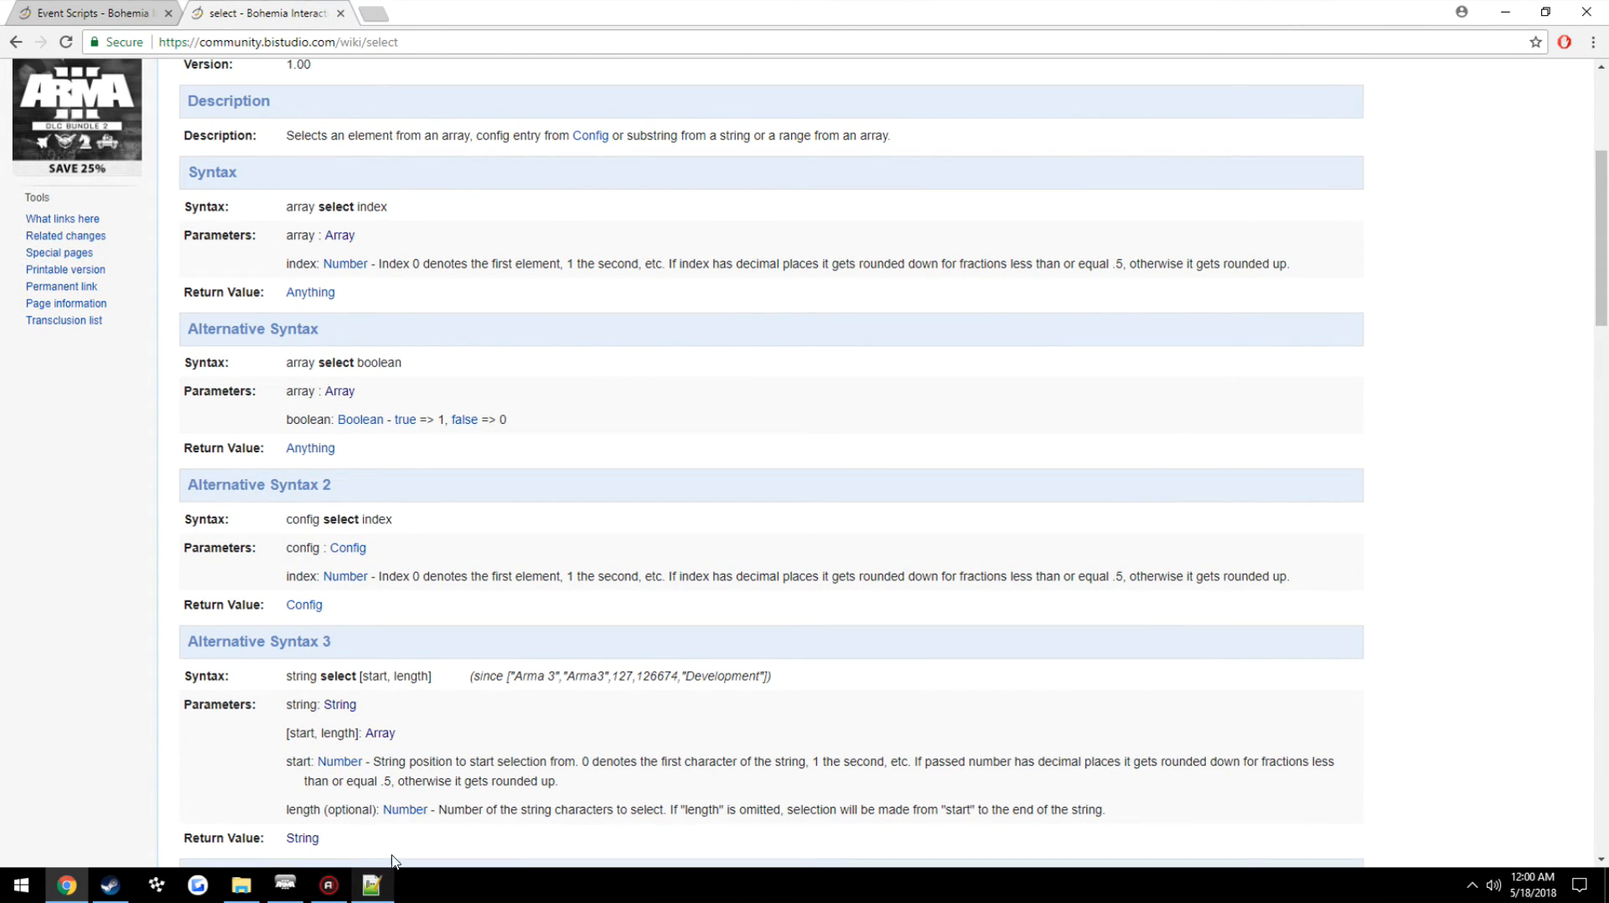
pyautogui.click(371, 884)
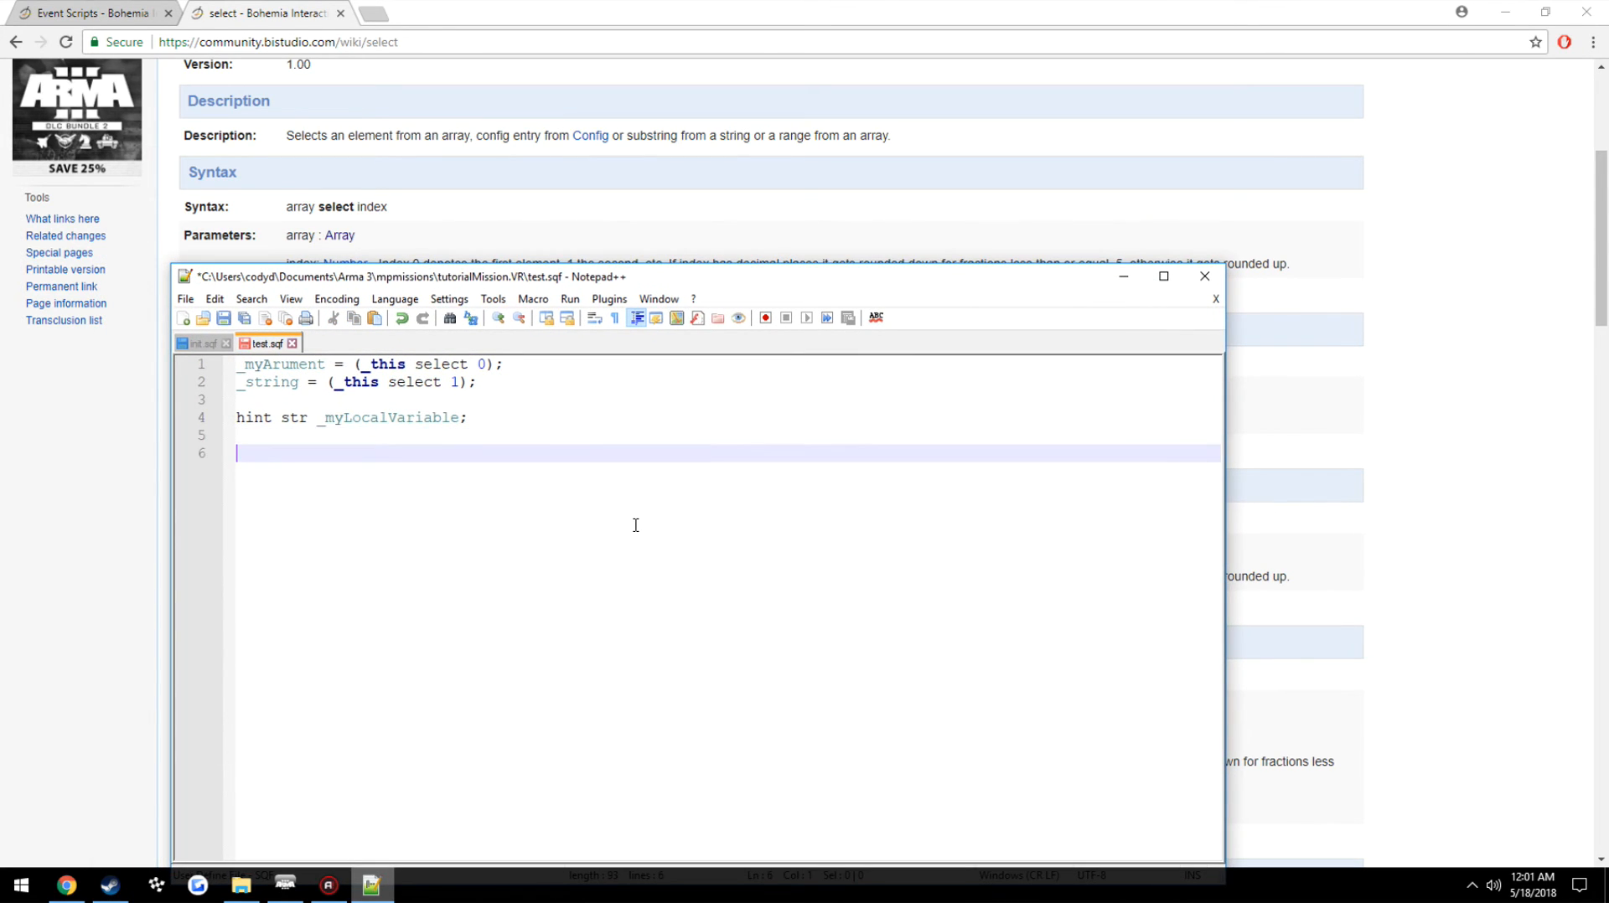
pyautogui.write('arry = []')
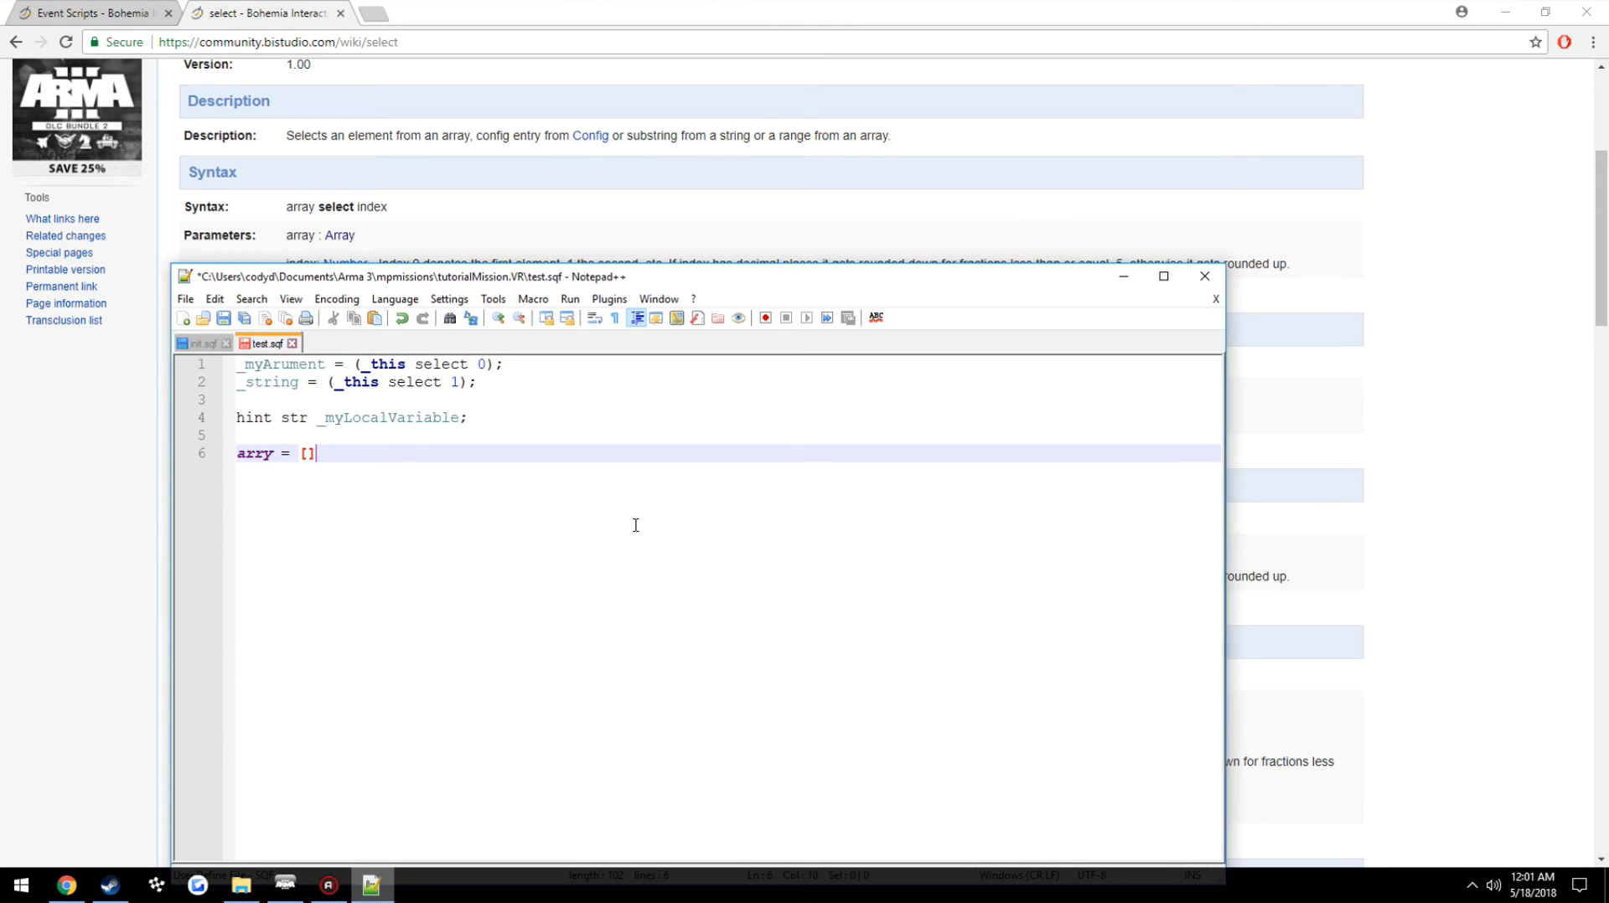
pyautogui.write('0, 1,')
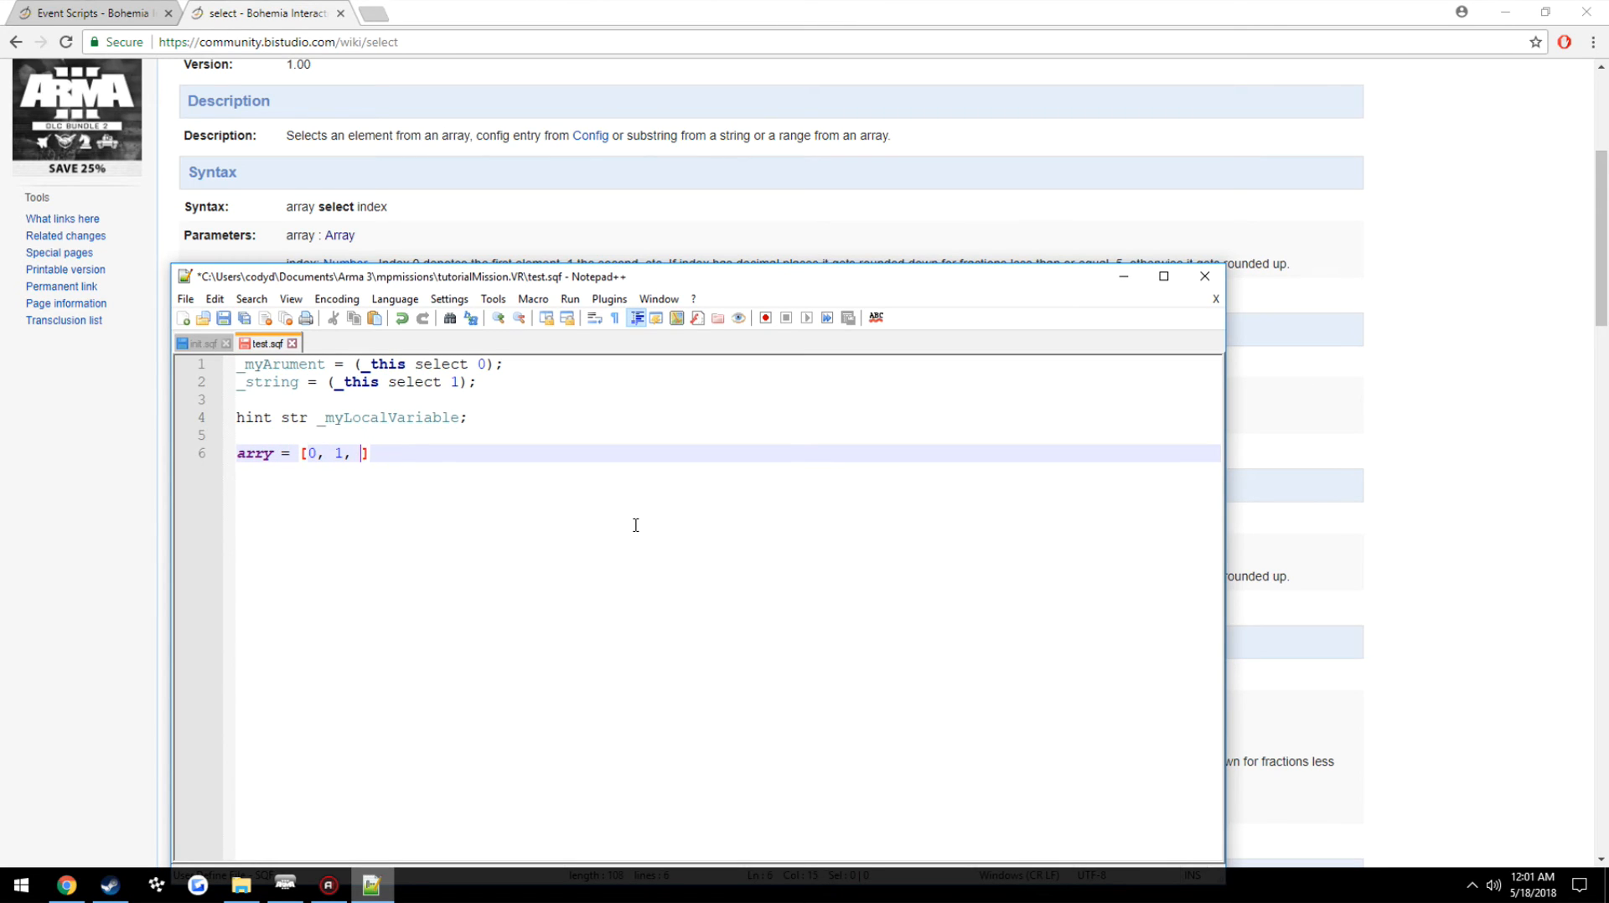
pyautogui.write('2, 3];1')
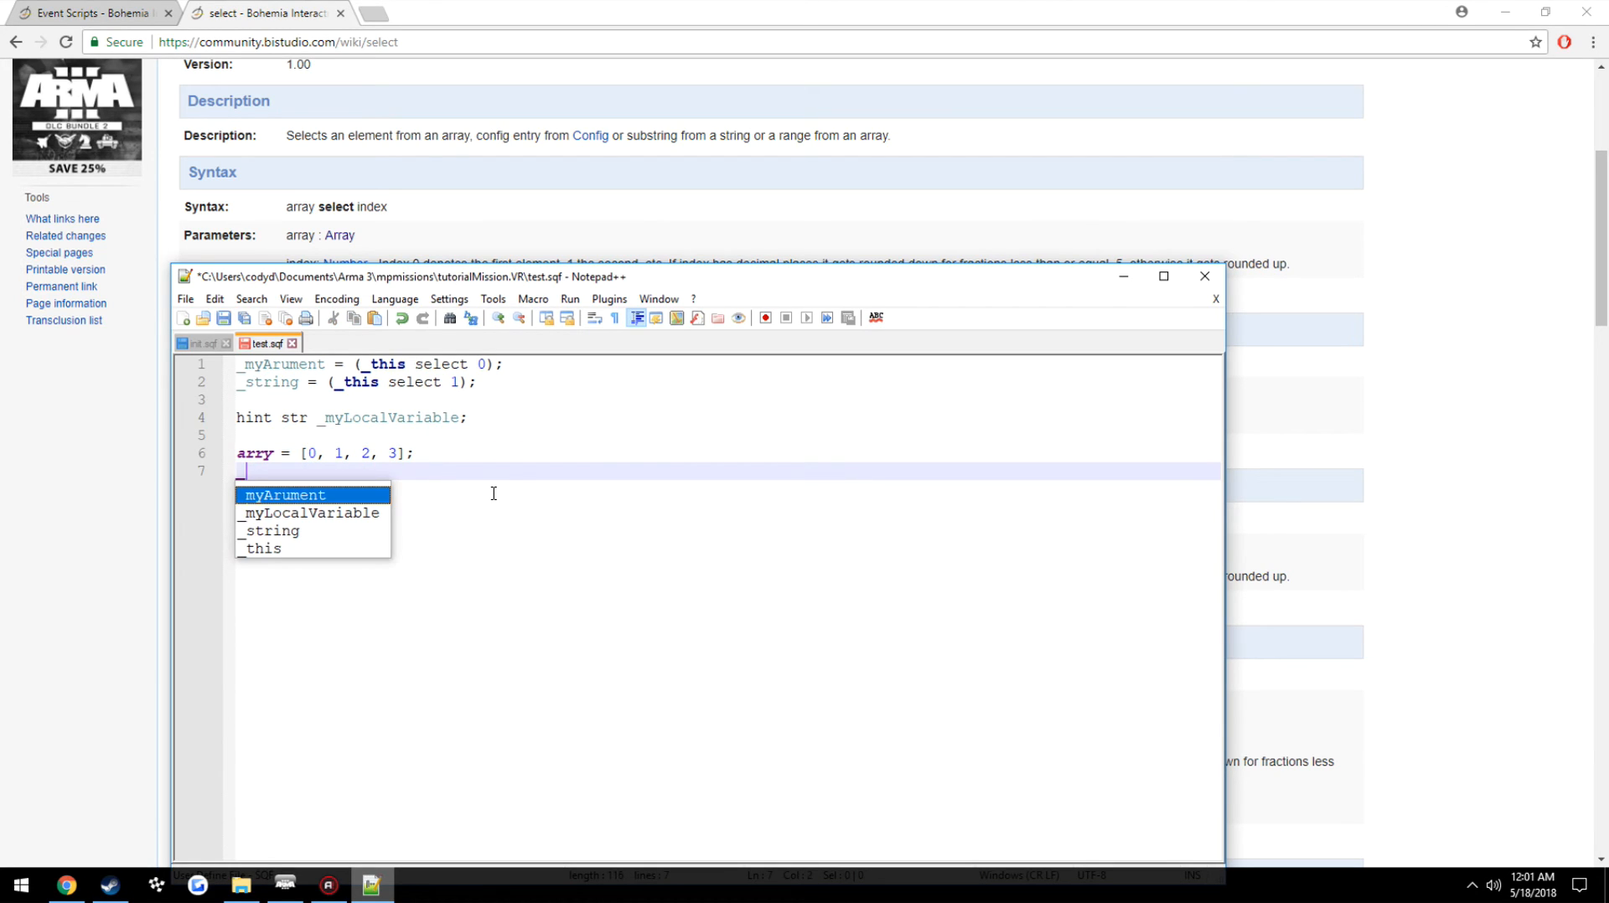
pyautogui.write('_myValue =')
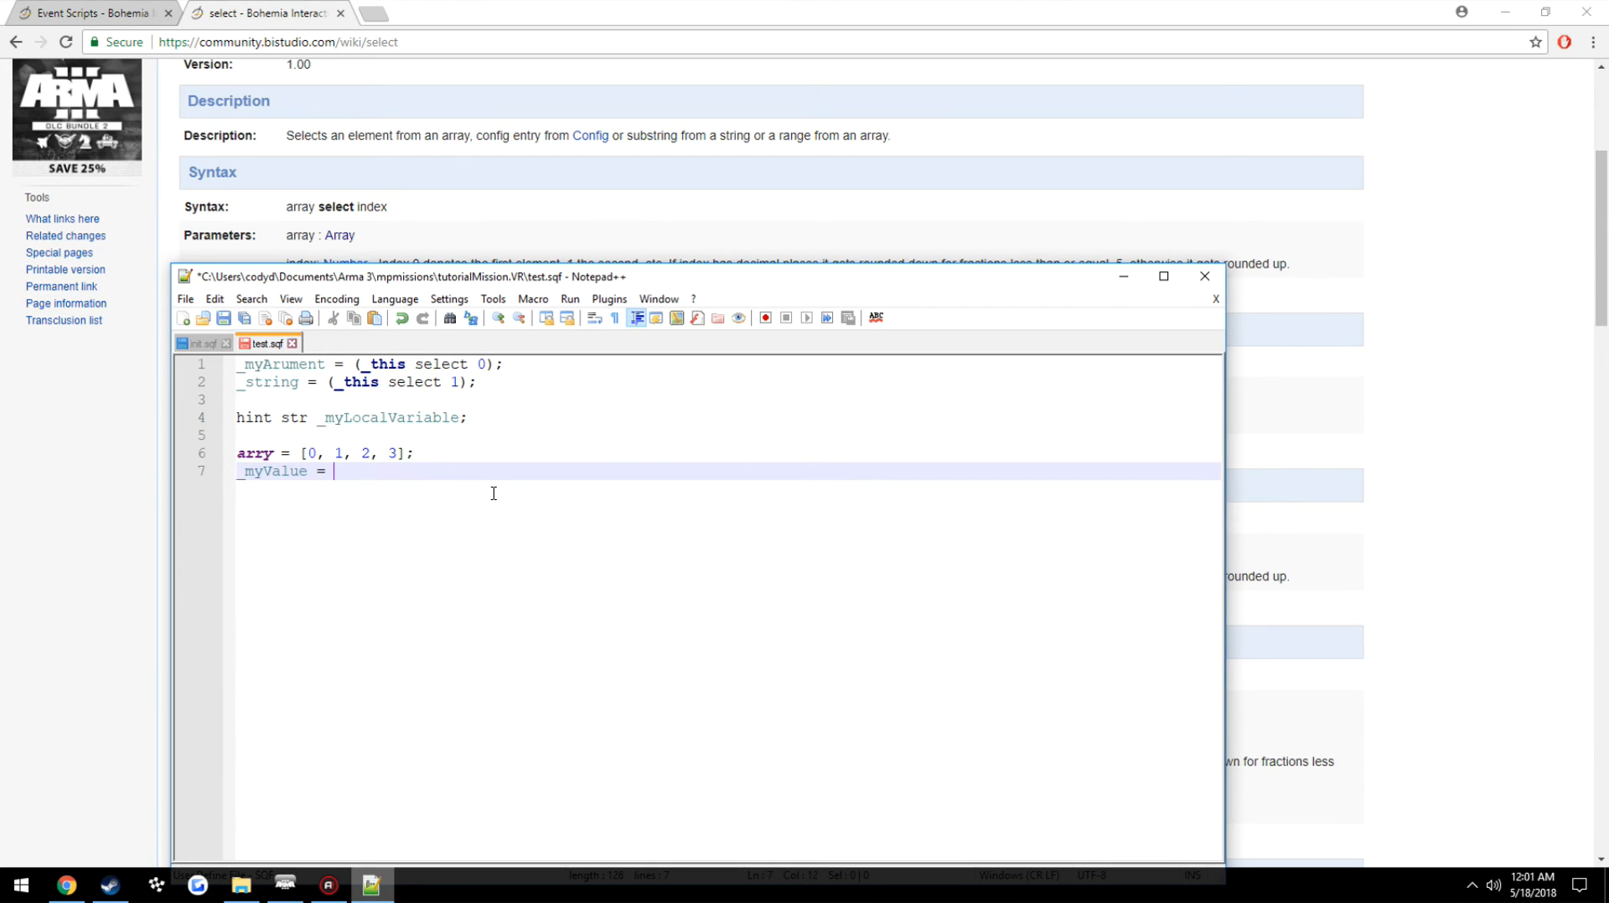
pyautogui.write('(')
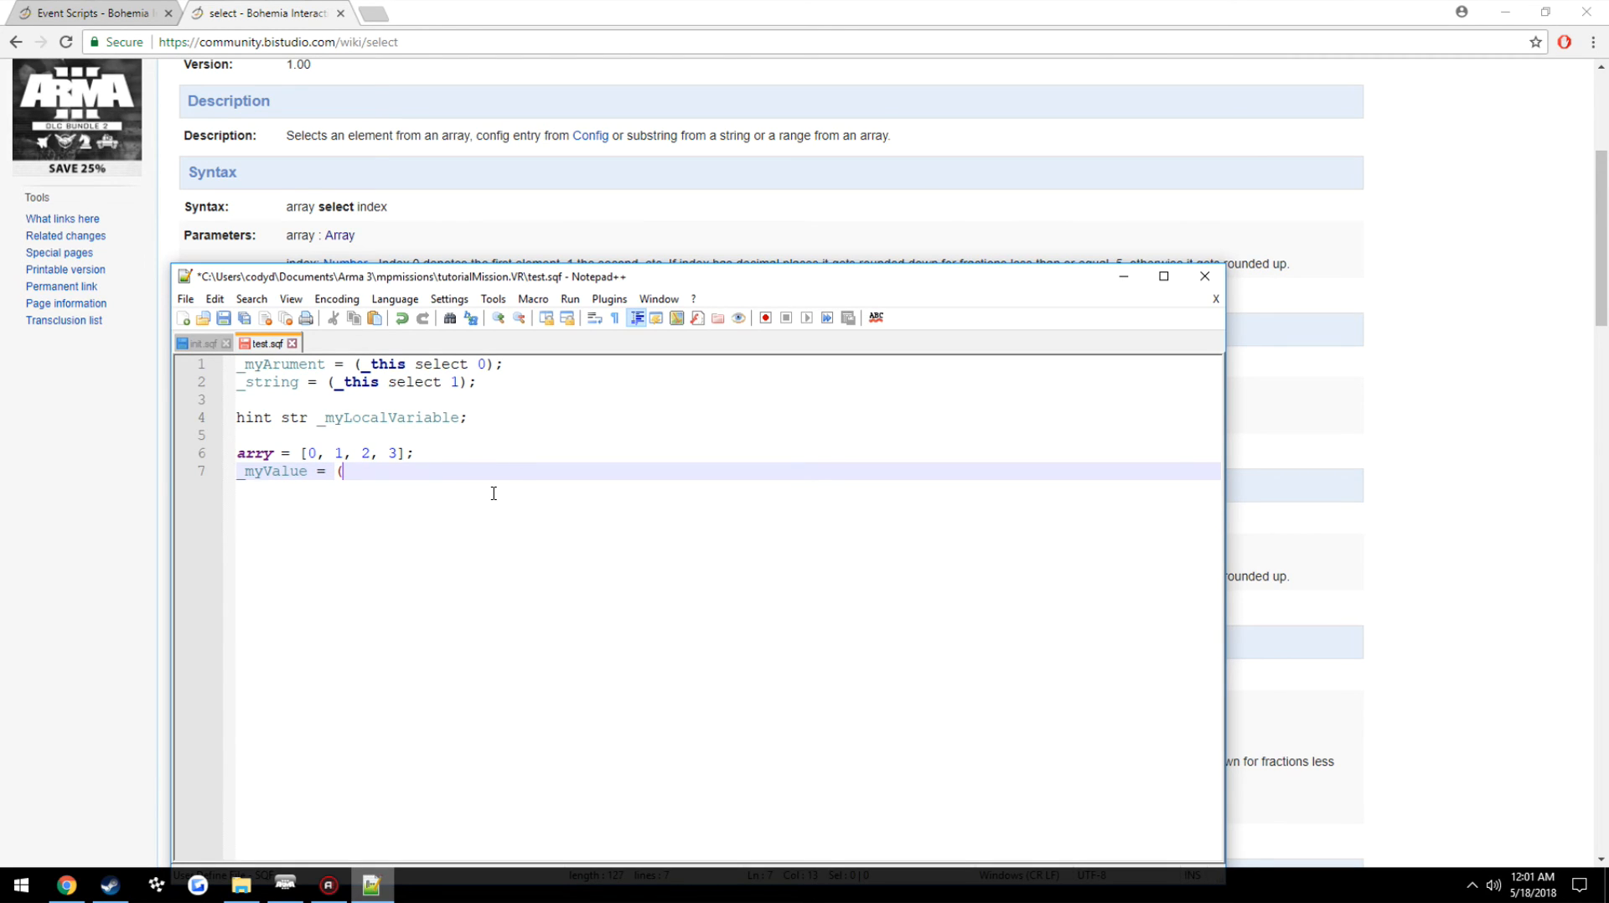
pyautogui.write('arry select 1);')
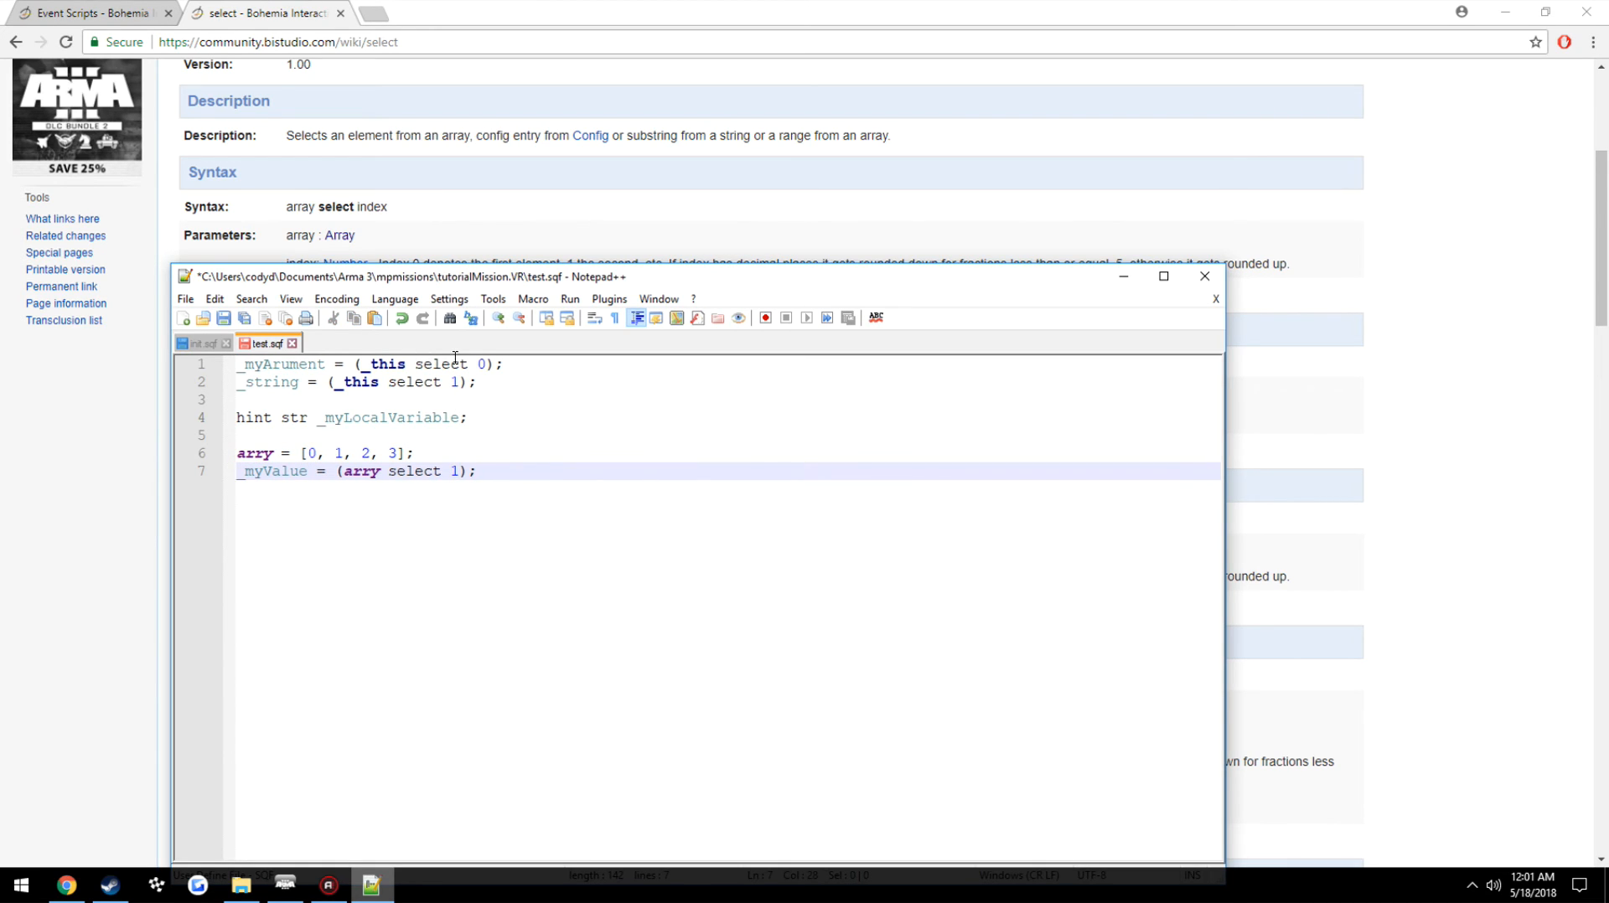
pyautogui.doubleClick(387, 364)
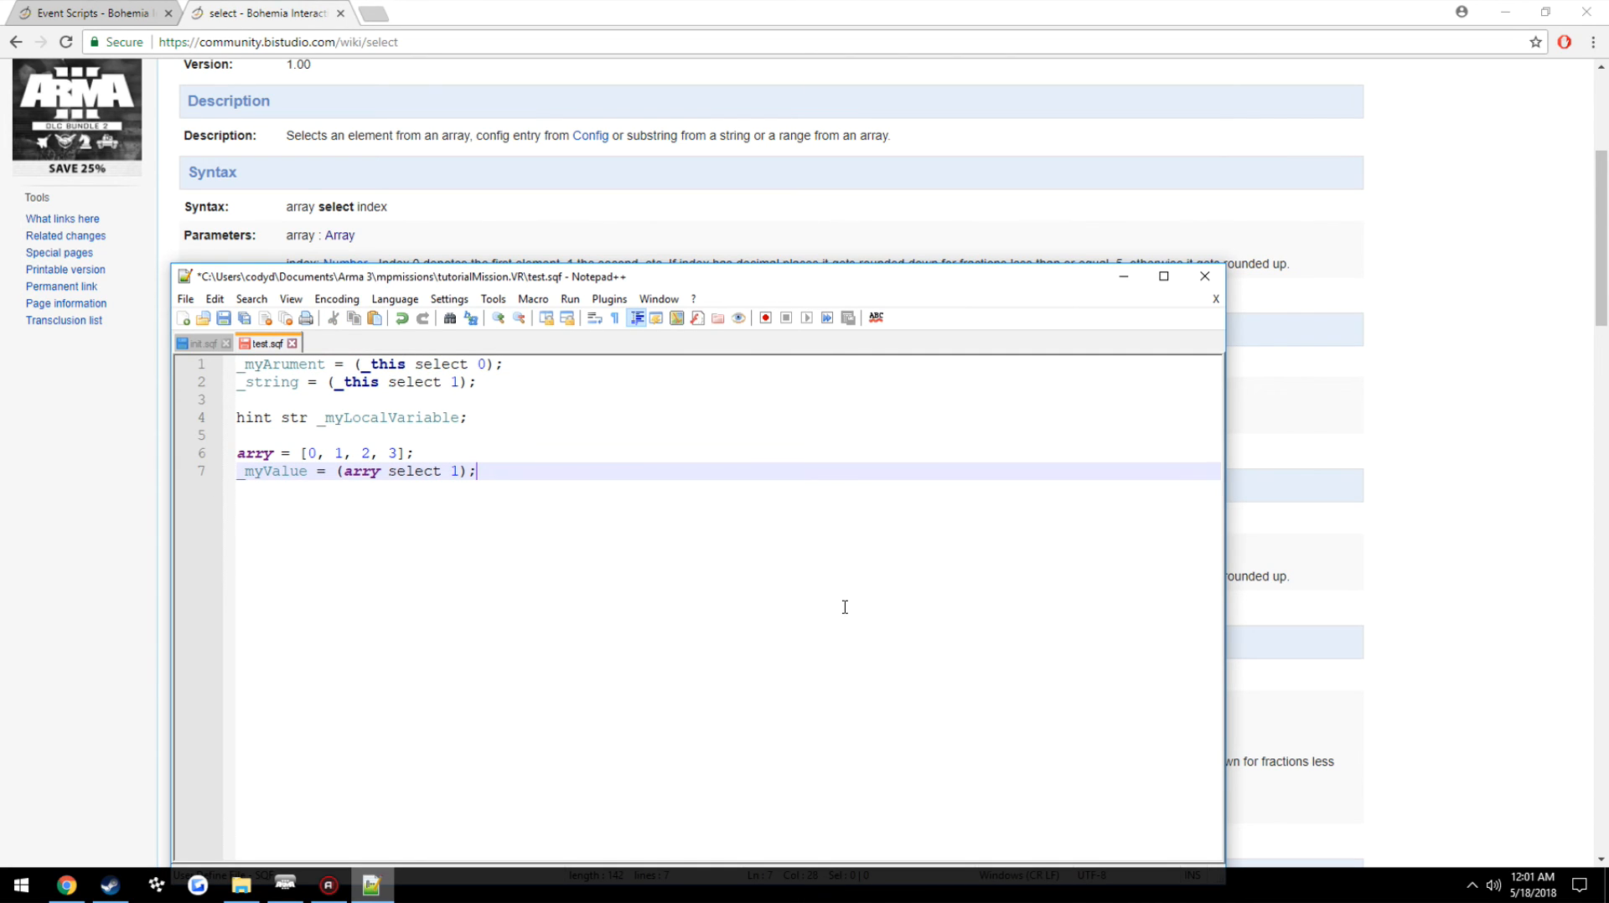
pyautogui.moveTo(657, 600)
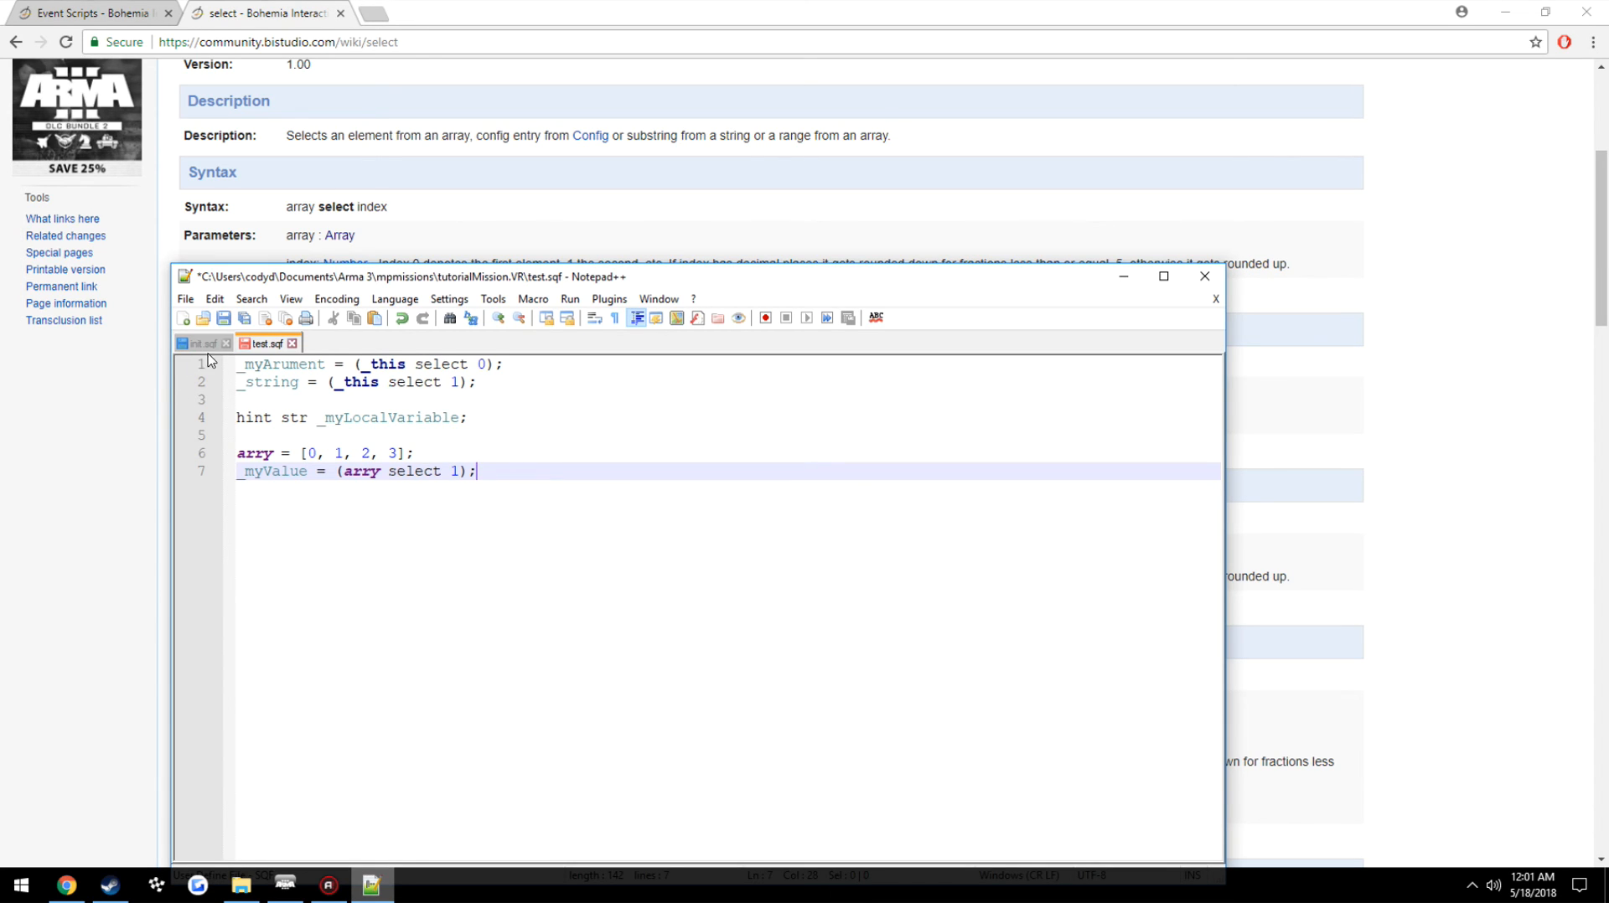
pyautogui.click(199, 343)
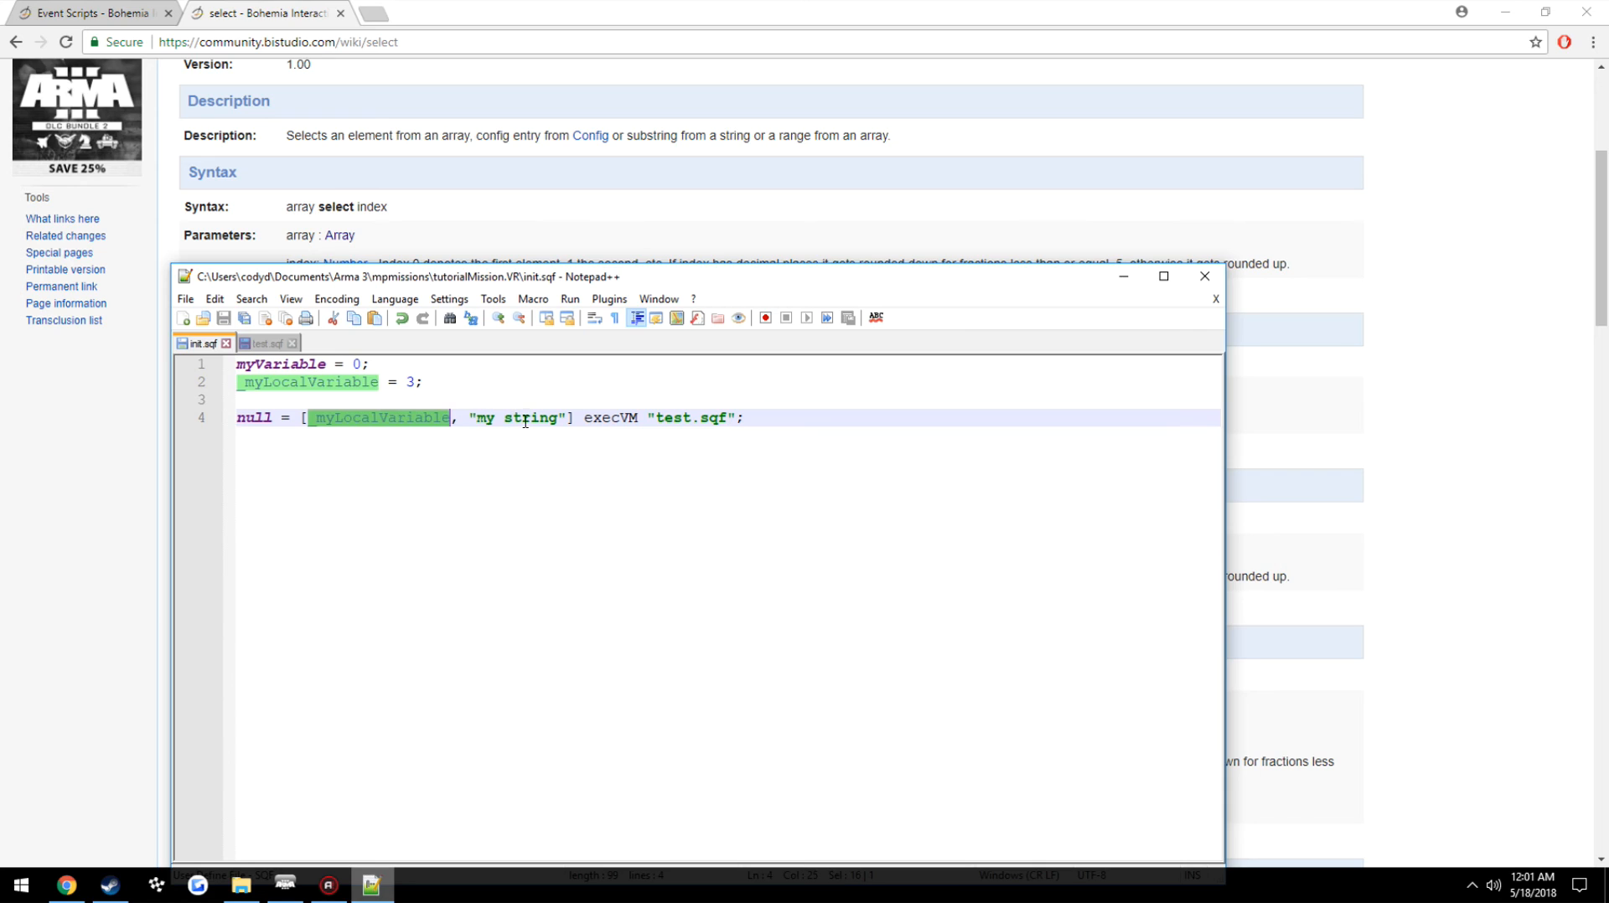
pyautogui.click(263, 344)
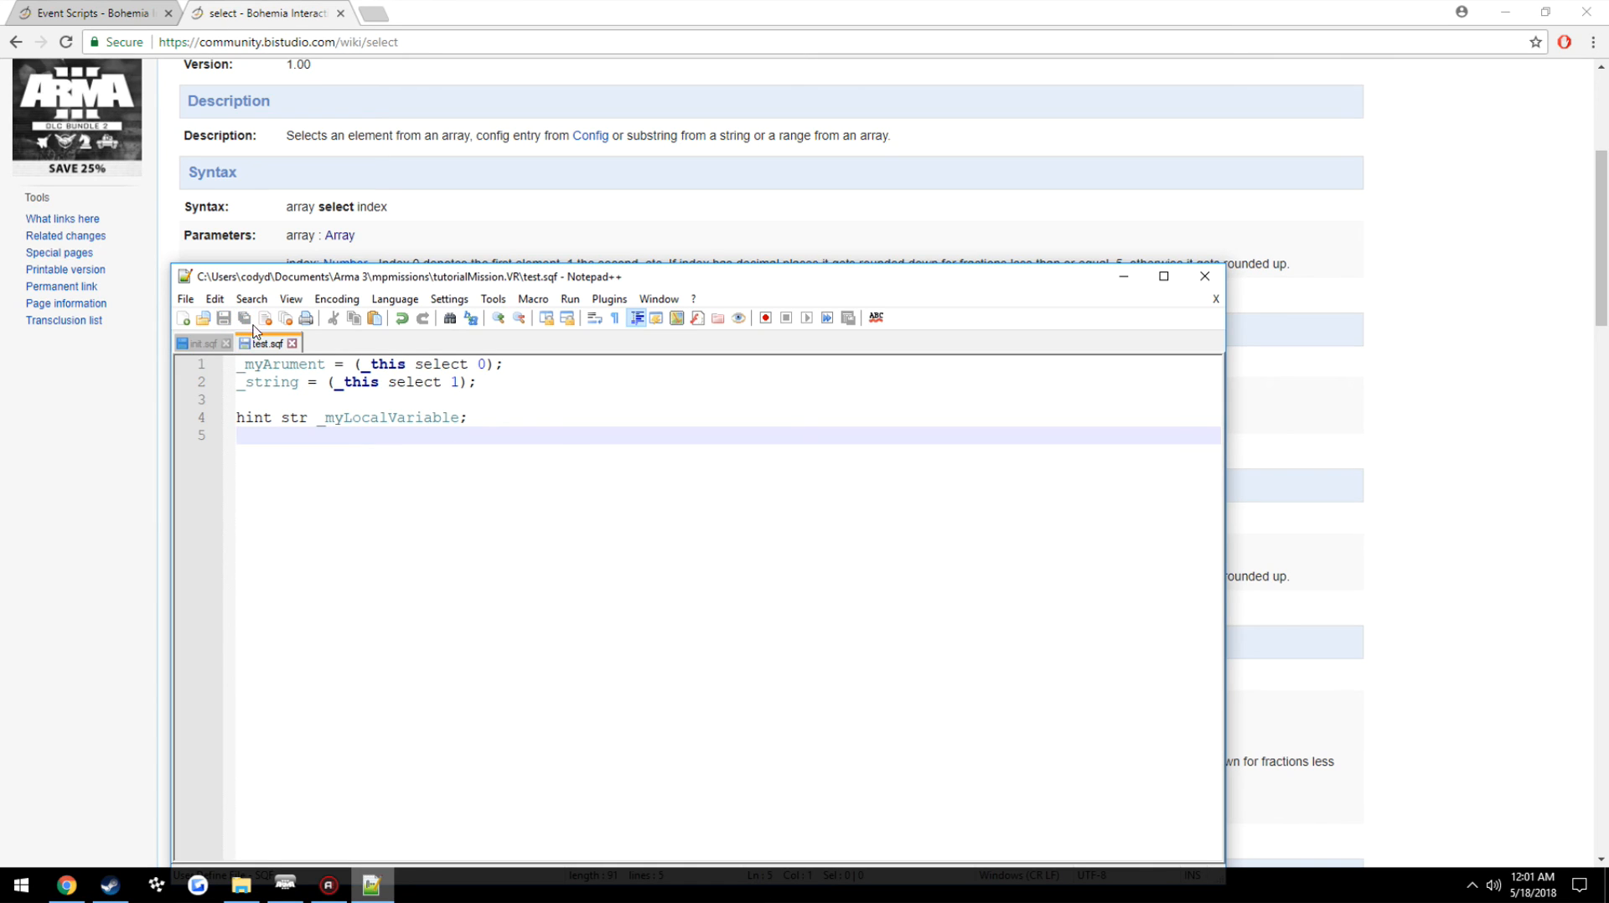
# Make the hint line in test.sqf use _myArument instead of _myLocalVariable and save
pyautogui.doubleClick(284, 364)
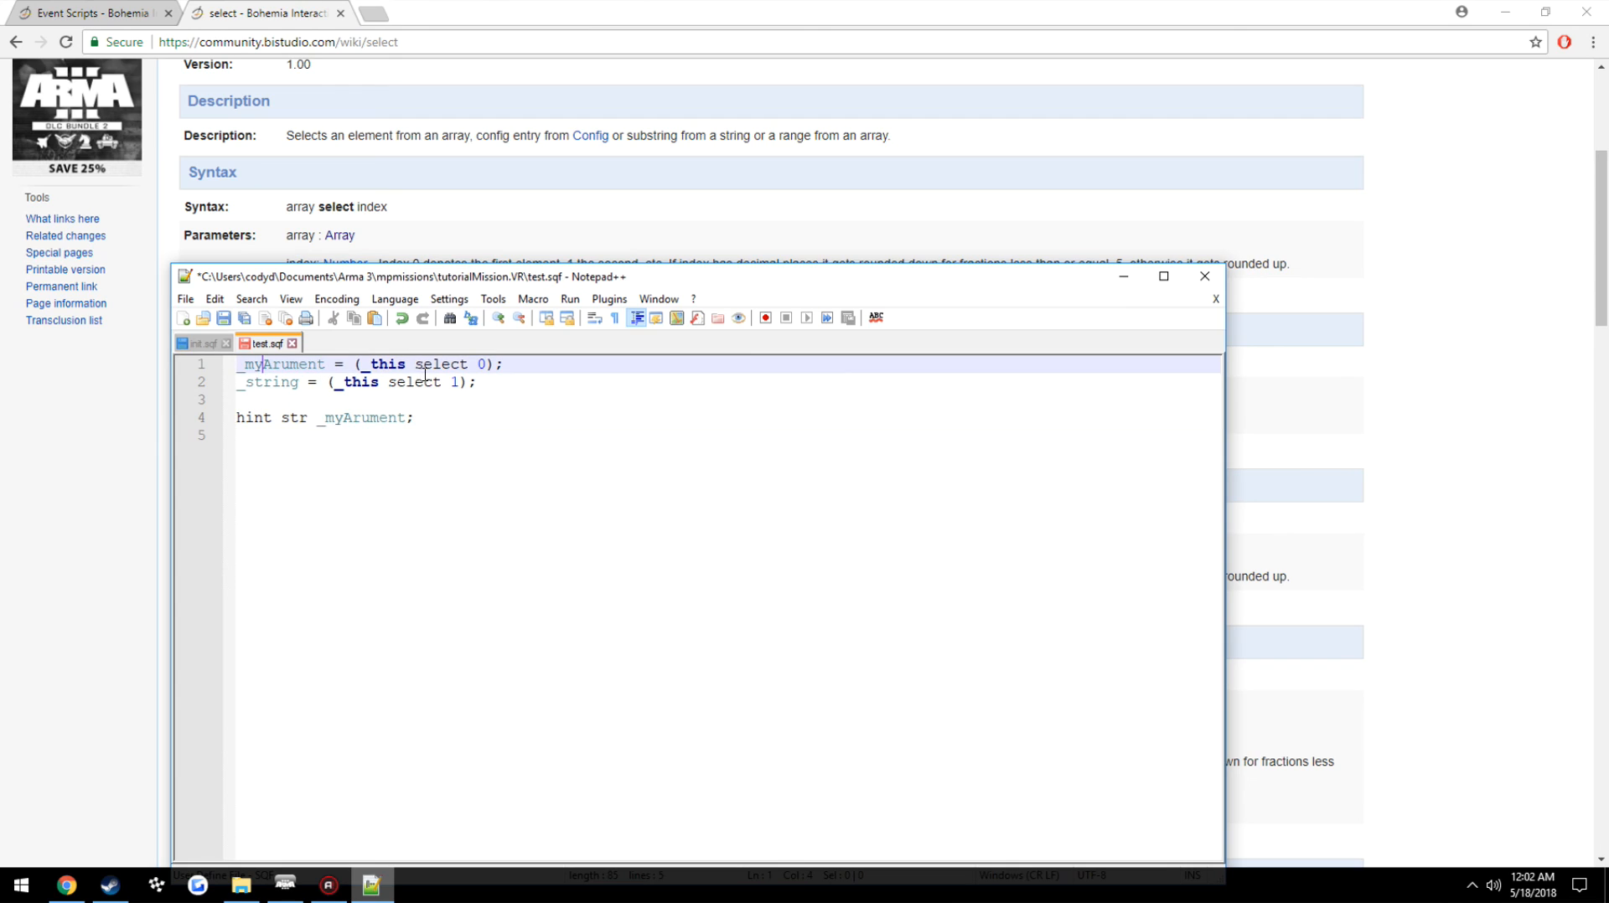
pyautogui.click(201, 343)
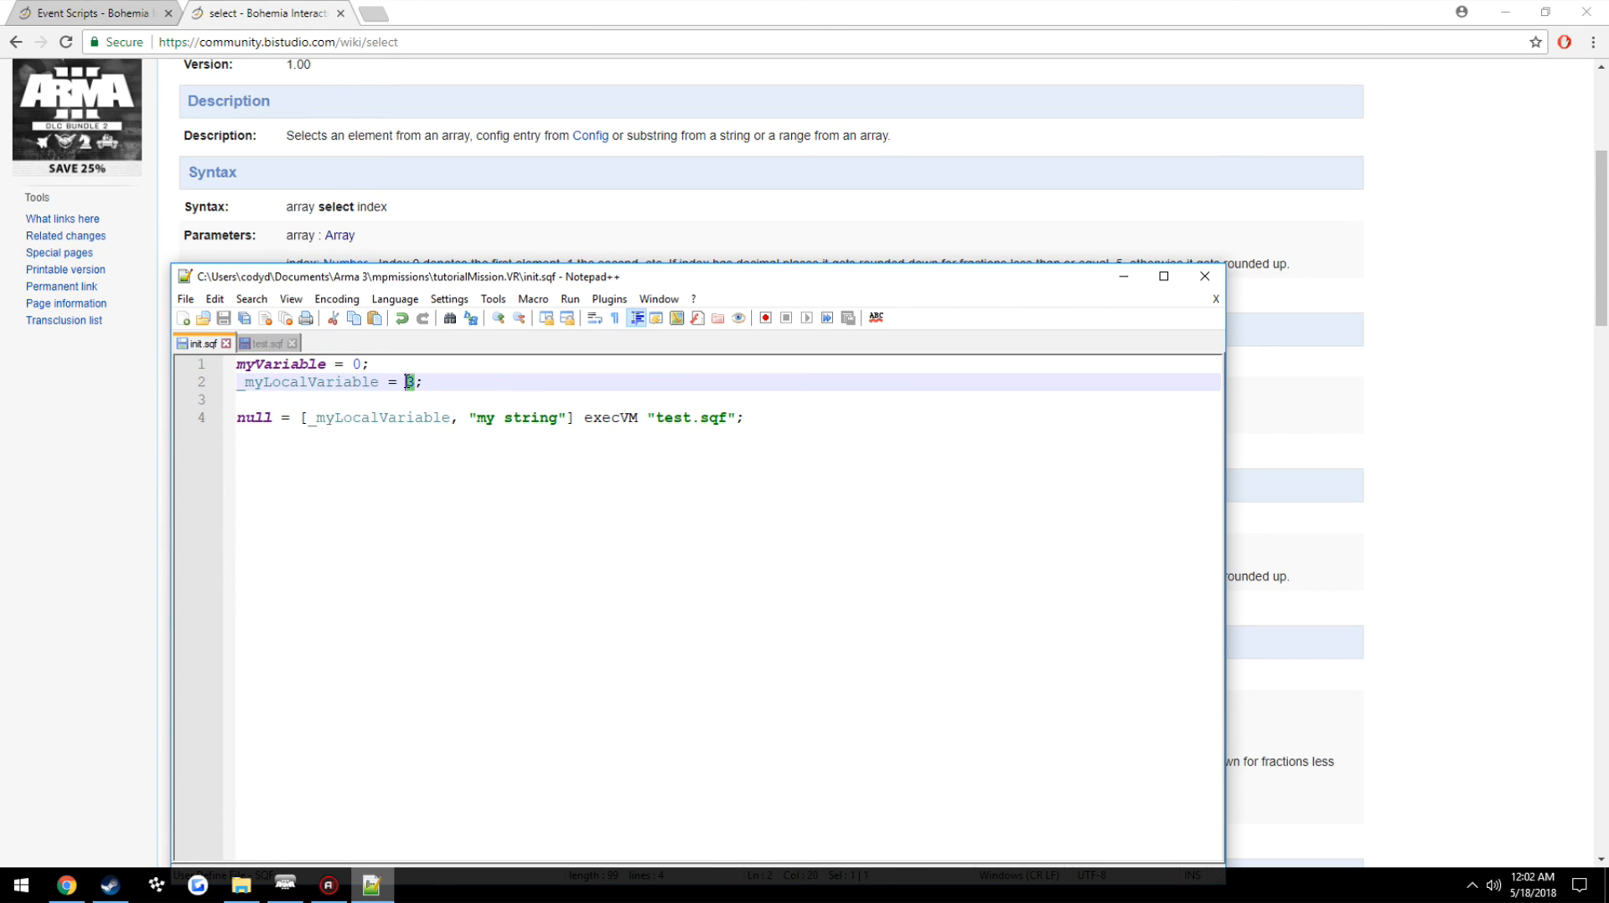
pyautogui.click(263, 344)
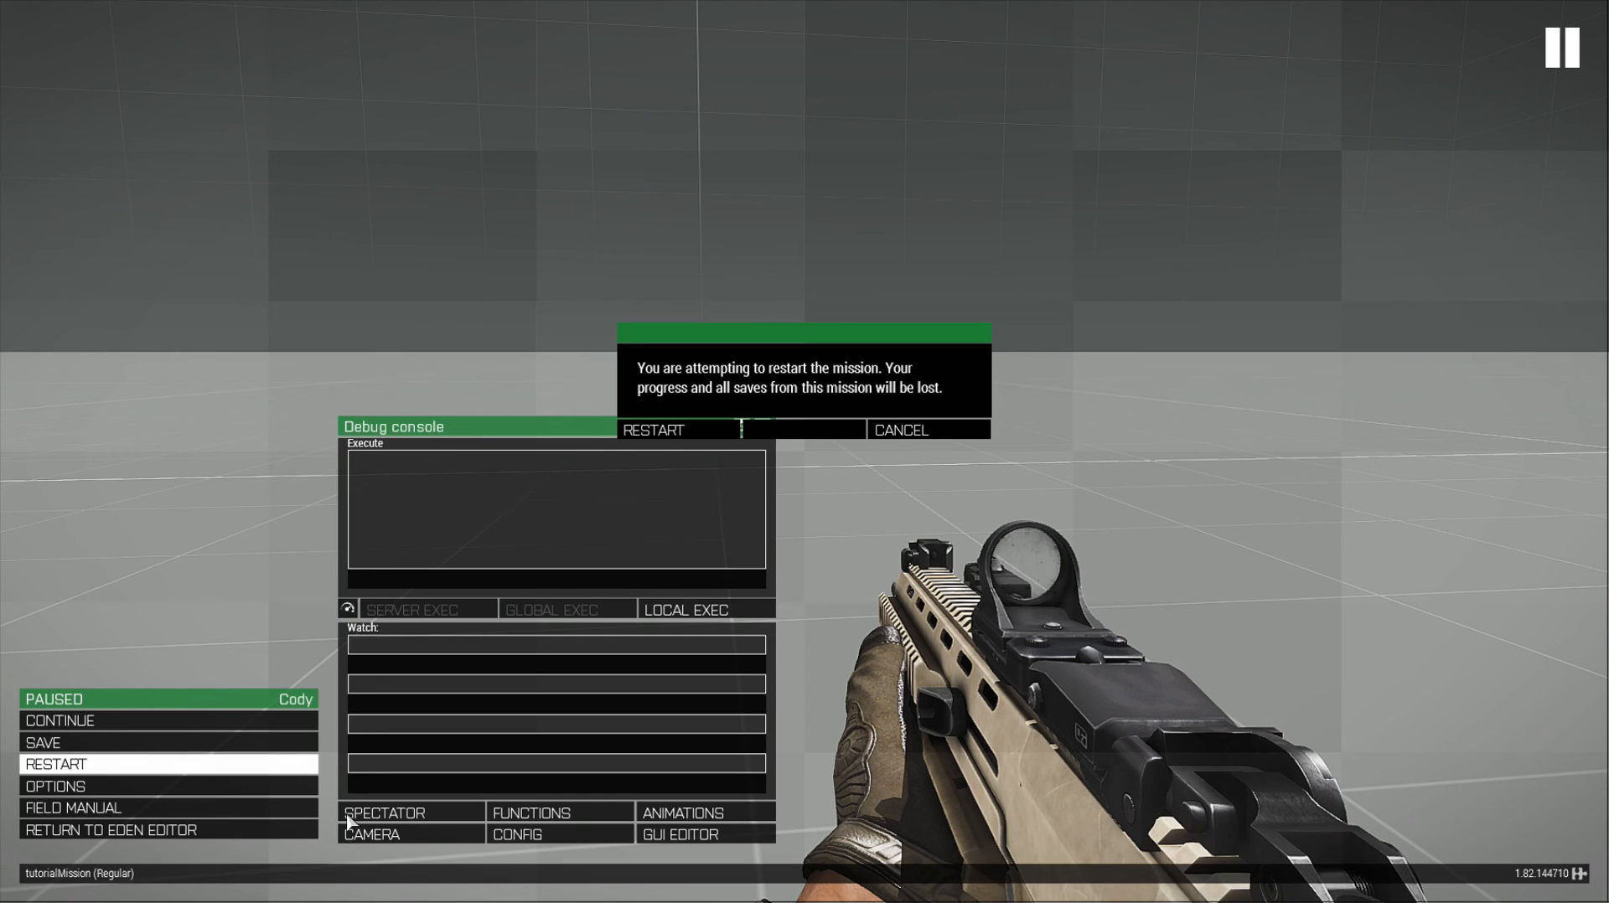
# Restart tutorialMission and watch the hint show 3, the first passed value
pyautogui.click(652, 431)
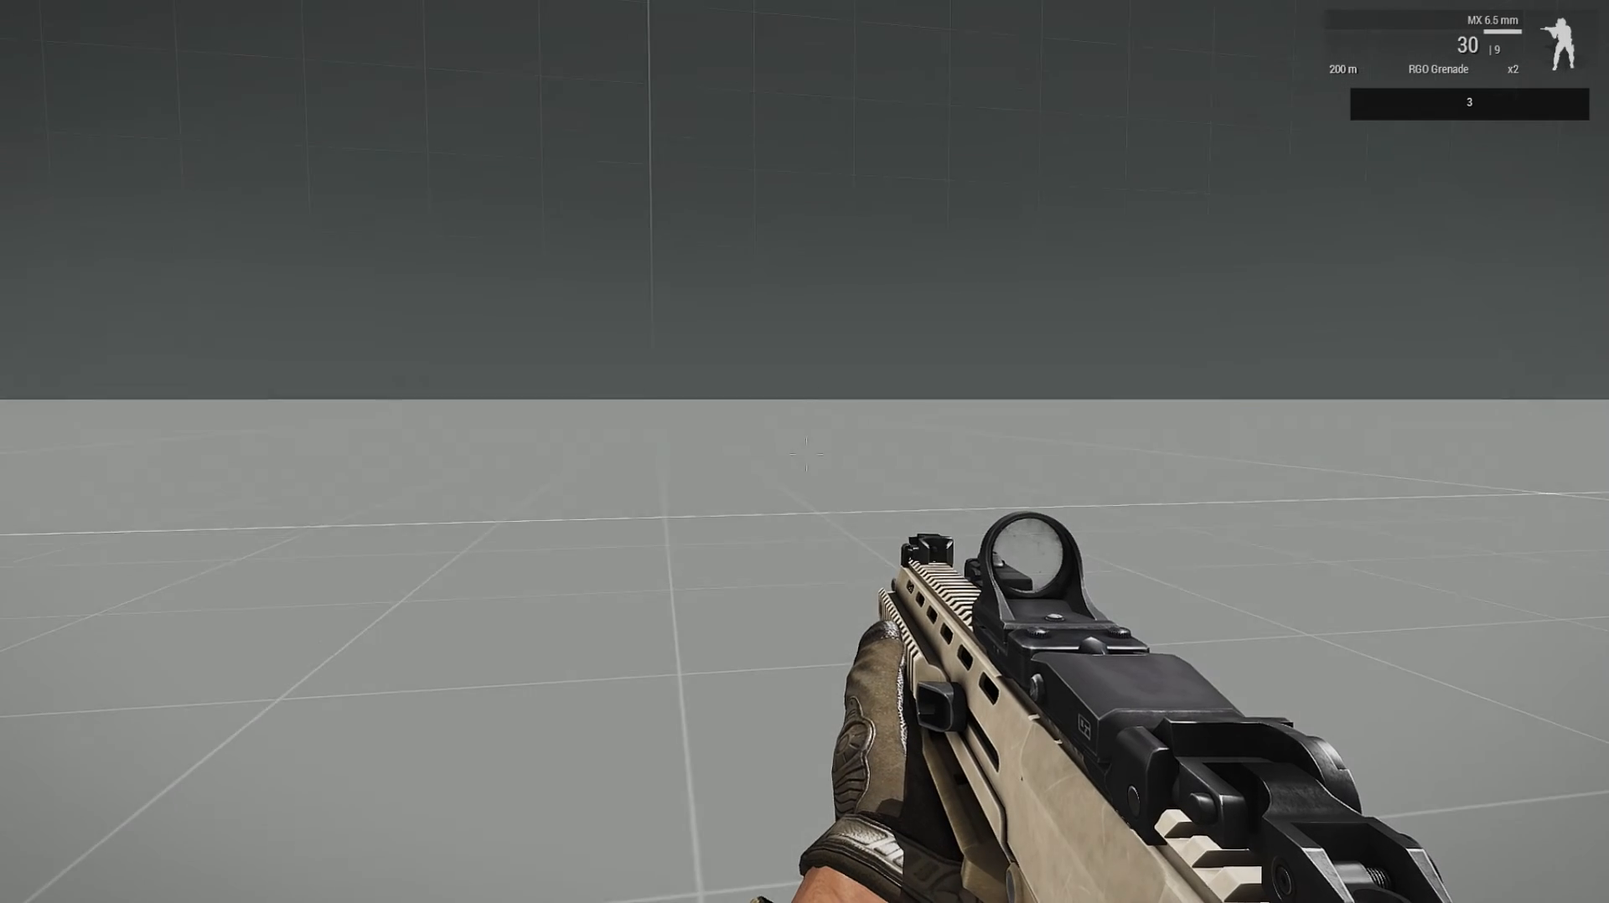
pyautogui.click(55, 764)
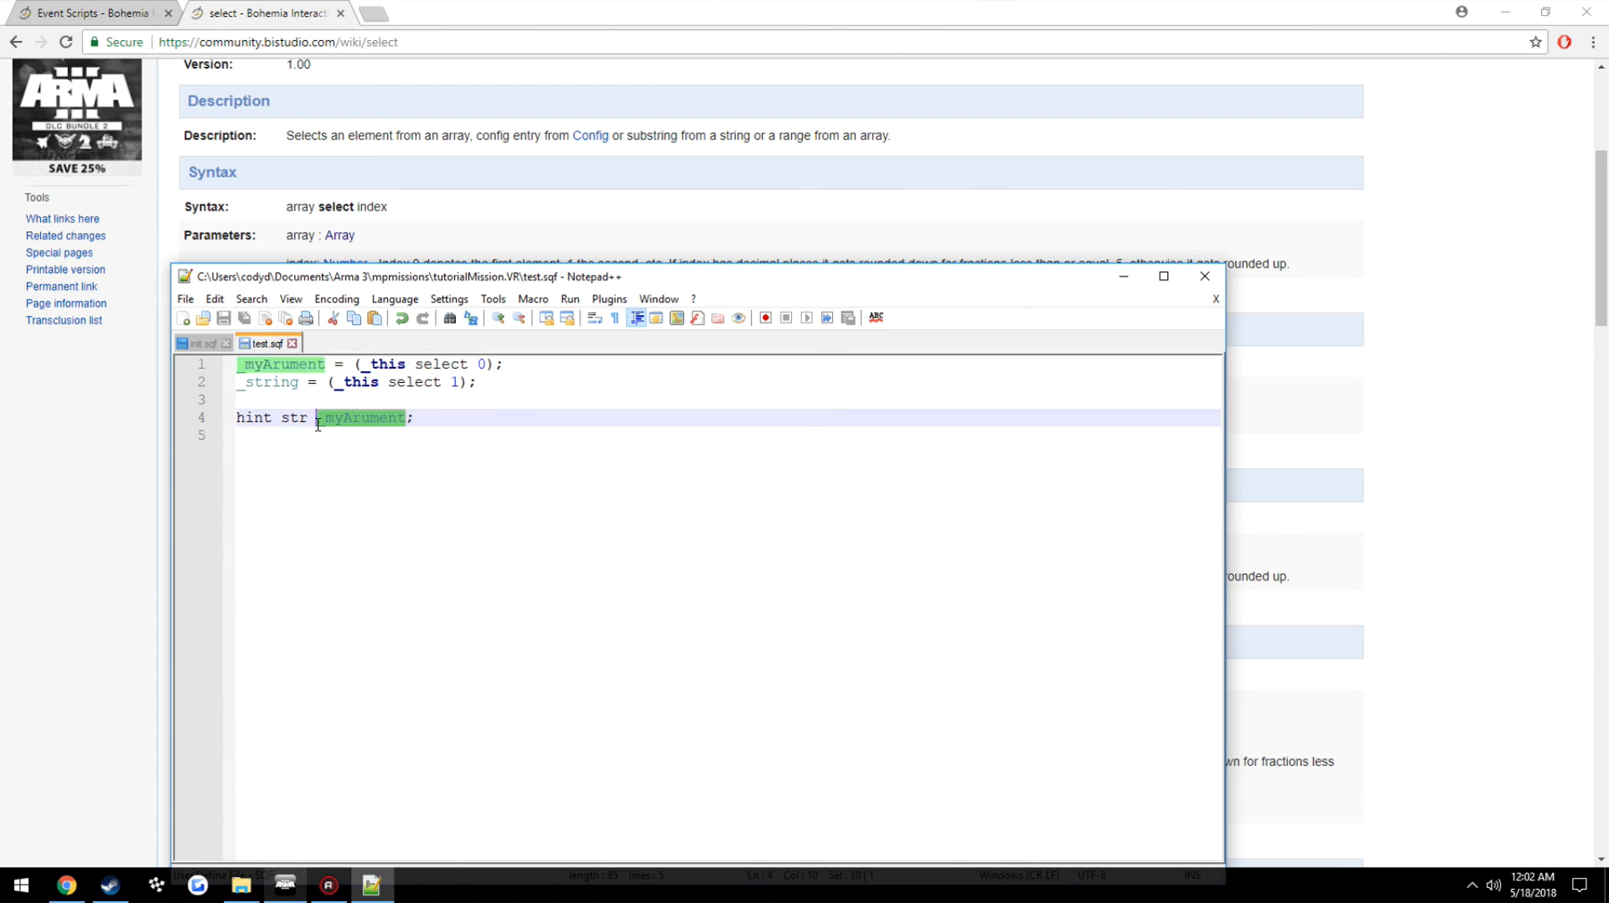
pyautogui.write('s')
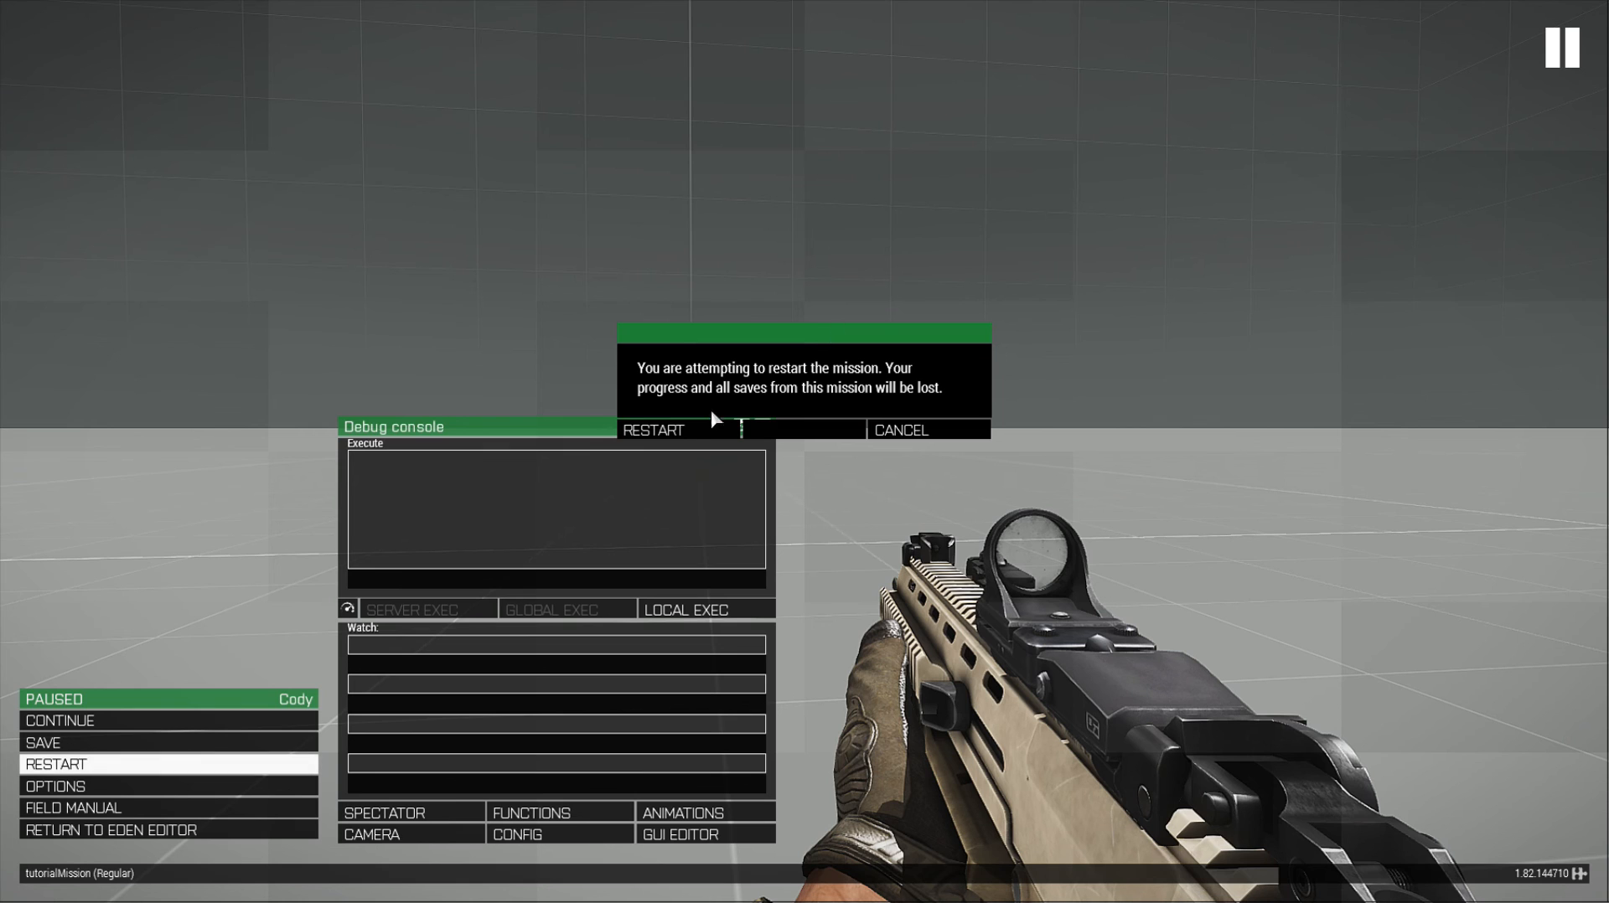
# Confirm the mission restart so test.sqf hints _string, then return to init.sqf
pyautogui.click(654, 431)
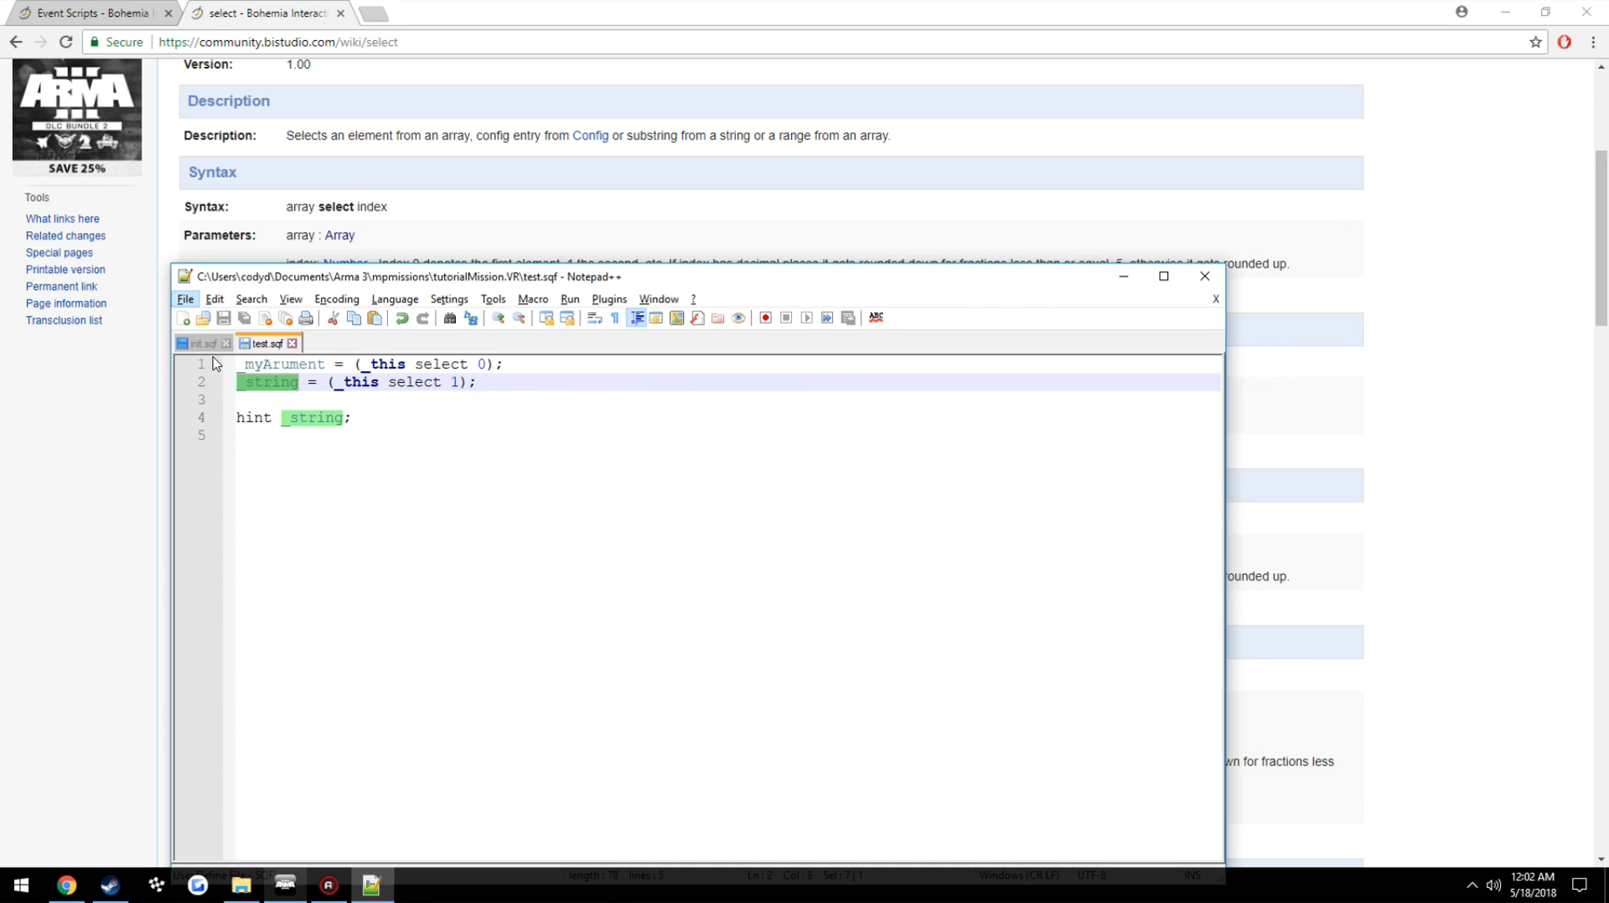
pyautogui.click(202, 344)
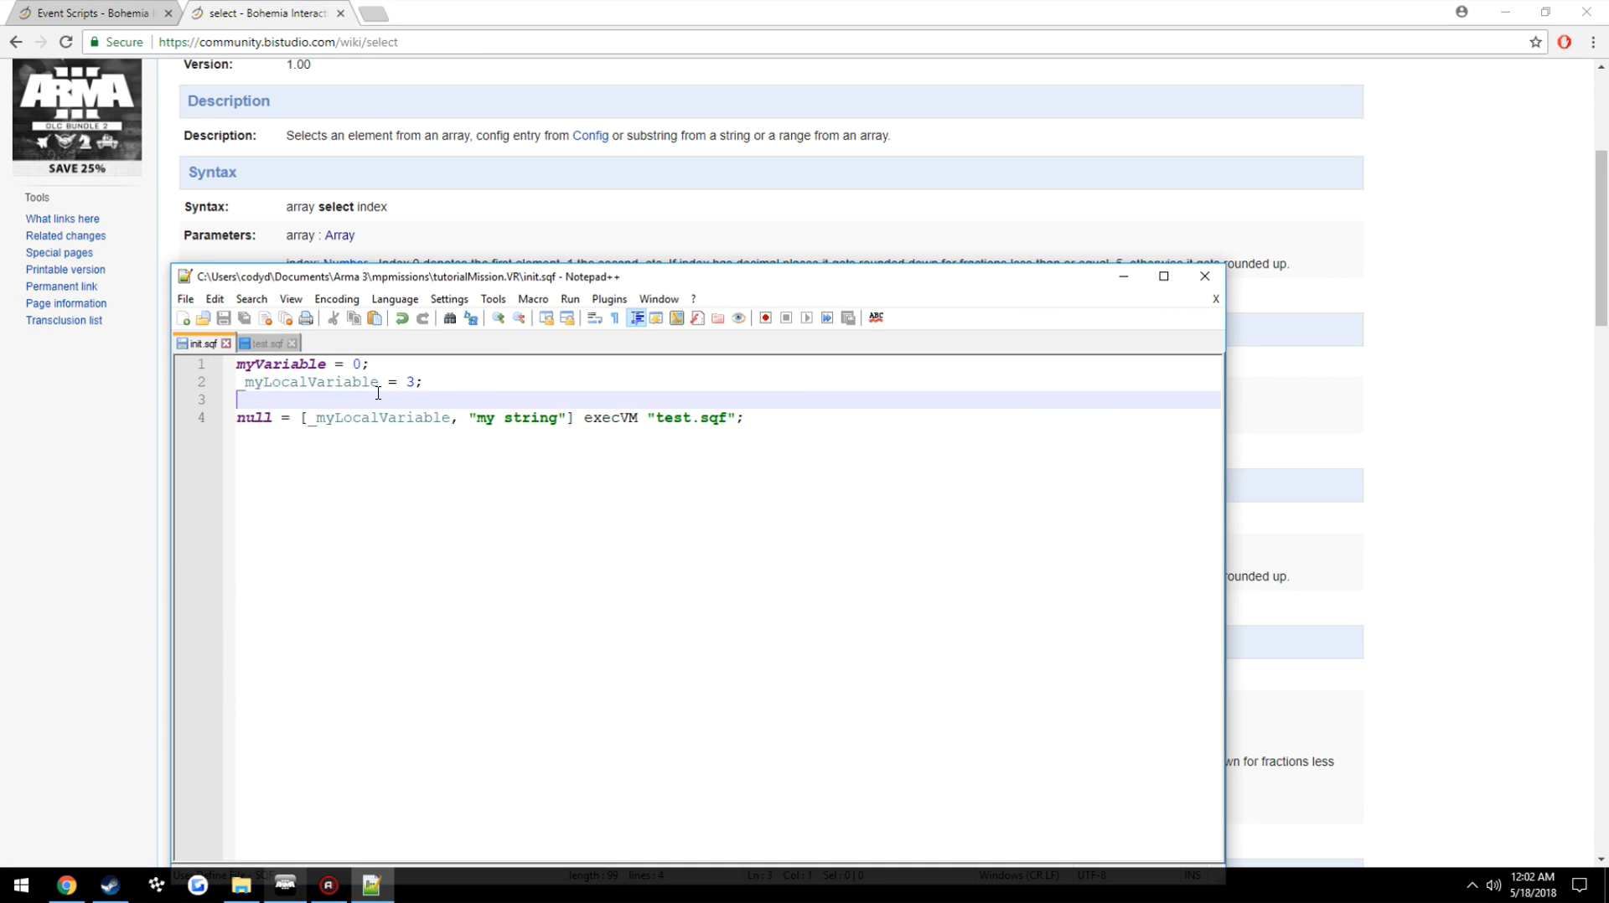